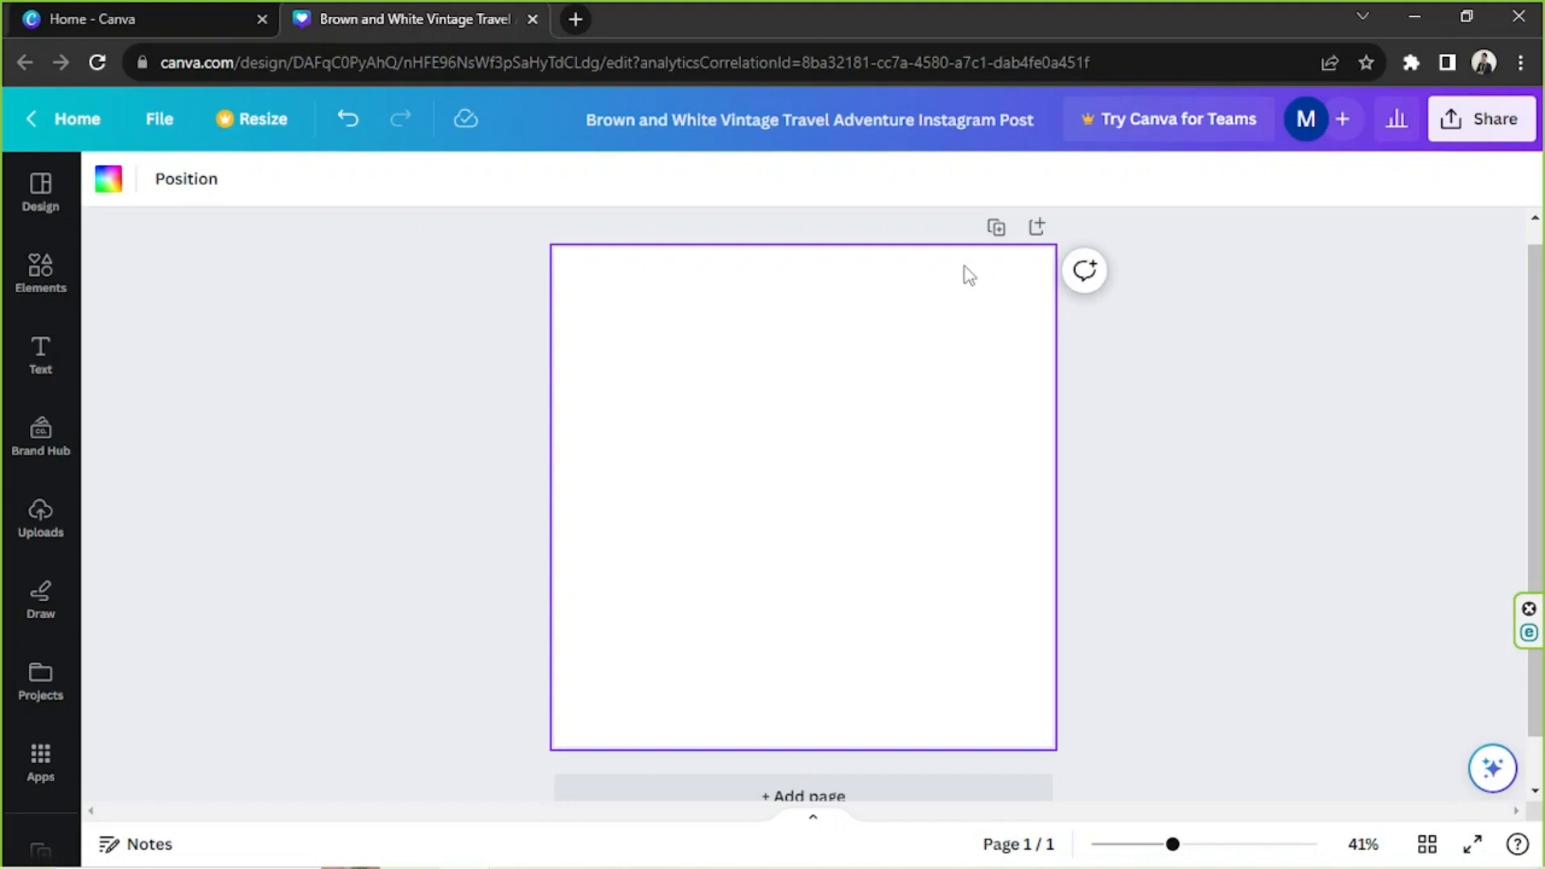
{"action": "mouse_move", "coordinate": [828, 383]}
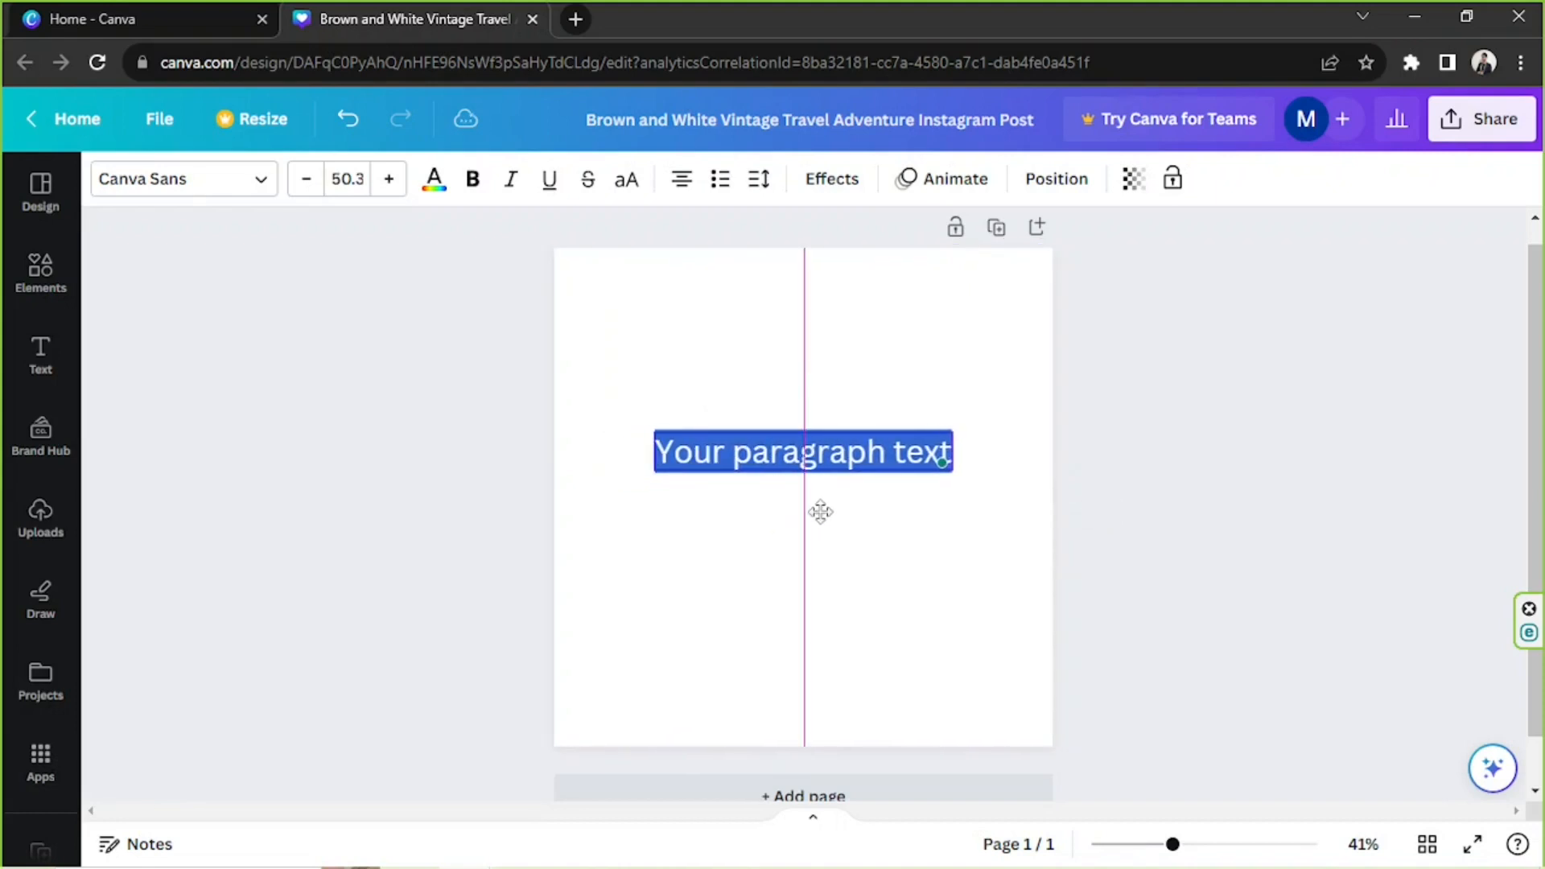
- Select the placeholder paragraph text and browse the available text styles
{"action": "left_click", "coordinate": [801, 451]}
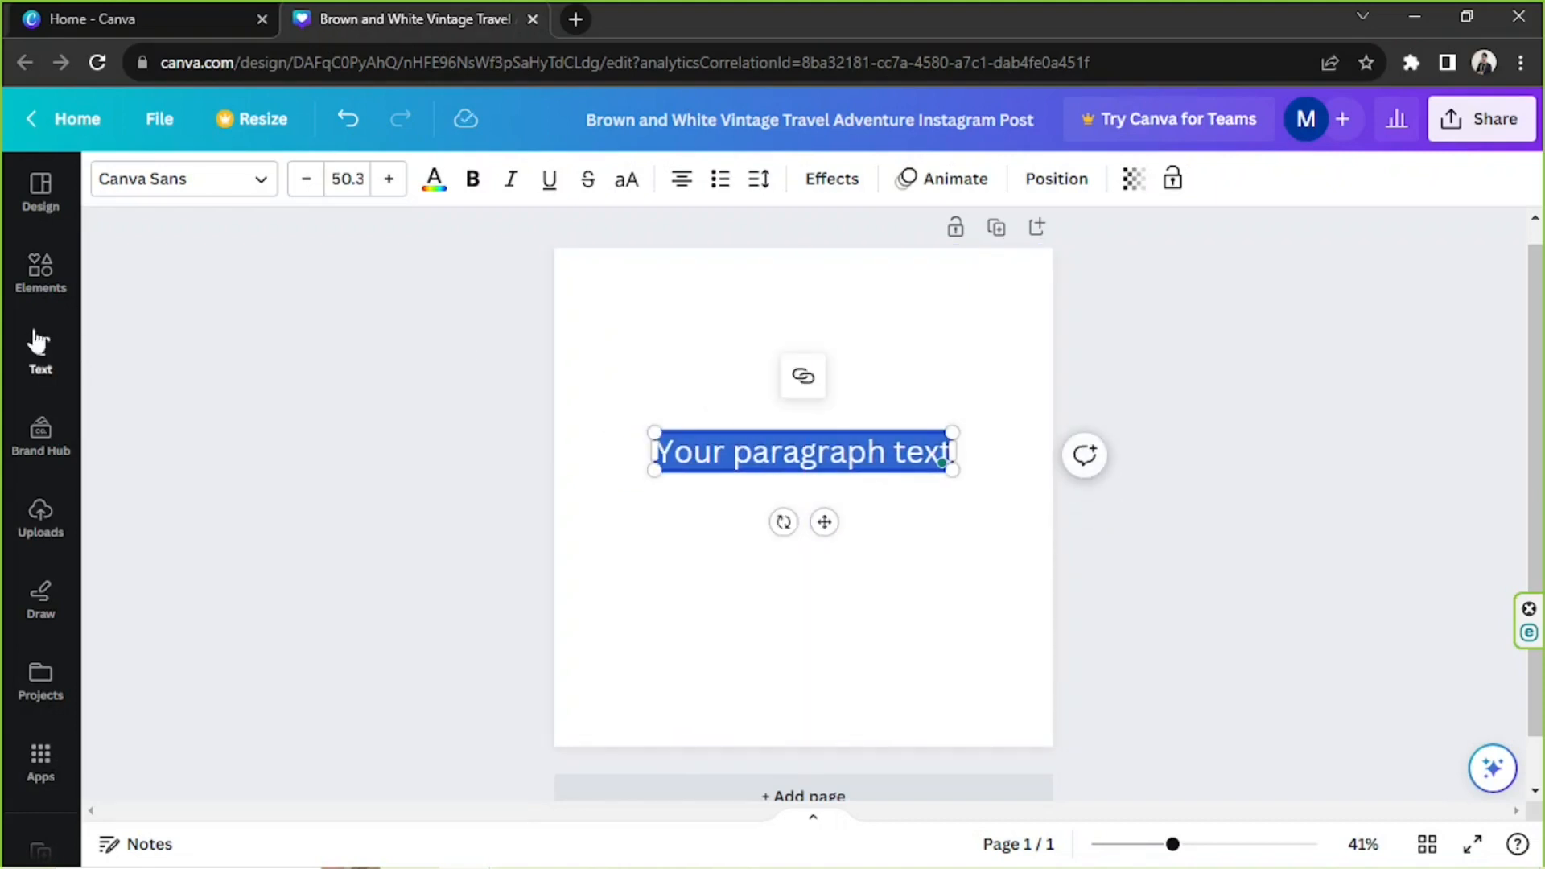
{"action": "left_click", "coordinate": [38, 352]}
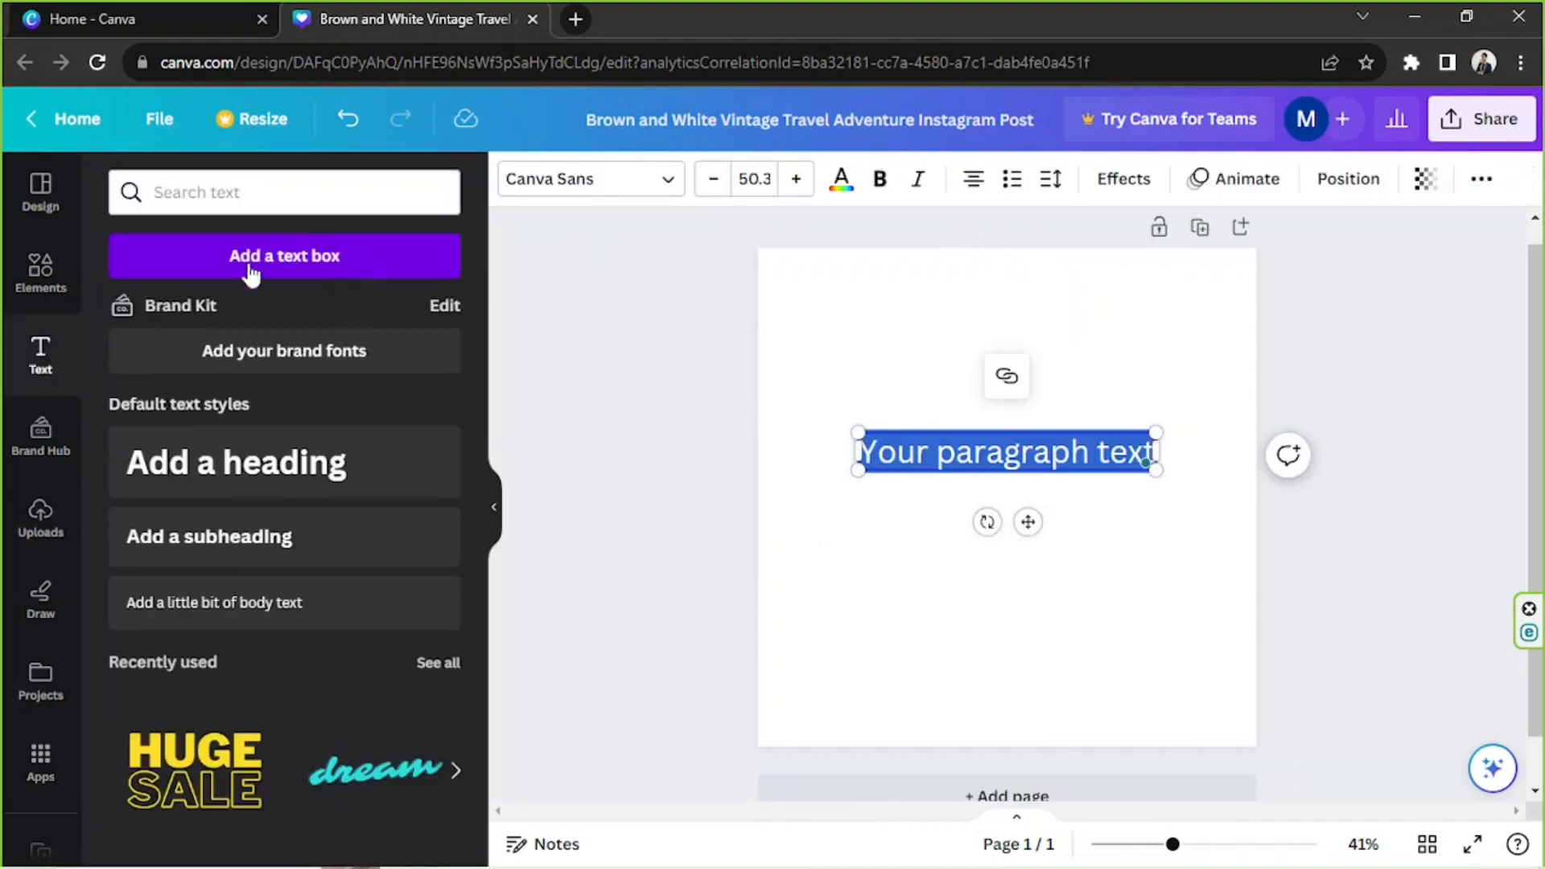
{"action": "mouse_move", "coordinate": [273, 279]}
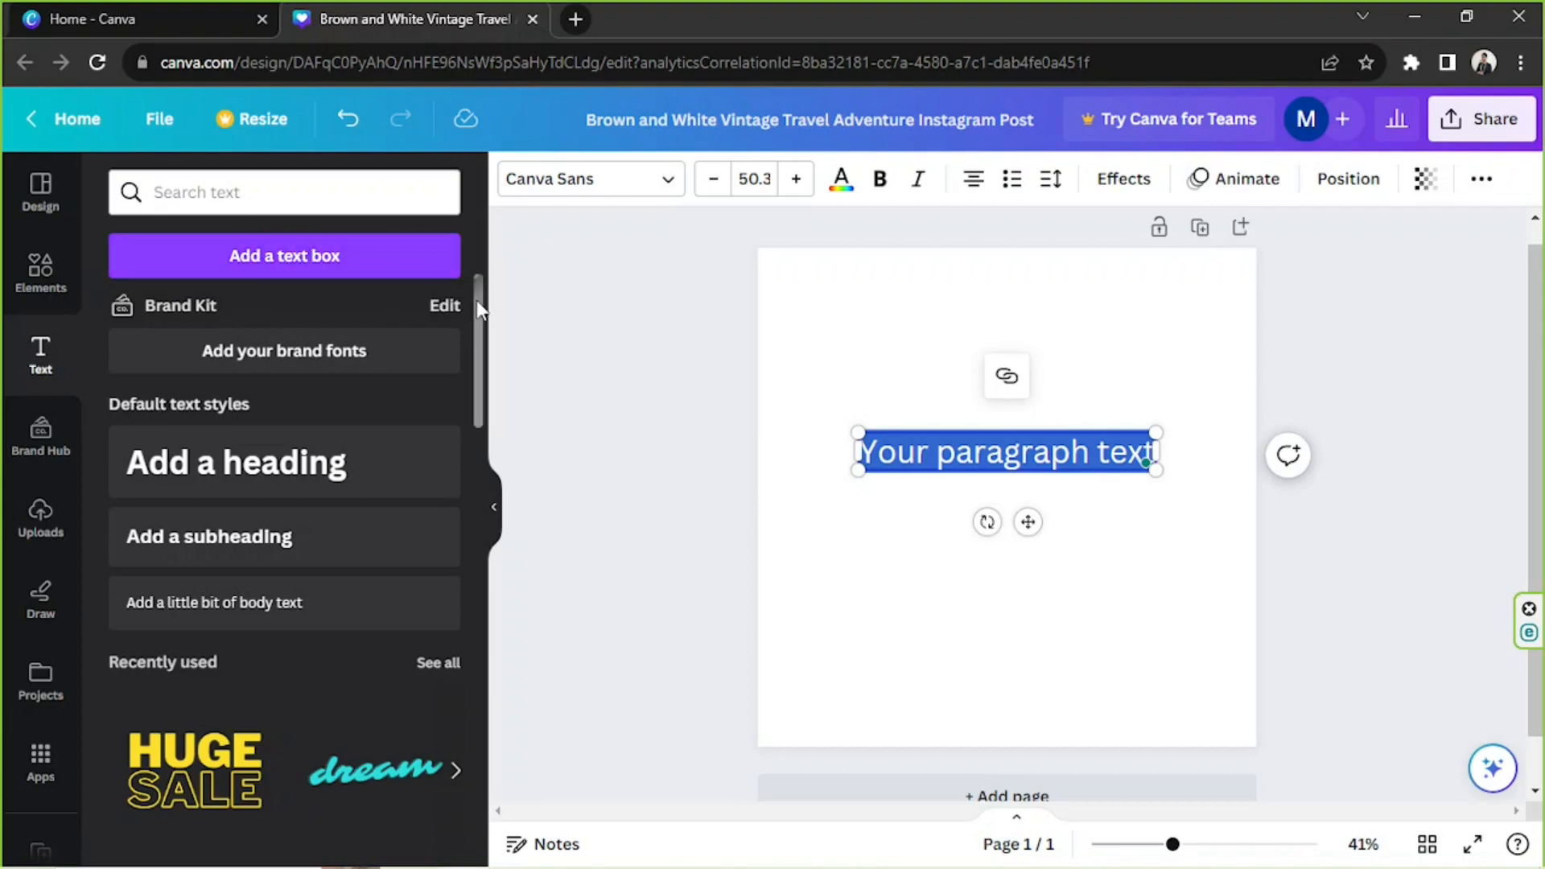
{"action": "scroll", "scroll_direction": "down", "scroll_amount": 3}
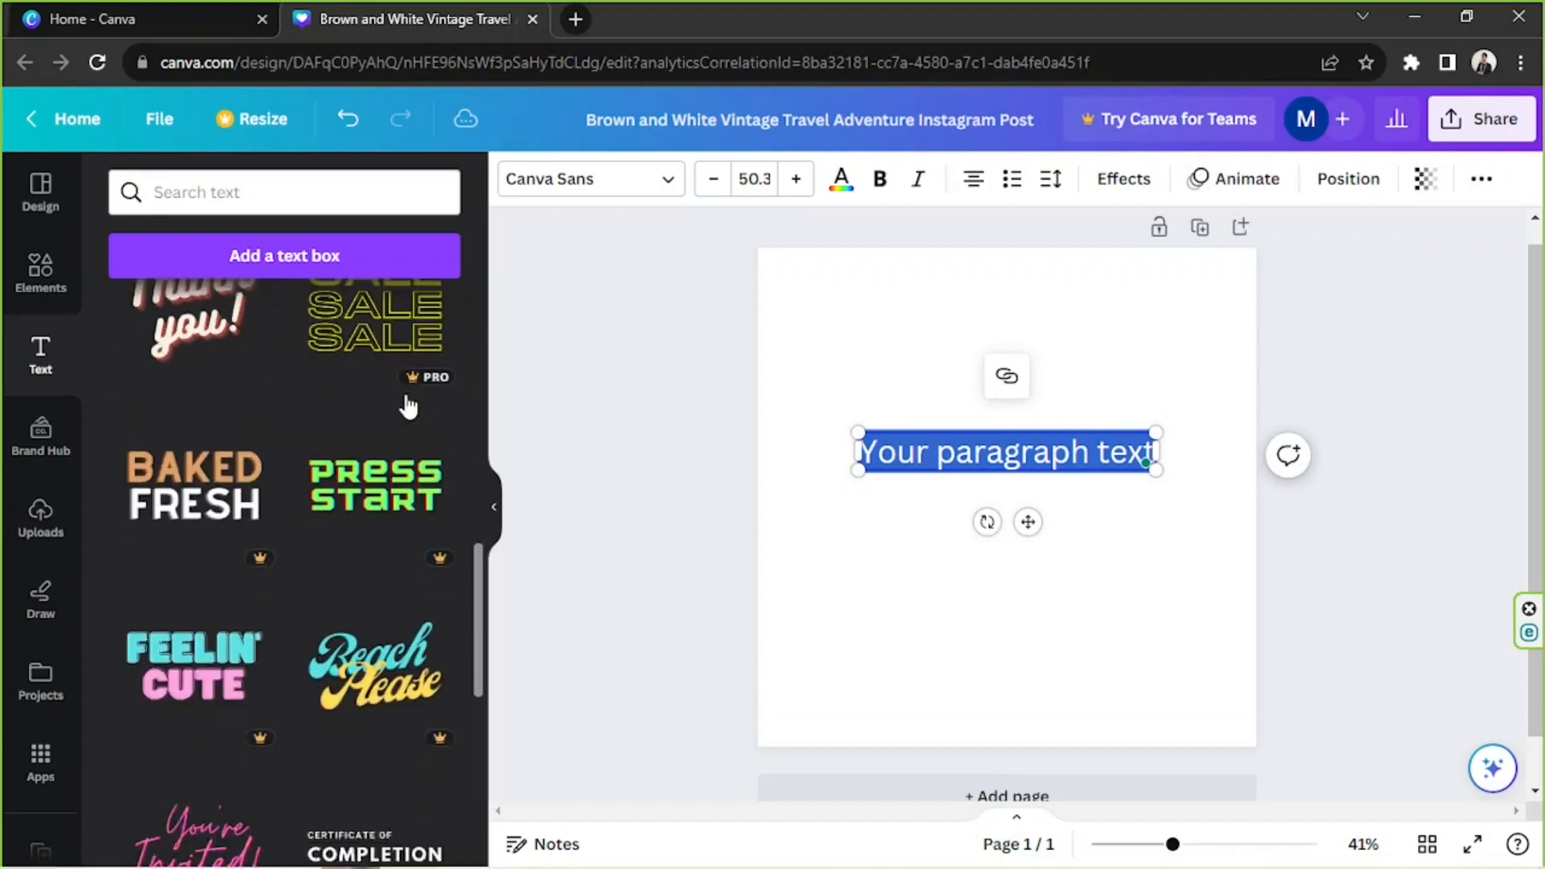
{"action": "scroll", "scroll_direction": "down", "scroll_amount": 3}
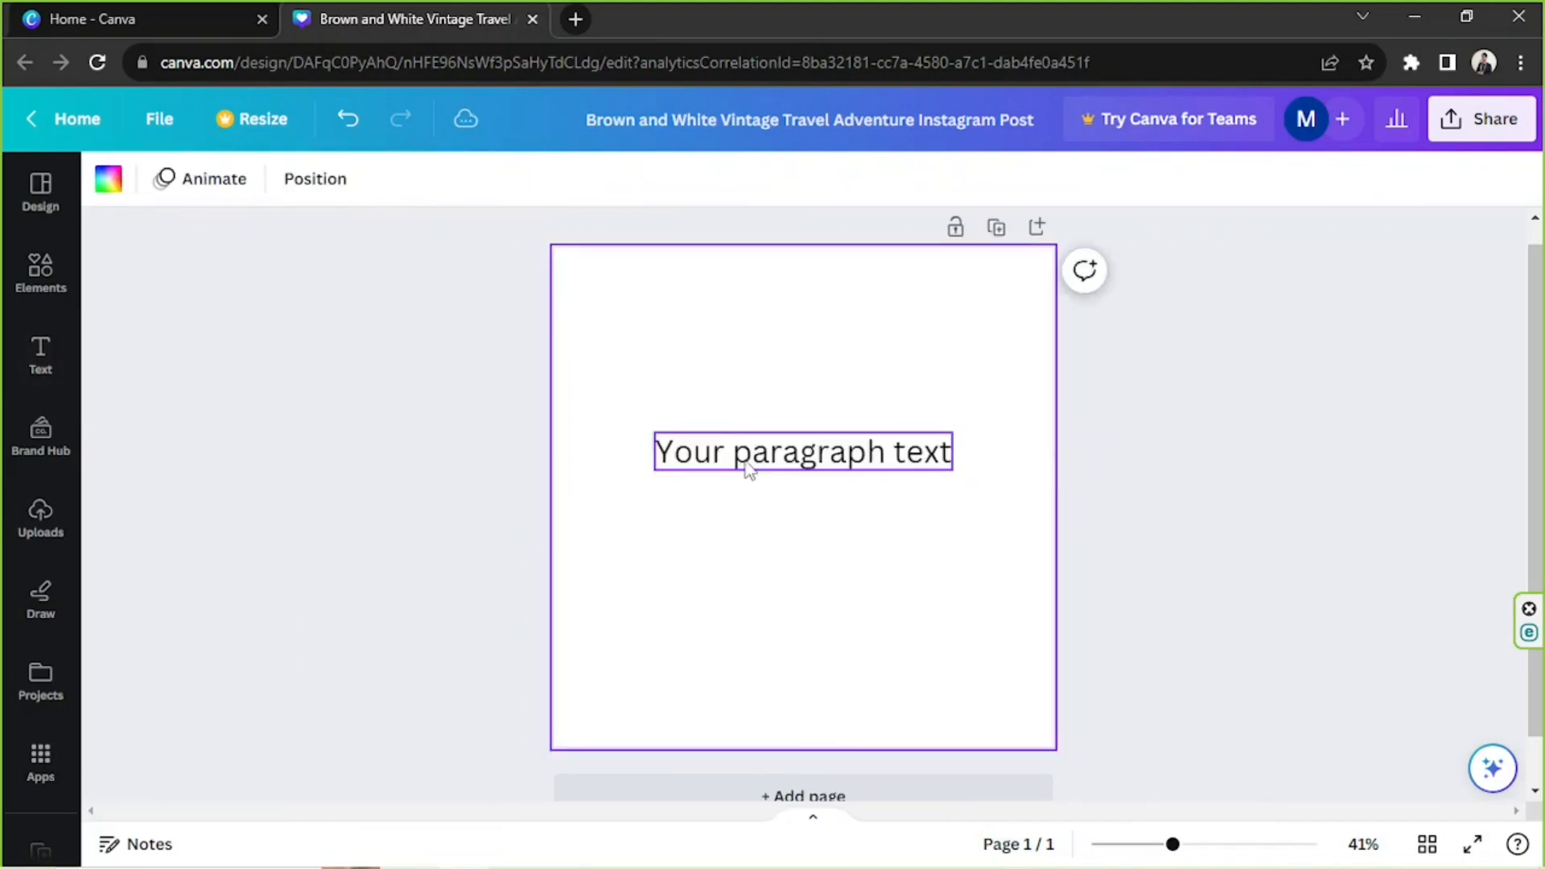
- Replace the placeholder with PAYDAY enlarged to 161, with SALE! as a second line beneath
{"action": "double_click", "coordinate": [802, 453]}
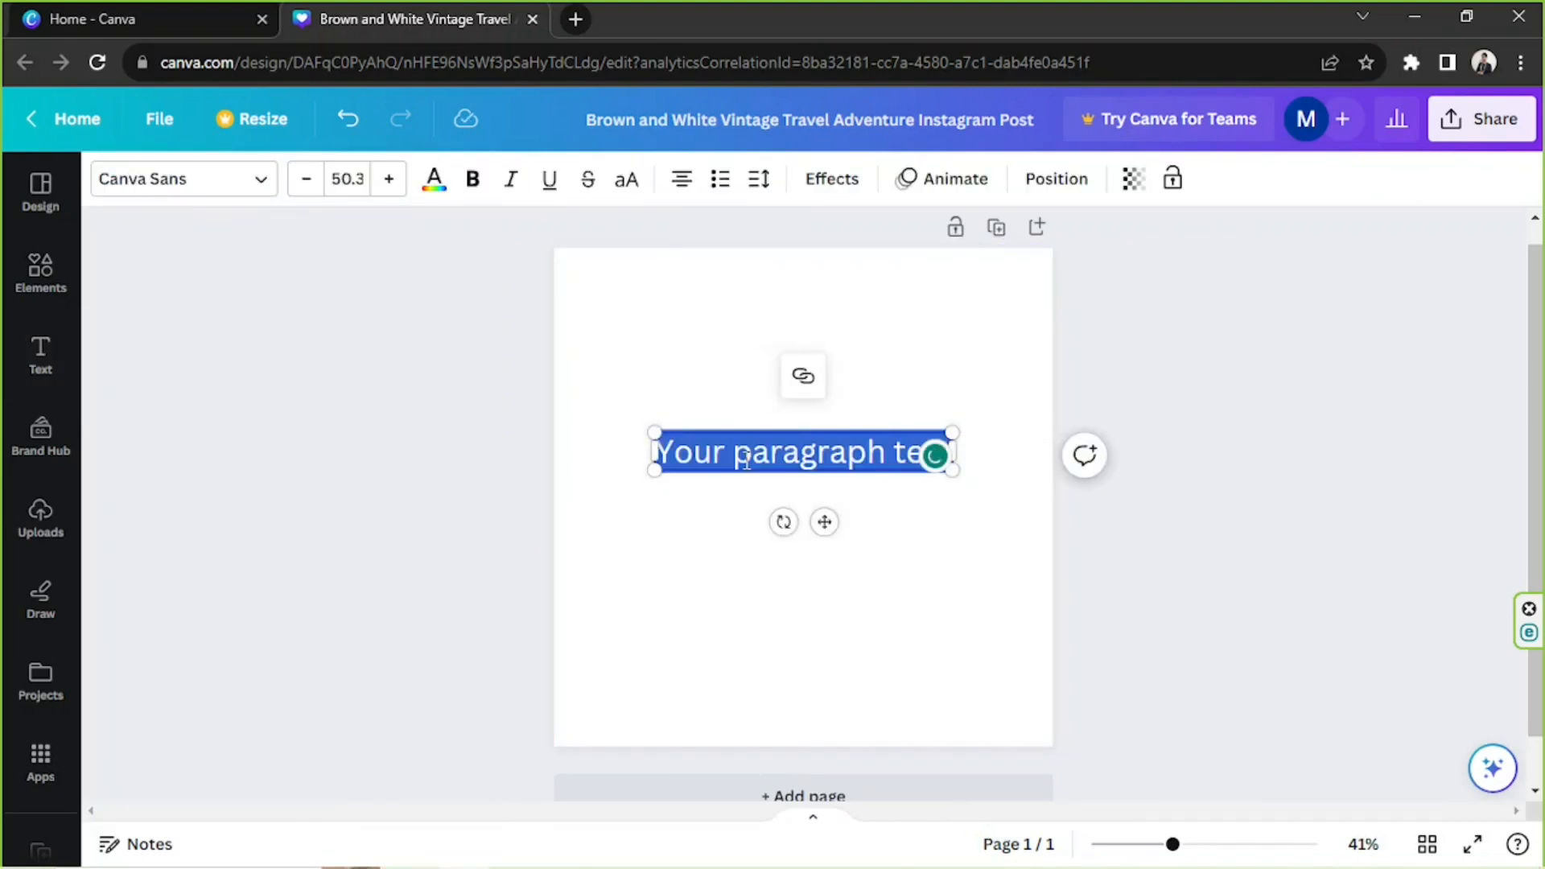
{"action": "type", "text": "PAYDAY"}
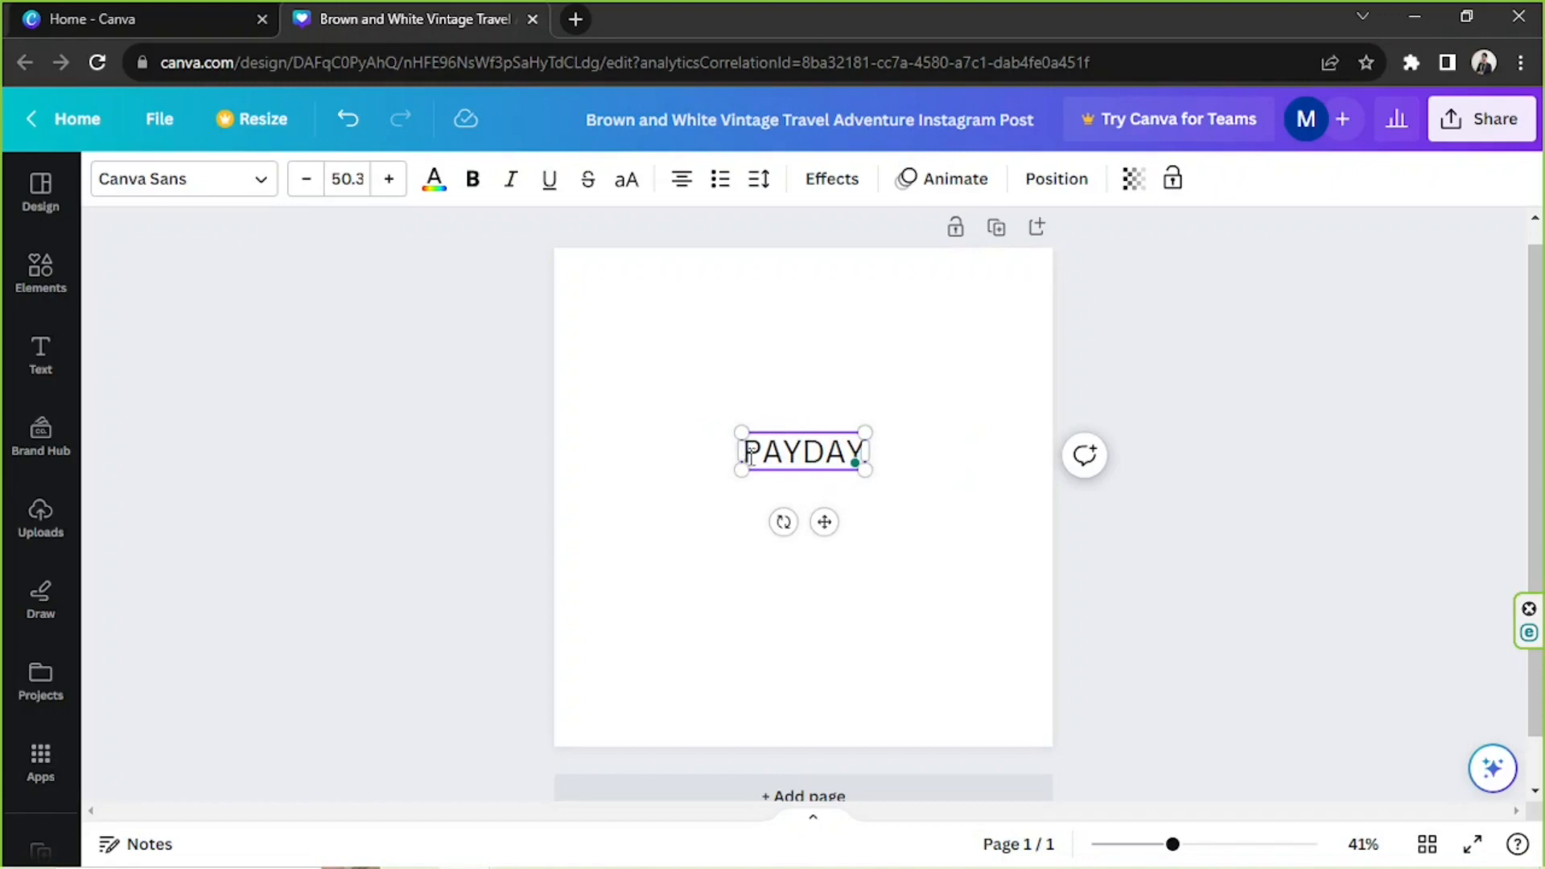
{"action": "left_click_drag", "start_coordinate": [739, 431], "coordinate": [554, 376]}
{"action": "type", "text": "SA"}
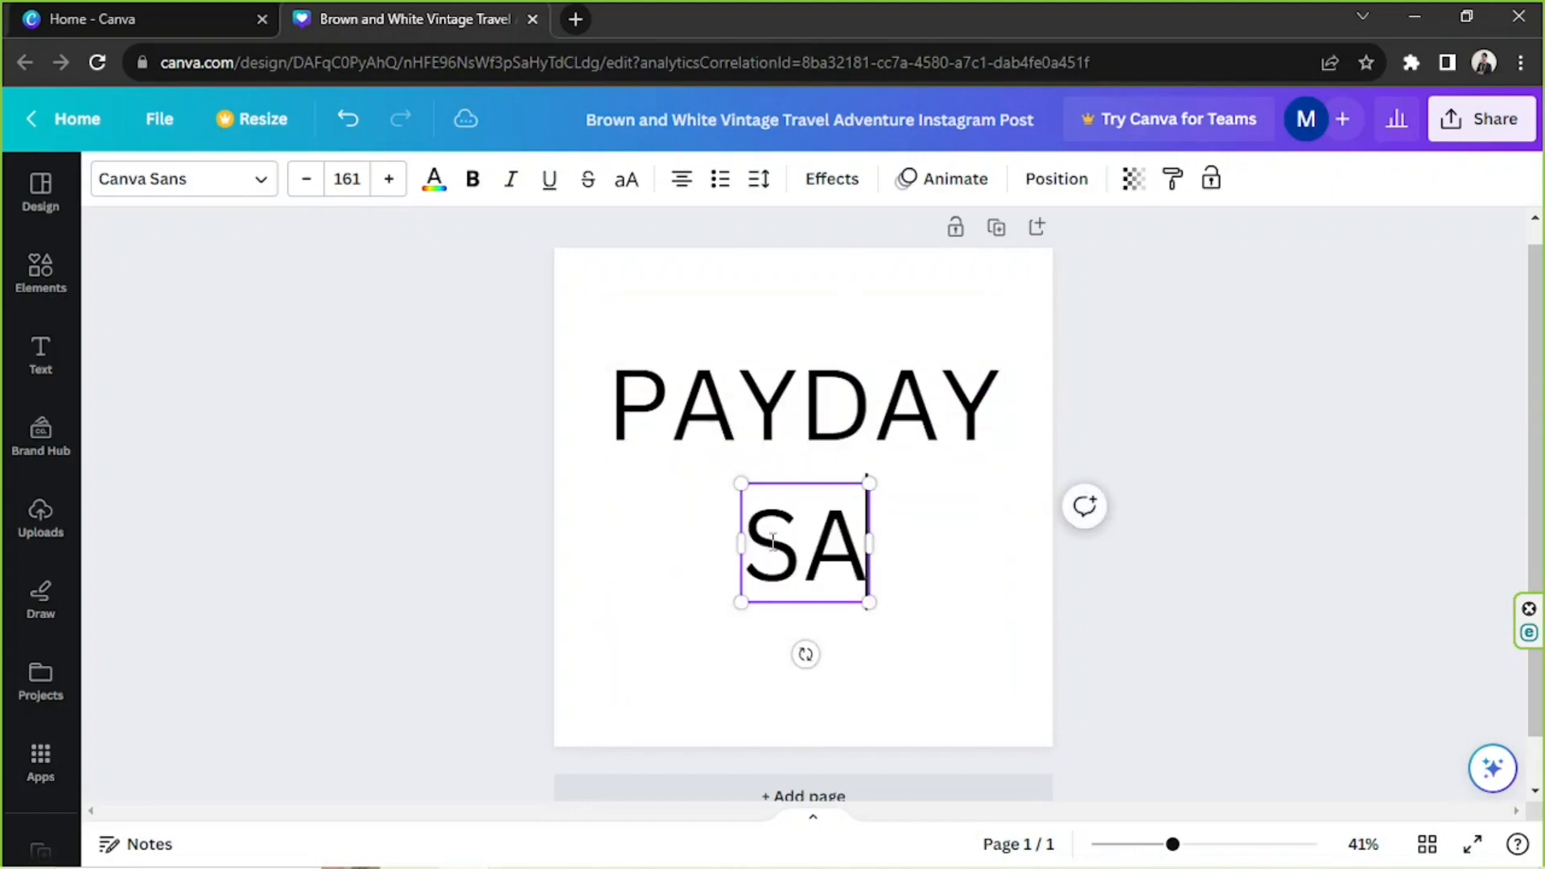
{"action": "type", "text": "LE"}
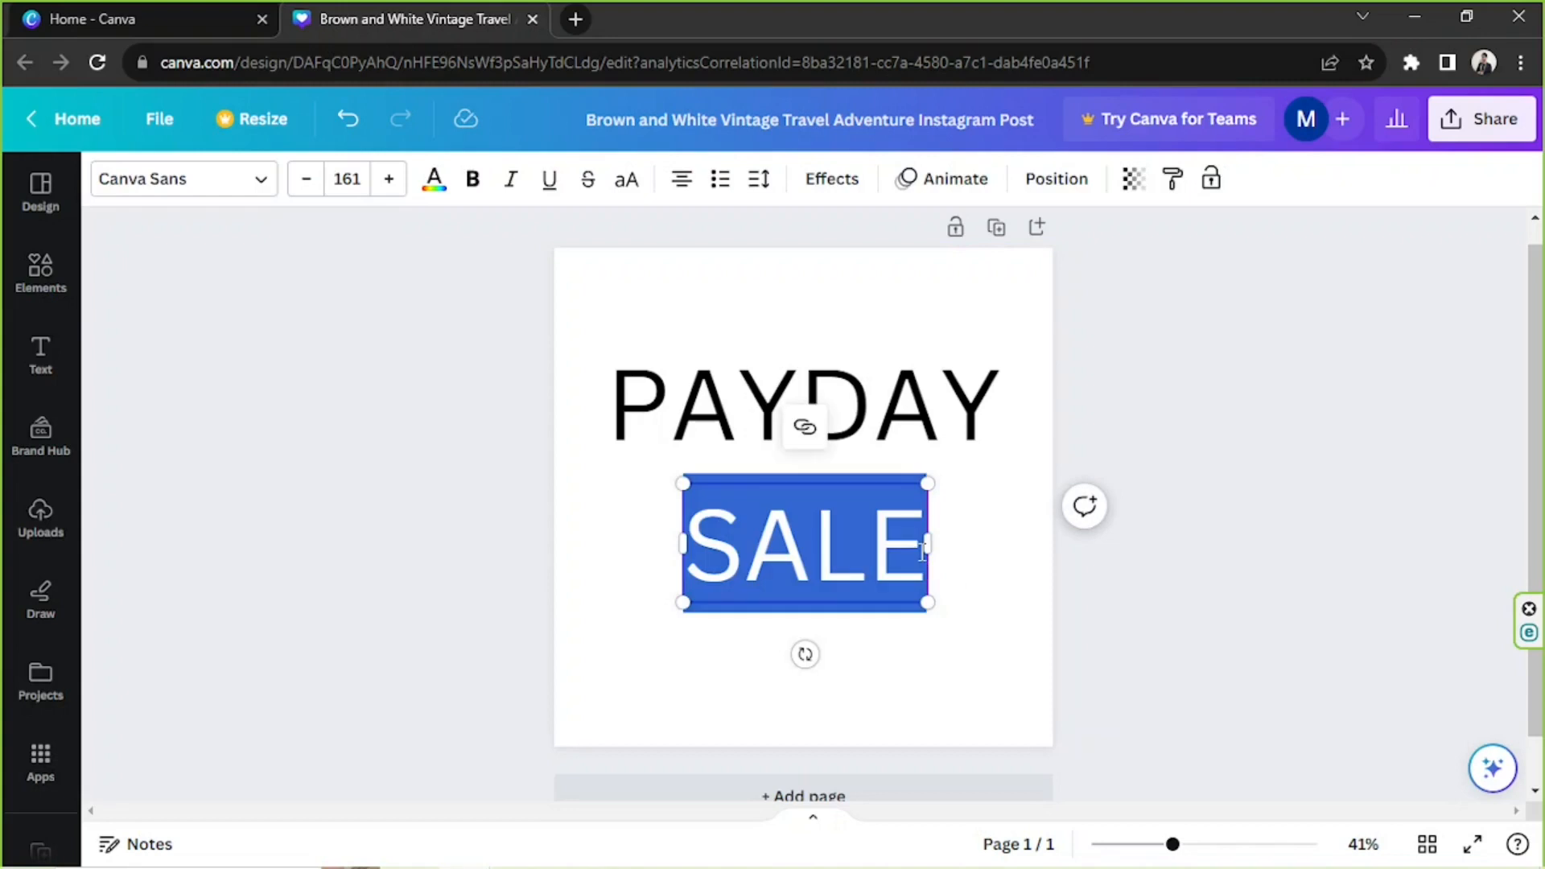
{"action": "type", "text": "!"}
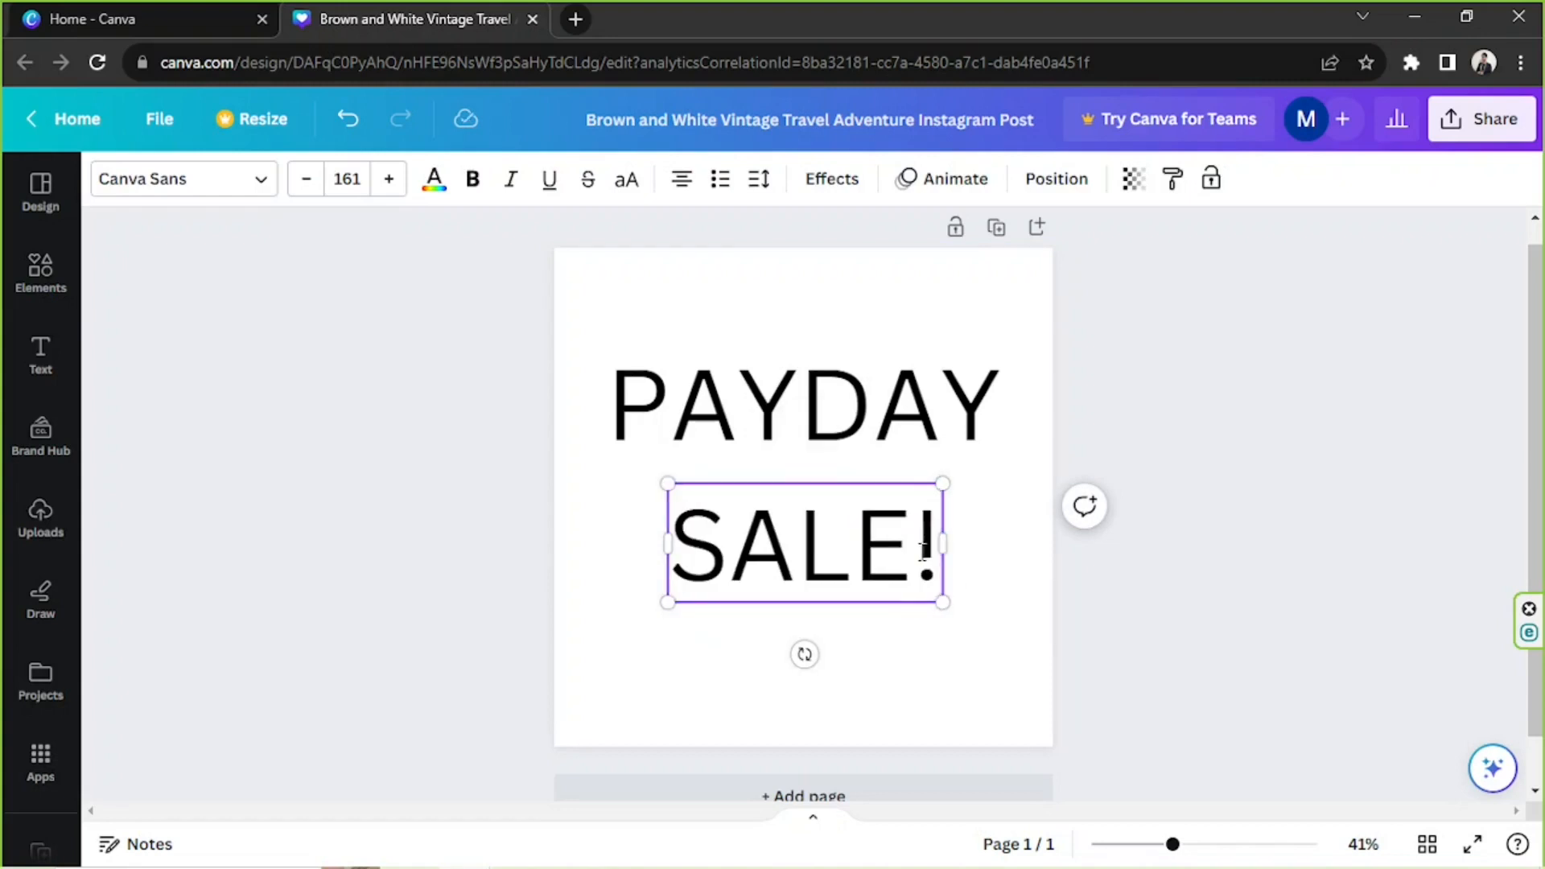
{"action": "left_click", "coordinate": [803, 409]}
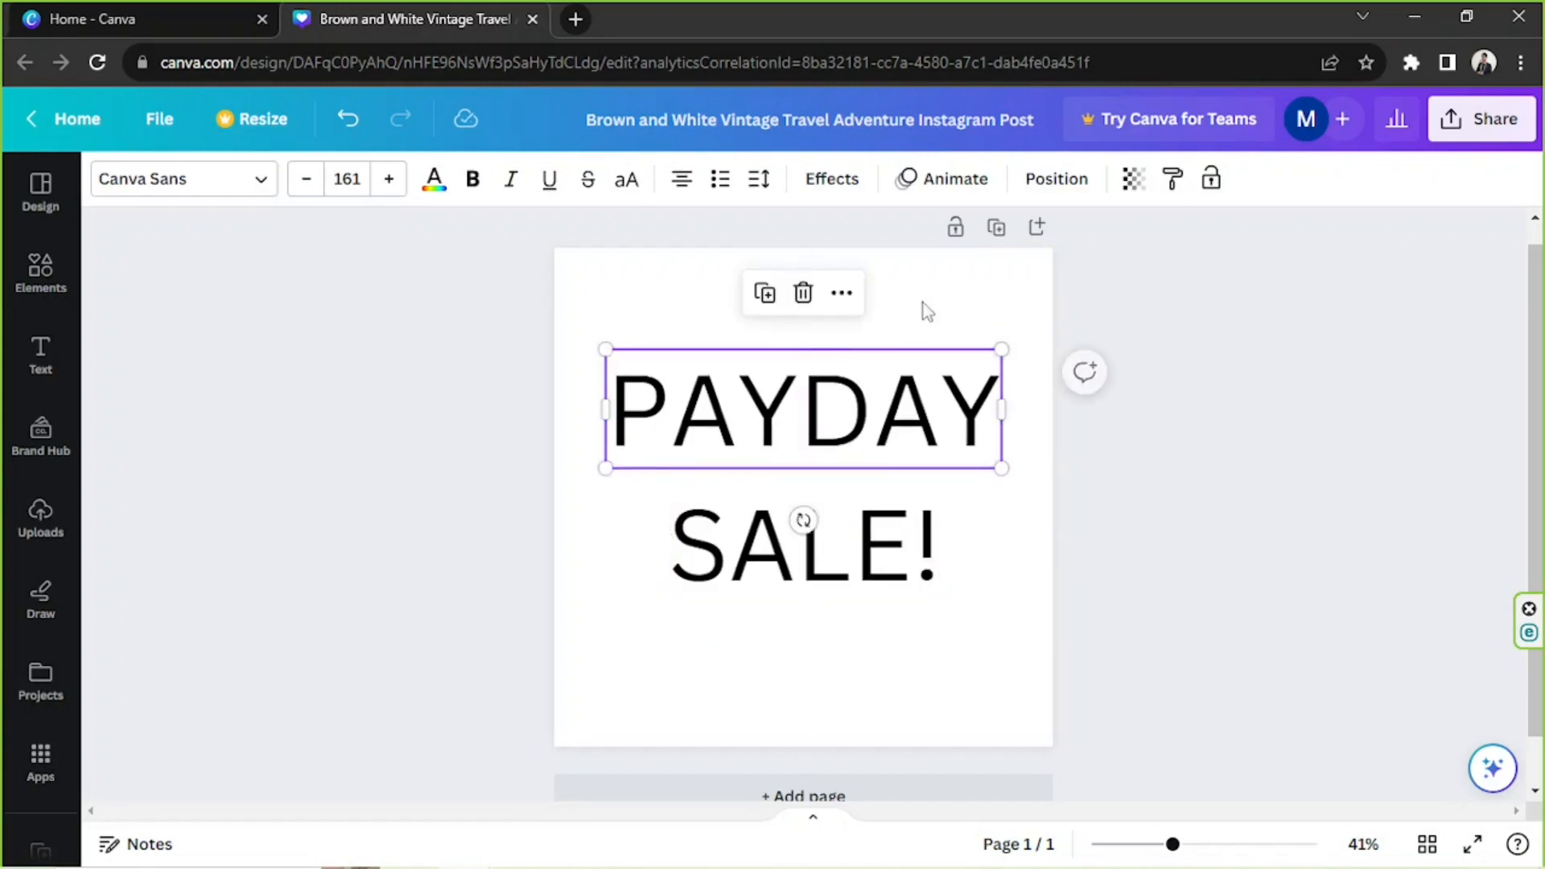
- Fill the page background with yellow after trying orange
{"action": "left_click", "coordinate": [433, 178]}
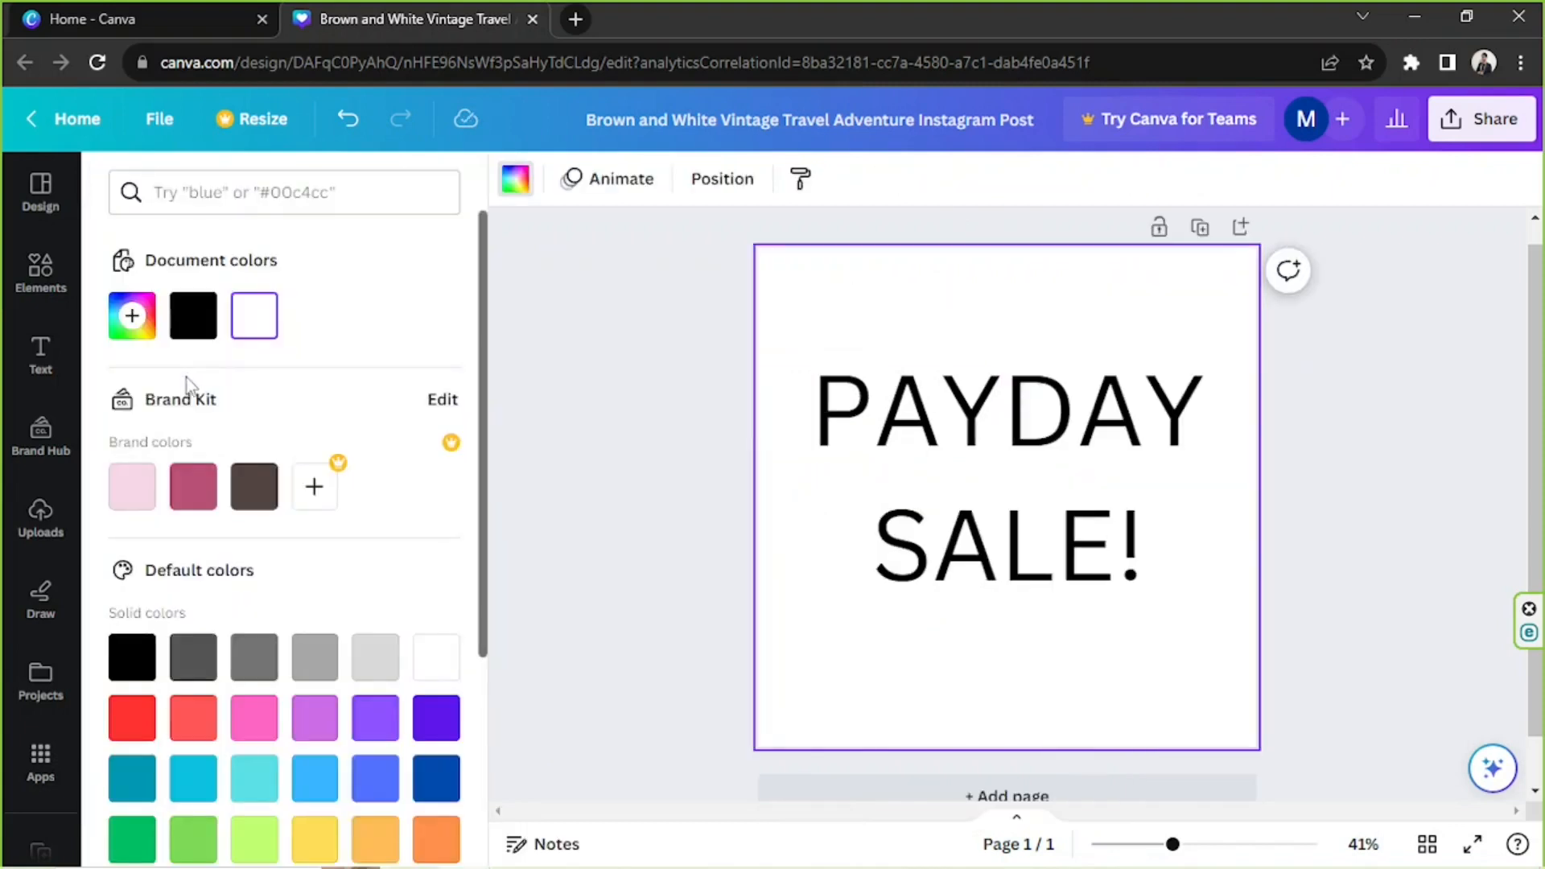
{"action": "left_click", "coordinate": [375, 838]}
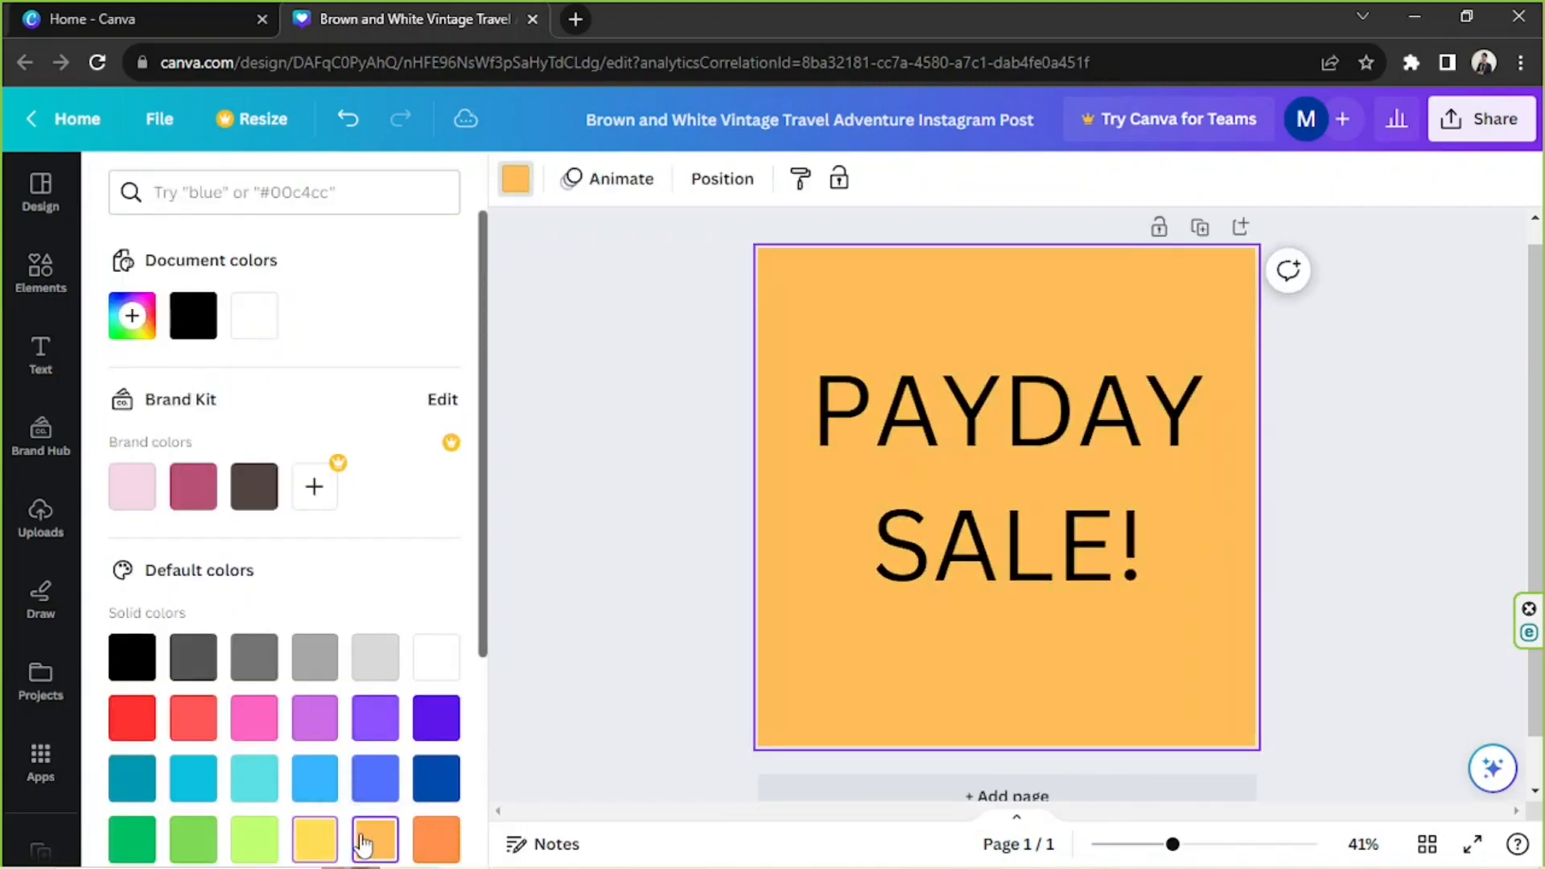
{"action": "left_click", "coordinate": [313, 840]}
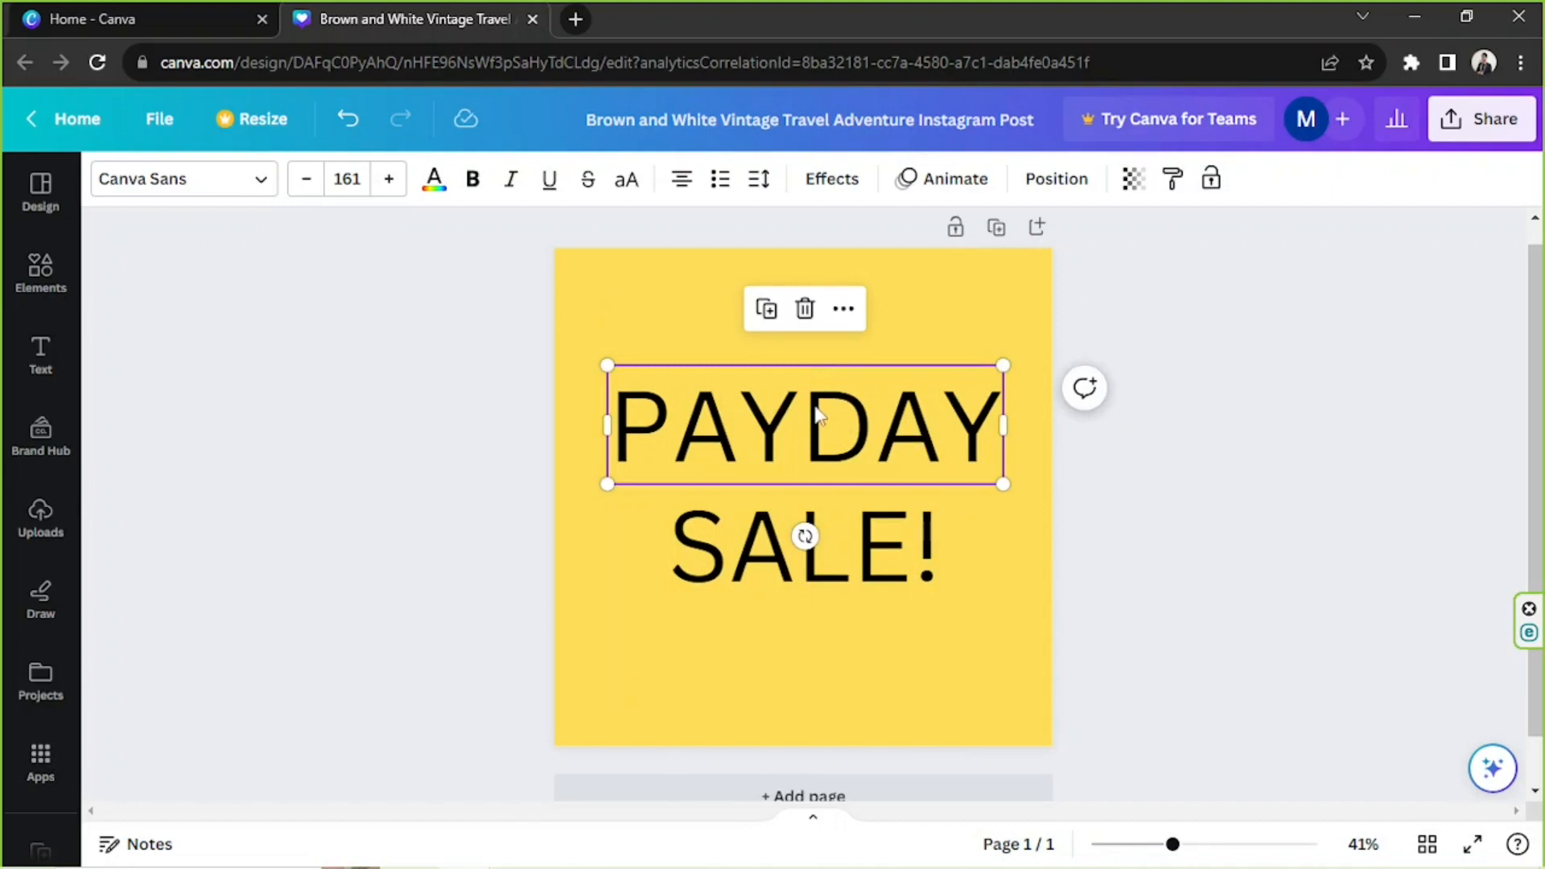
{"action": "mouse_move", "coordinate": [414, 293]}
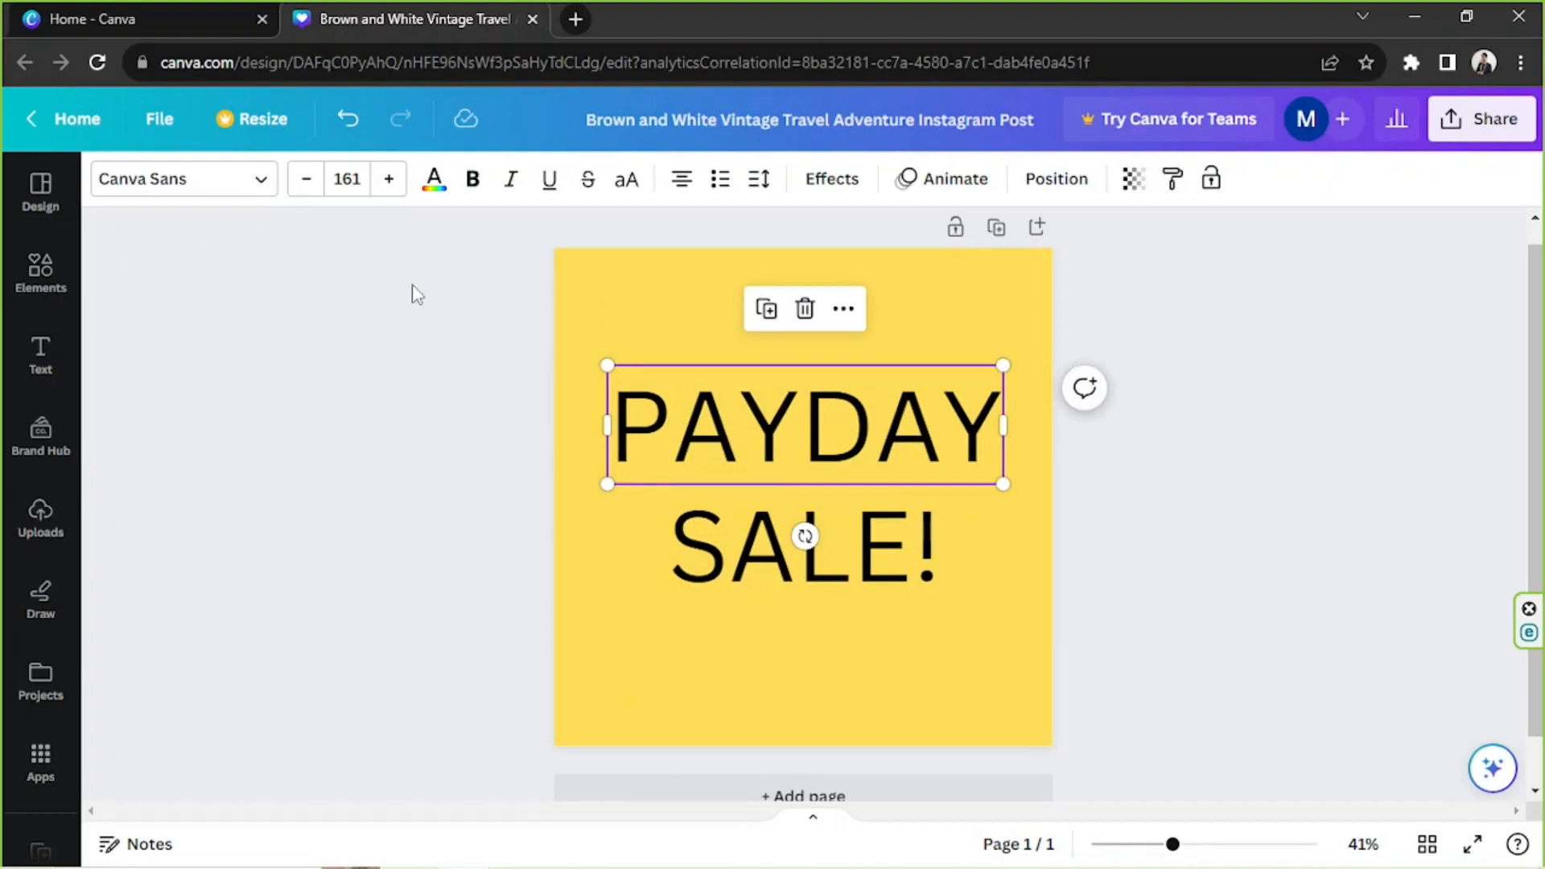
{"action": "mouse_move", "coordinate": [218, 185]}
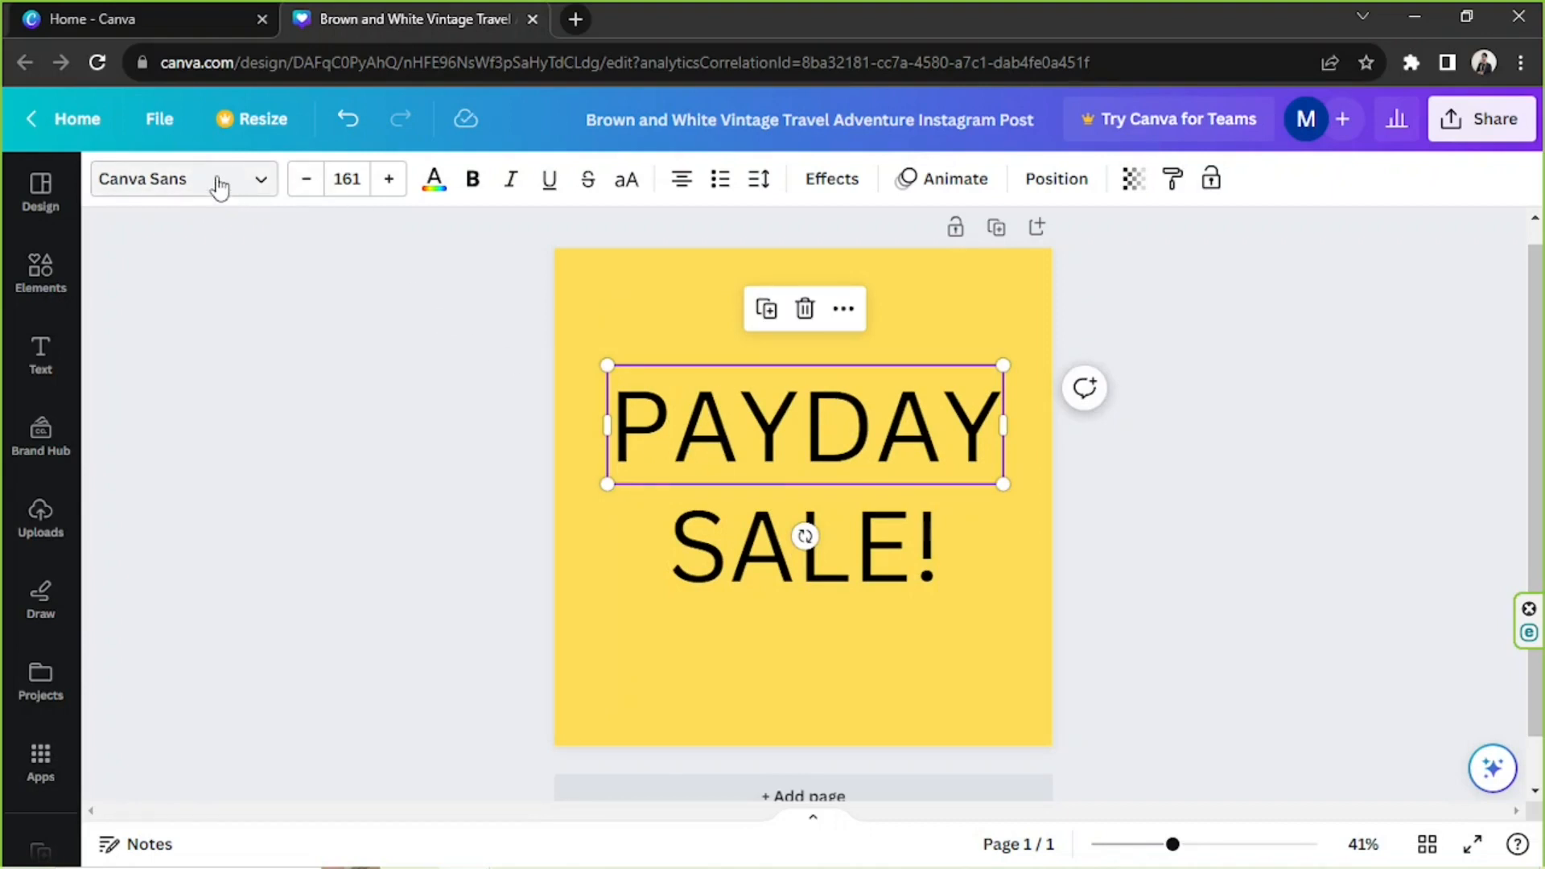
- Search the font list for Display fonts for the PAYDAY heading
{"action": "left_click", "coordinate": [182, 179]}
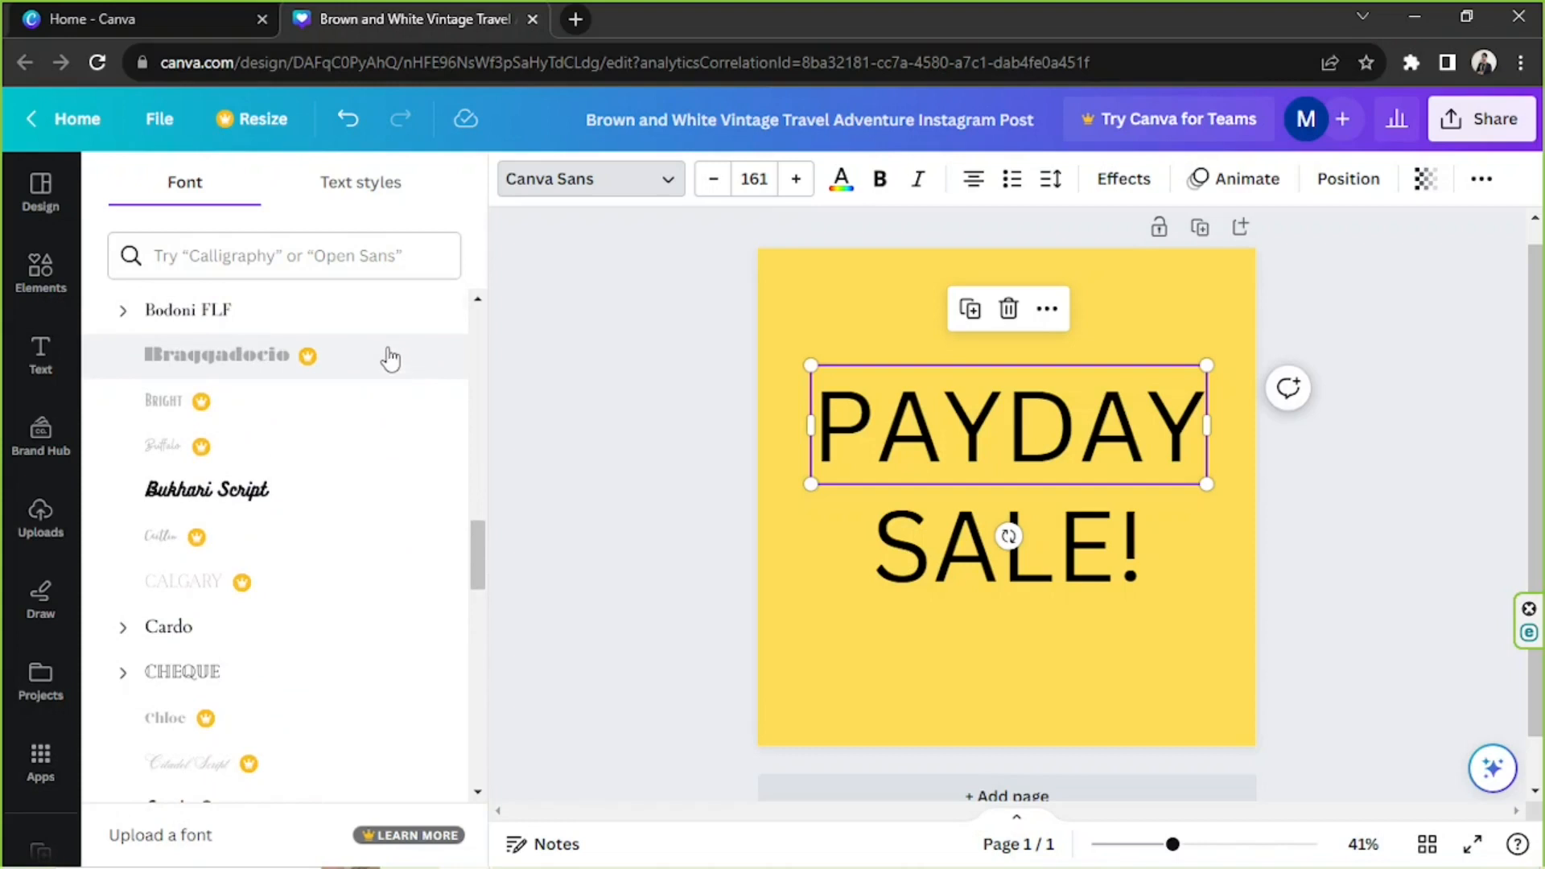
{"action": "left_click", "coordinate": [284, 256]}
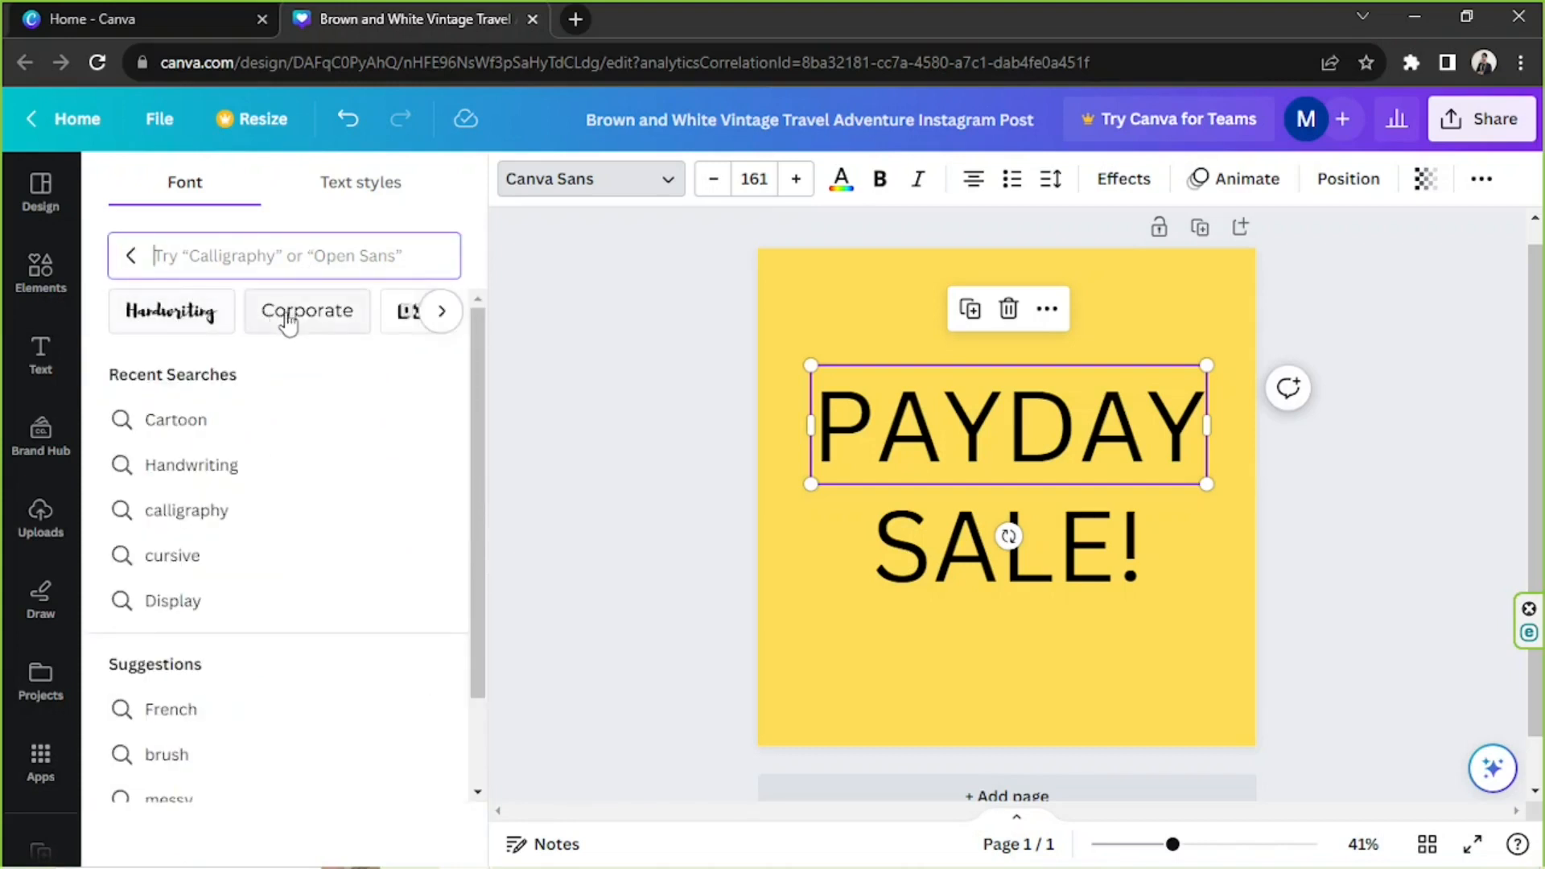
{"action": "left_click", "coordinate": [441, 311]}
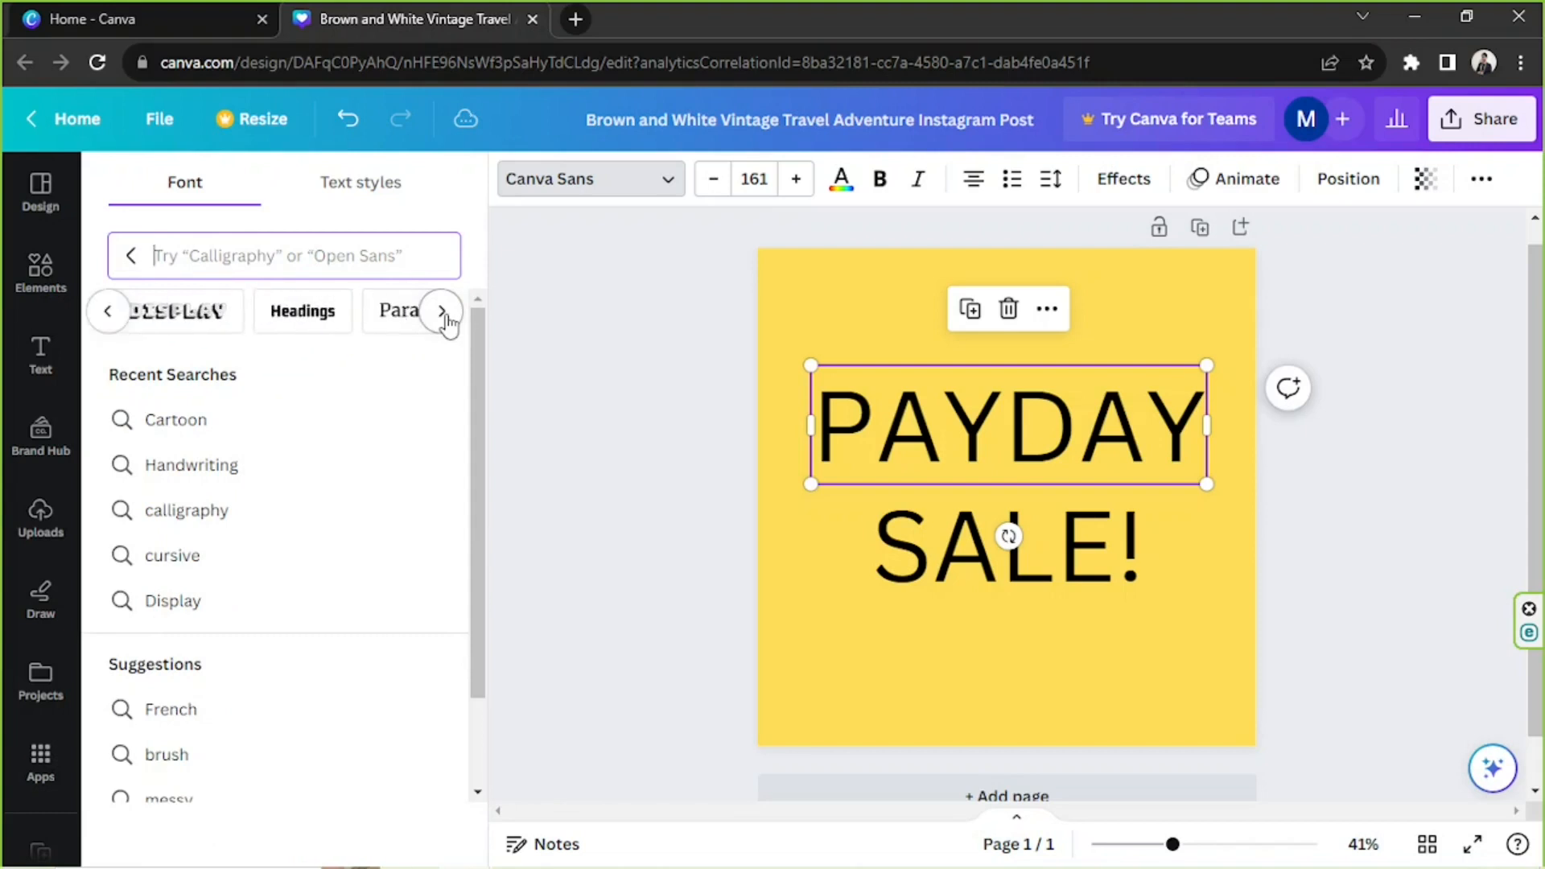
{"action": "left_click", "coordinate": [441, 311]}
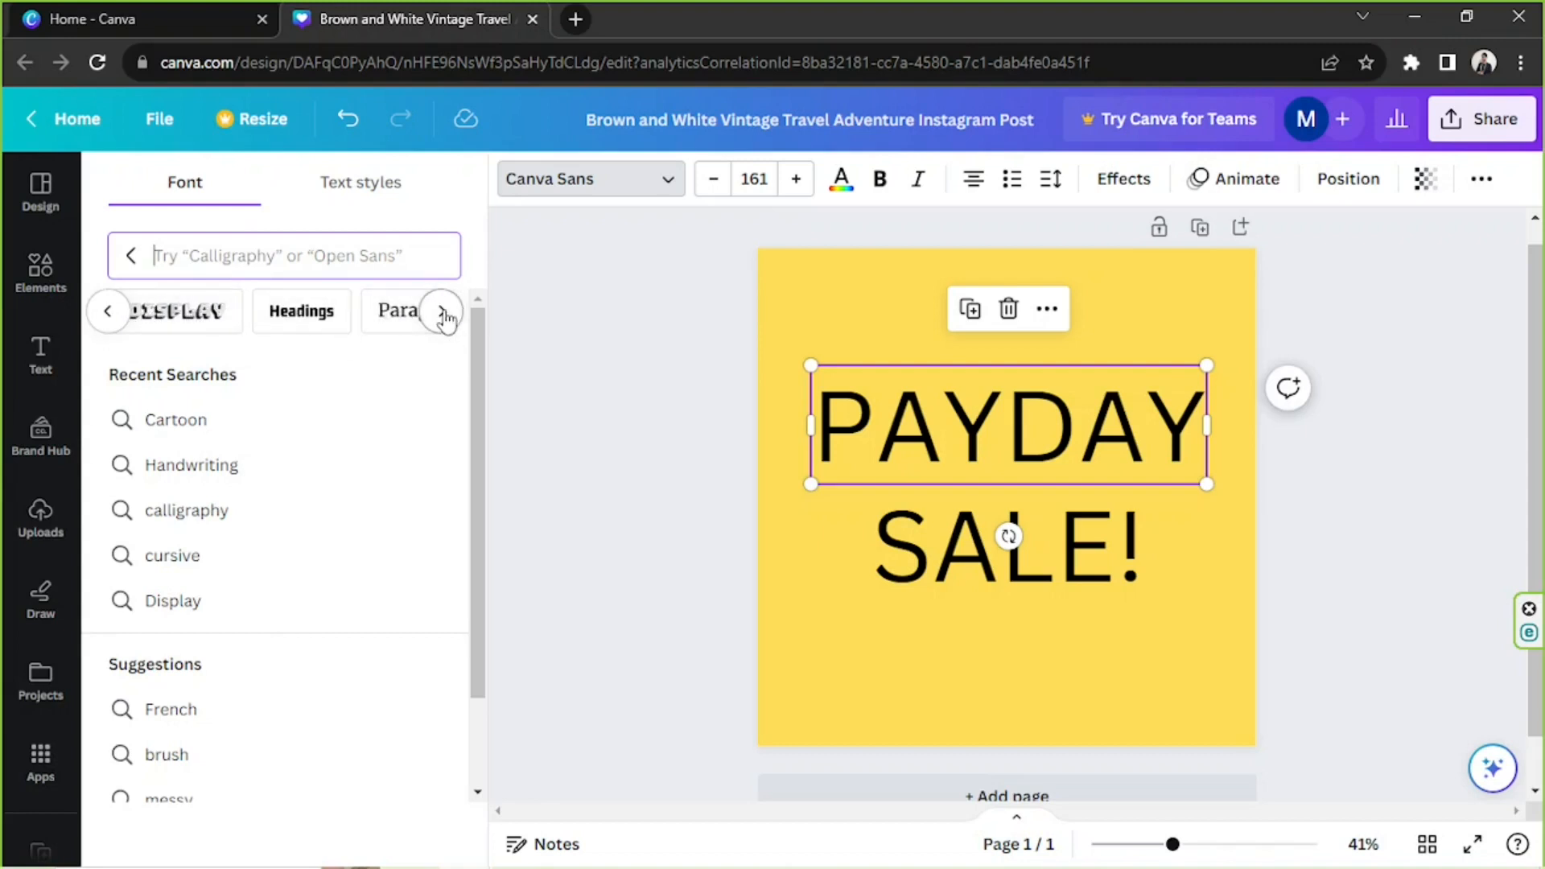
{"action": "left_click", "coordinate": [441, 310]}
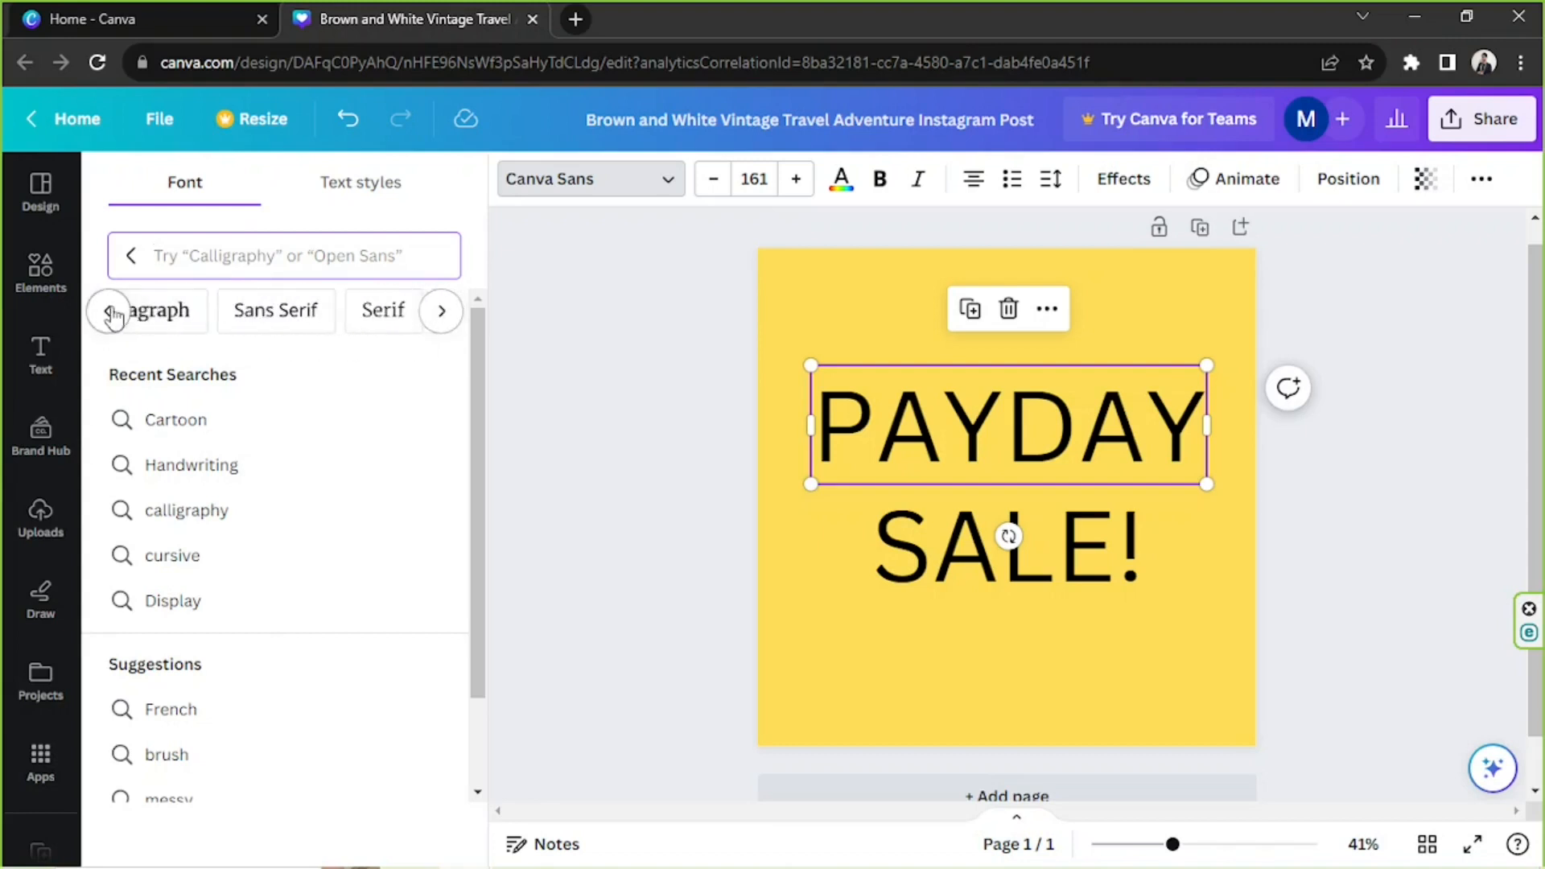
{"action": "left_click", "coordinate": [111, 310]}
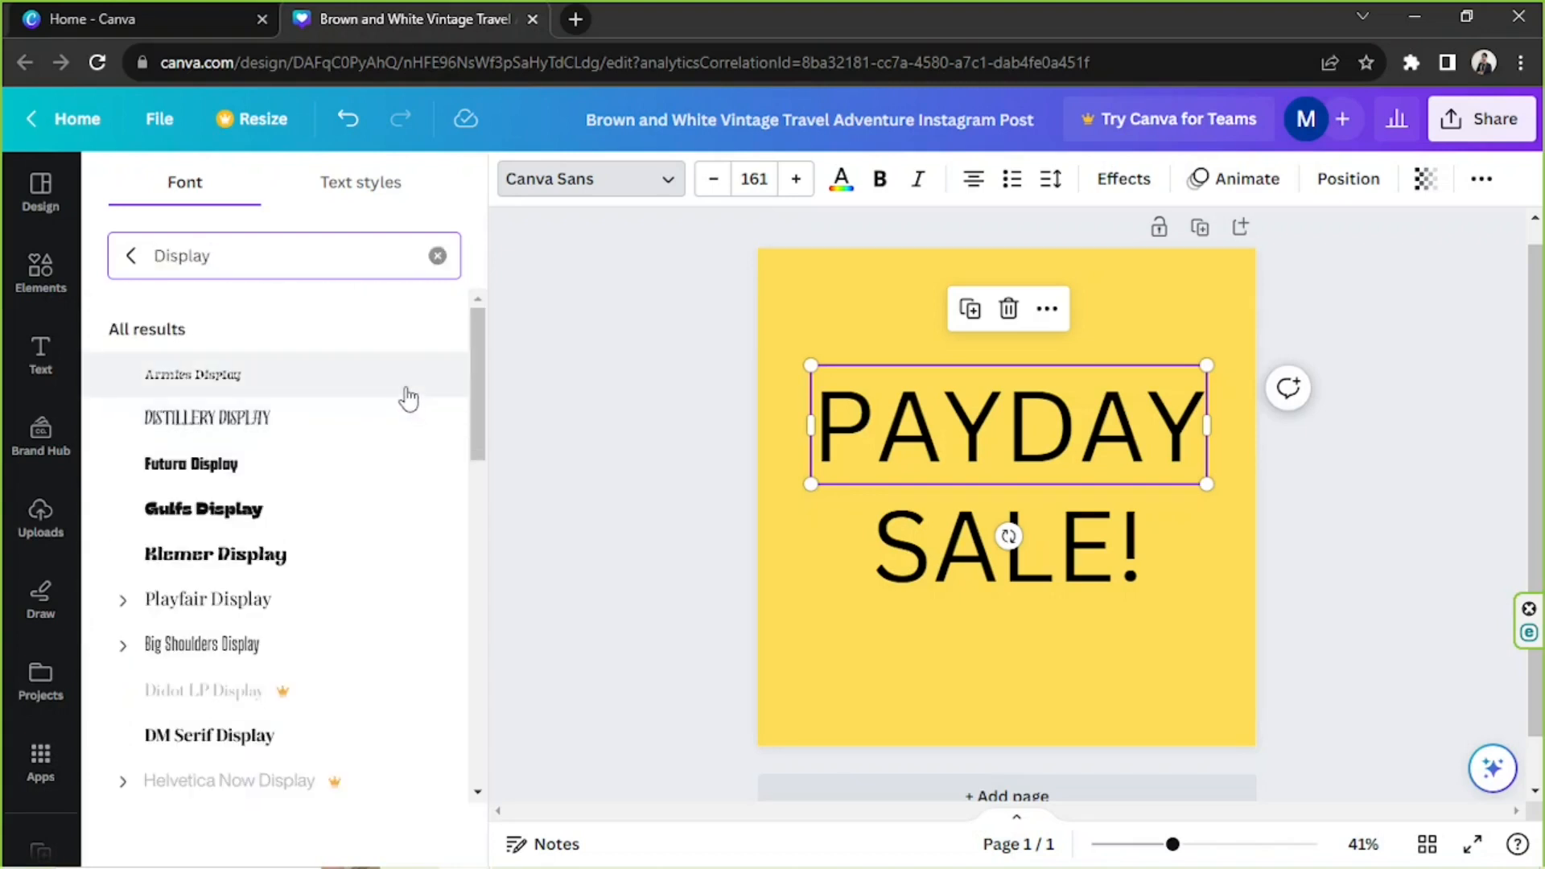
- Apply DM Serif Display to PAYDAY, now at size 178
{"action": "scroll", "scroll_direction": "down", "scroll_amount": 3}
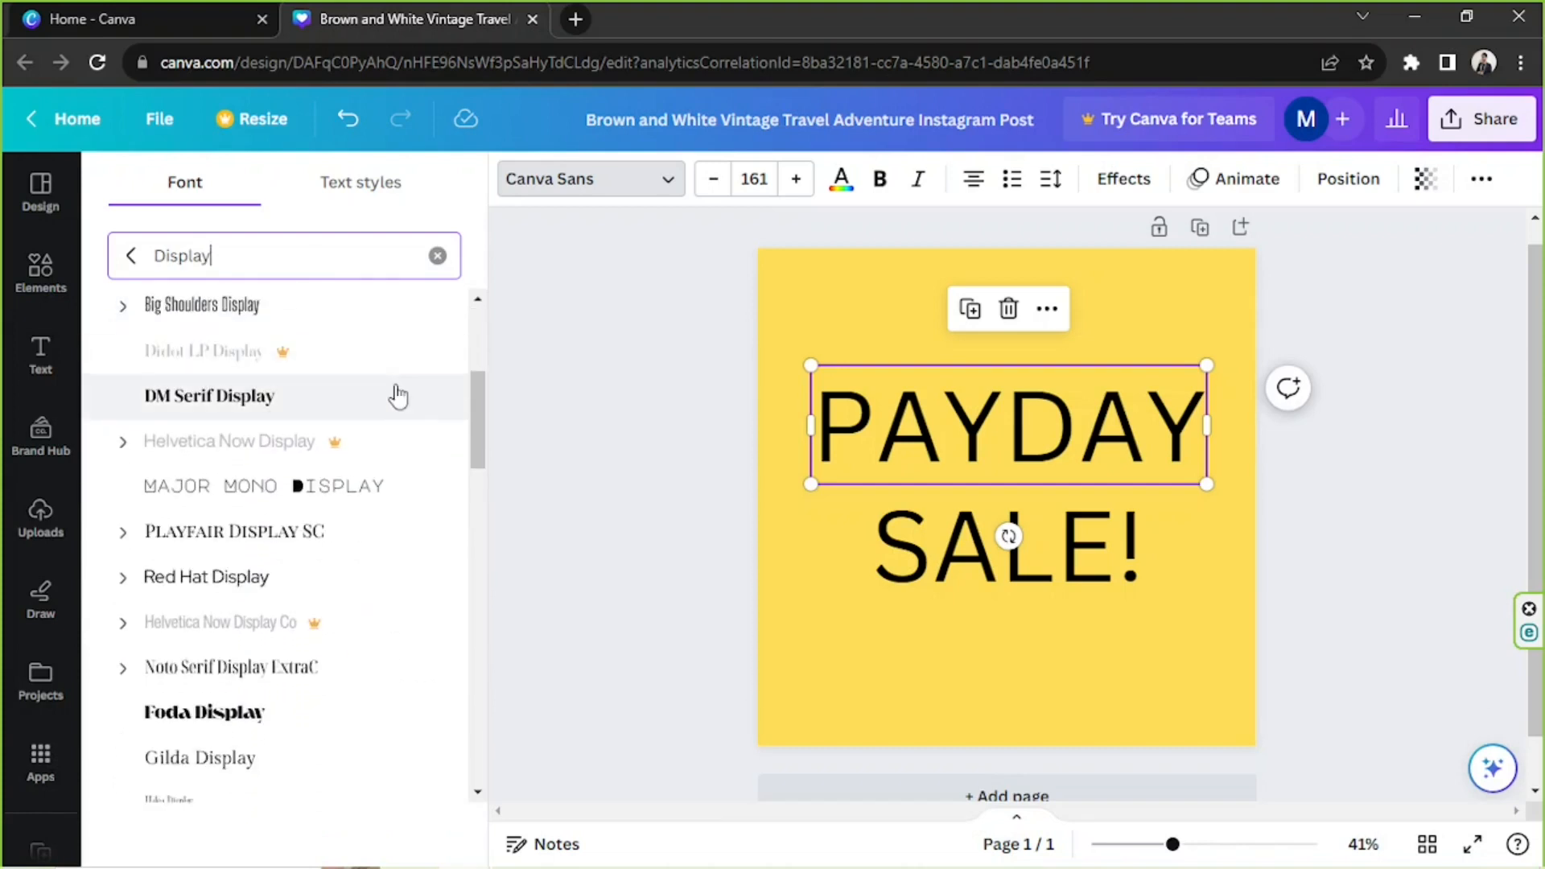
{"action": "left_click", "coordinate": [208, 396]}
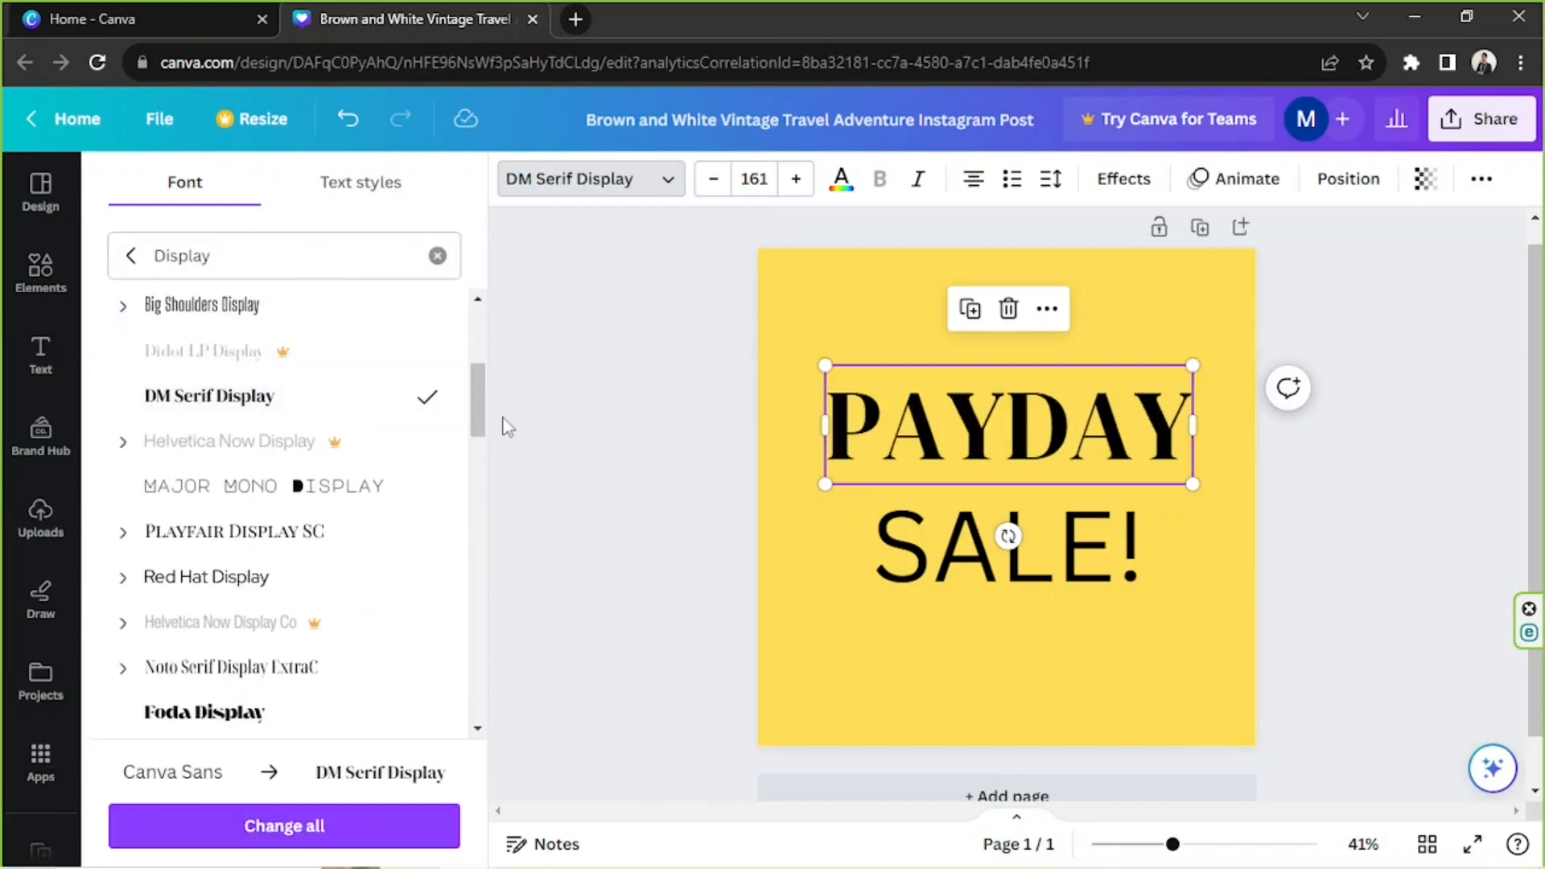
{"action": "scroll", "scroll_direction": "down", "scroll_amount": 3}
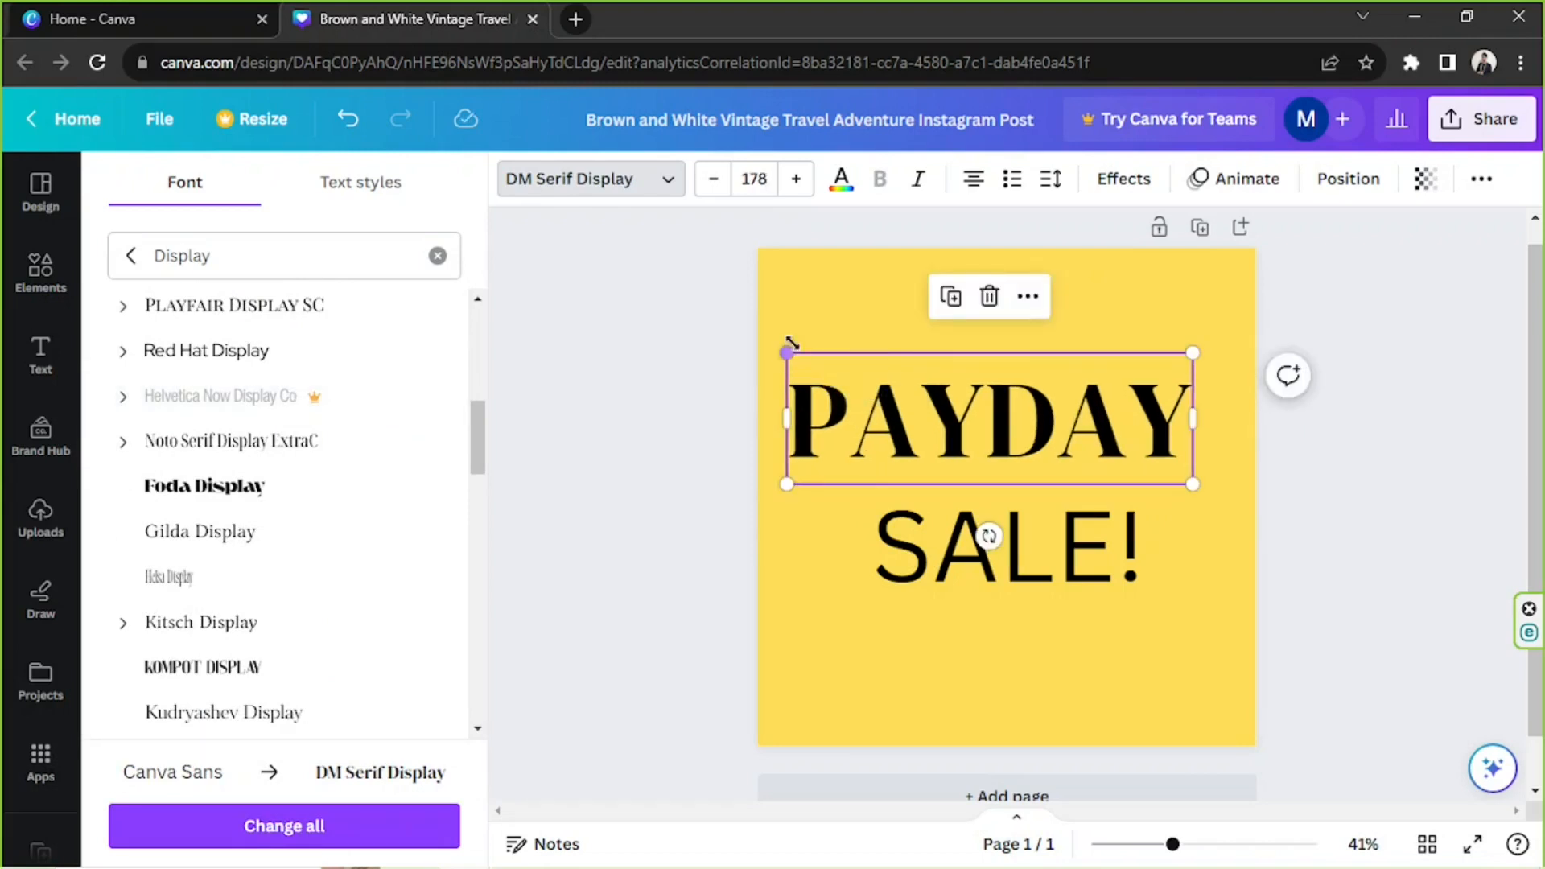
- Resize PAYDAY to size 190 so it stretches nearly the full post width
{"action": "left_click_drag", "start_coordinate": [787, 352], "coordinate": [789, 354]}
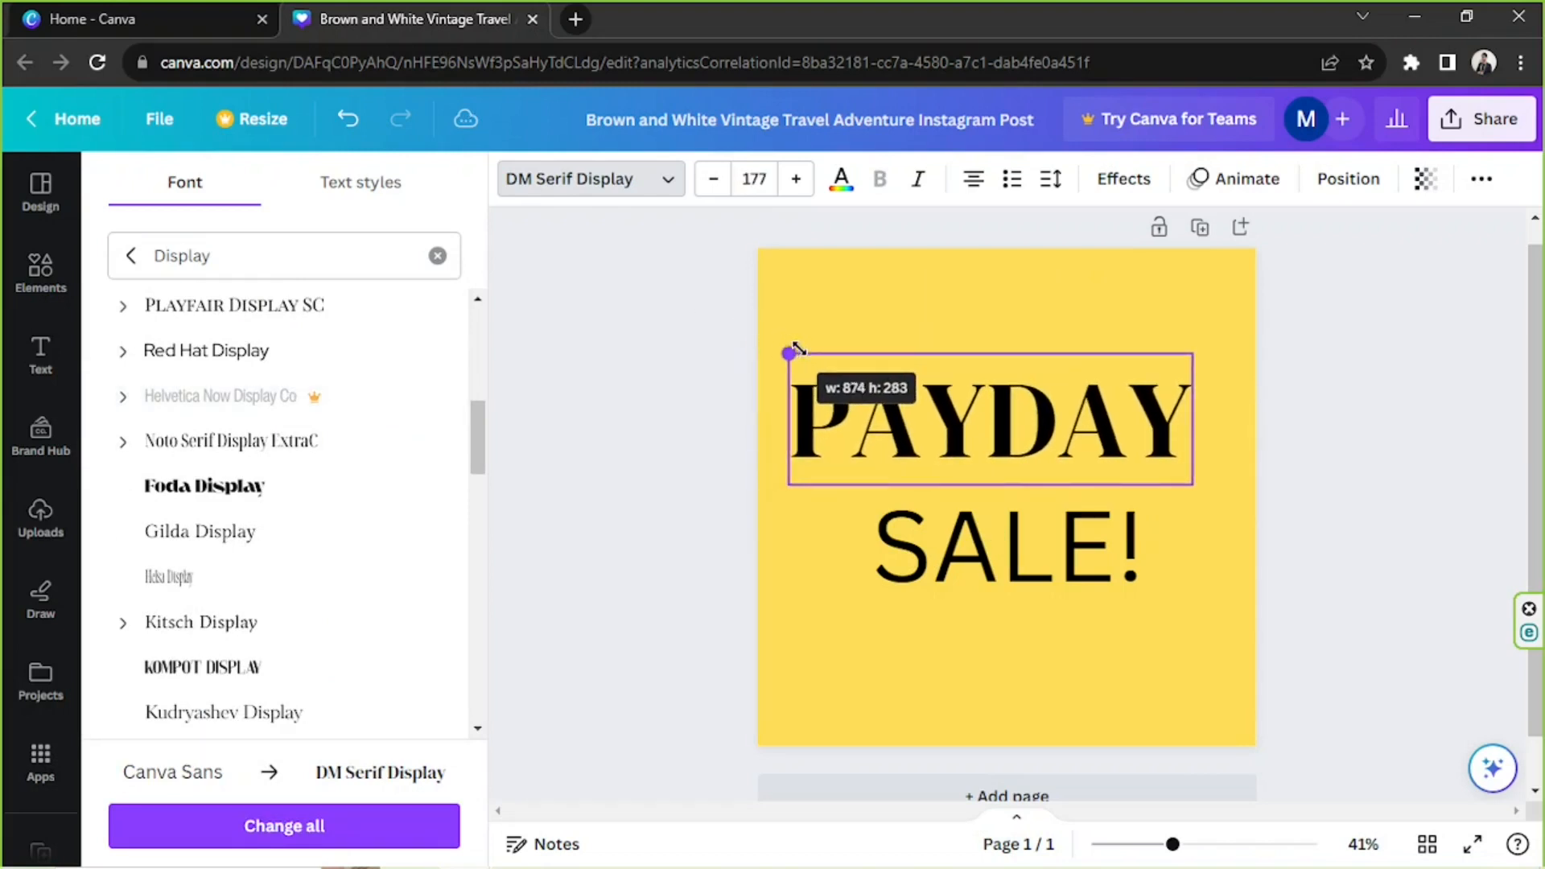
{"action": "left_click_drag", "start_coordinate": [789, 353], "coordinate": [807, 360]}
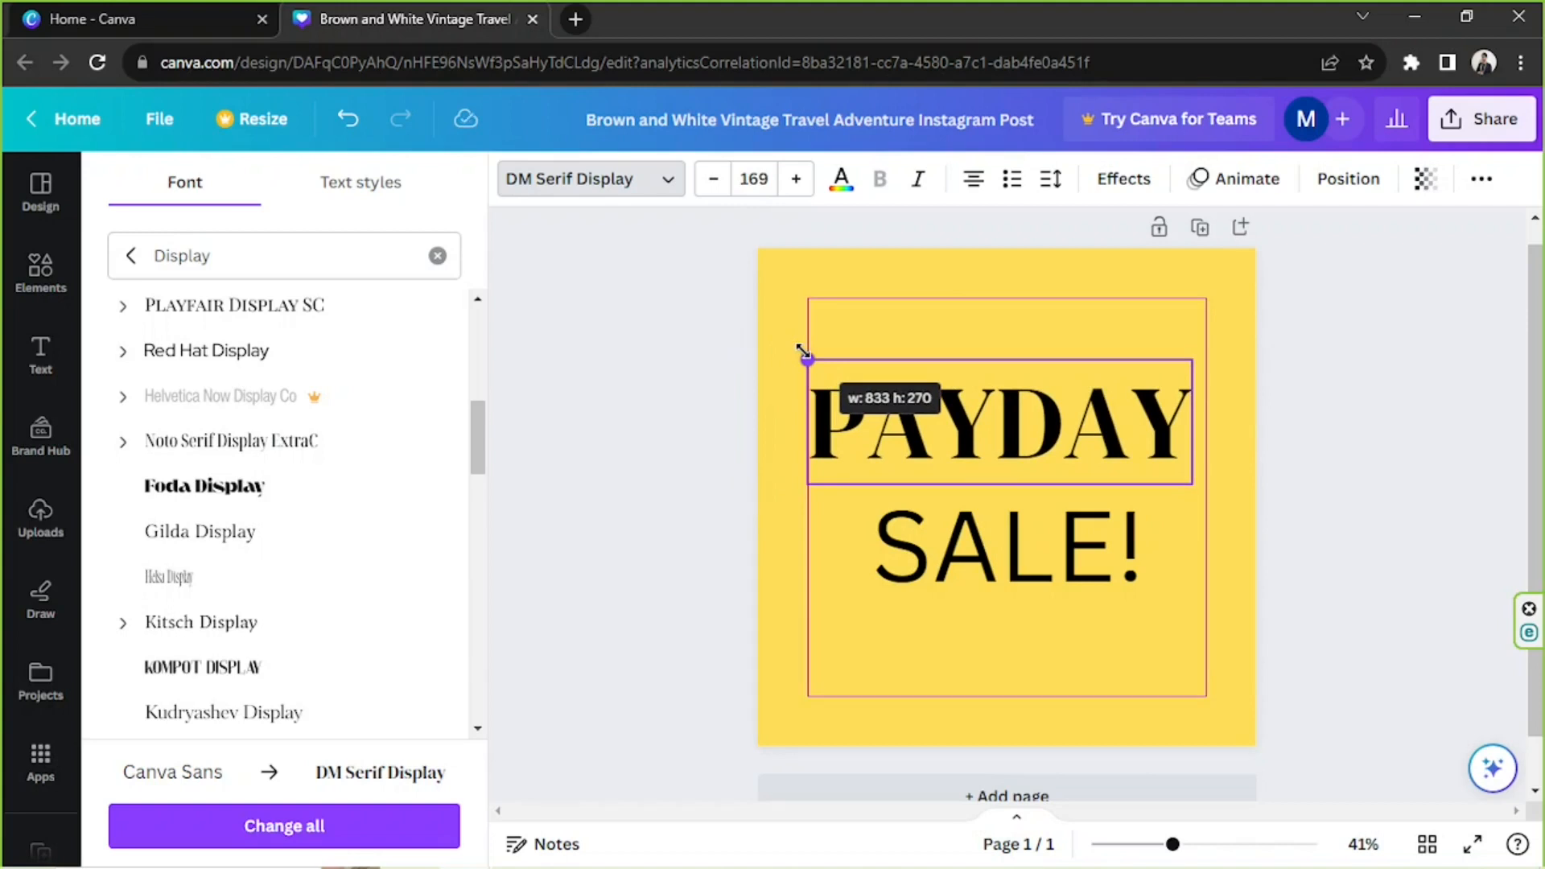
{"action": "left_click_drag", "start_coordinate": [803, 359], "coordinate": [774, 348]}
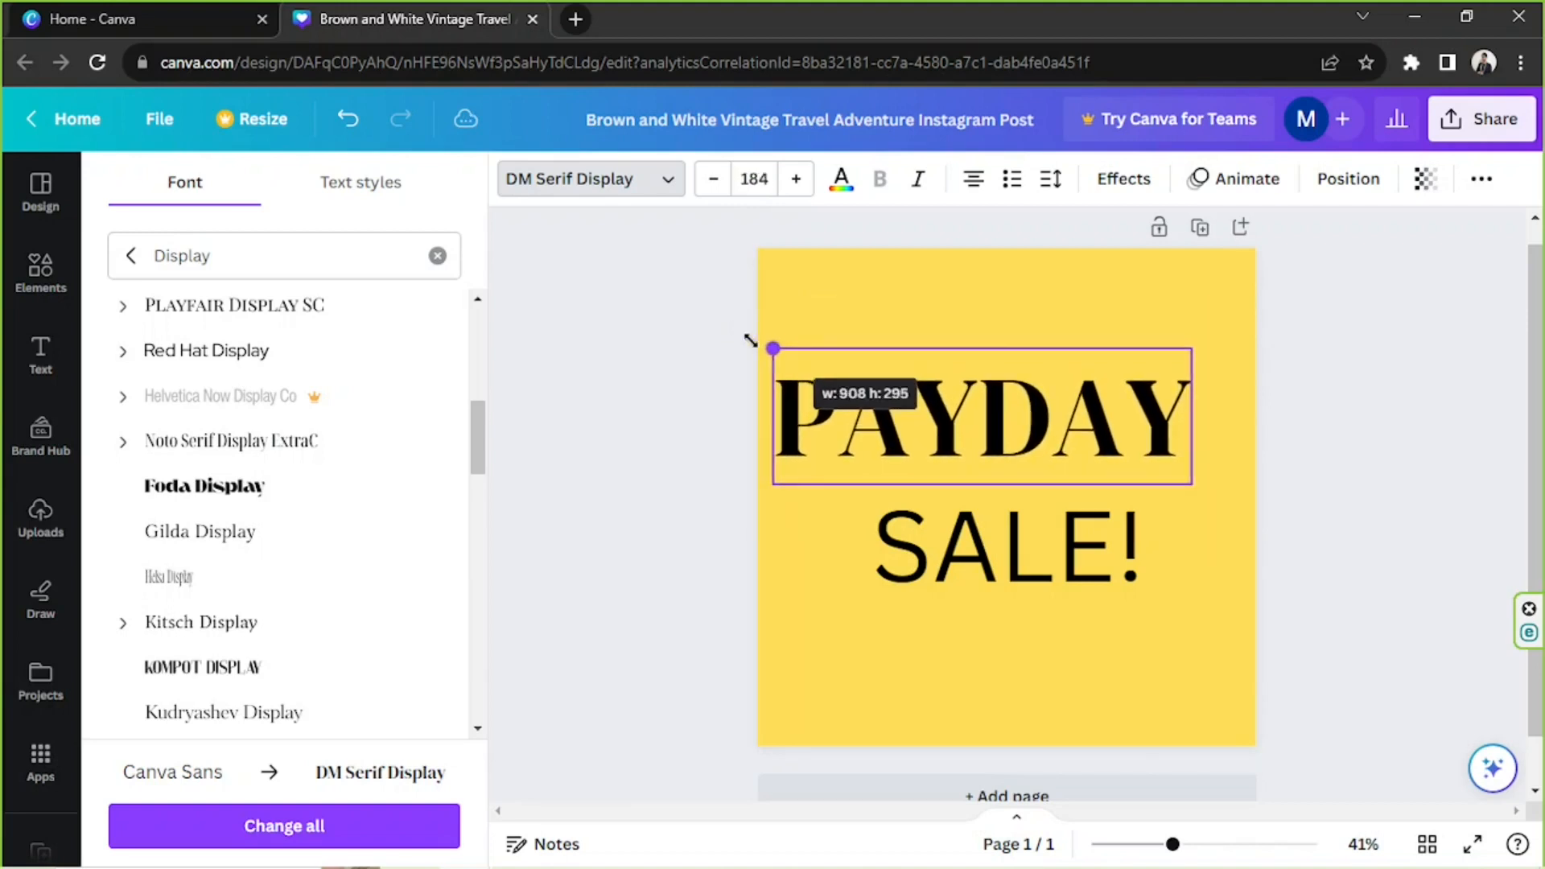
{"action": "left_click_drag", "start_coordinate": [771, 349], "coordinate": [789, 341]}
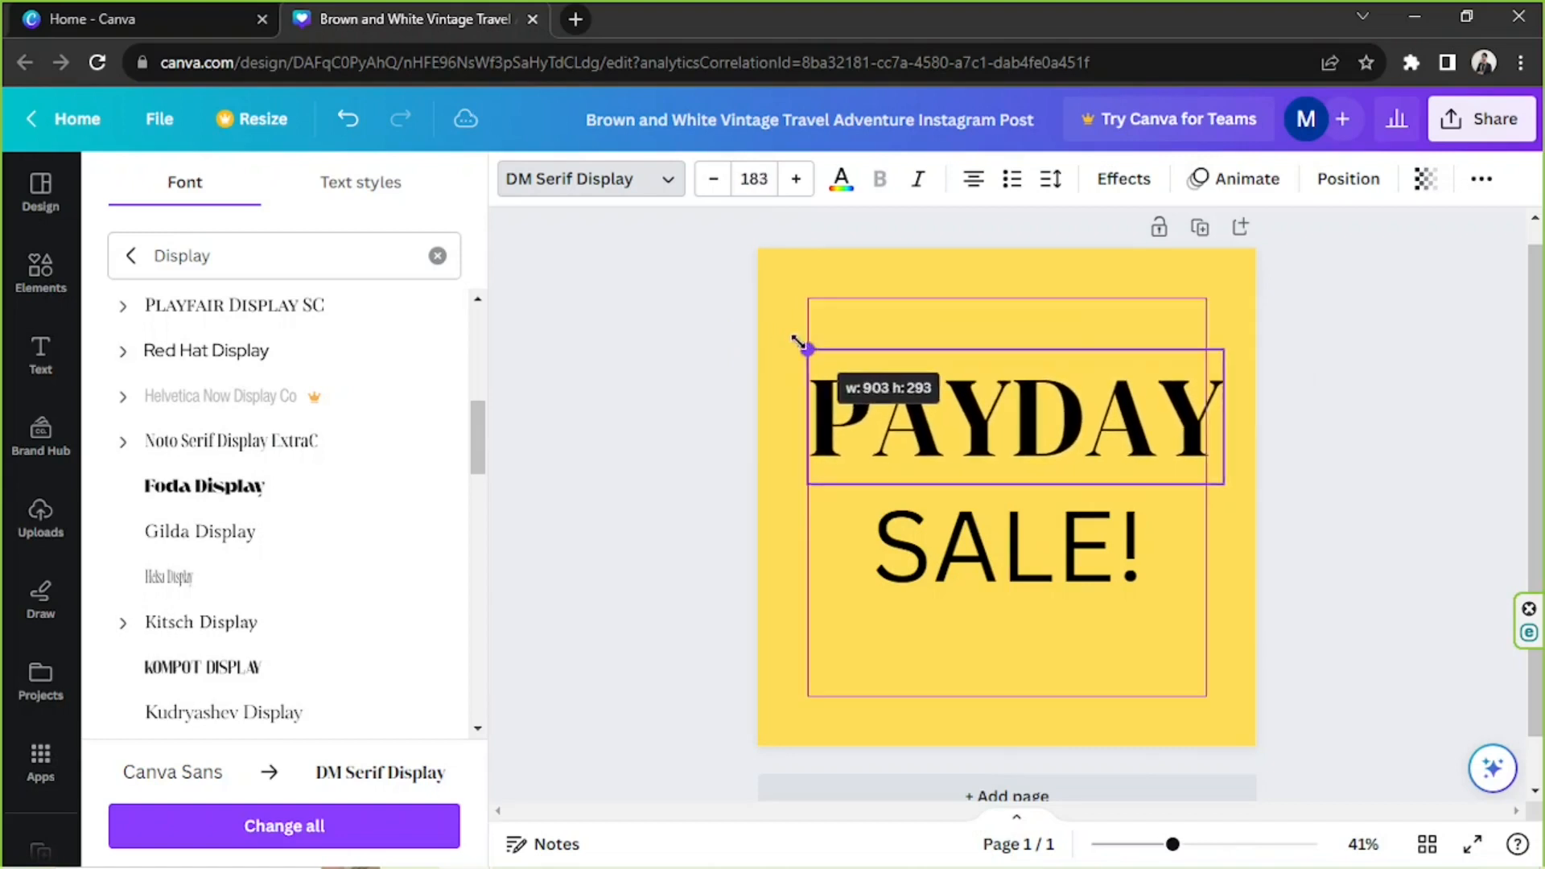
{"action": "left_click_drag", "start_coordinate": [800, 344], "coordinate": [790, 344]}
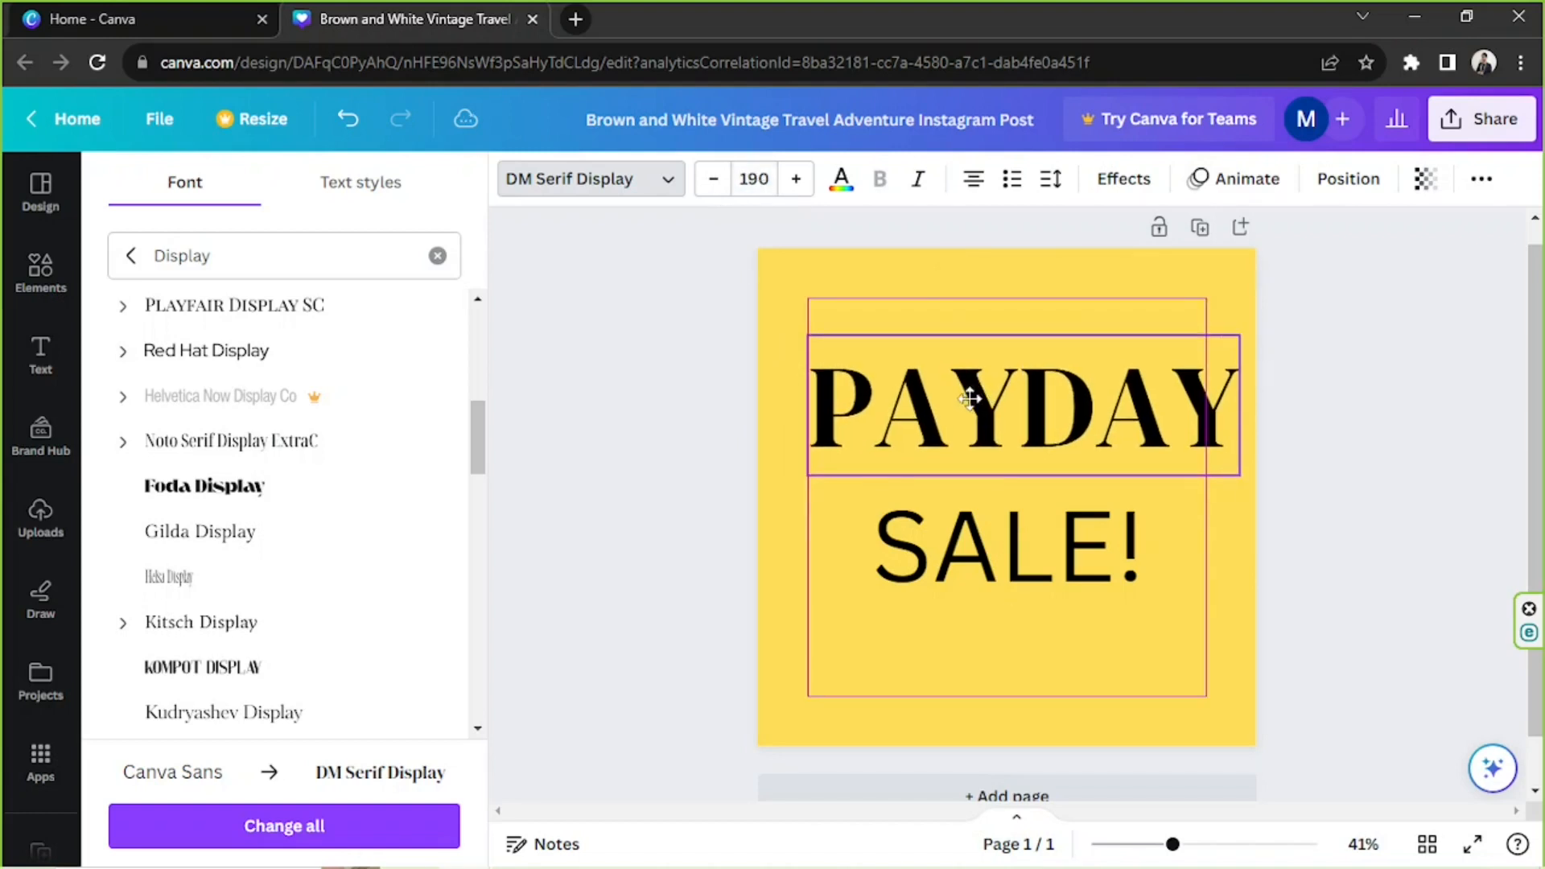
{"action": "left_click", "coordinate": [1005, 399]}
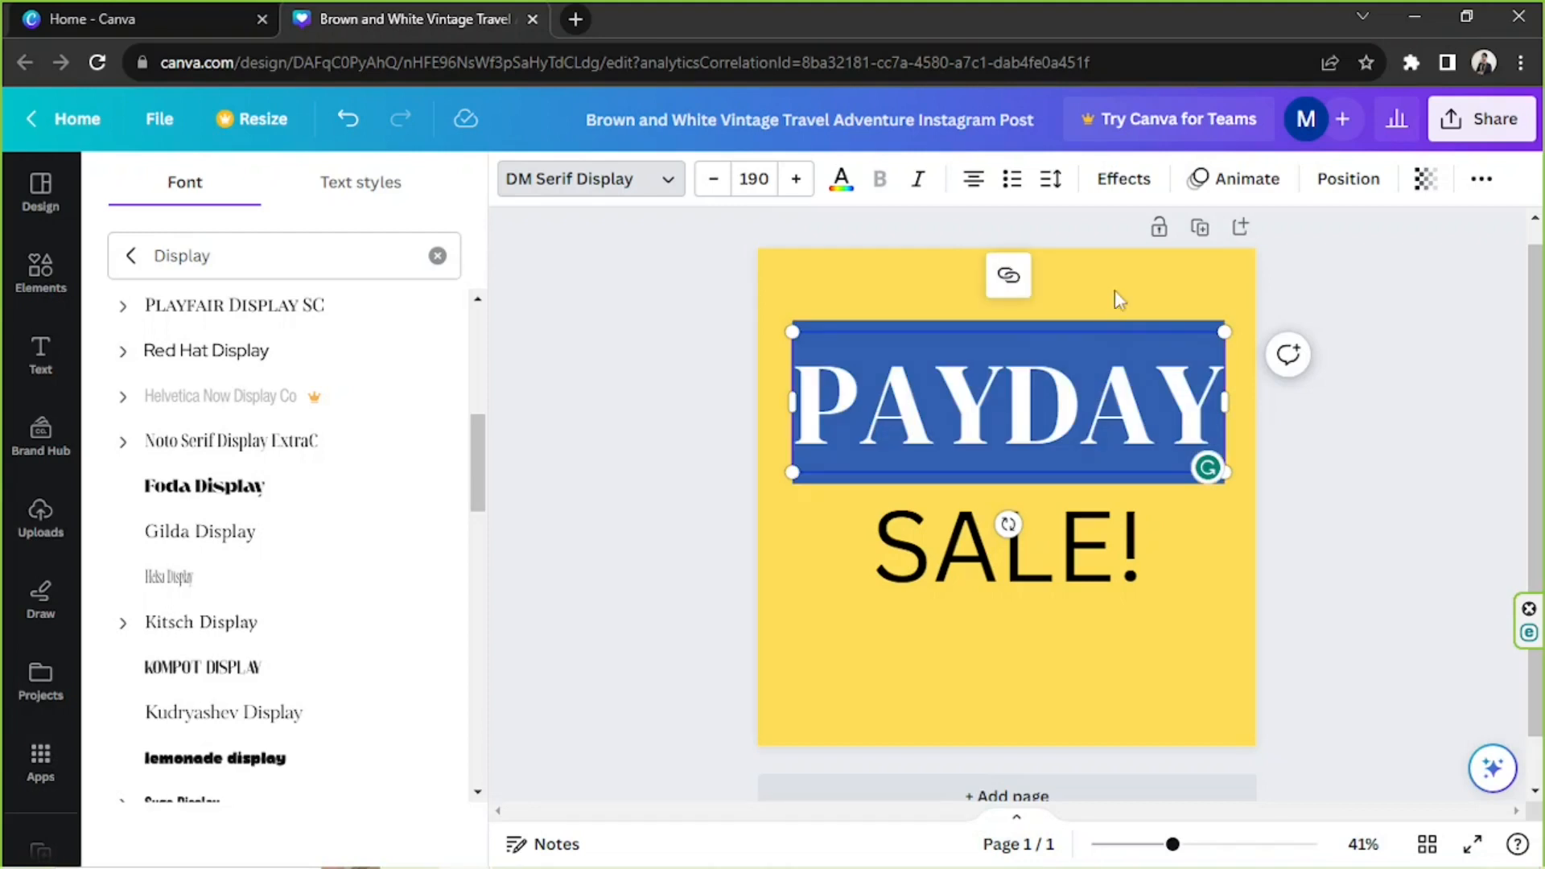
- Try Lift, Hollow, Splice and a yellow Background effect on PAYDAY
{"action": "left_click", "coordinate": [1122, 179]}
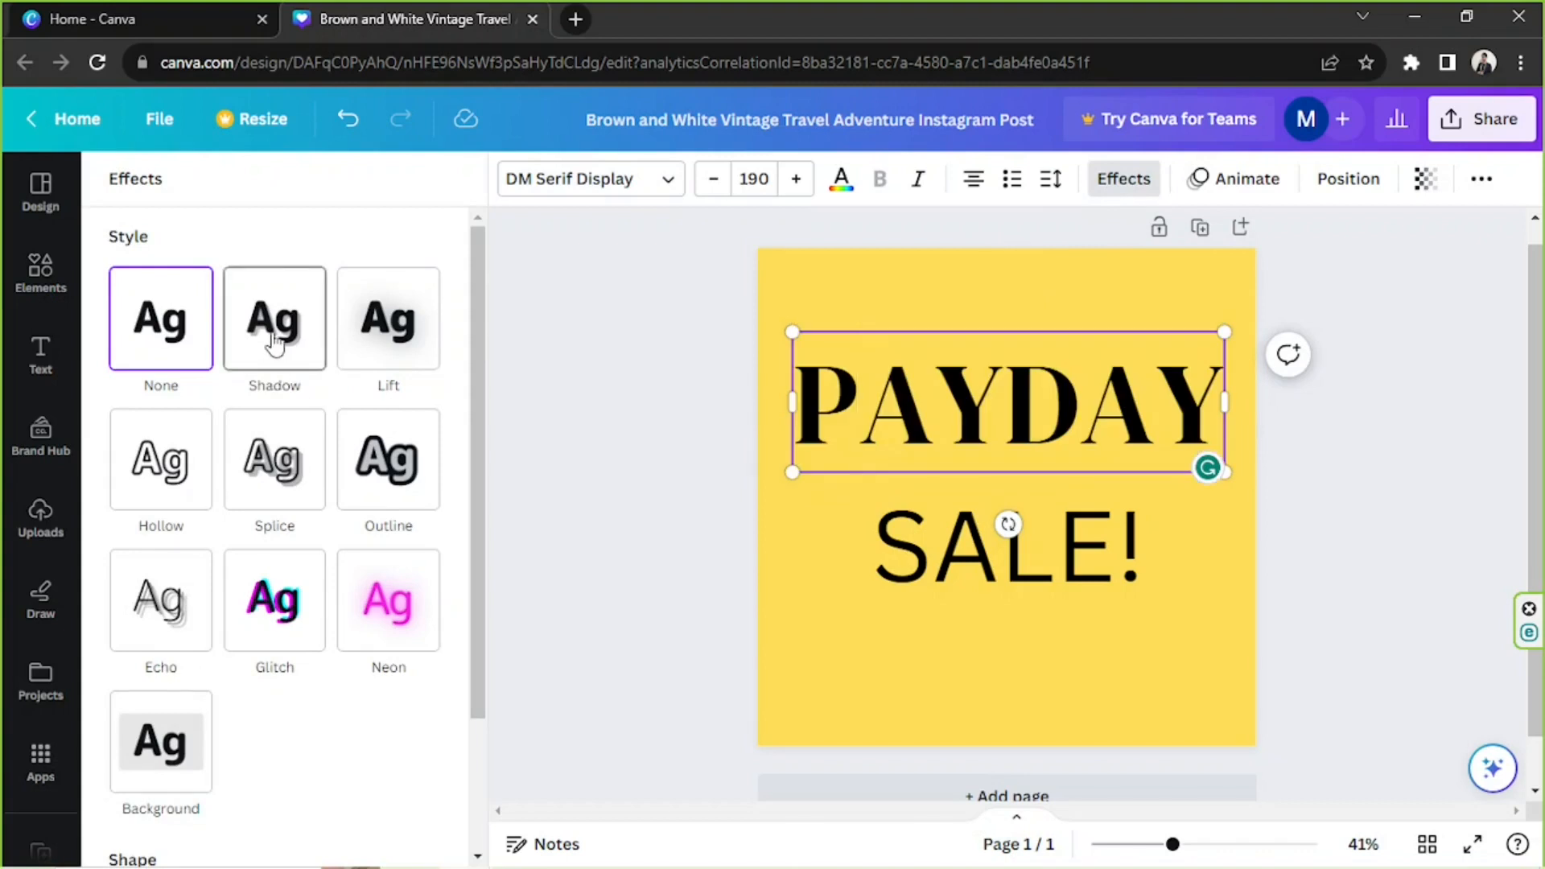
{"action": "left_click", "coordinate": [388, 317]}
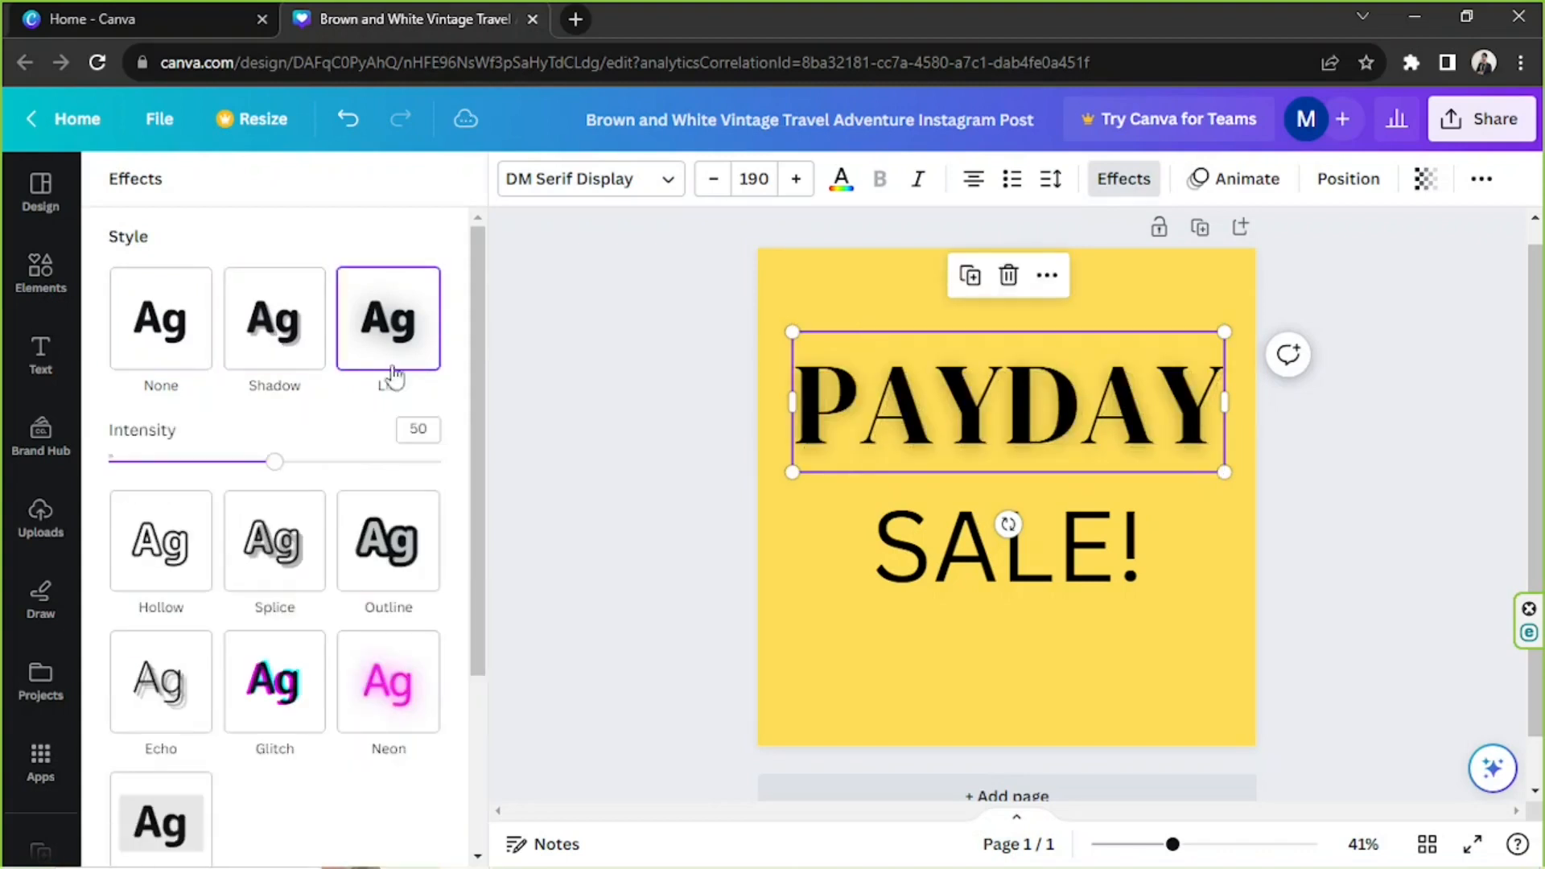
{"action": "left_click", "coordinate": [159, 459]}
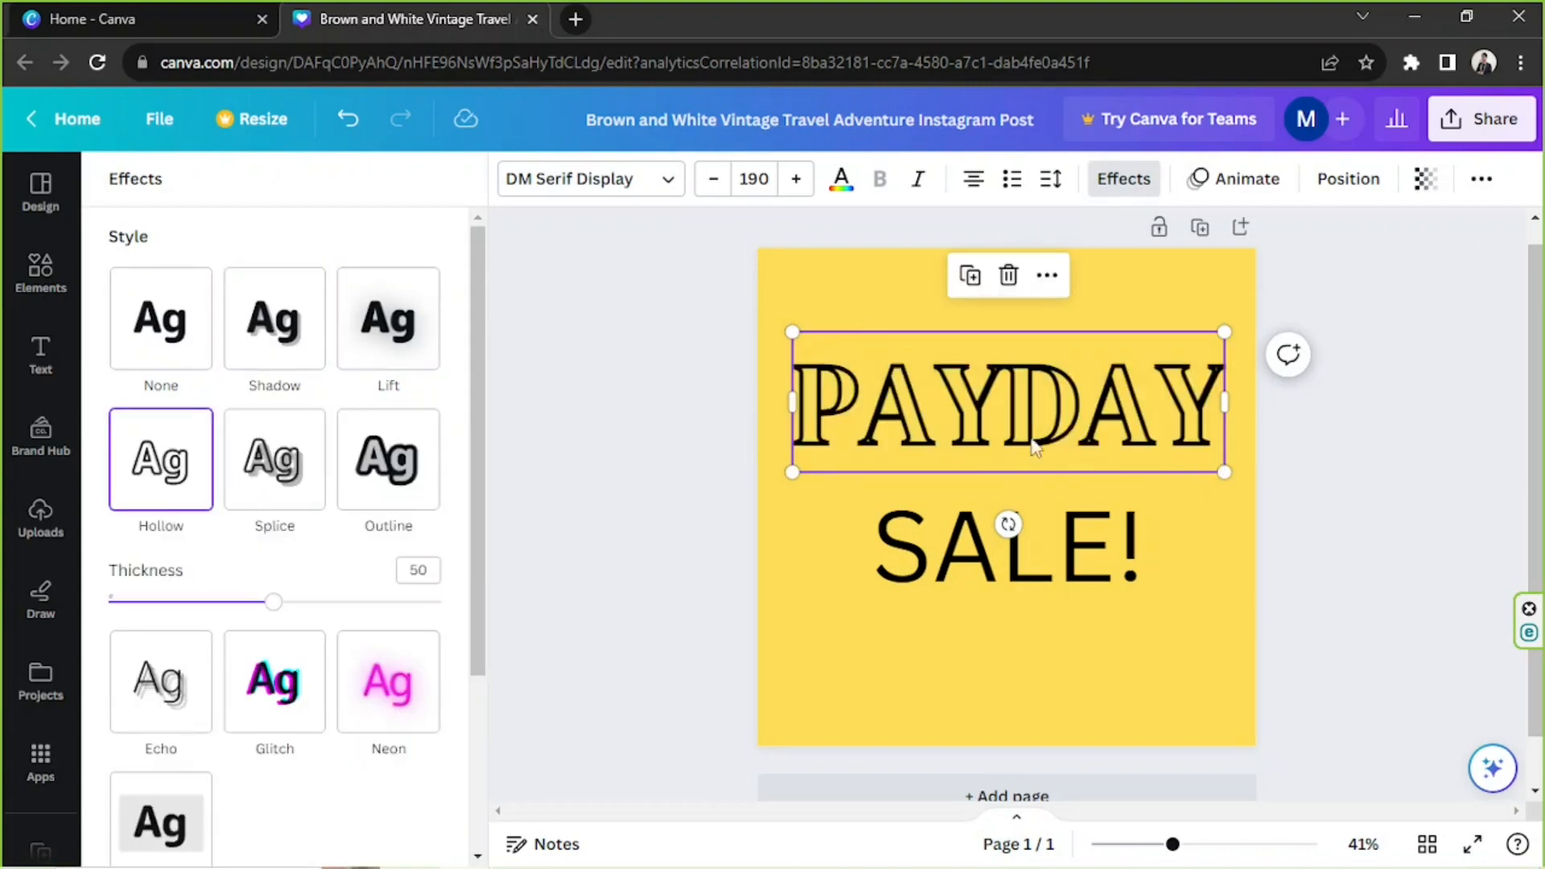
{"action": "left_click", "coordinate": [274, 459]}
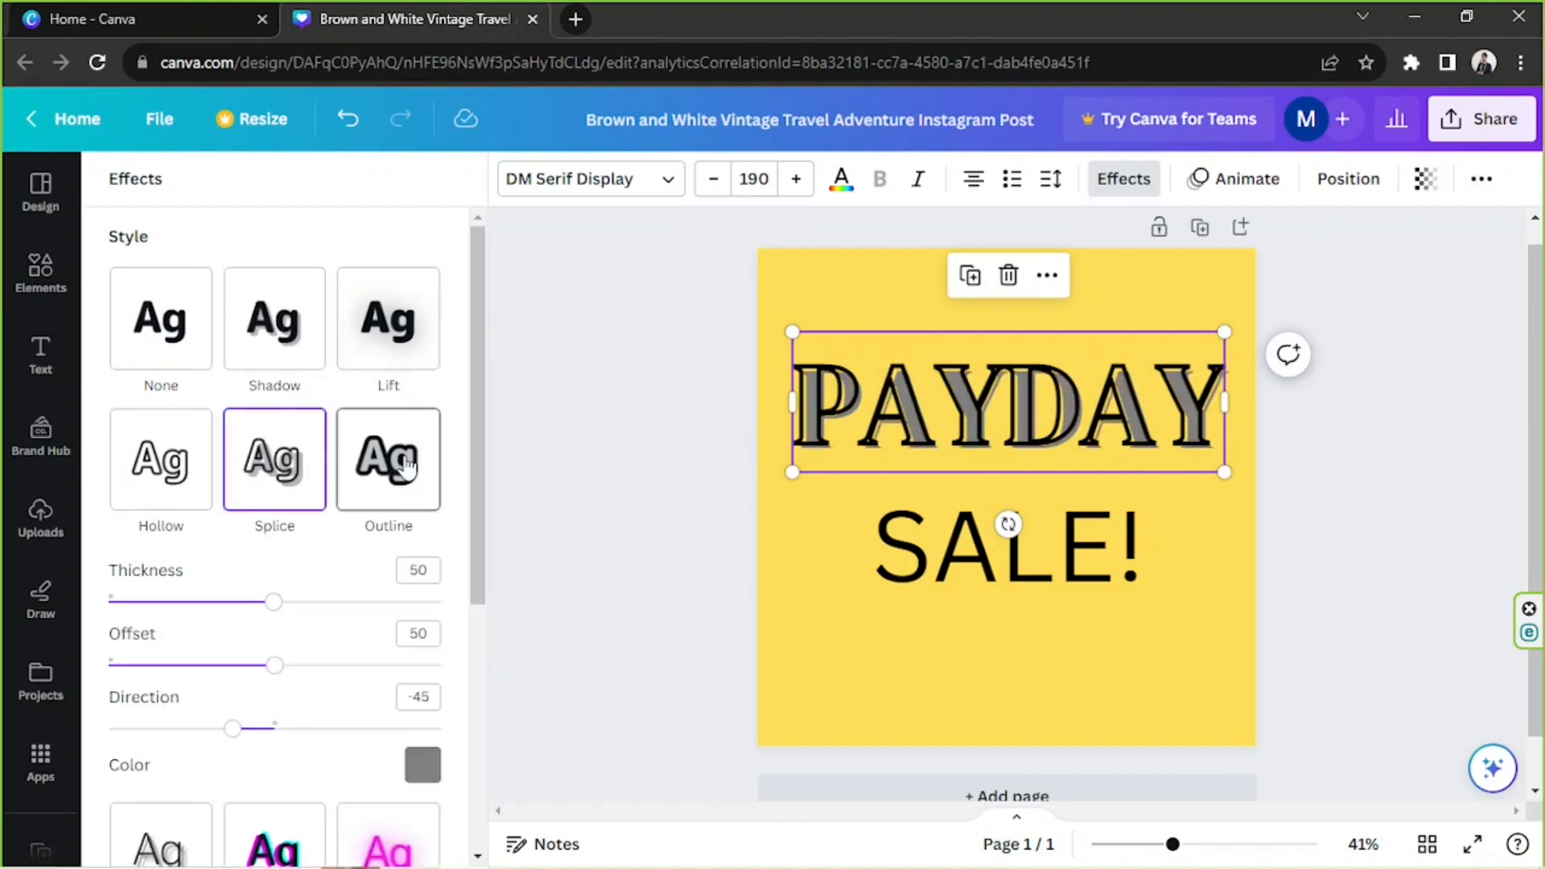
{"action": "scroll", "scroll_direction": "down", "scroll_amount": 3}
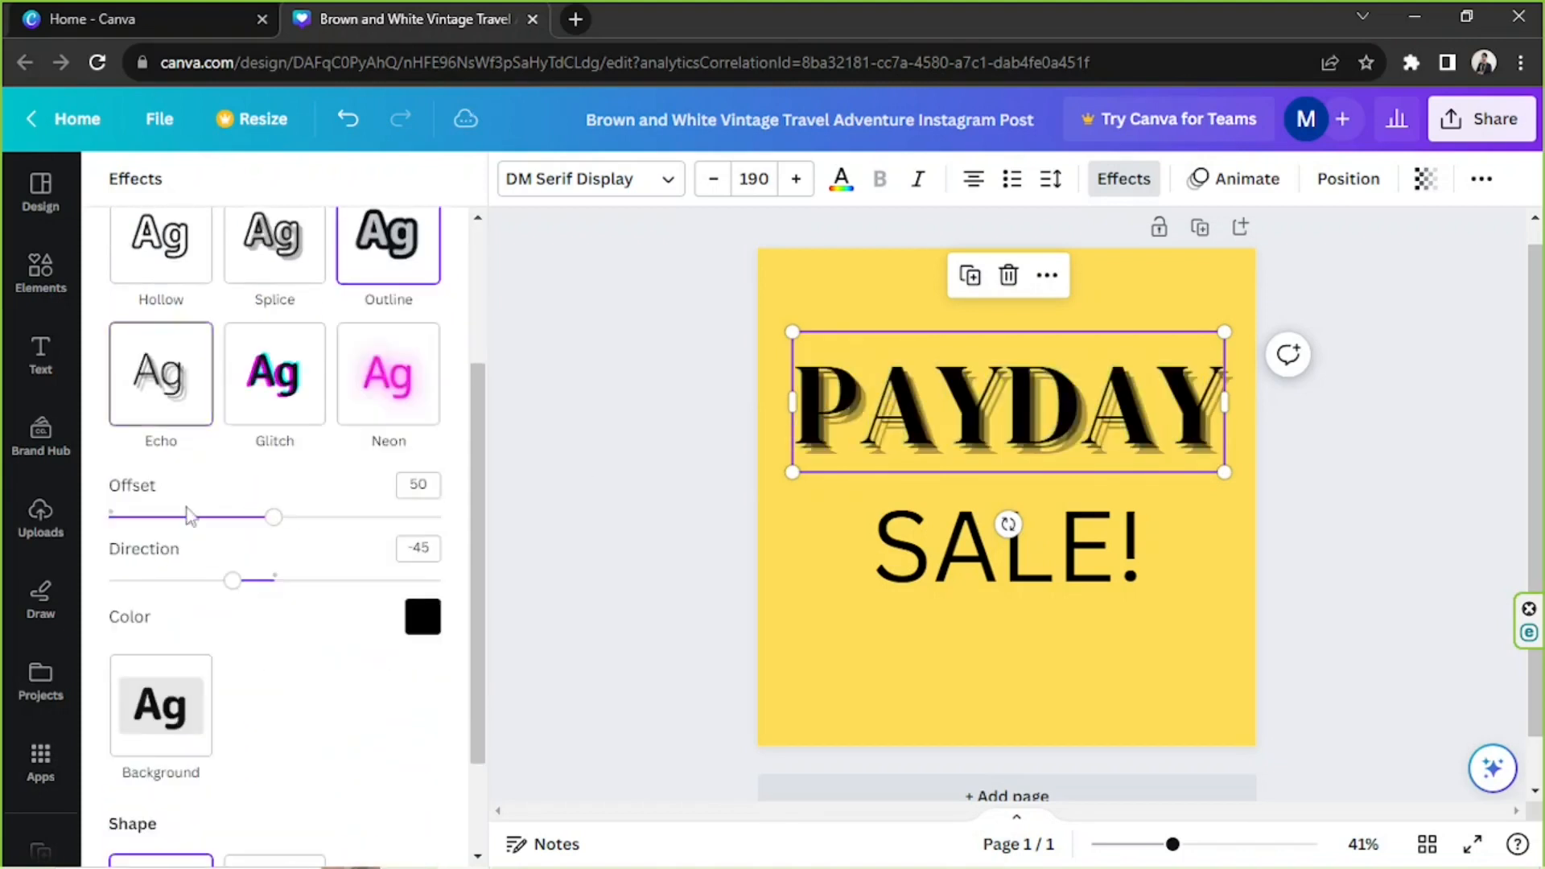
{"action": "left_click", "coordinate": [273, 372]}
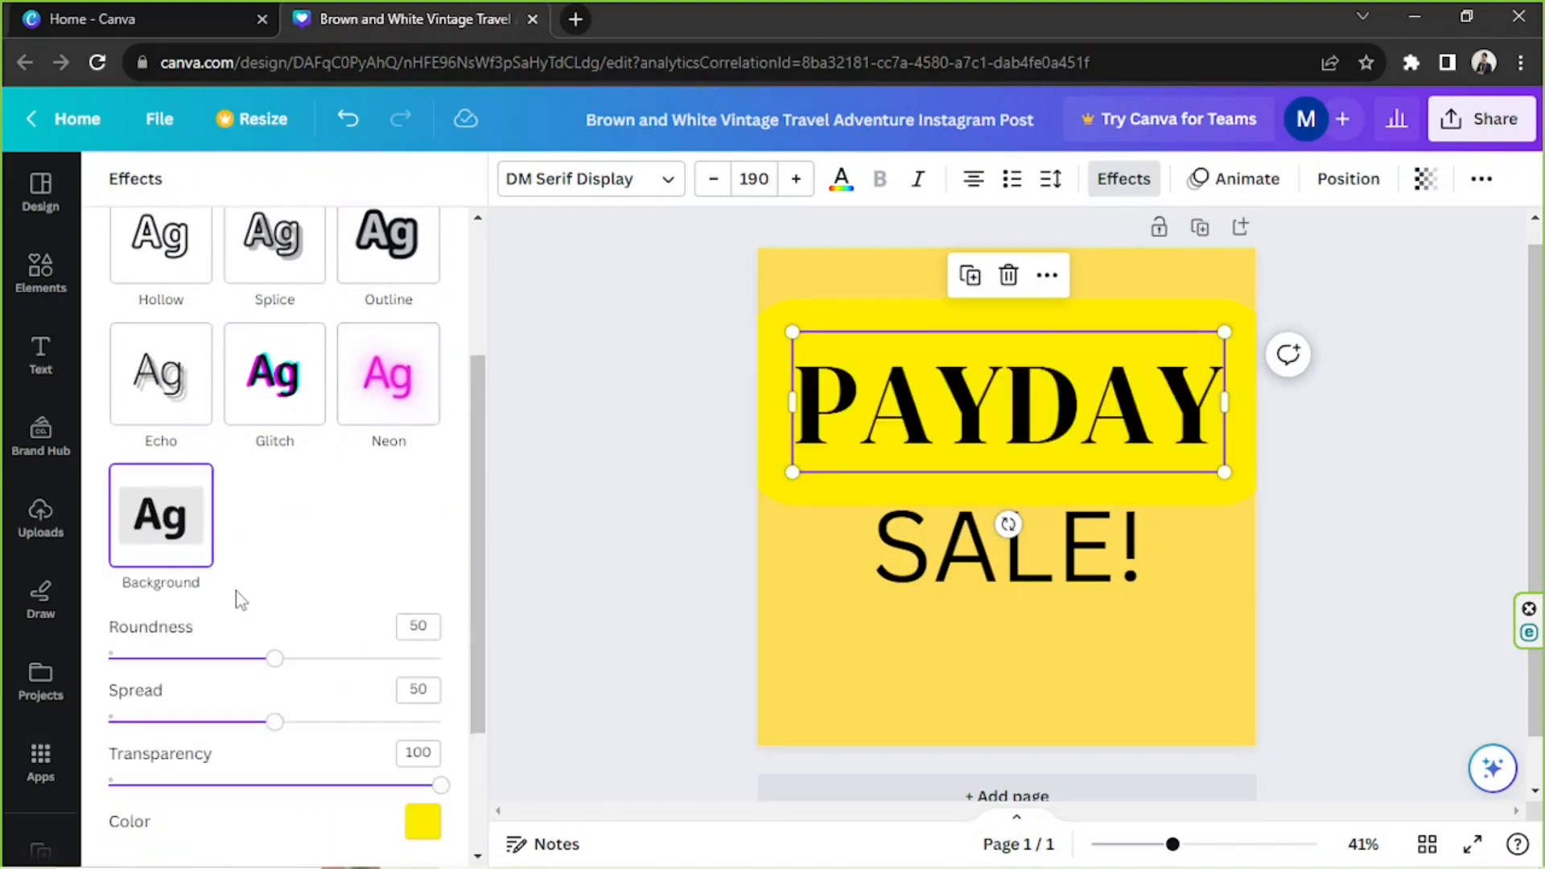
- Curve PAYDAY into upward and downward arcs, then set its shape back to None
{"action": "scroll", "scroll_direction": "down", "scroll_amount": 3}
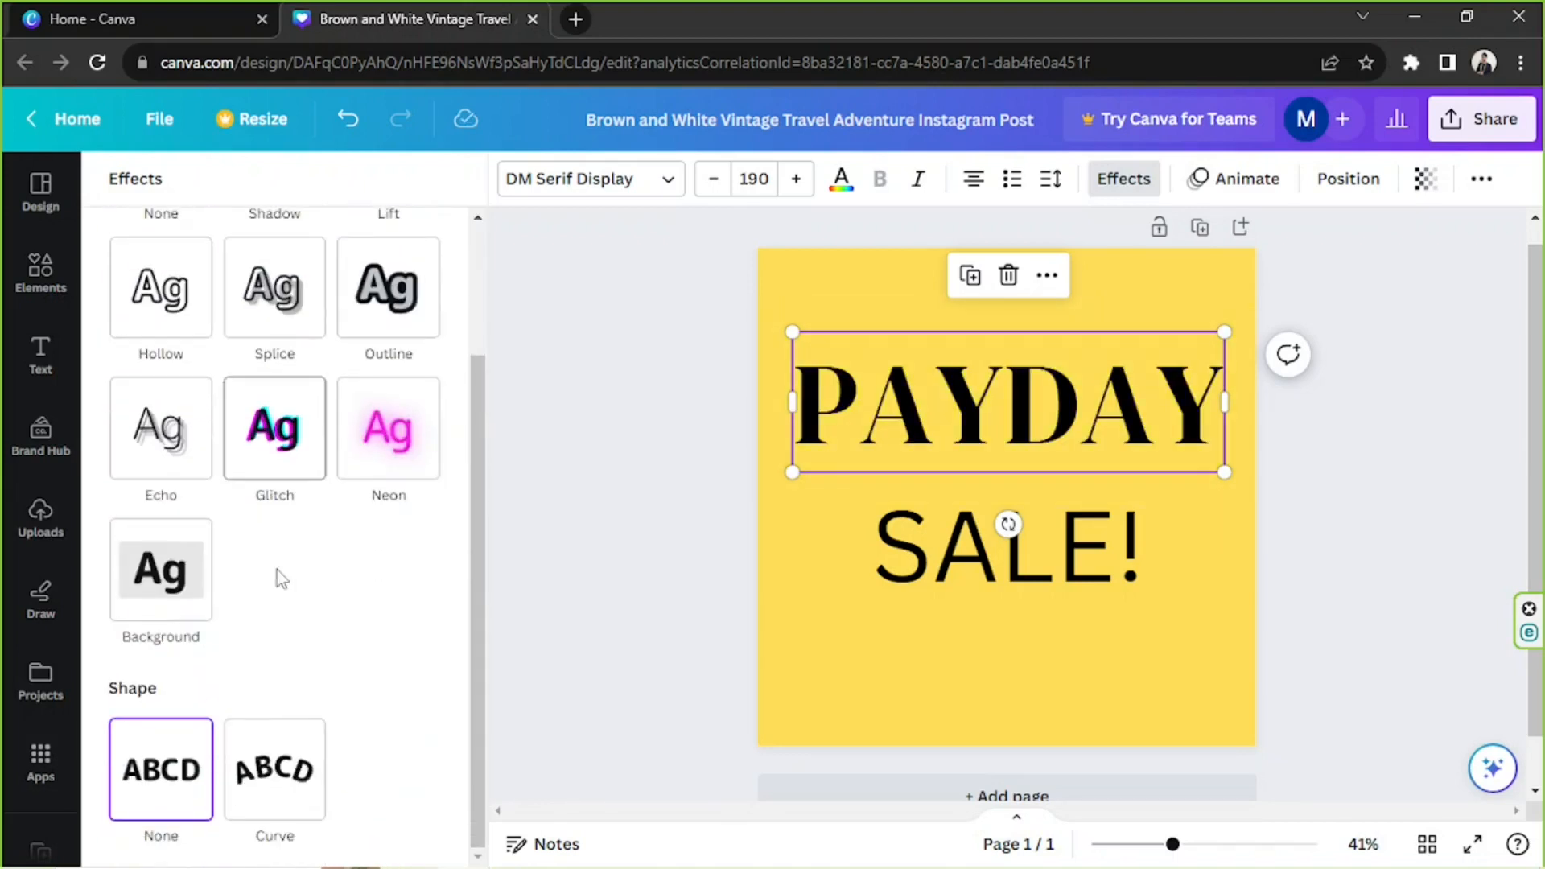
{"action": "left_click", "coordinate": [276, 687]}
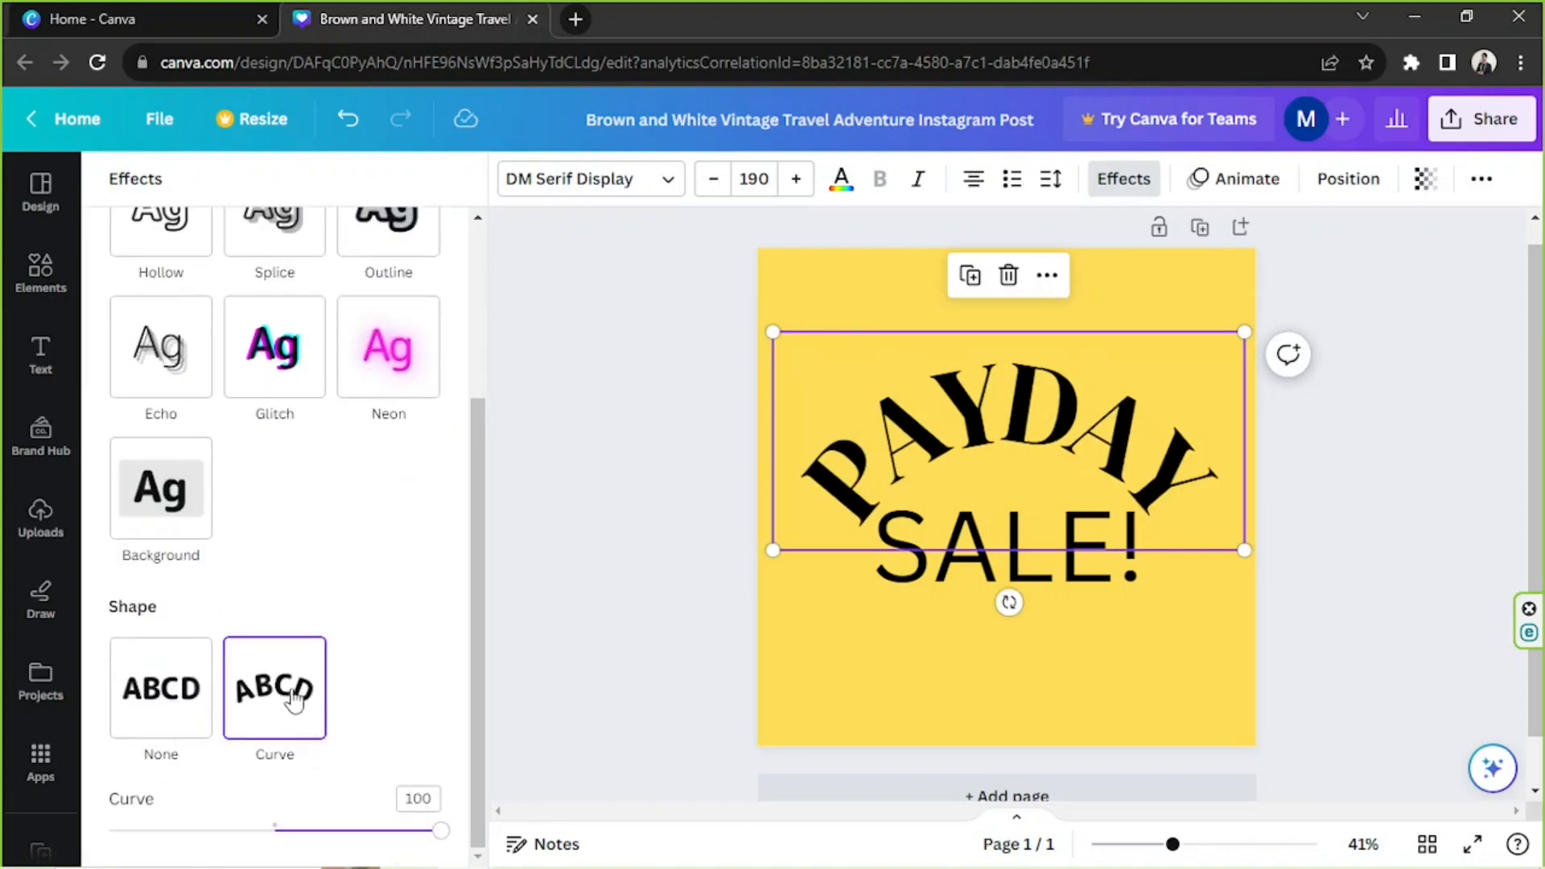
{"action": "left_click_drag", "start_coordinate": [275, 830], "coordinate": [441, 831]}
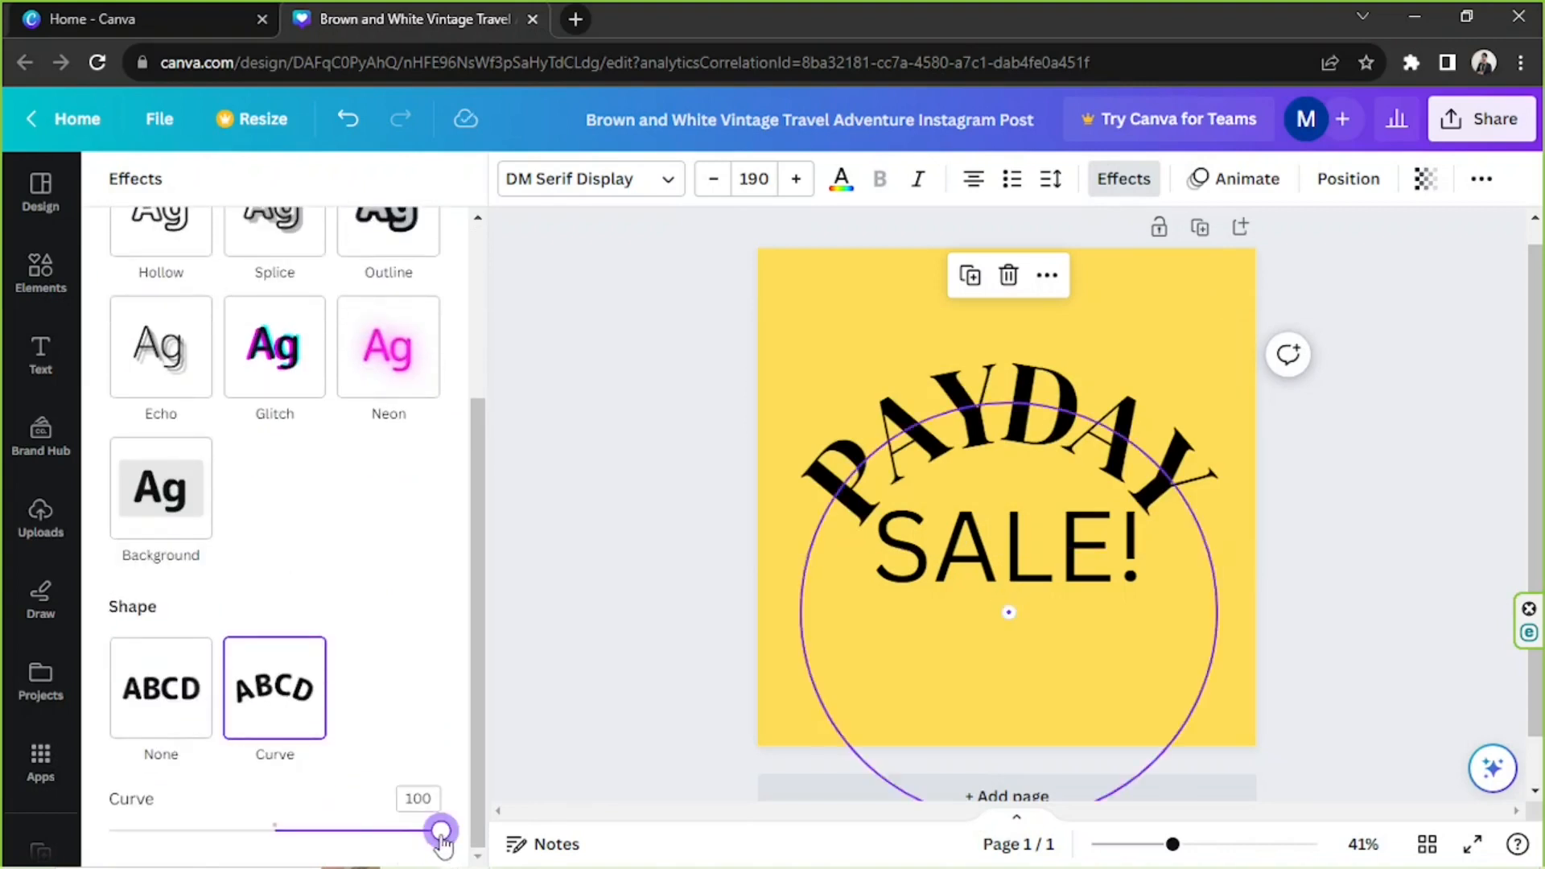
{"action": "left_click_drag", "start_coordinate": [441, 831], "coordinate": [153, 831]}
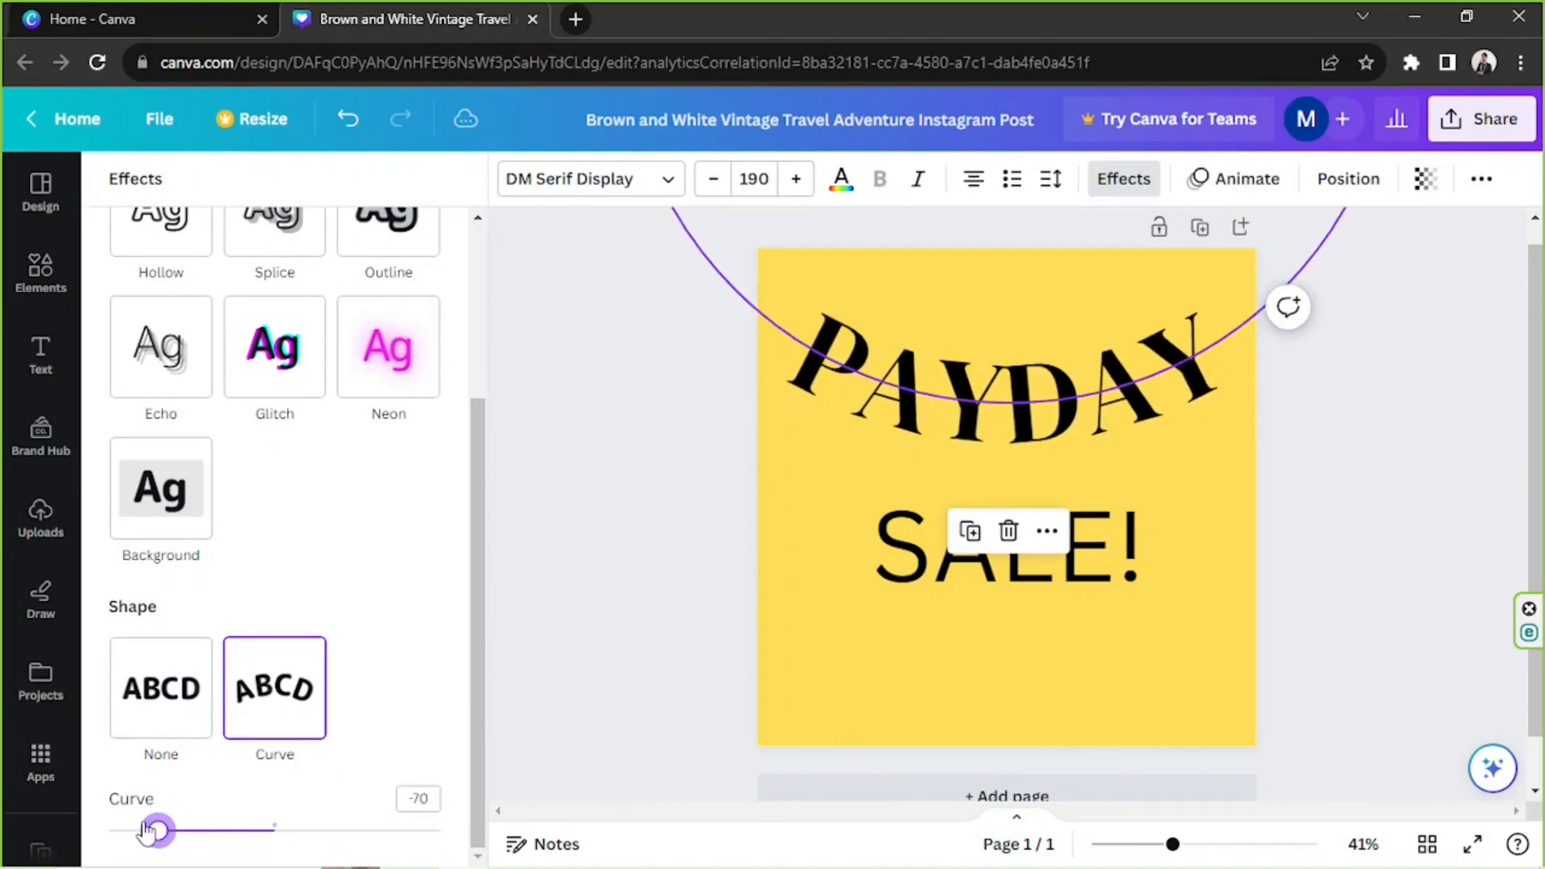
{"action": "left_click_drag", "start_coordinate": [157, 831], "coordinate": [125, 831]}
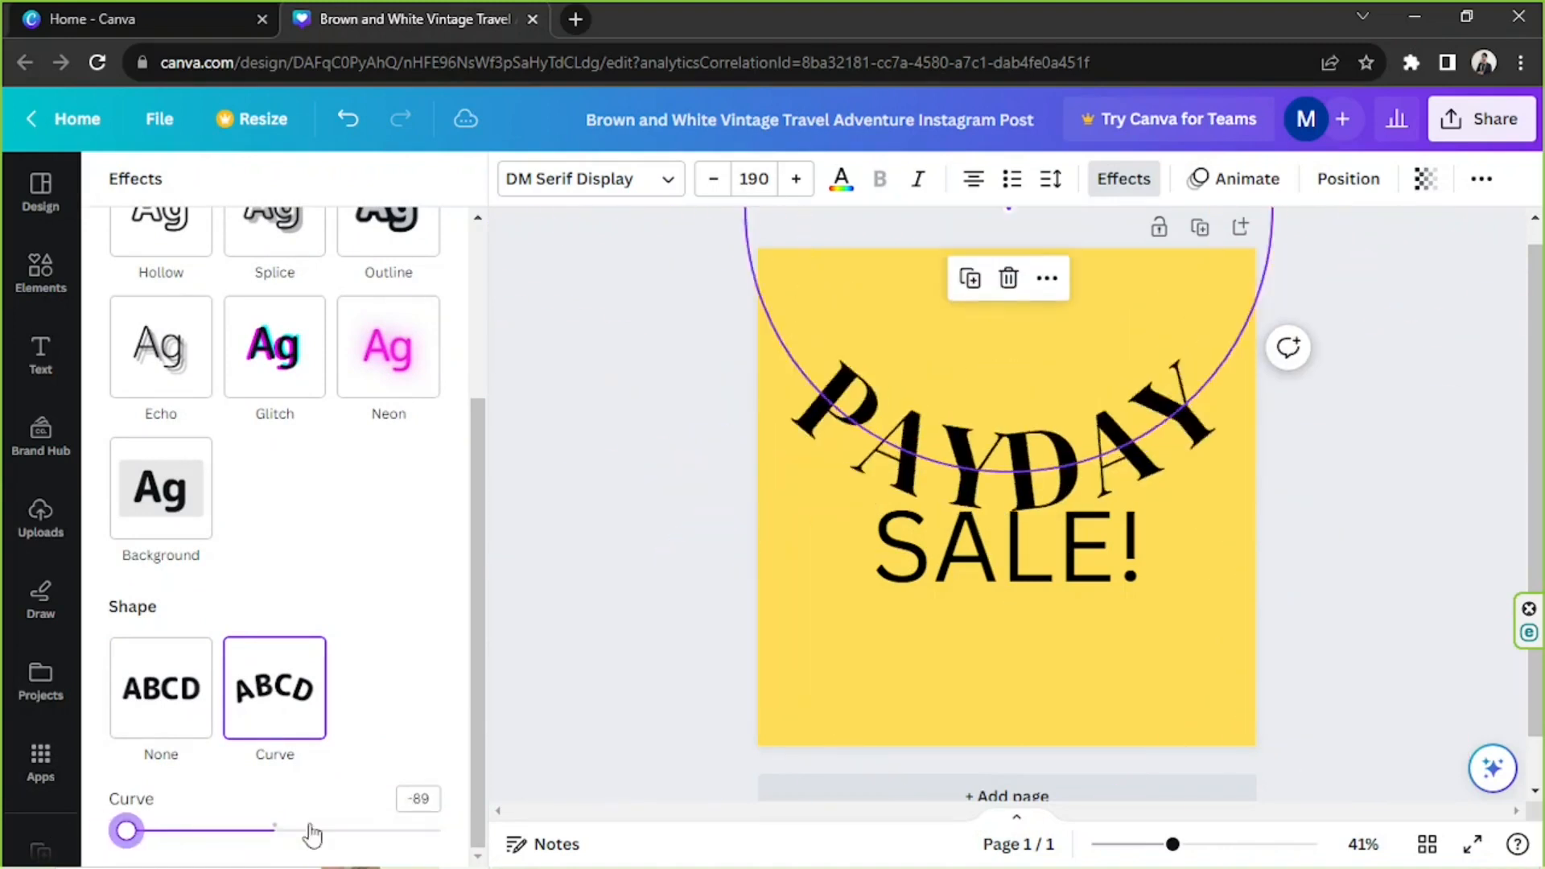
{"action": "left_click_drag", "start_coordinate": [125, 830], "coordinate": [441, 831]}
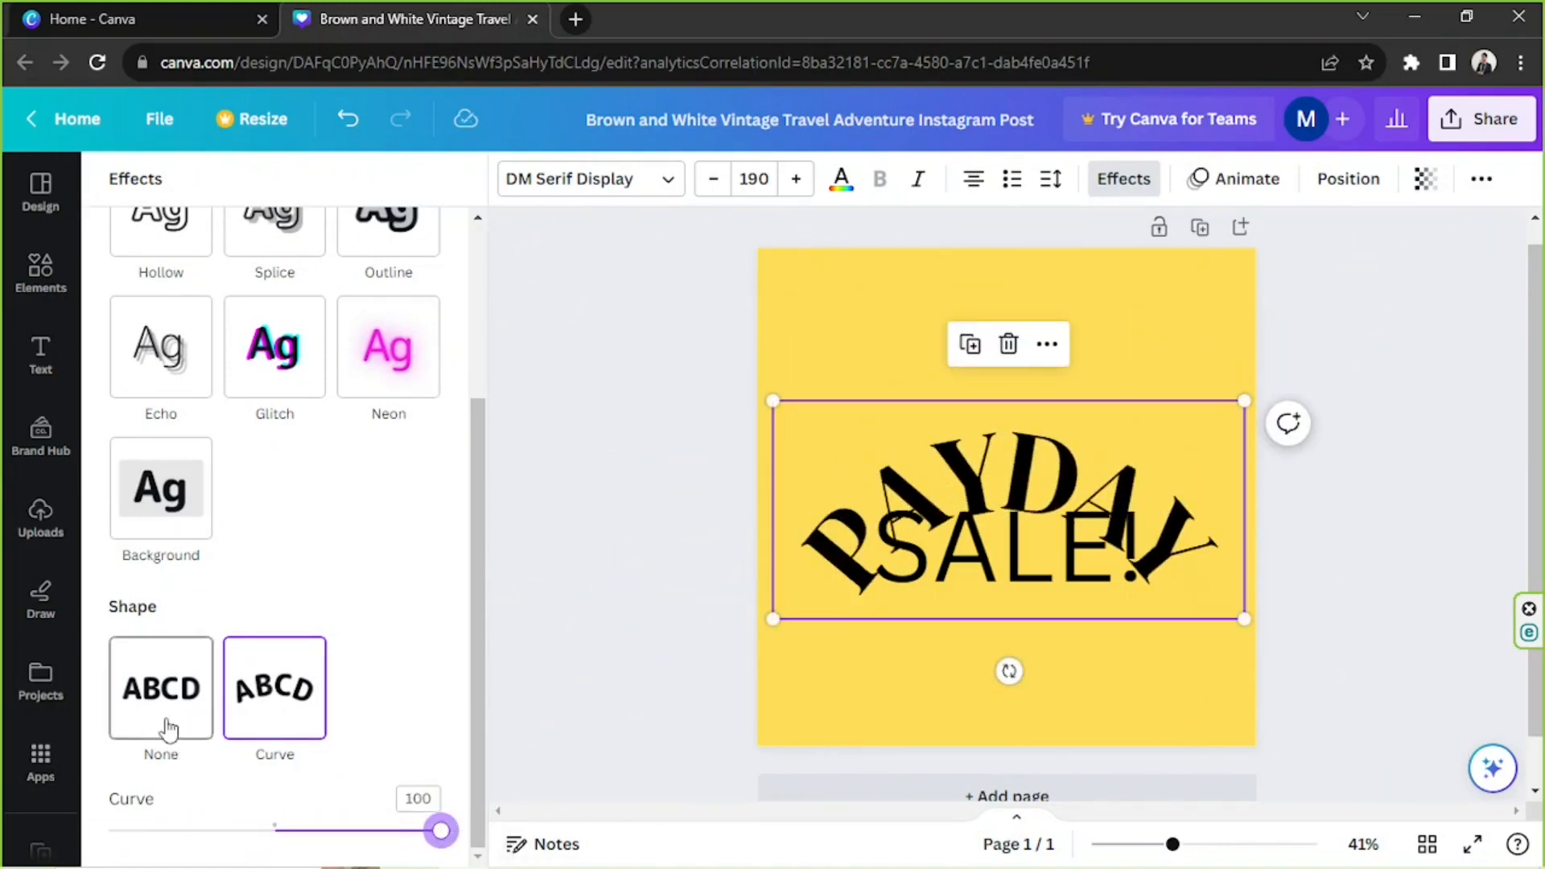
{"action": "left_click", "coordinate": [160, 687]}
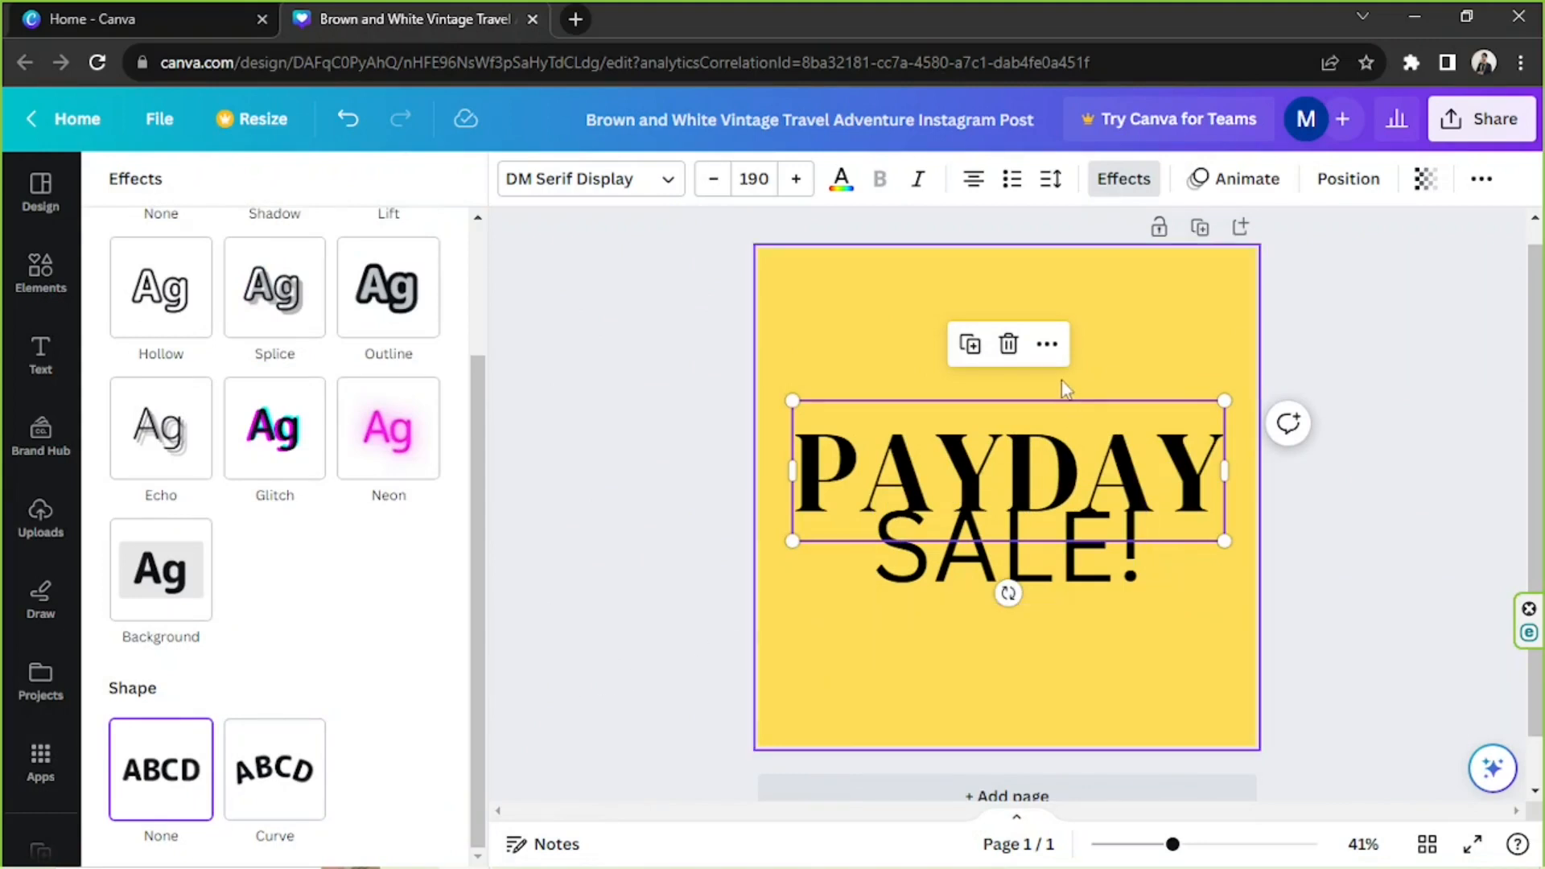
- Move PAYDAY above SALE! and give it Splice with thickness 16 and offset 43
{"action": "left_click_drag", "start_coordinate": [1008, 473], "coordinate": [1007, 427]}
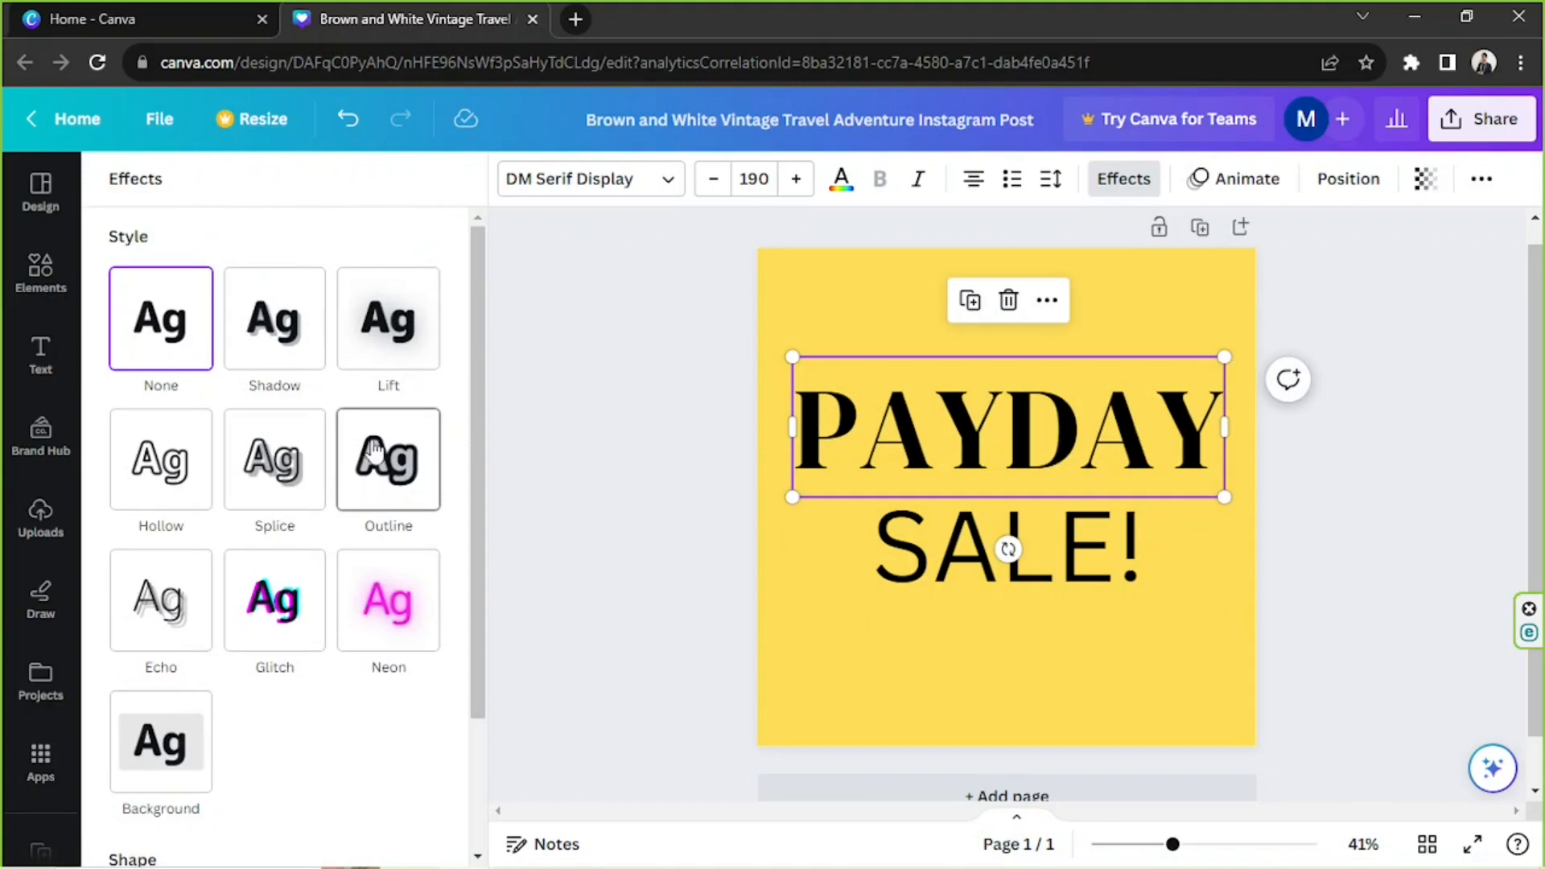
{"action": "left_click", "coordinate": [273, 459]}
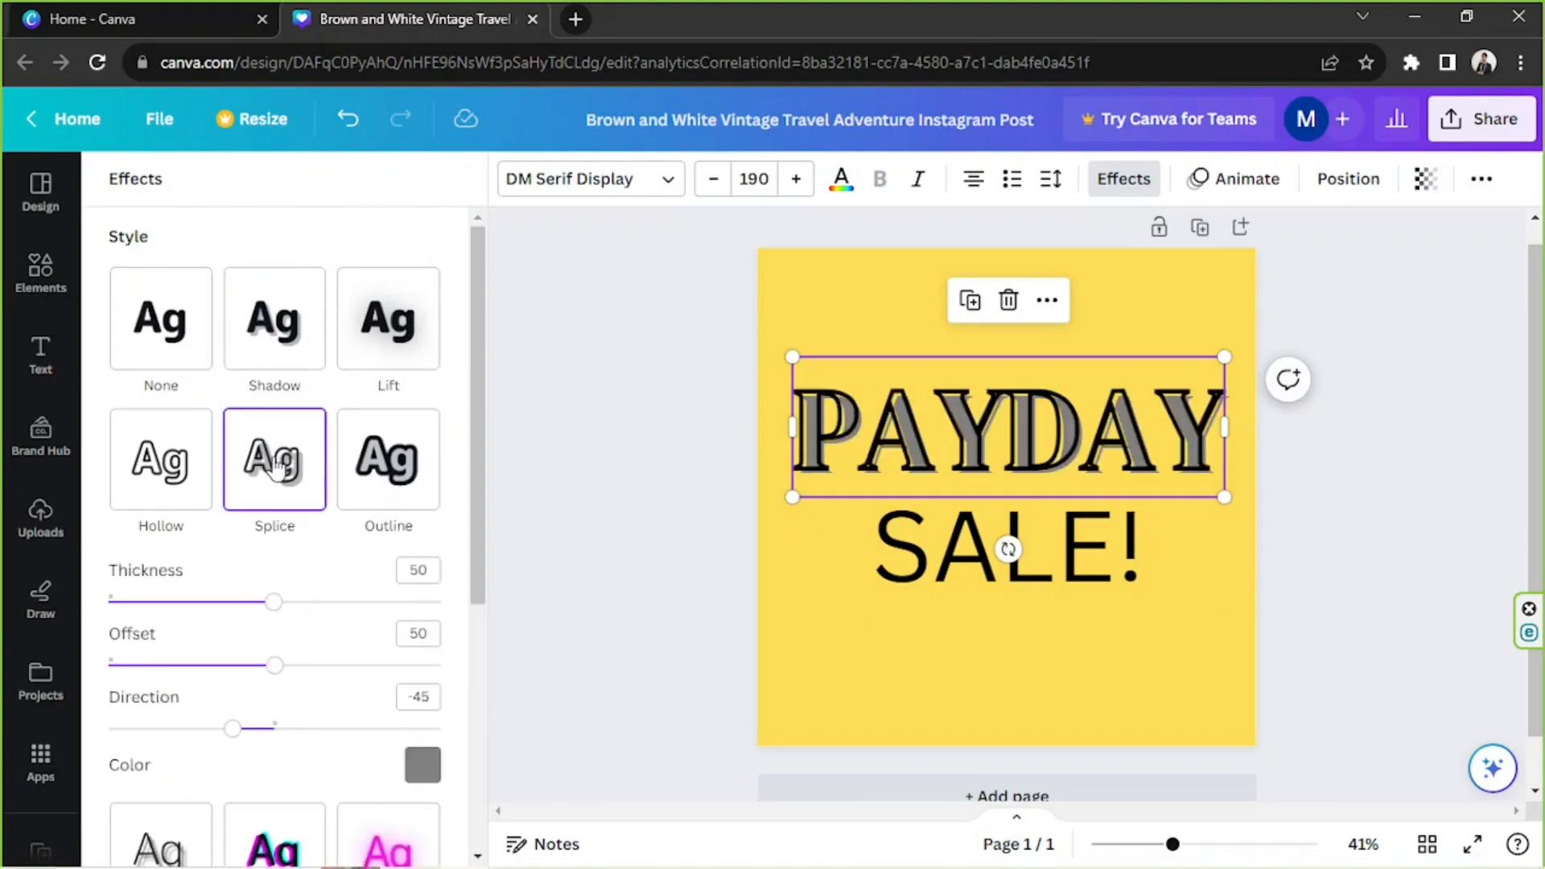
{"action": "left_click_drag", "start_coordinate": [274, 602], "coordinate": [249, 602]}
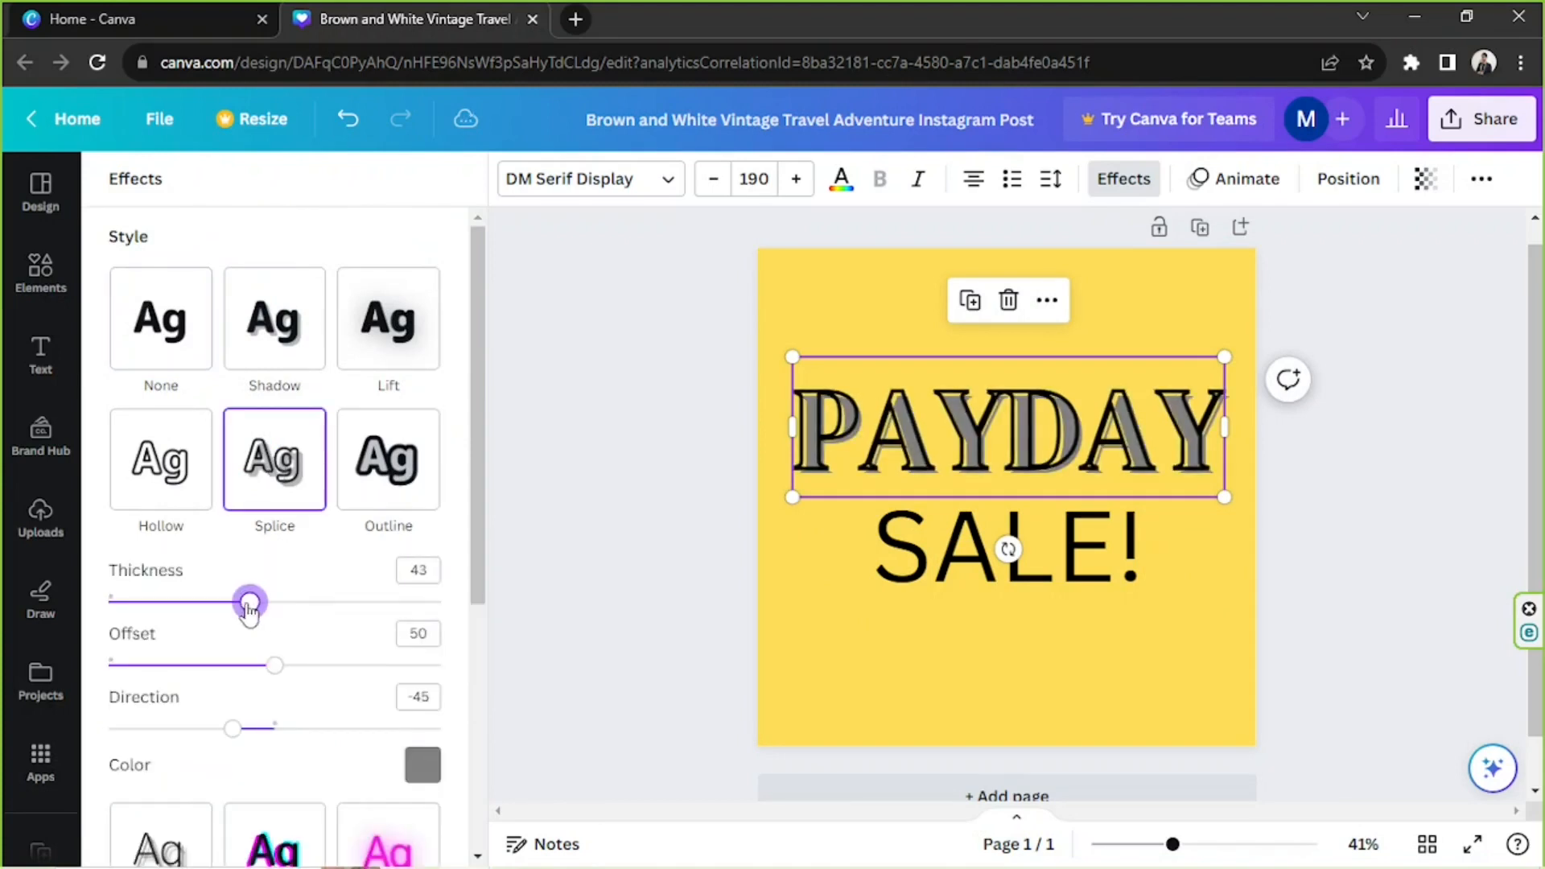
{"action": "left_click_drag", "start_coordinate": [249, 602], "coordinate": [152, 602]}
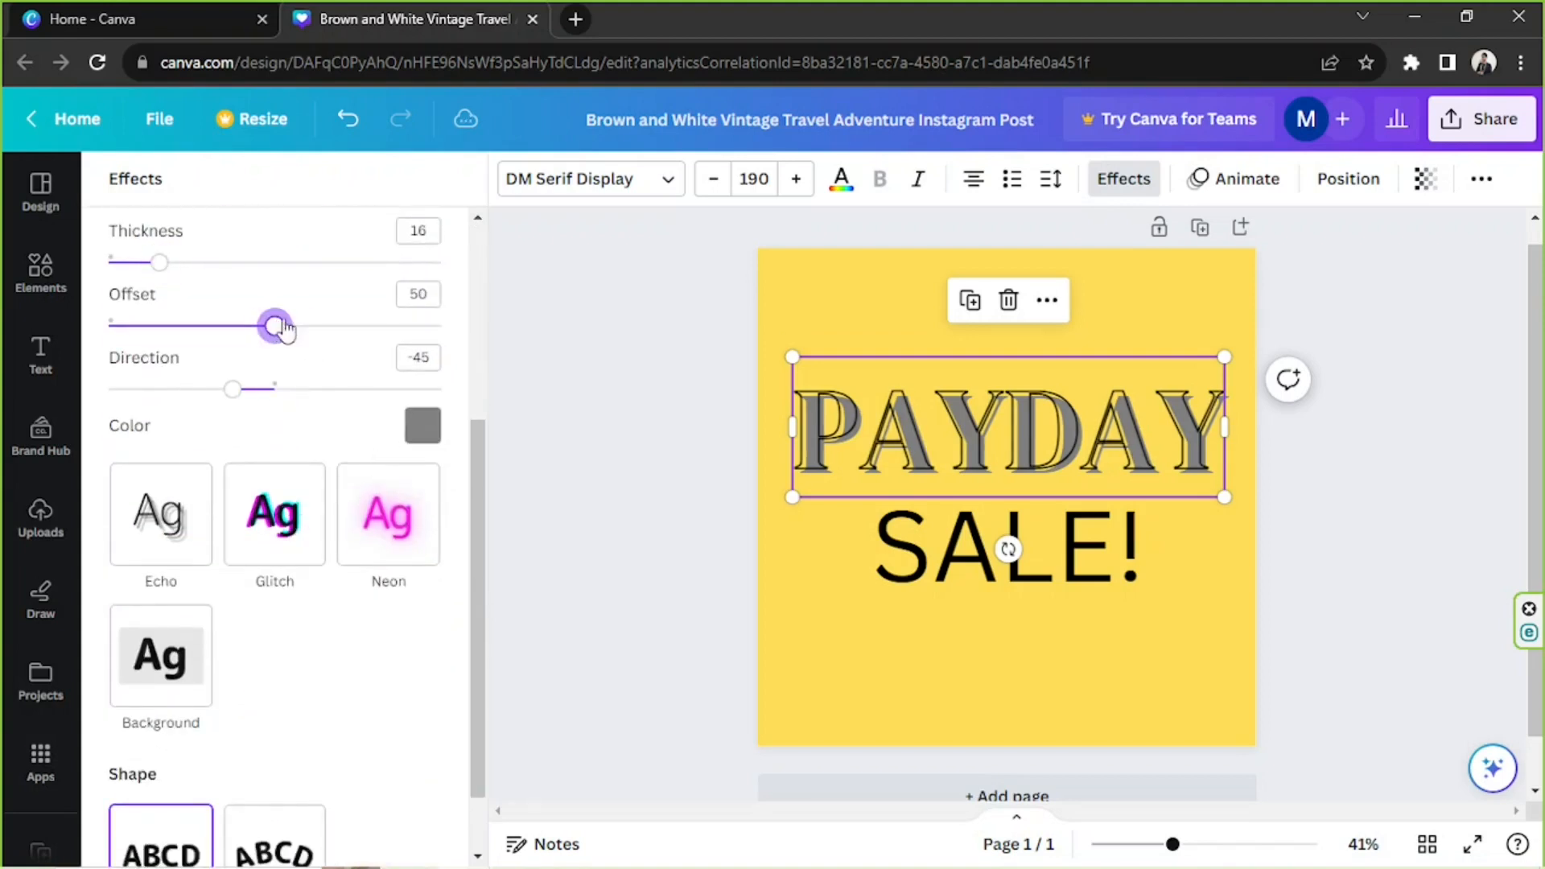
{"action": "left_click_drag", "start_coordinate": [275, 327], "coordinate": [264, 327]}
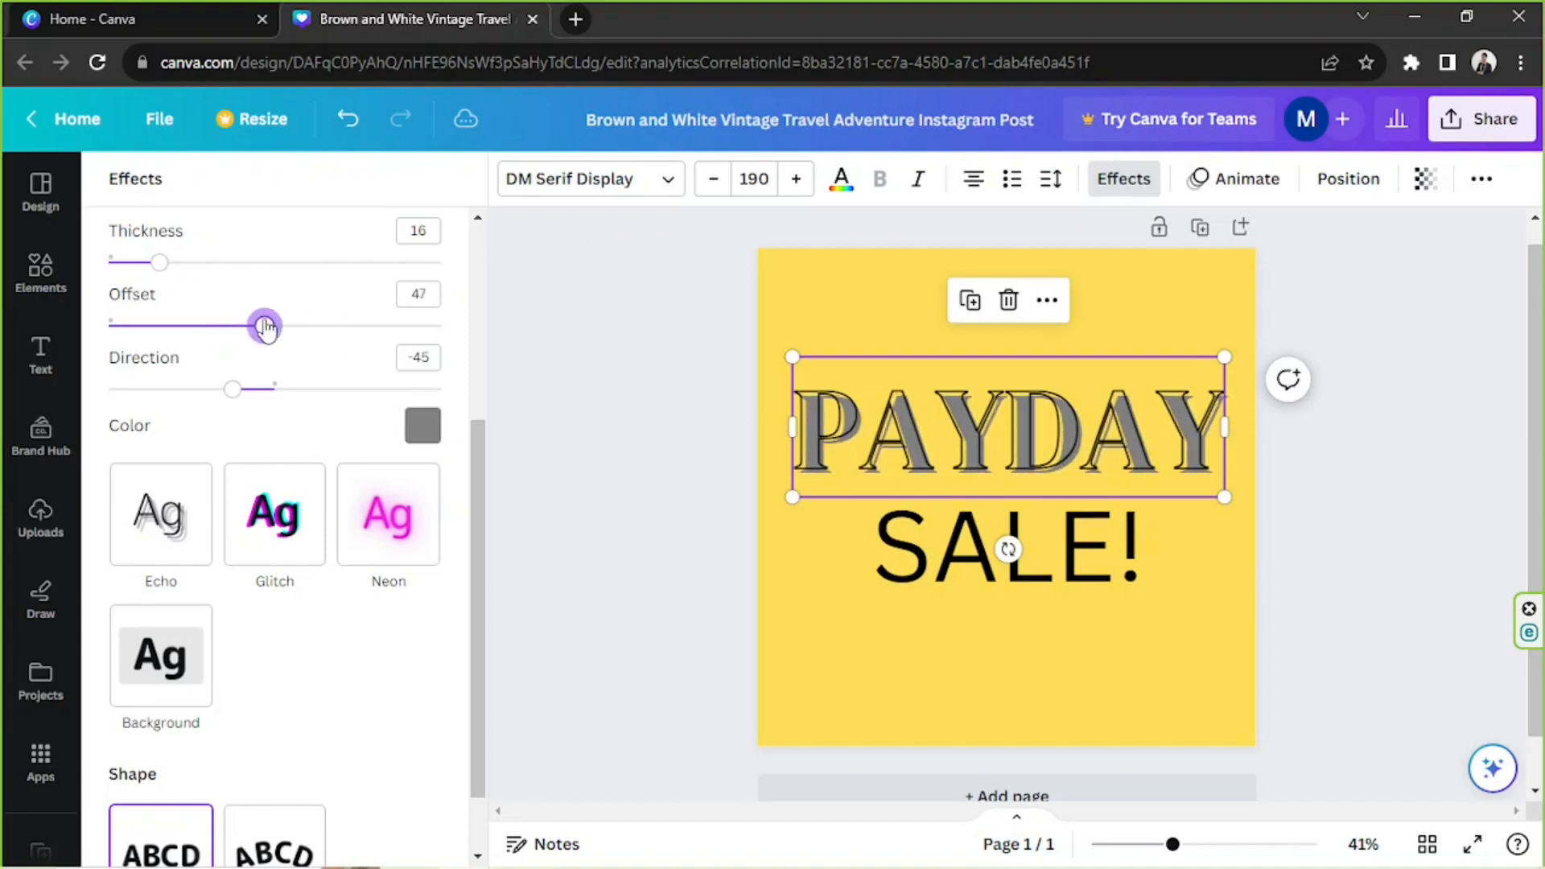
{"action": "left_click_drag", "start_coordinate": [263, 325], "coordinate": [251, 325]}
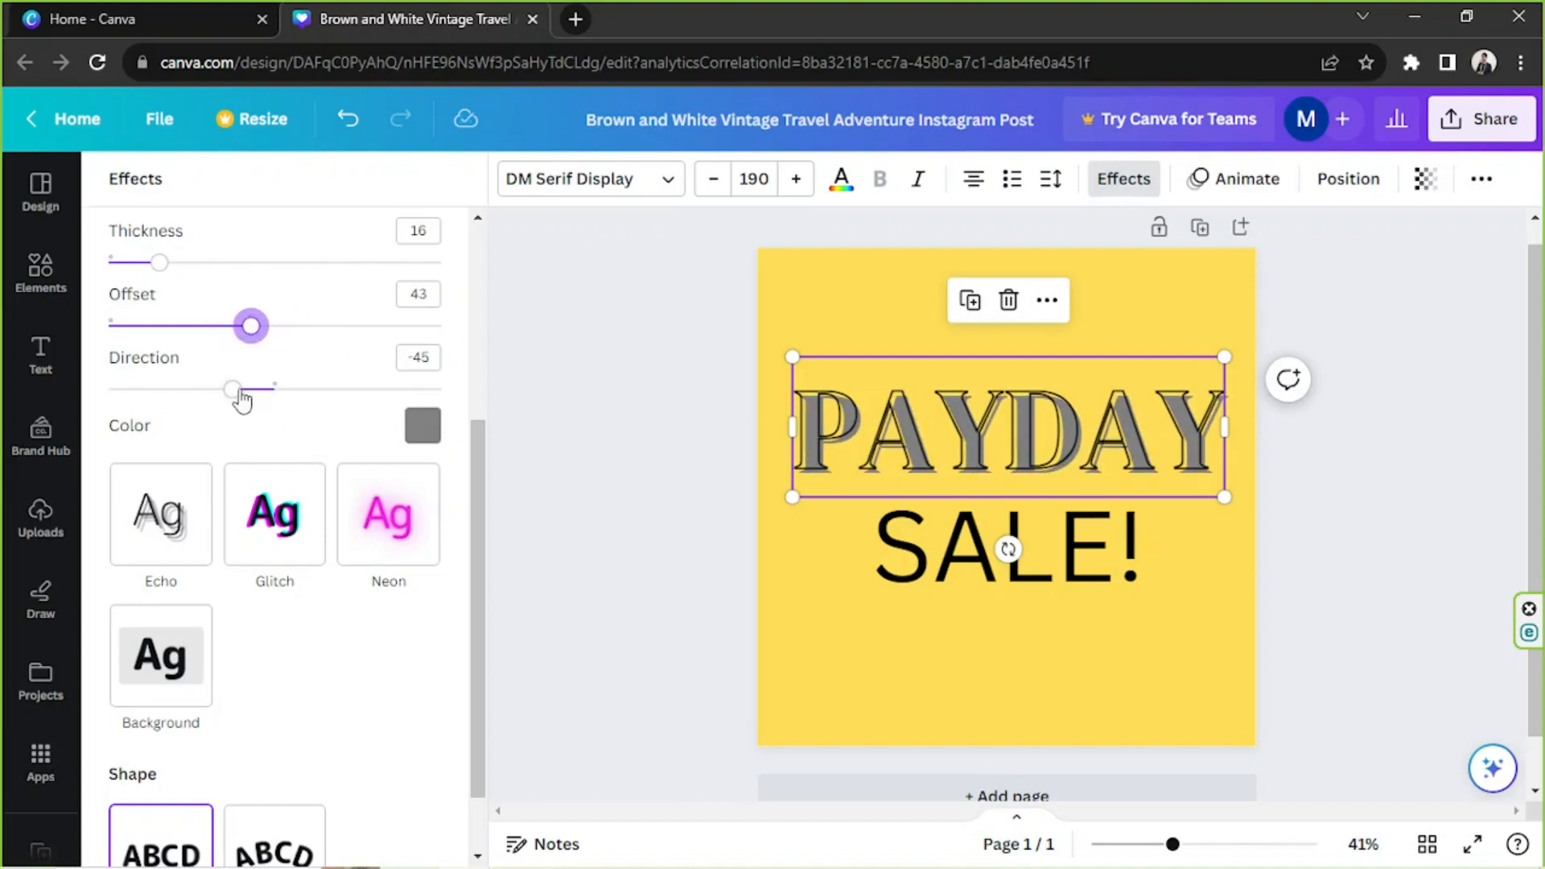
- Set the splice shadow direction to -38 and its colour to black
{"action": "left_click_drag", "start_coordinate": [231, 388], "coordinate": [297, 388]}
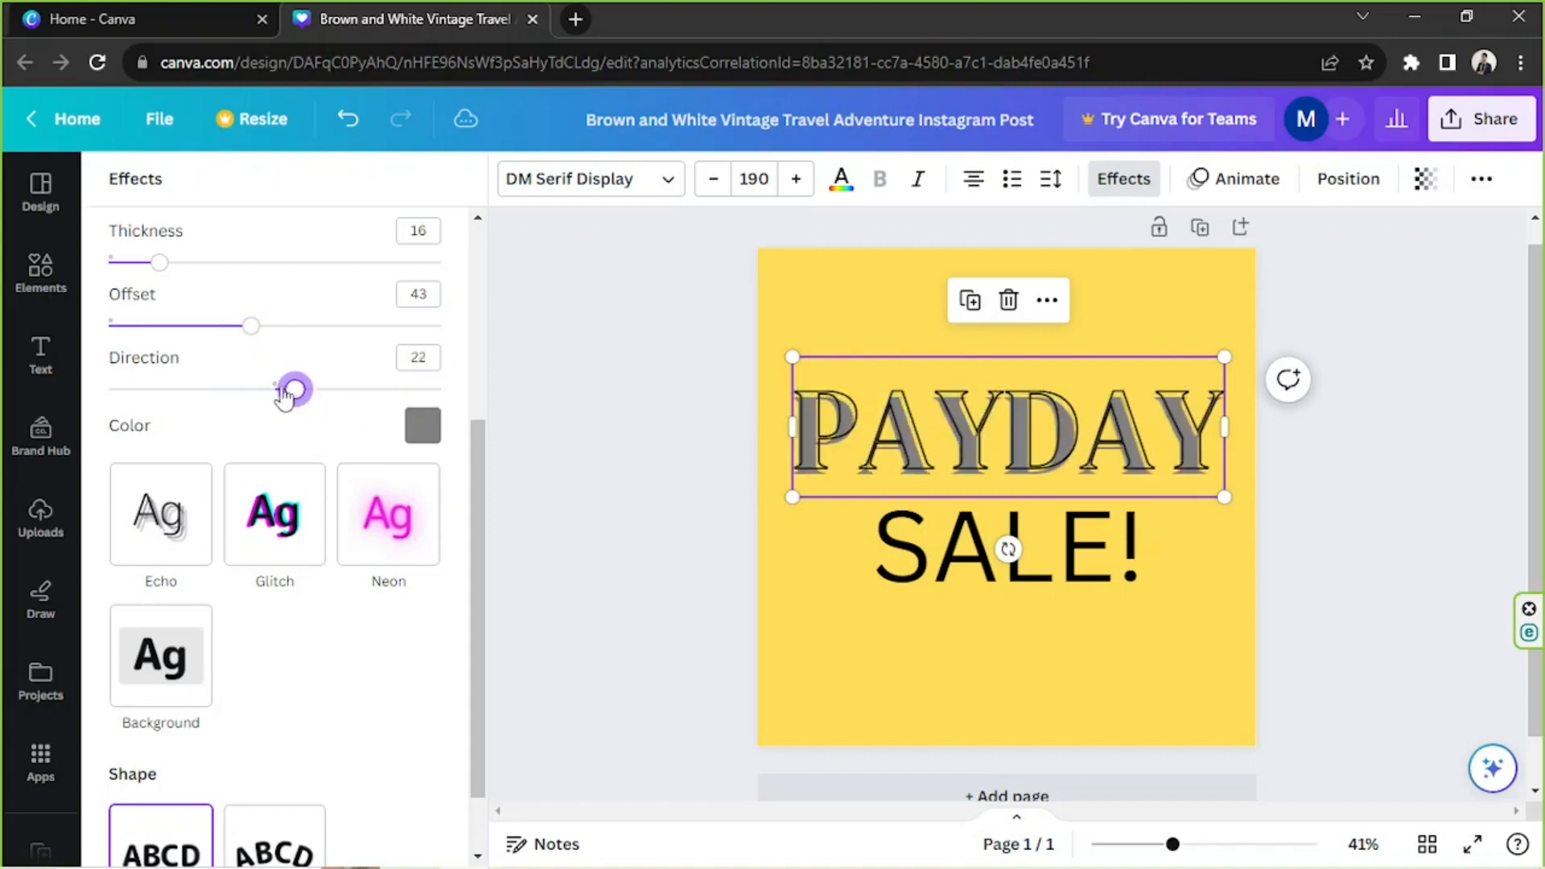
{"action": "left_click_drag", "start_coordinate": [293, 388], "coordinate": [248, 388]}
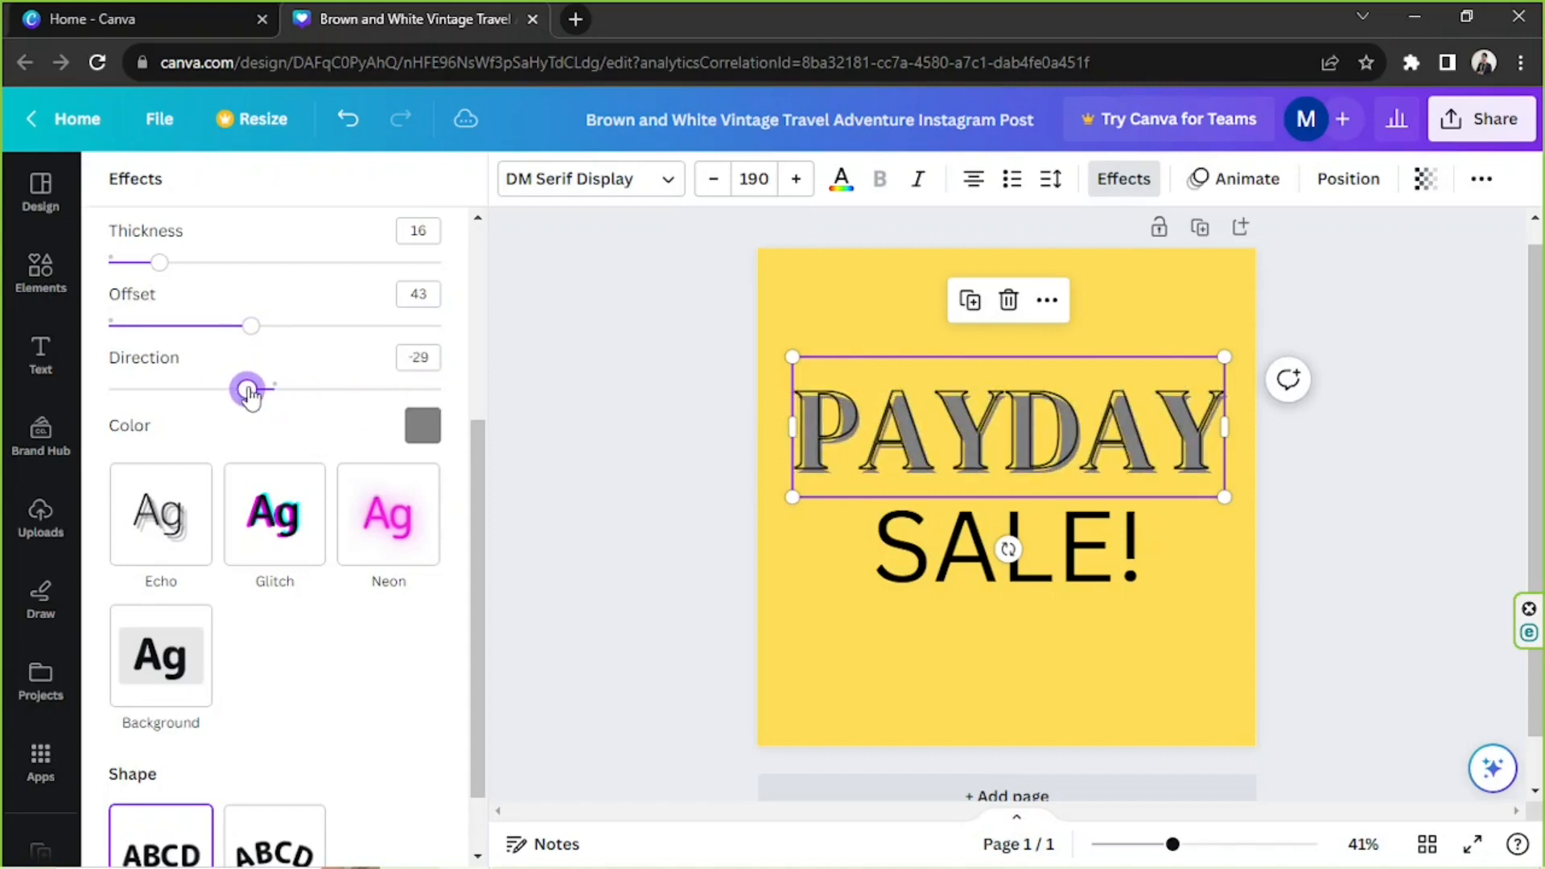
{"action": "left_click_drag", "start_coordinate": [248, 388], "coordinate": [238, 388]}
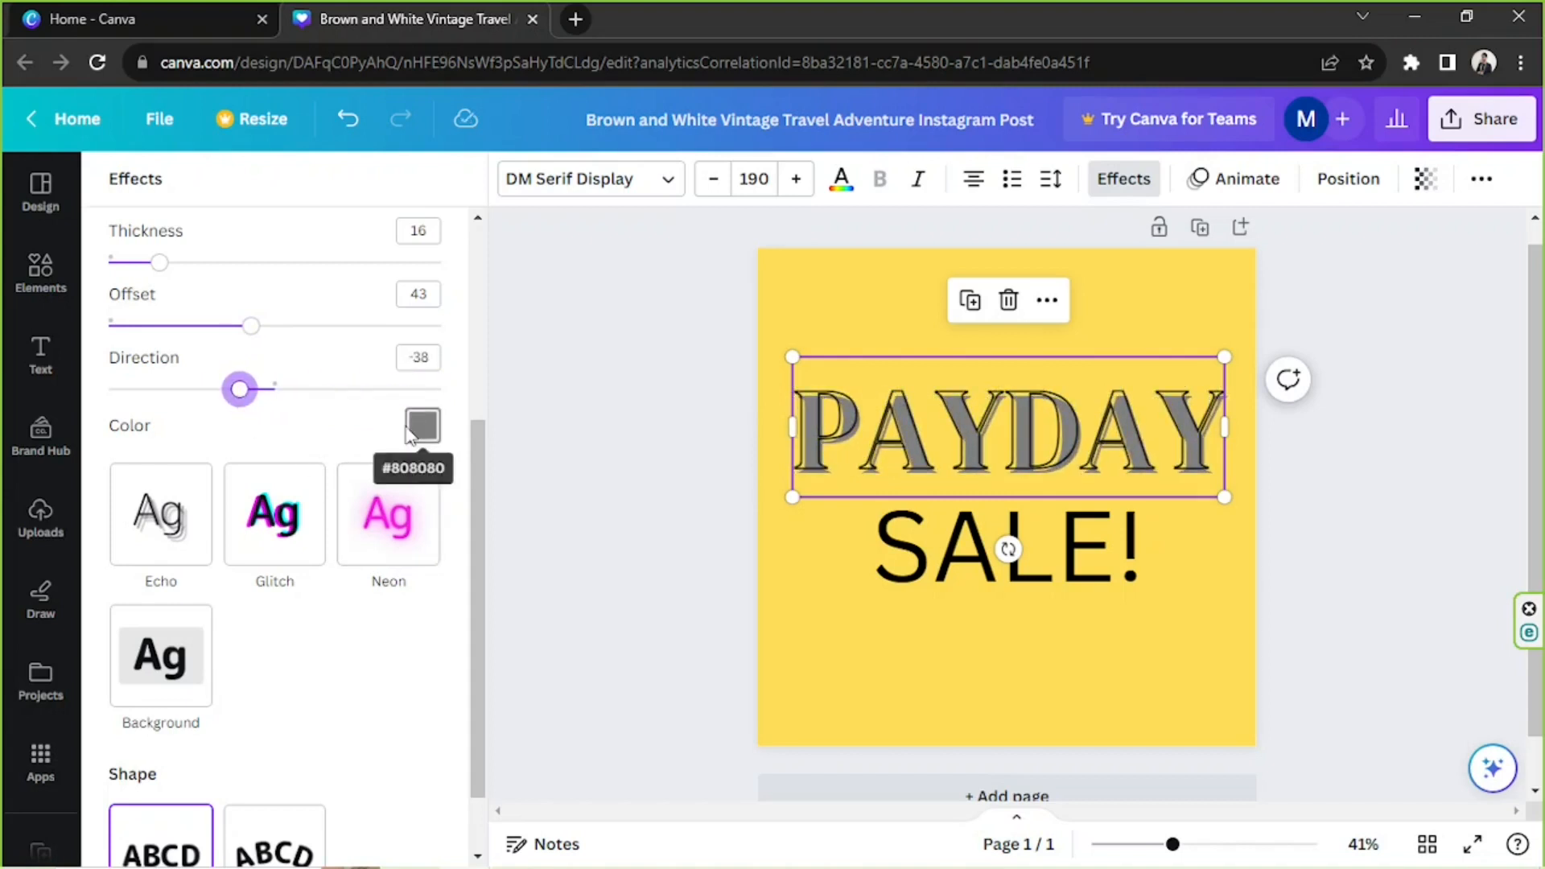
{"action": "left_click", "coordinate": [422, 425]}
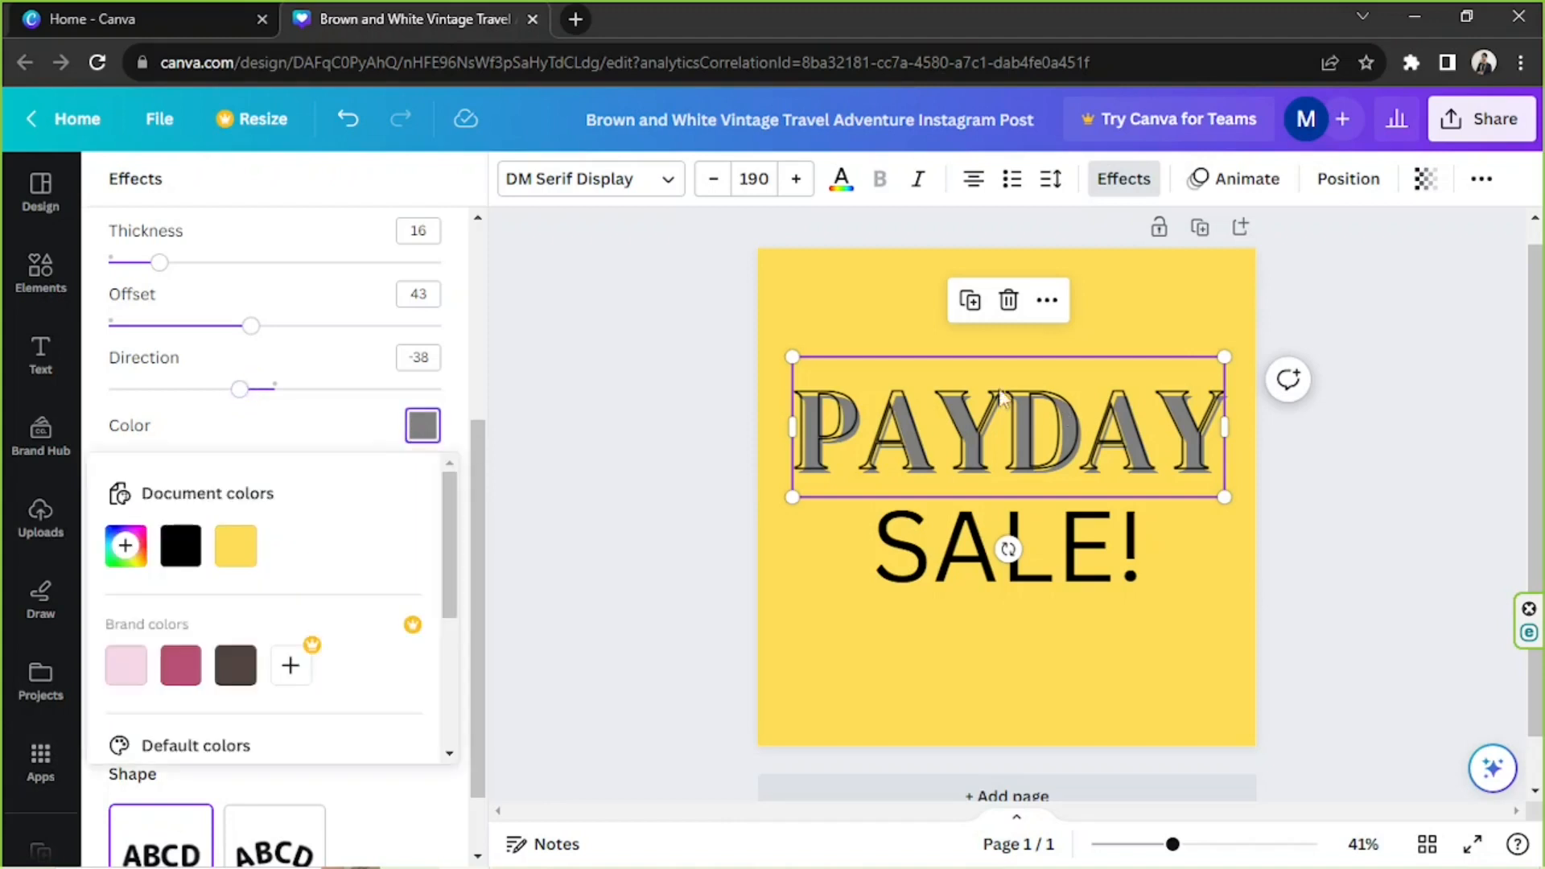
{"action": "left_click", "coordinate": [179, 546]}
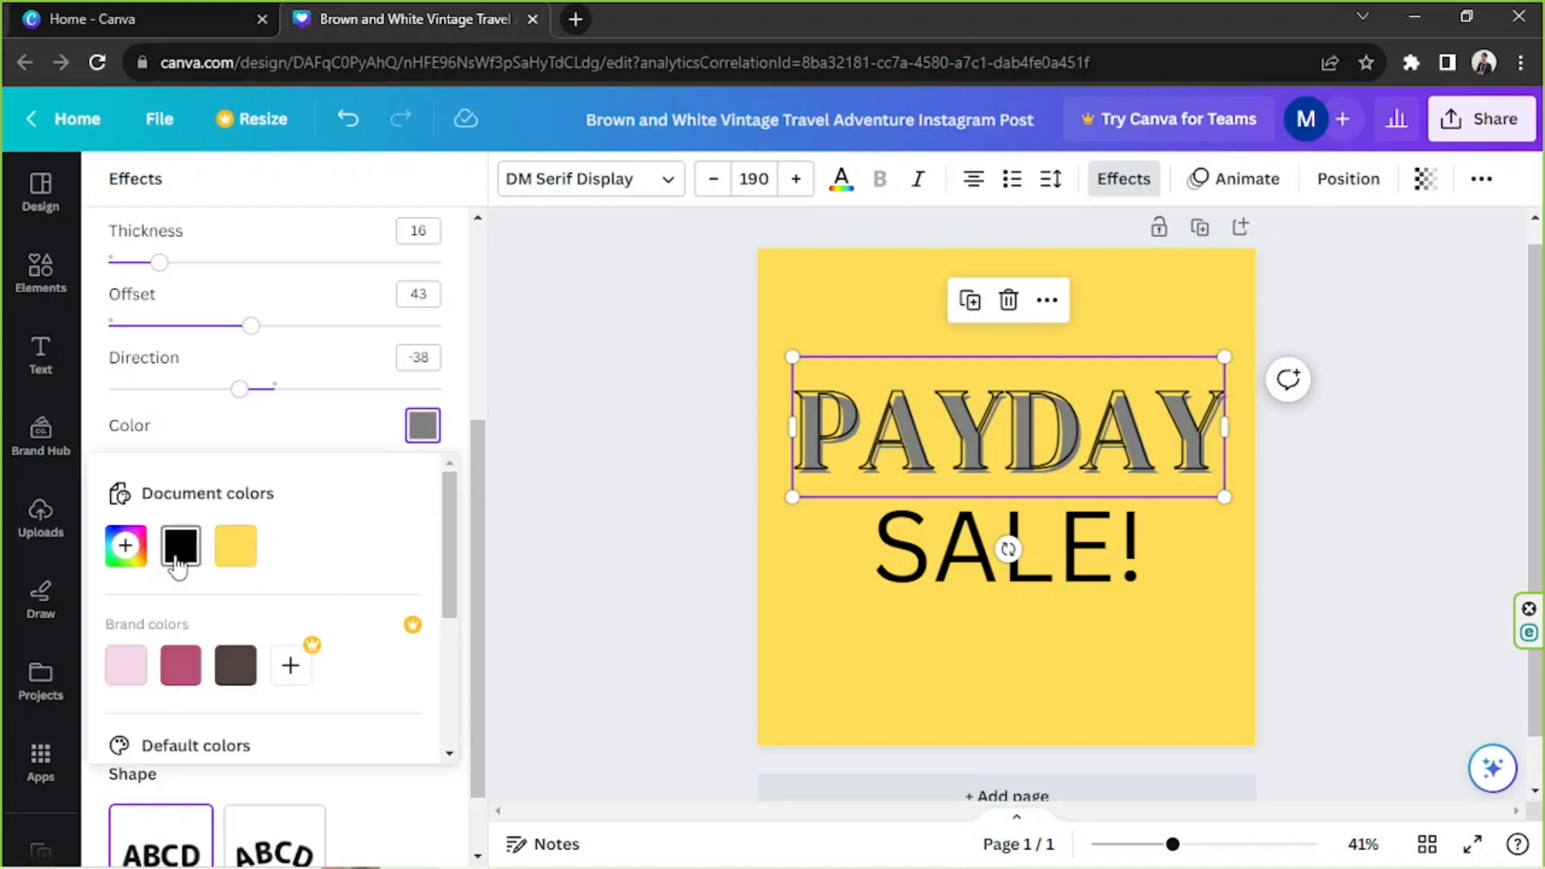
{"action": "left_click", "coordinate": [180, 546]}
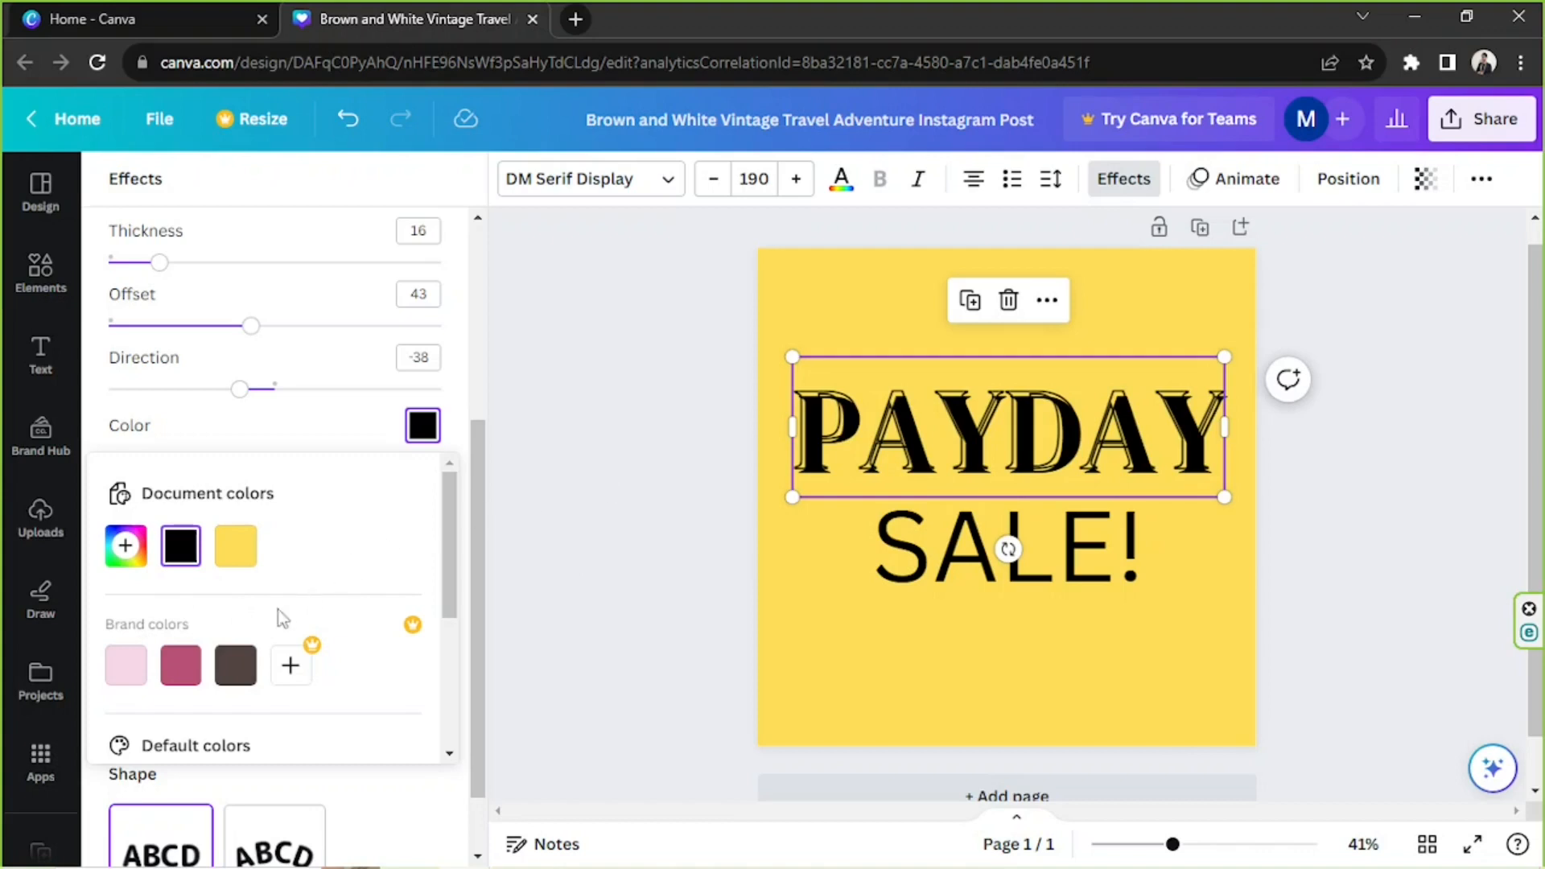
{"action": "left_click", "coordinate": [400, 602]}
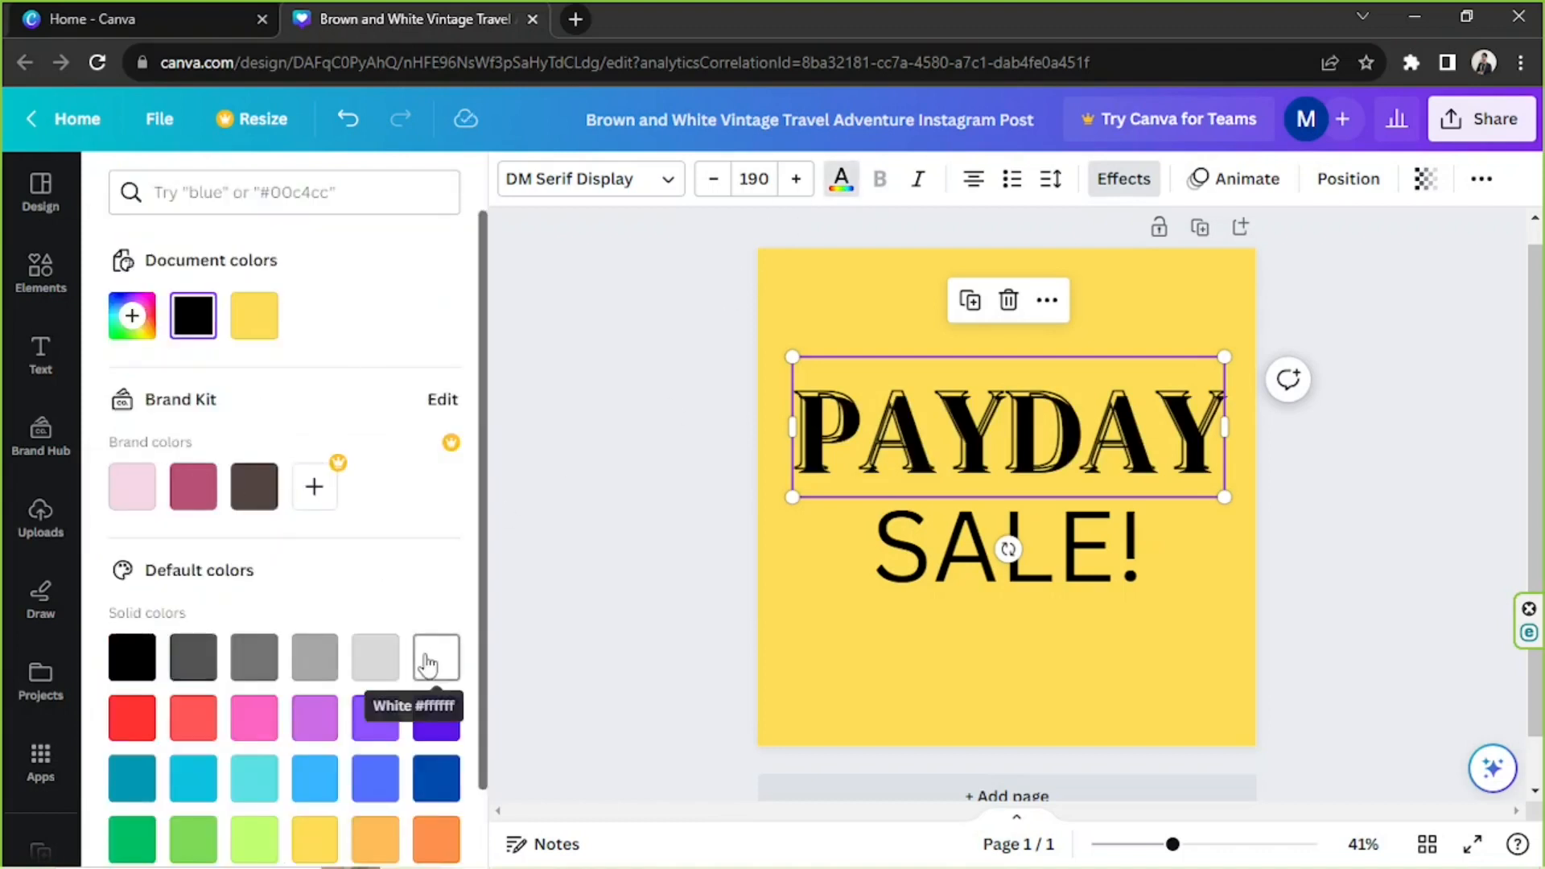
- Try white letters and the Hollow style on PAYDAY, then remove all effects
{"action": "left_click", "coordinate": [436, 657]}
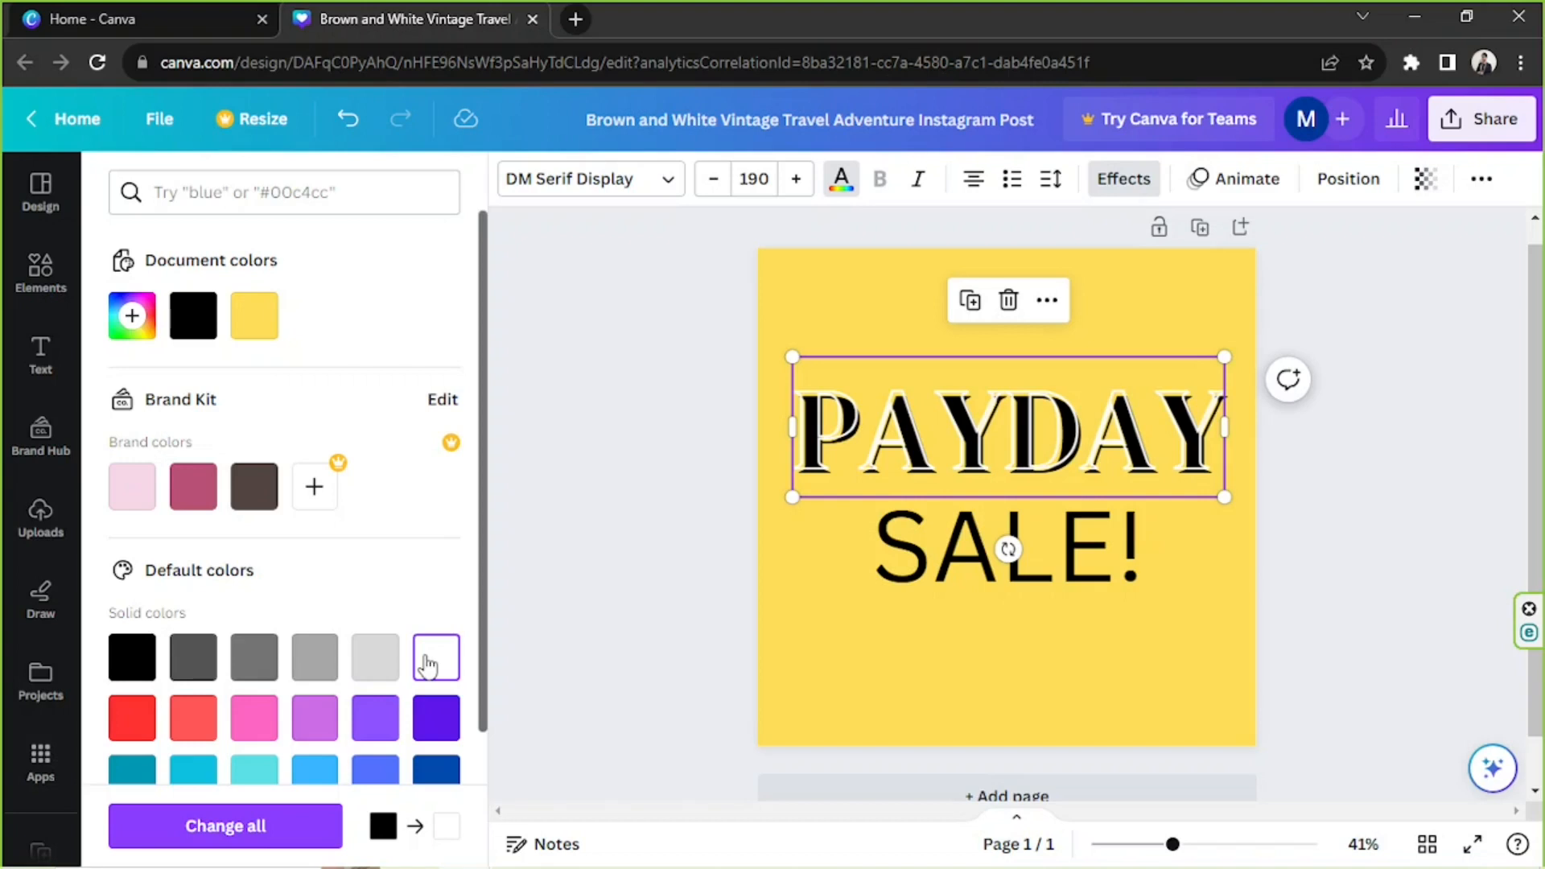
{"action": "left_click", "coordinate": [1122, 178]}
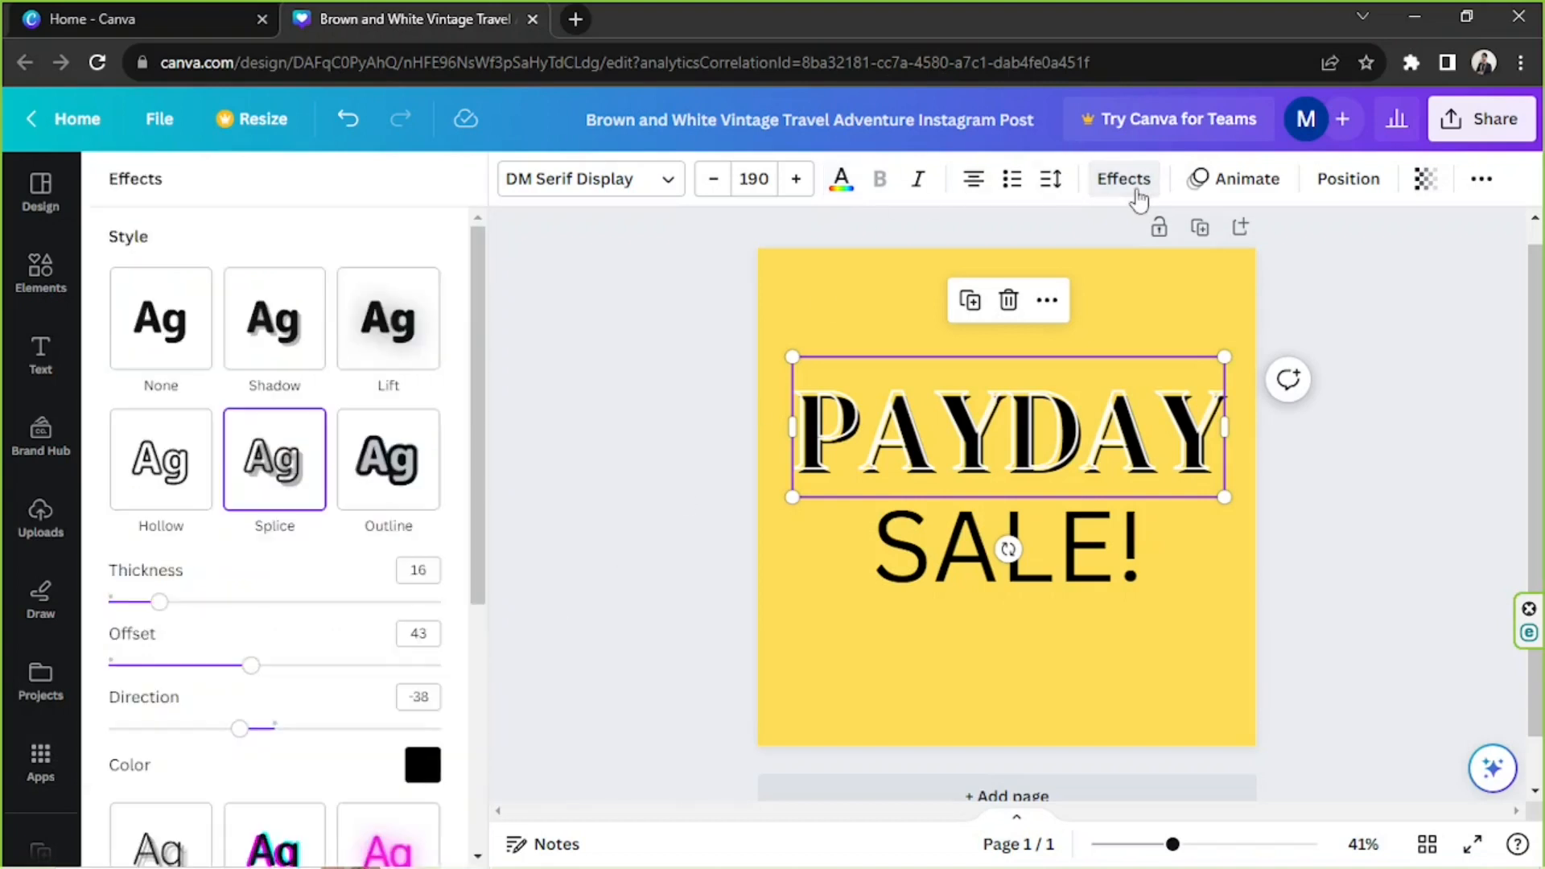
{"action": "left_click", "coordinate": [159, 459]}
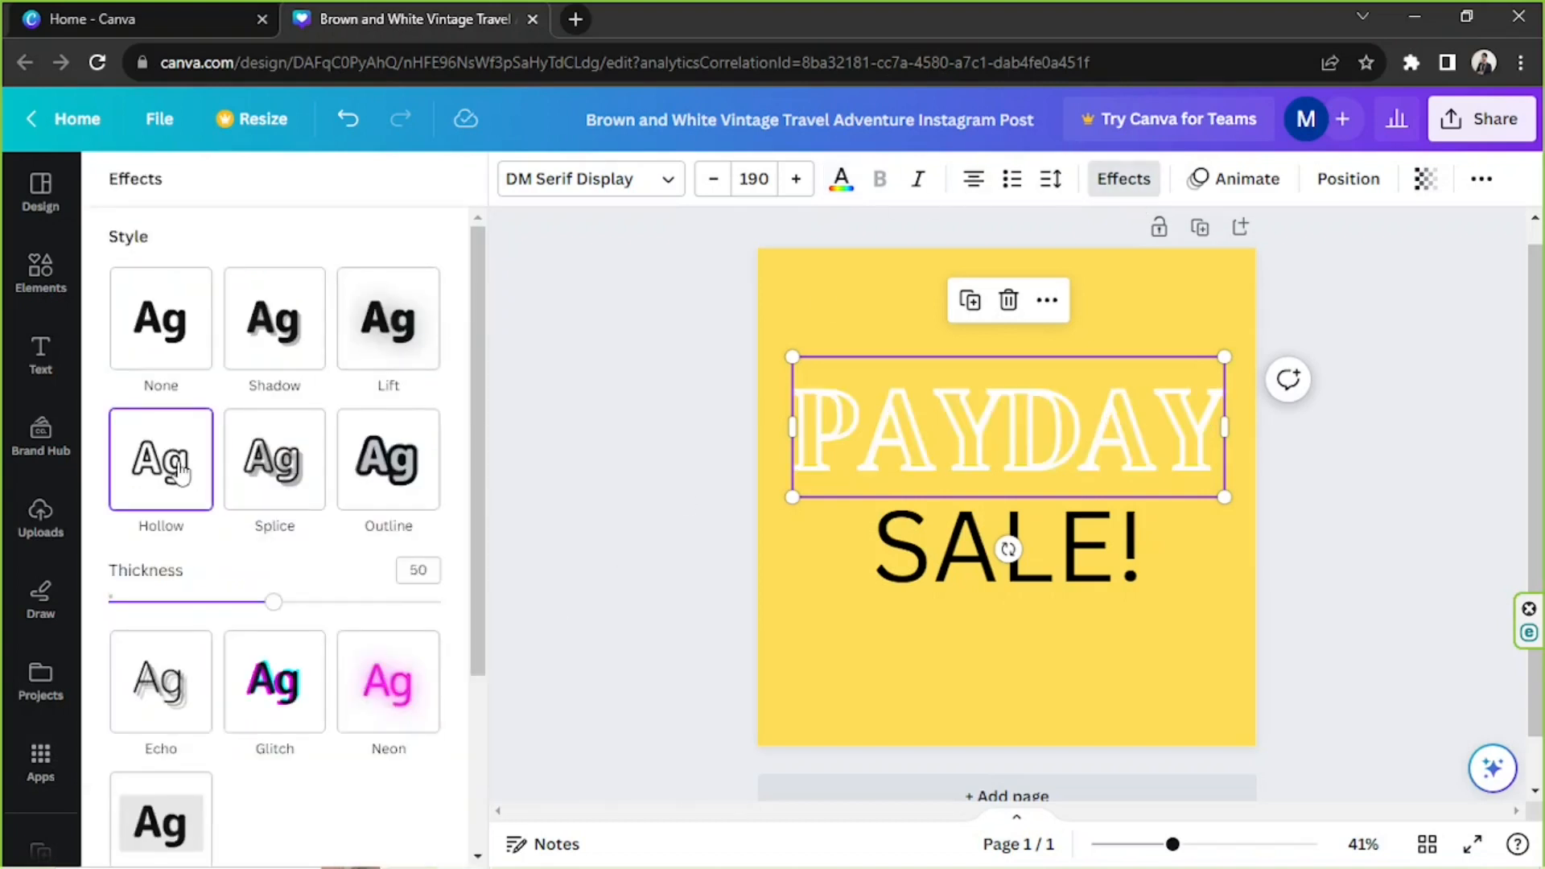
{"action": "left_click", "coordinate": [159, 318]}
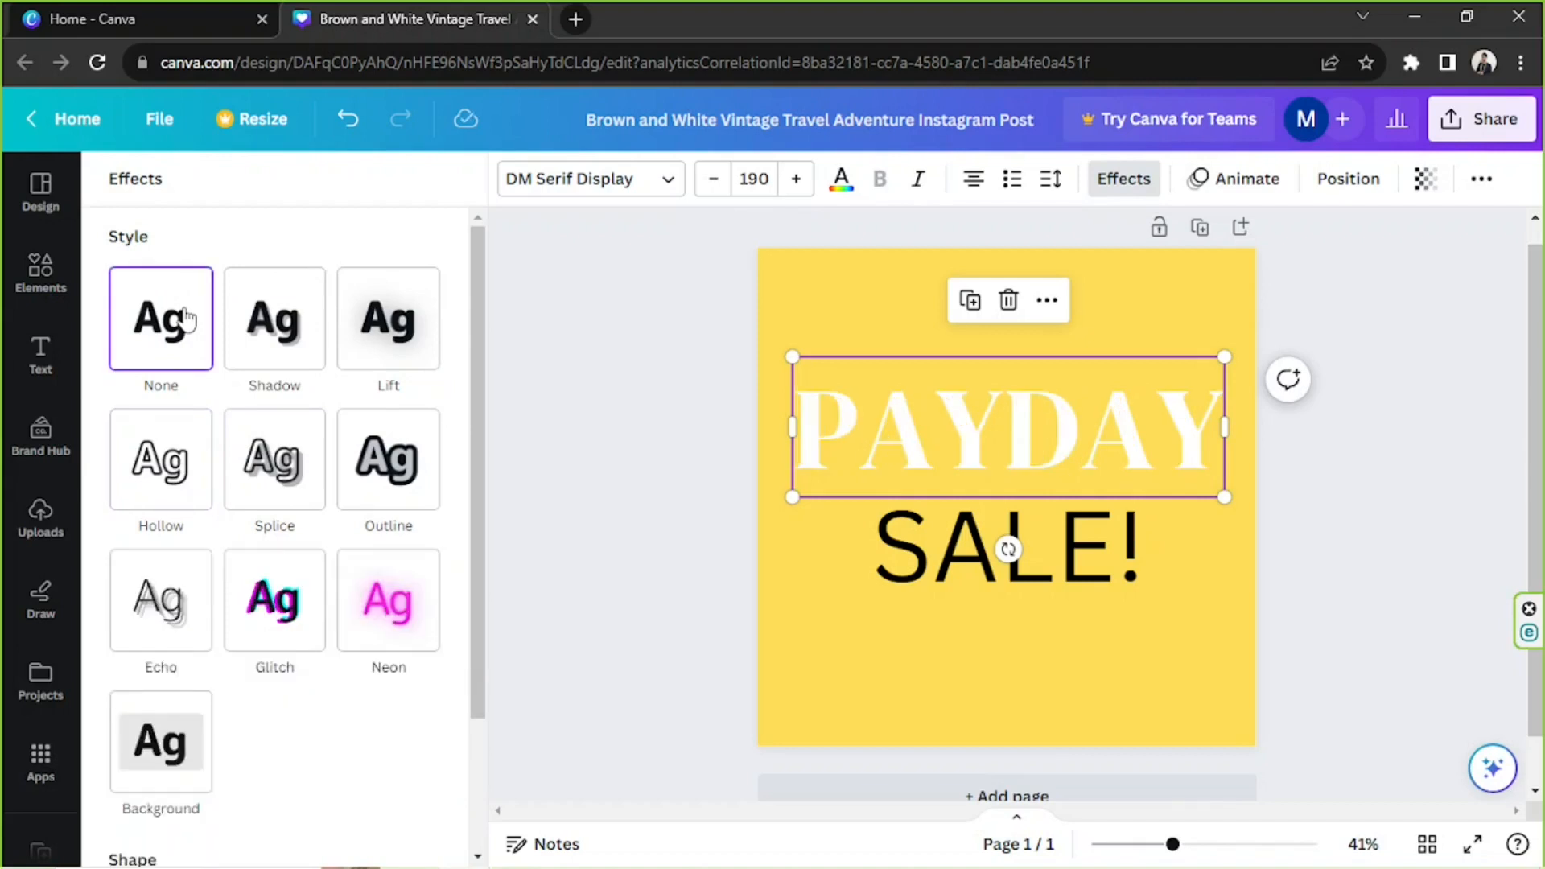
- Set PAYDAY's text colour back to solid black
{"action": "left_click", "coordinate": [840, 179]}
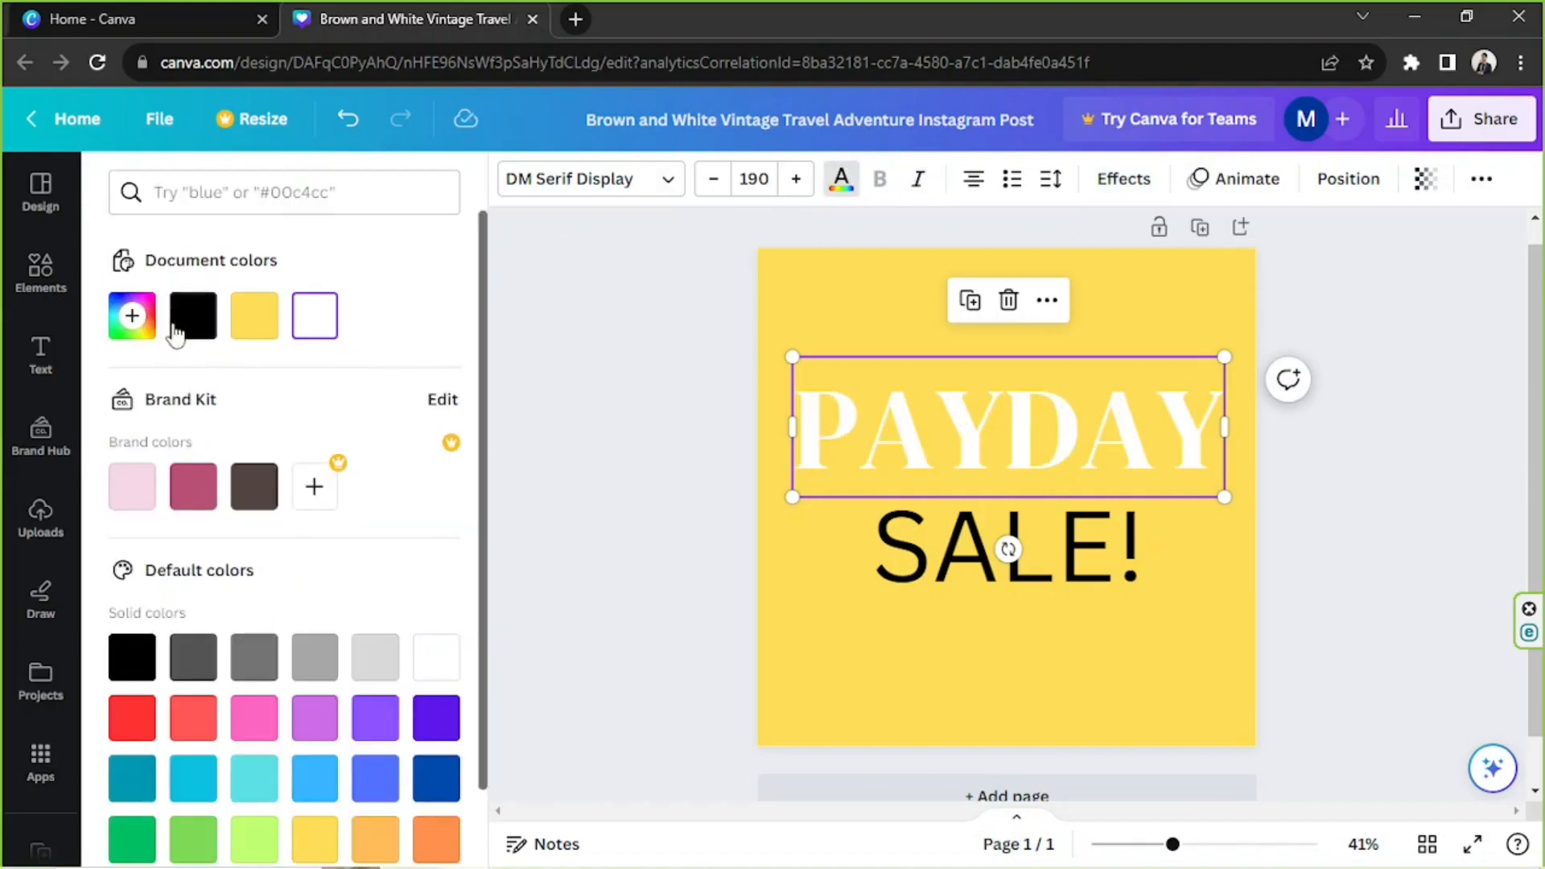
{"action": "left_click", "coordinate": [193, 315]}
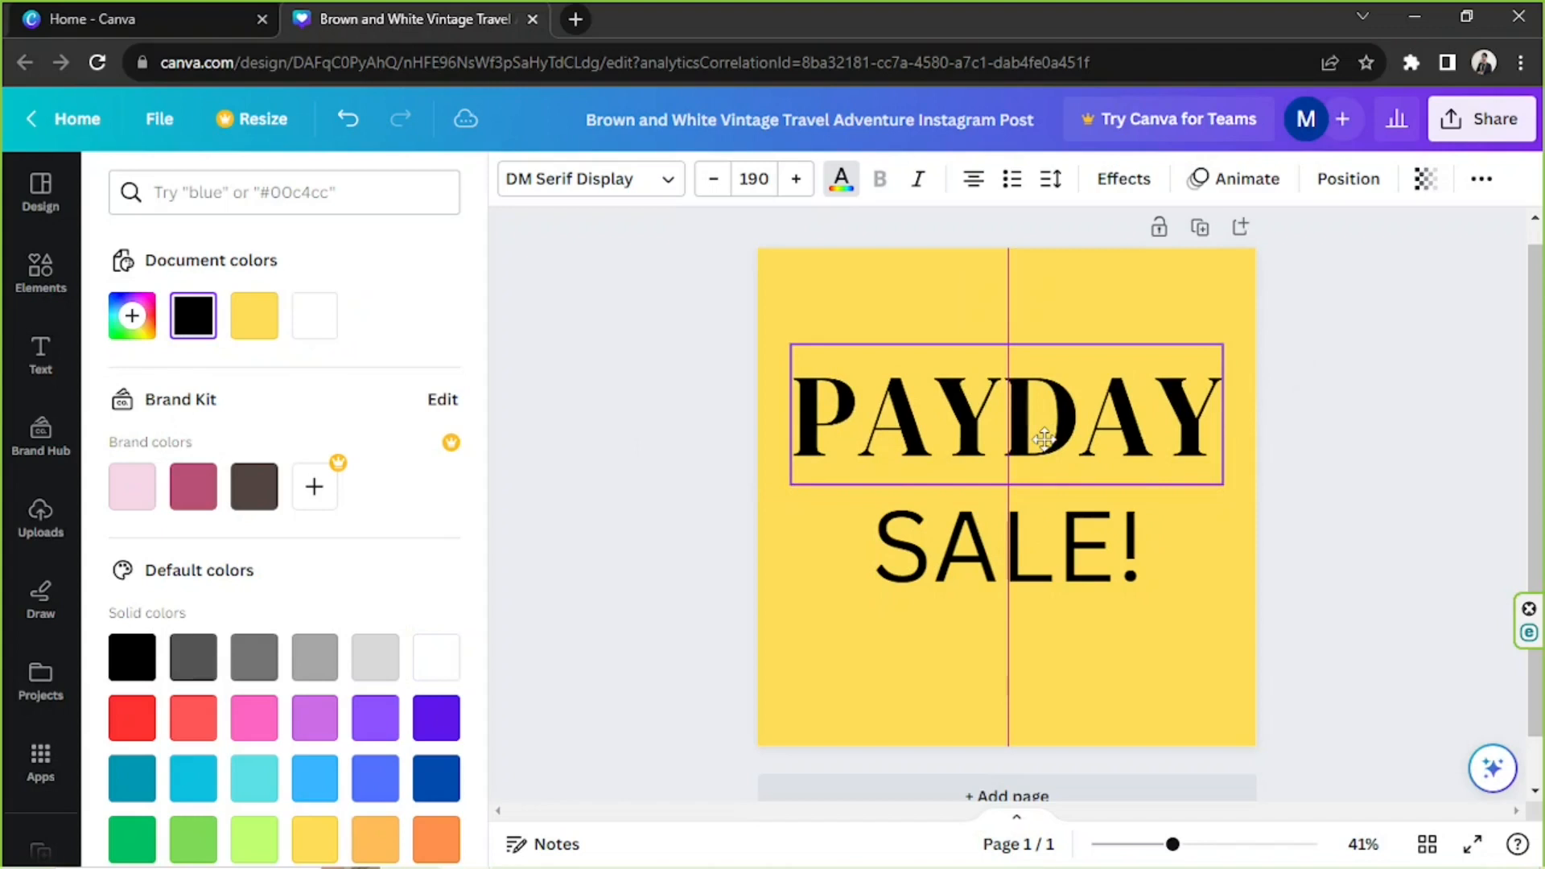
{"action": "left_click", "coordinate": [1003, 546]}
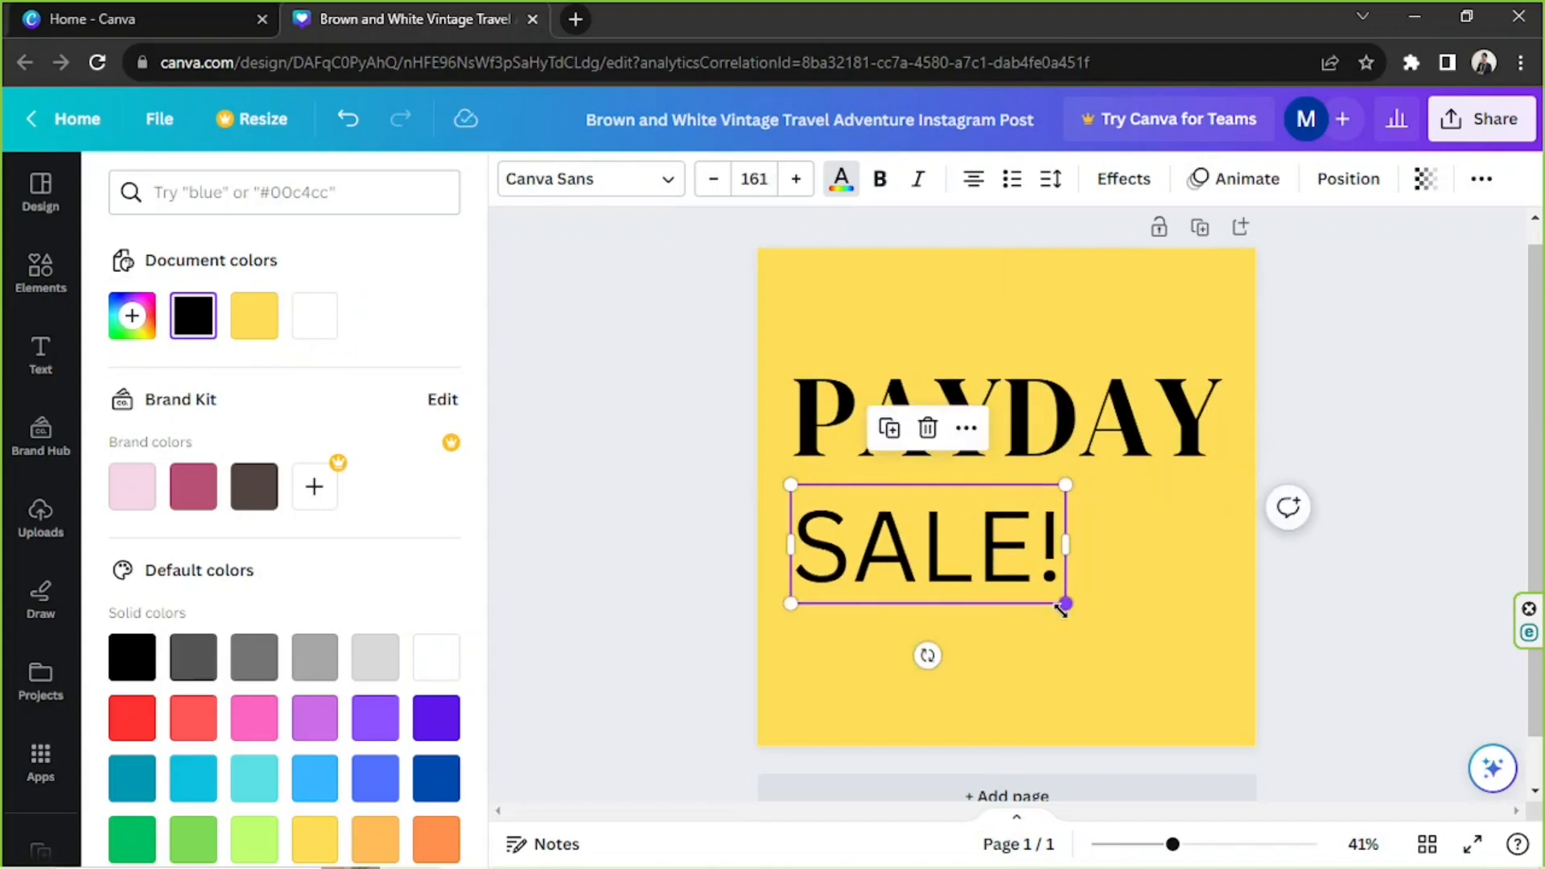
- Enlarge SALE! to size 245 across the page and give it the Splice effect
{"action": "left_click_drag", "start_coordinate": [1066, 603], "coordinate": [1207, 666]}
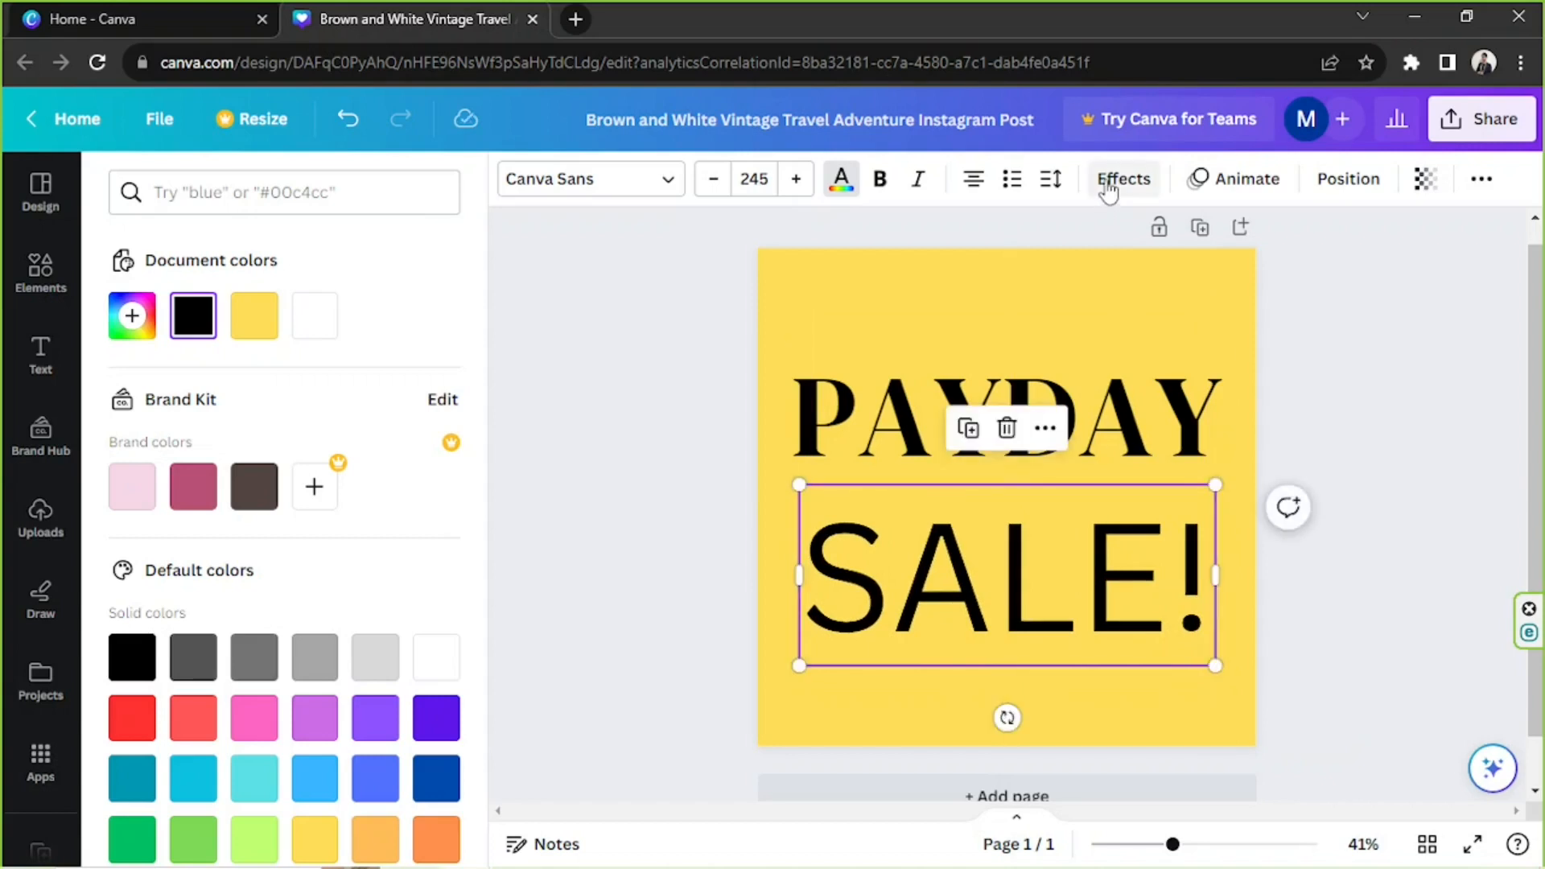
{"action": "left_click", "coordinate": [275, 457]}
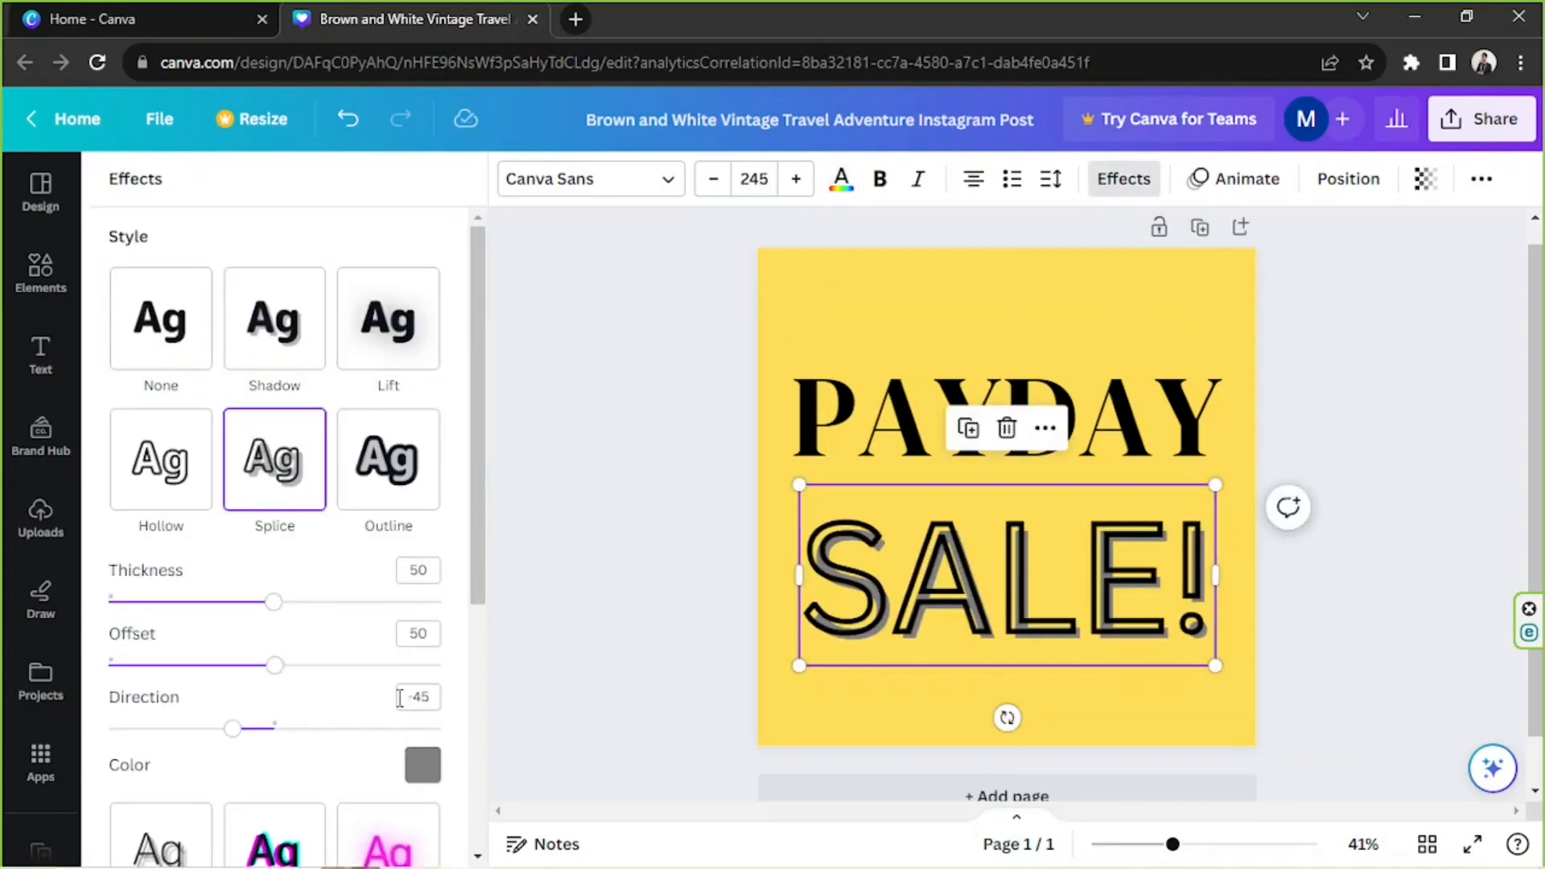
- Set SALE!'s splice shadow colour to deep orange #D8644F
{"action": "left_click", "coordinate": [422, 766]}
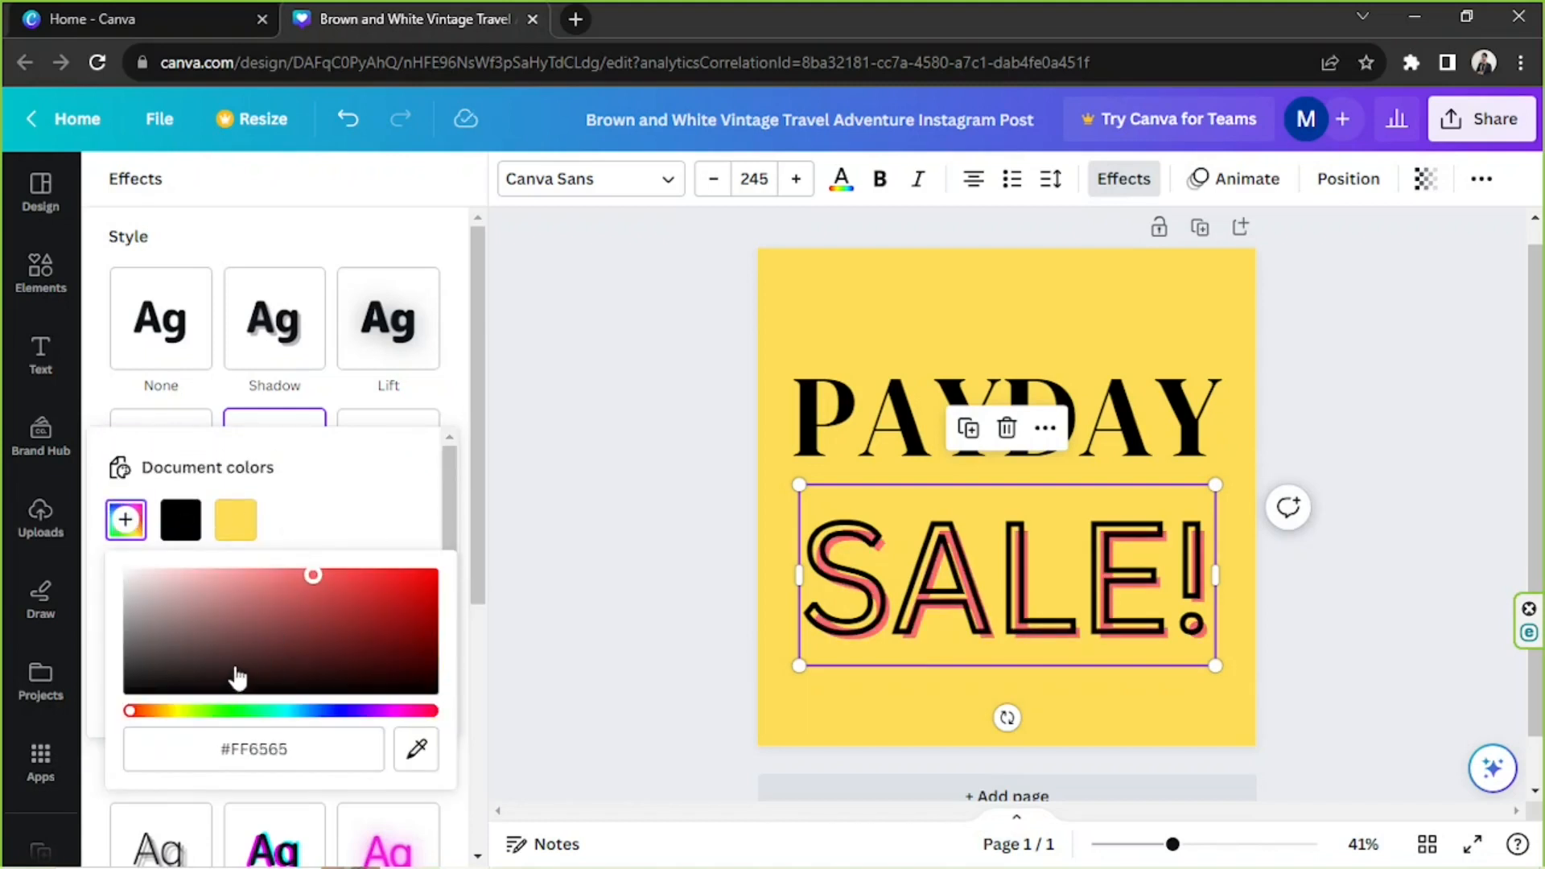
{"action": "left_click", "coordinate": [318, 621]}
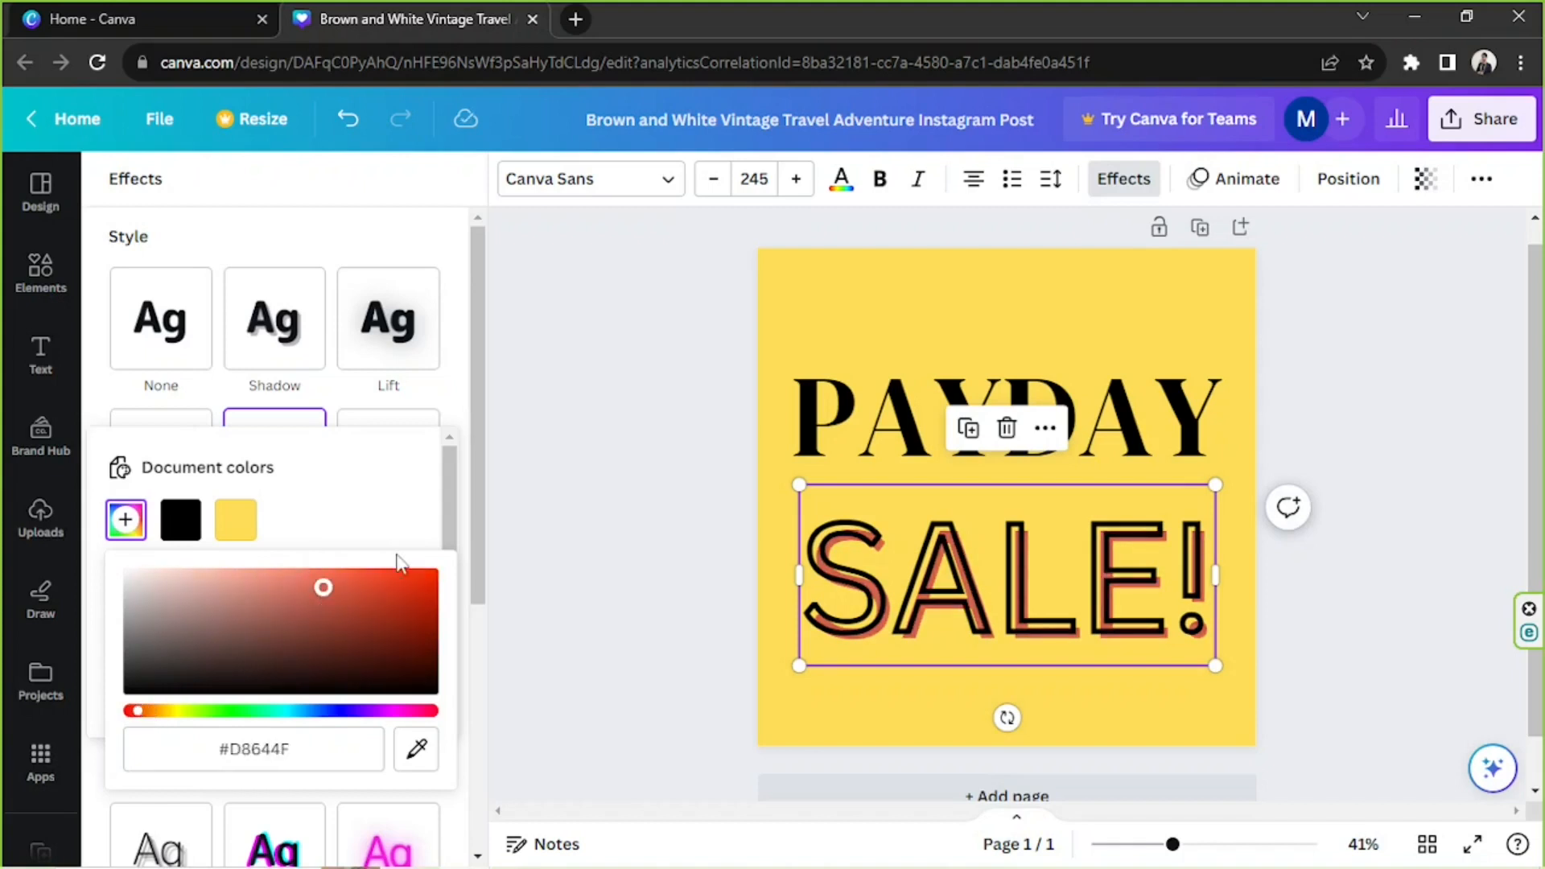
{"action": "left_click", "coordinate": [274, 456]}
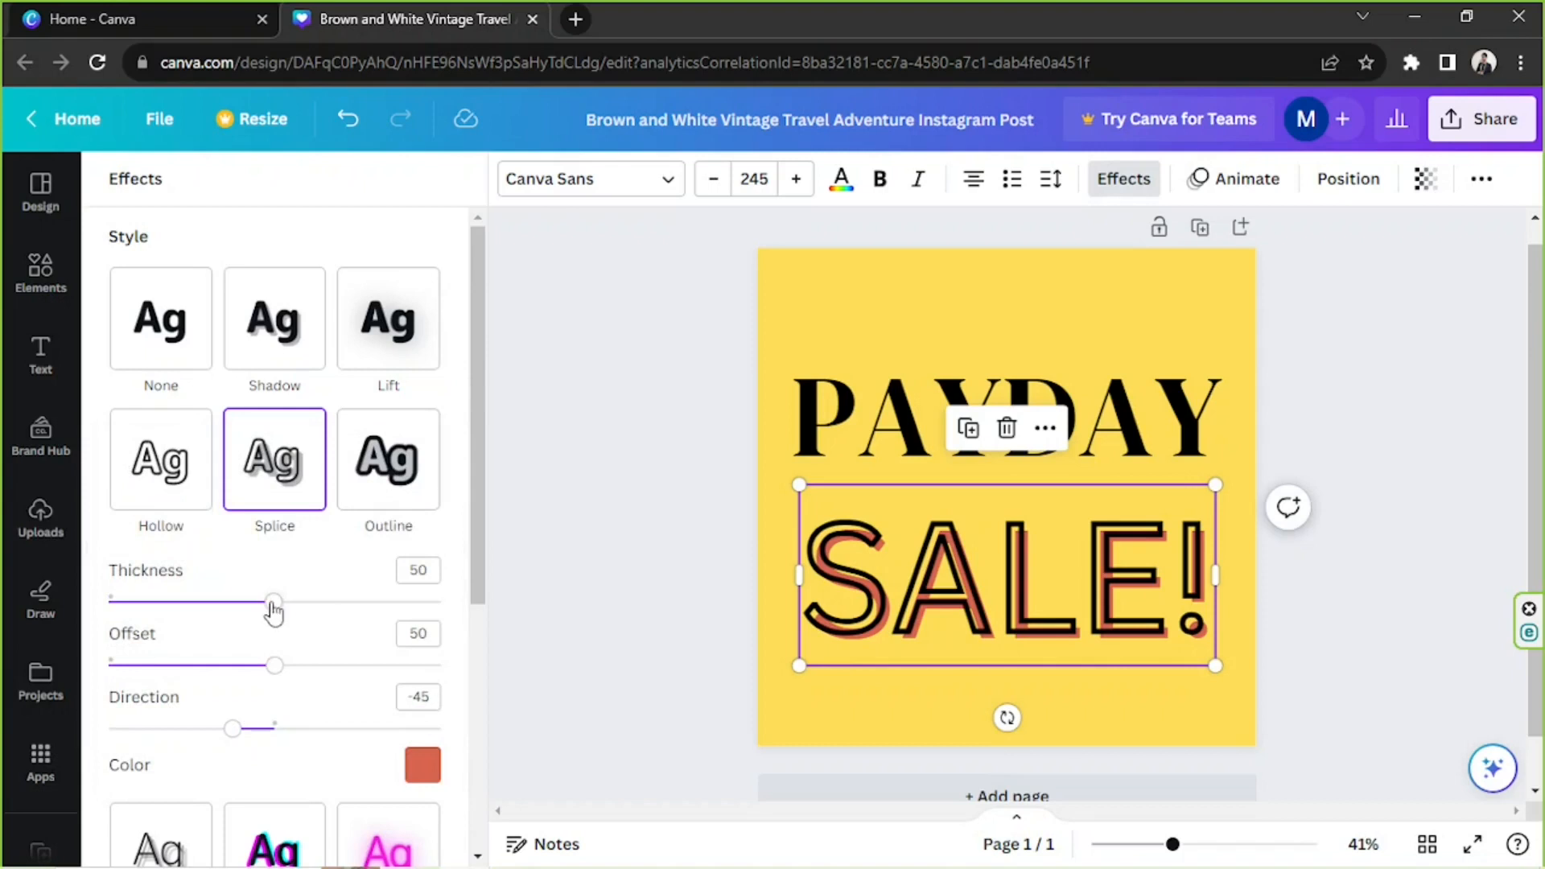
- Thicken the SALE! outline to 54, push the shadow farther right and re-angle it
{"action": "left_click_drag", "start_coordinate": [273, 602], "coordinate": [287, 602]}
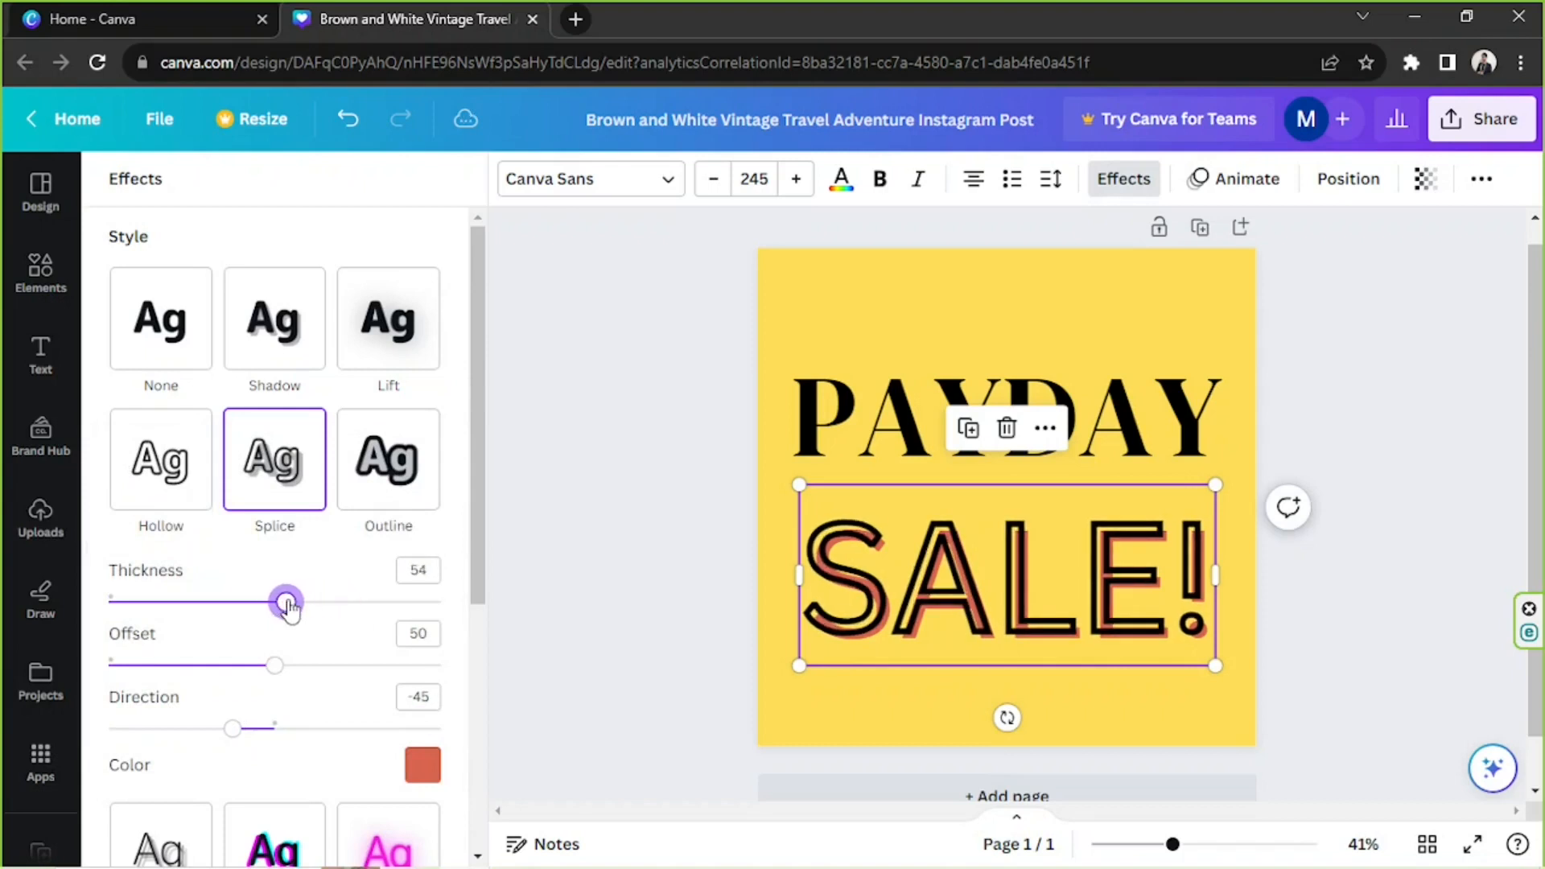
{"action": "left_click_drag", "start_coordinate": [274, 664], "coordinate": [383, 664]}
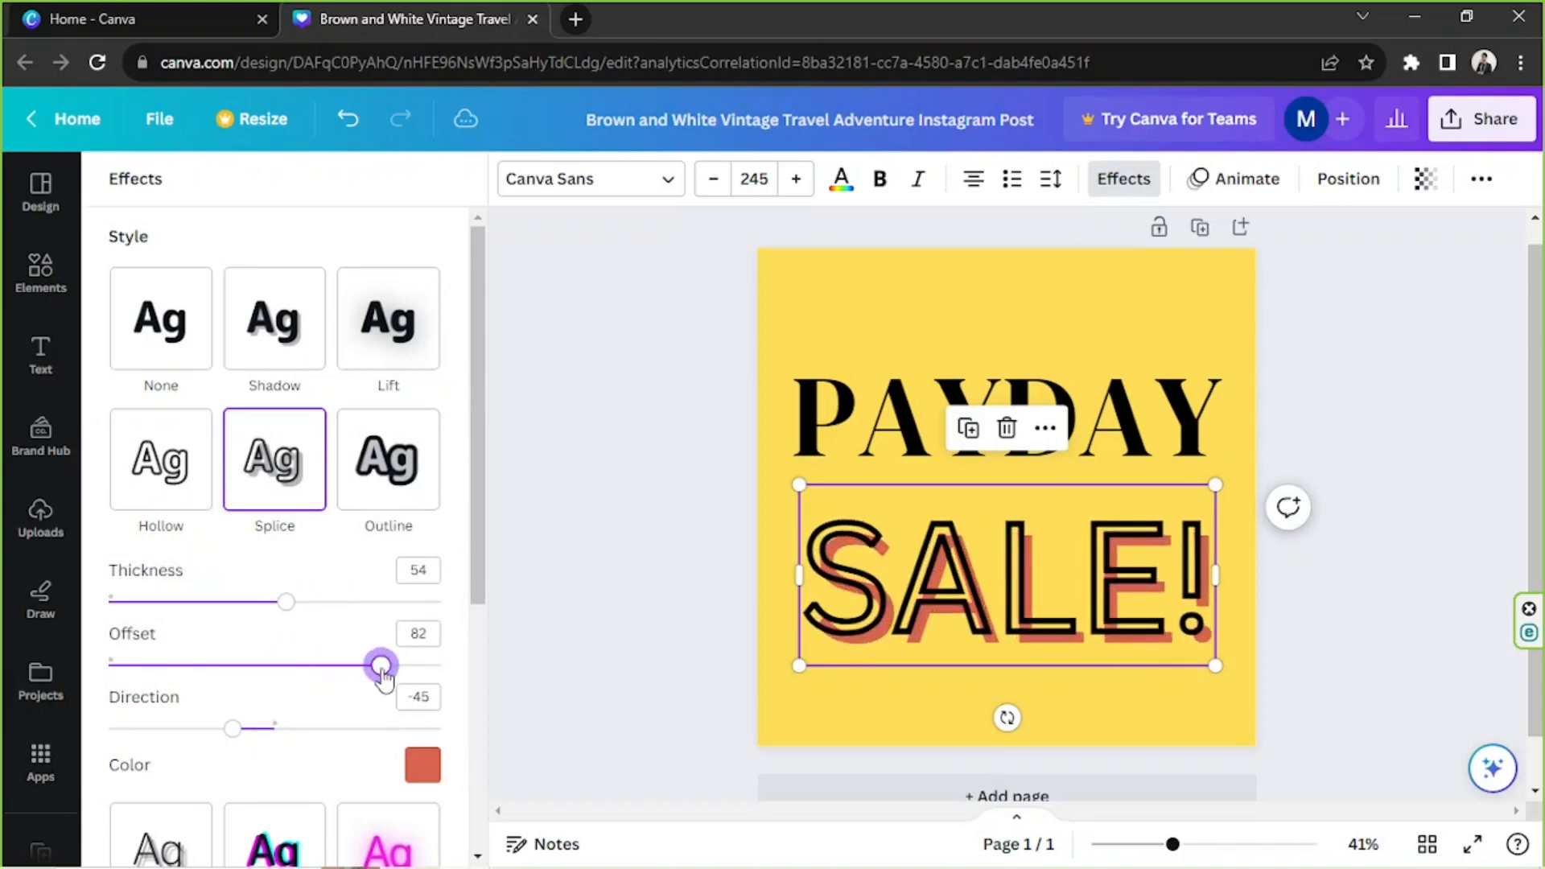
{"action": "left_click_drag", "start_coordinate": [383, 663], "coordinate": [362, 663]}
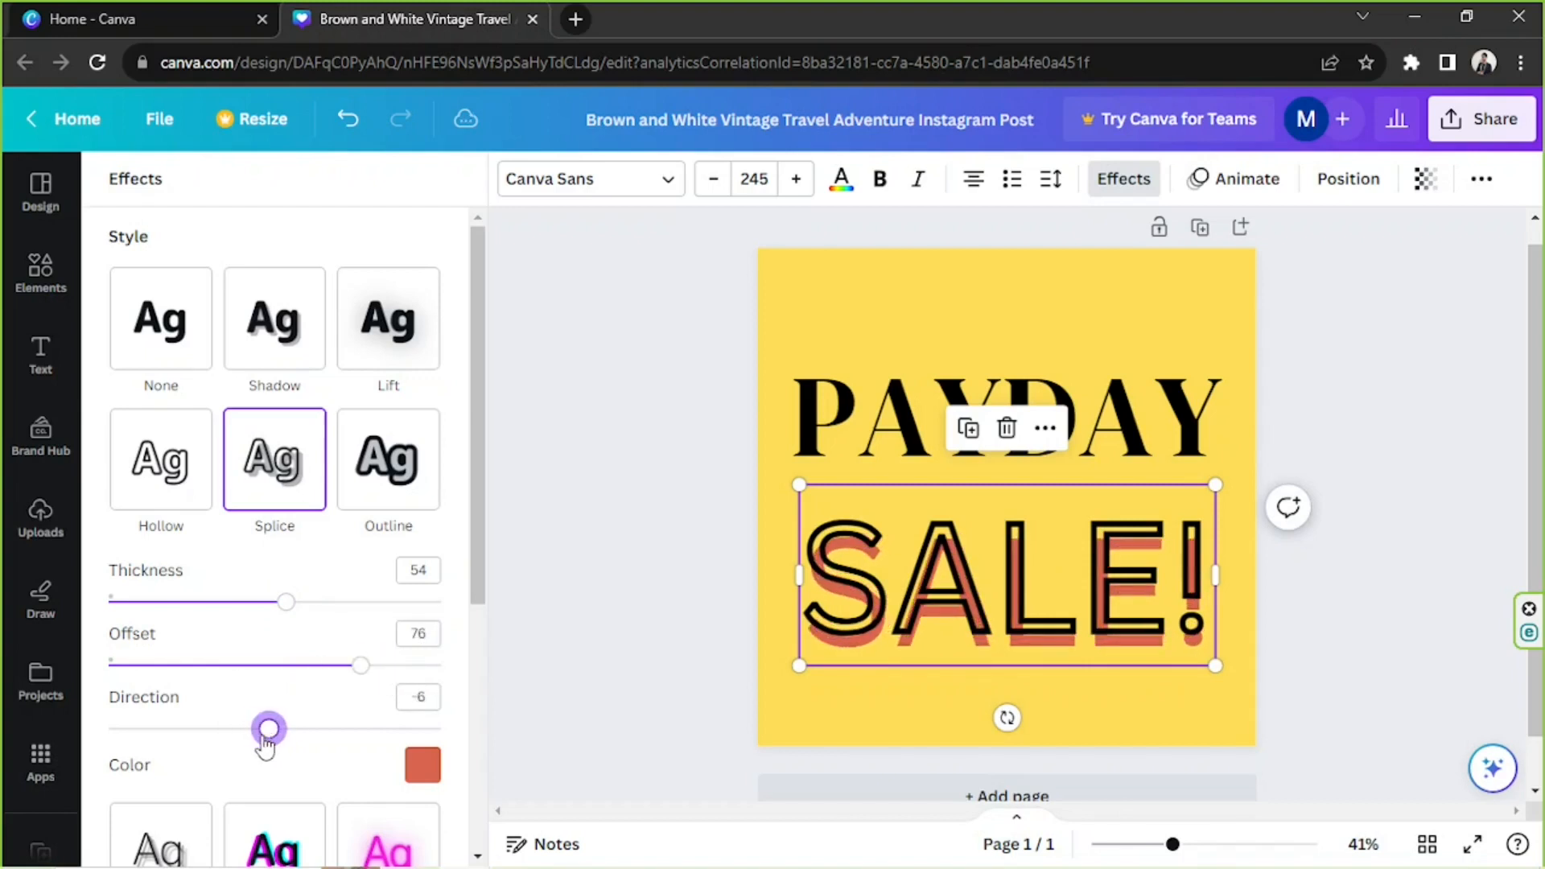
{"action": "left_click_drag", "start_coordinate": [268, 727], "coordinate": [220, 727]}
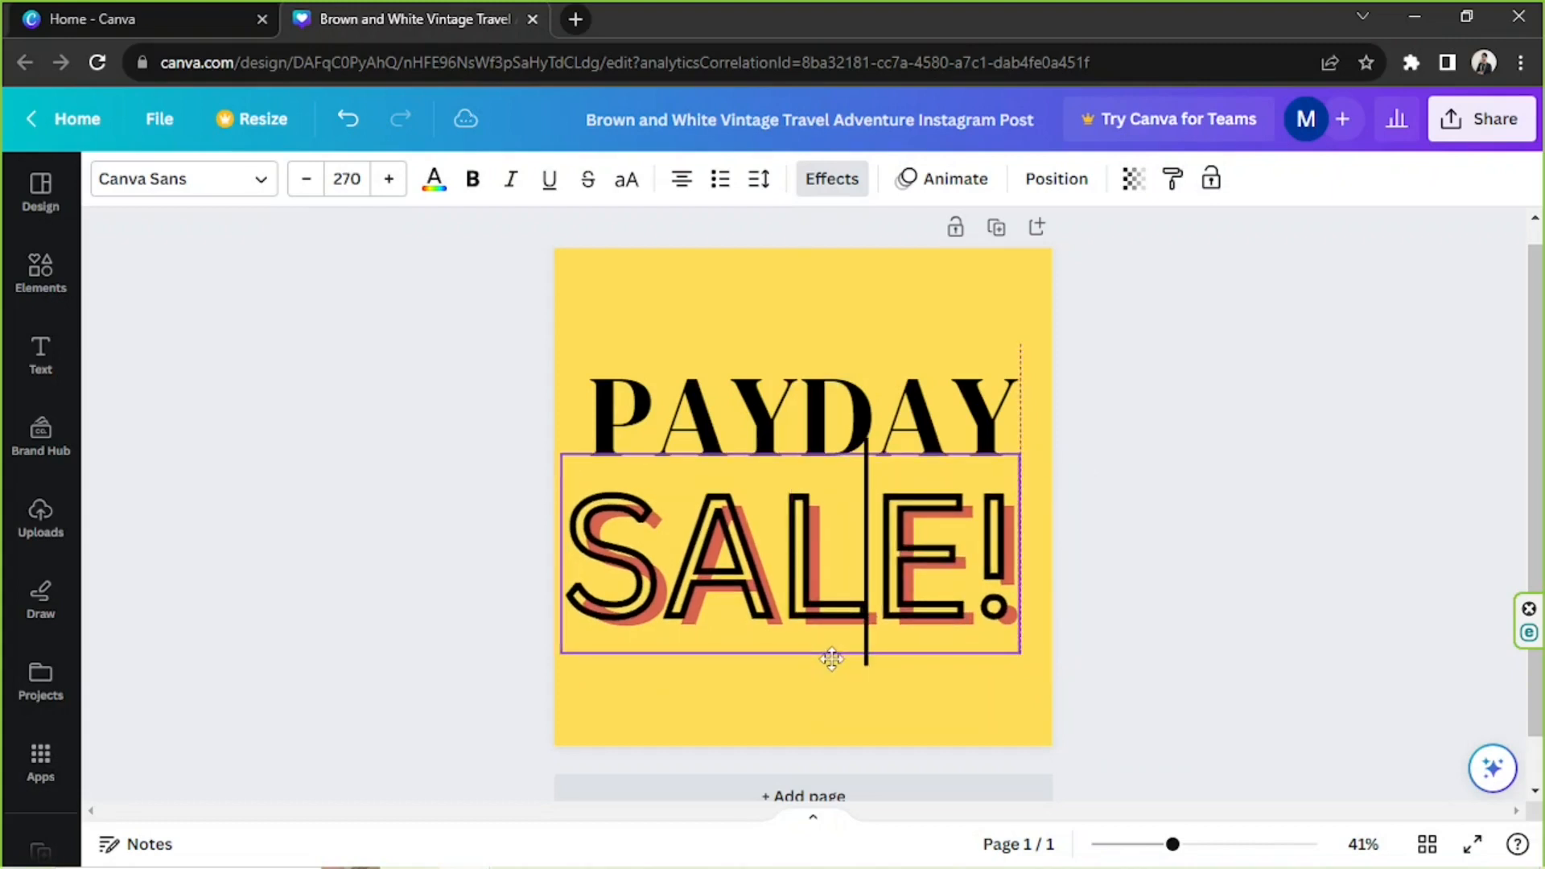
- Select the PAYDAY heading to reach its spacing settings (letter 0, line 1.4)
{"action": "left_click", "coordinate": [798, 414]}
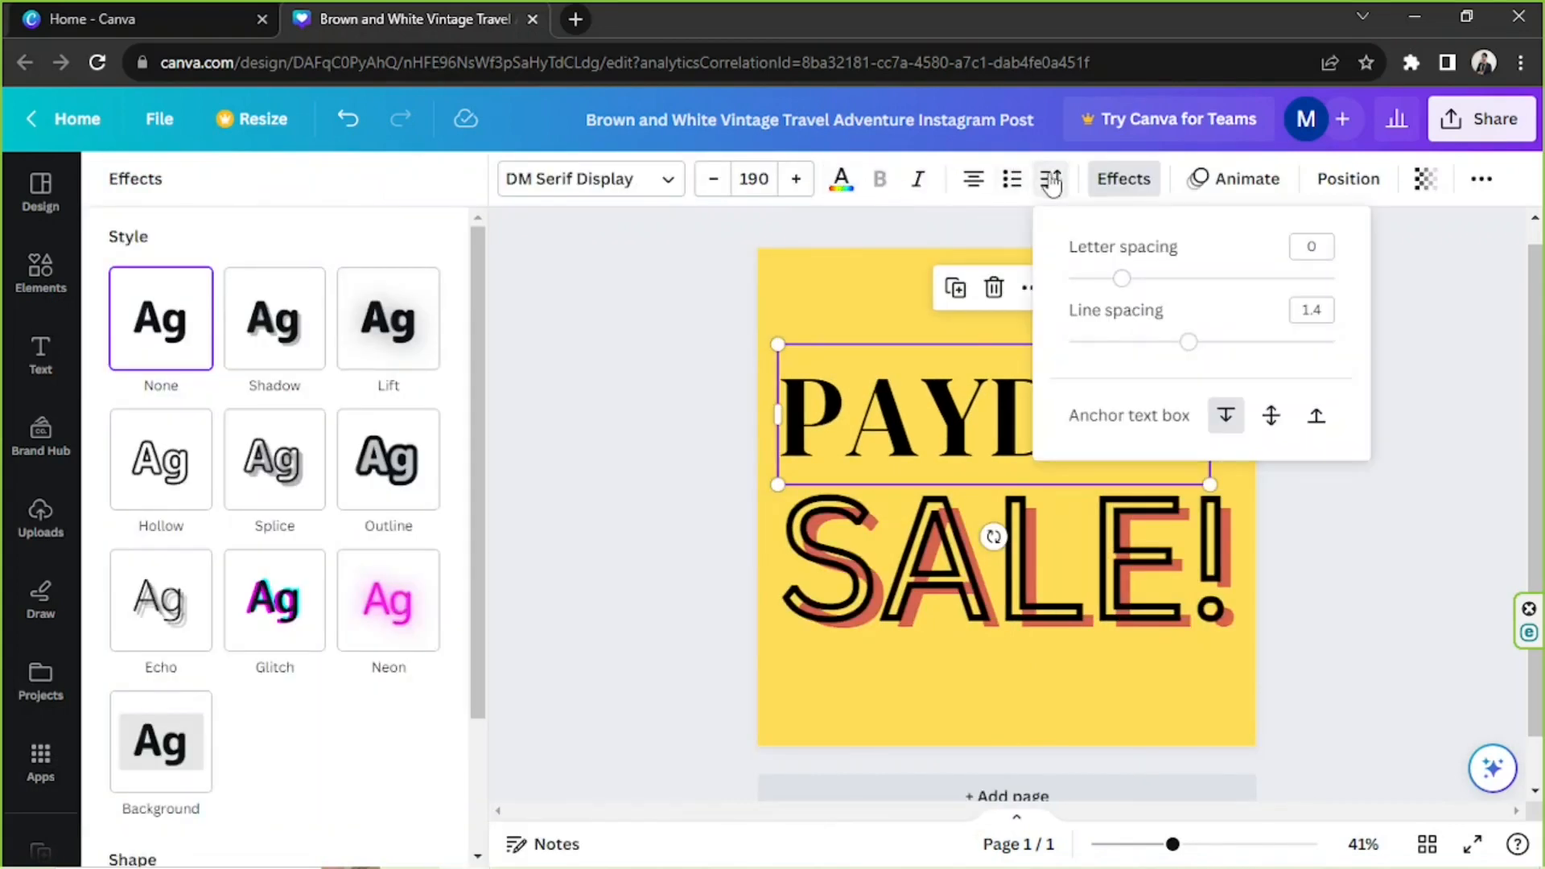
- Widen PAYDAY's letter spacing so the heading stretches across the post's width
{"action": "left_click", "coordinate": [1050, 179]}
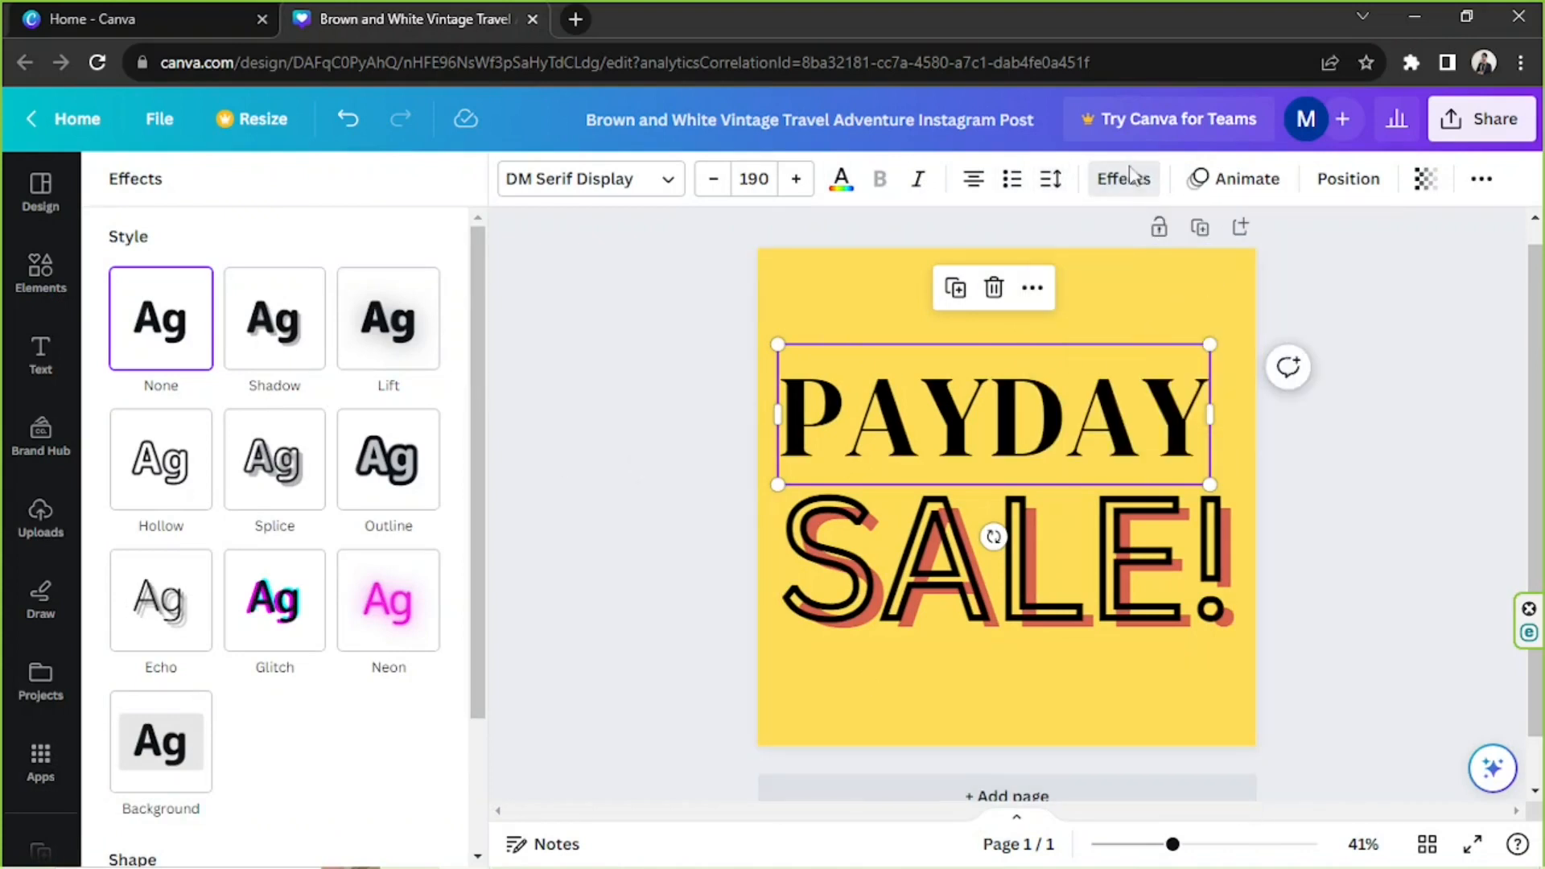
{"action": "left_click_drag", "start_coordinate": [1172, 845], "coordinate": [1155, 845]}
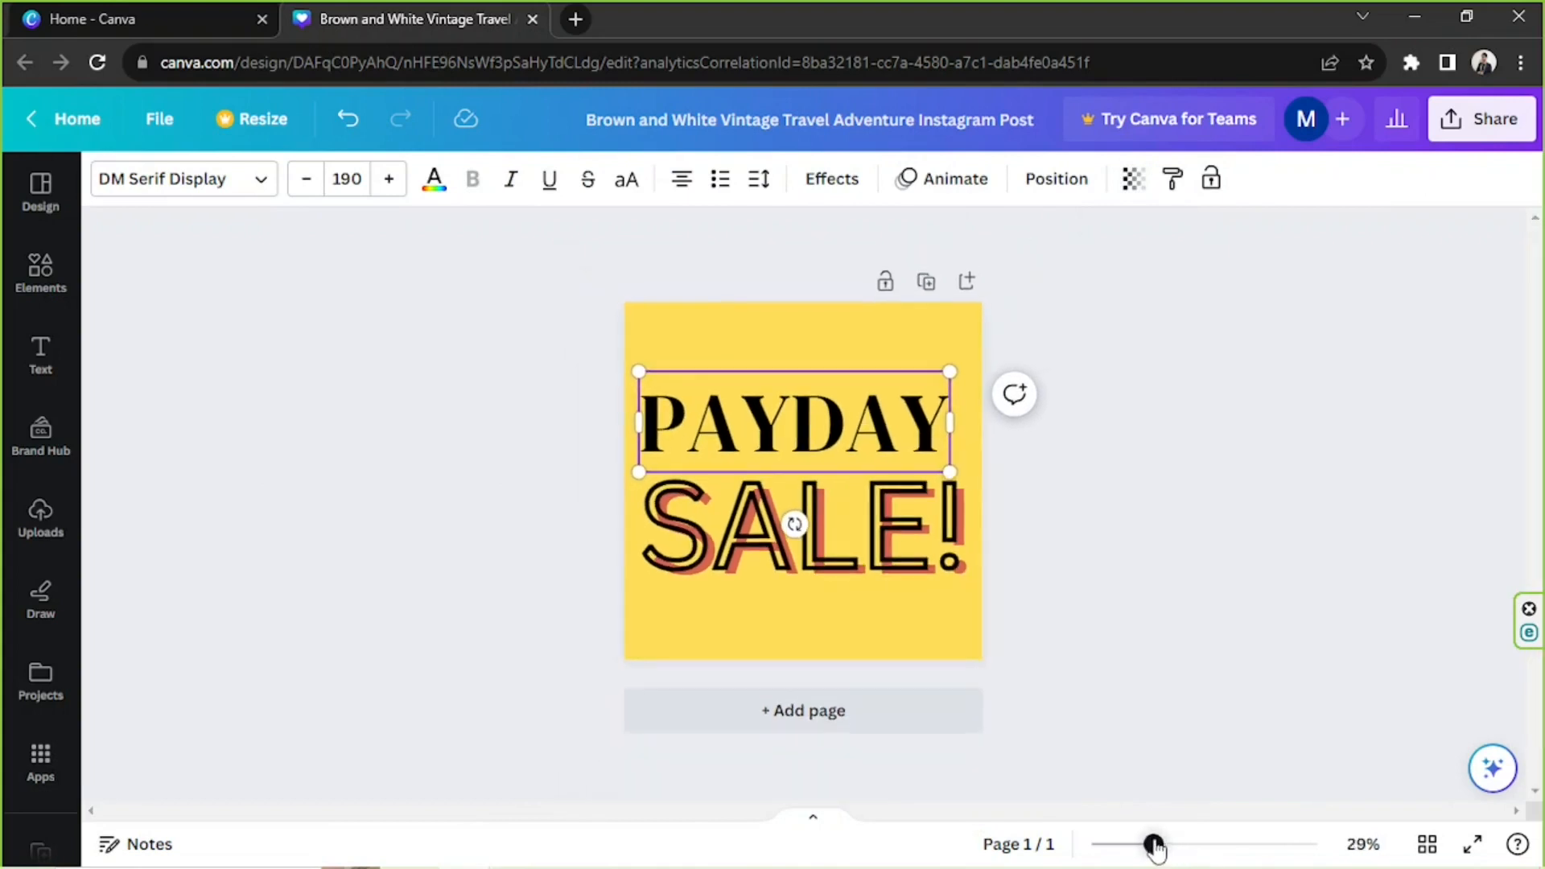
{"action": "left_click_drag", "start_coordinate": [1156, 845], "coordinate": [1114, 841]}
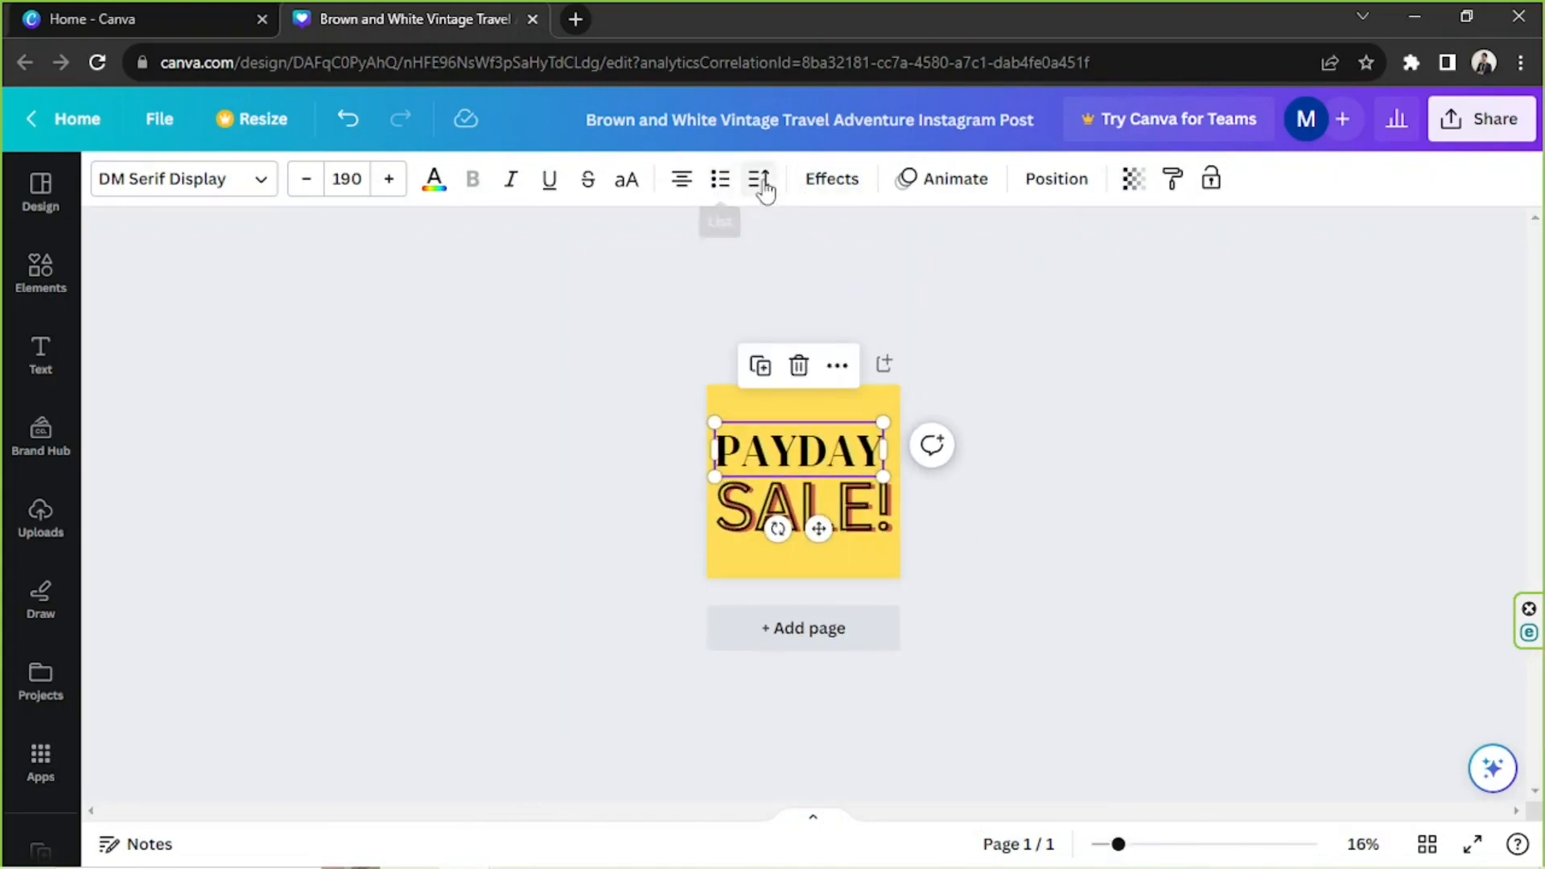
{"action": "left_click", "coordinate": [758, 179]}
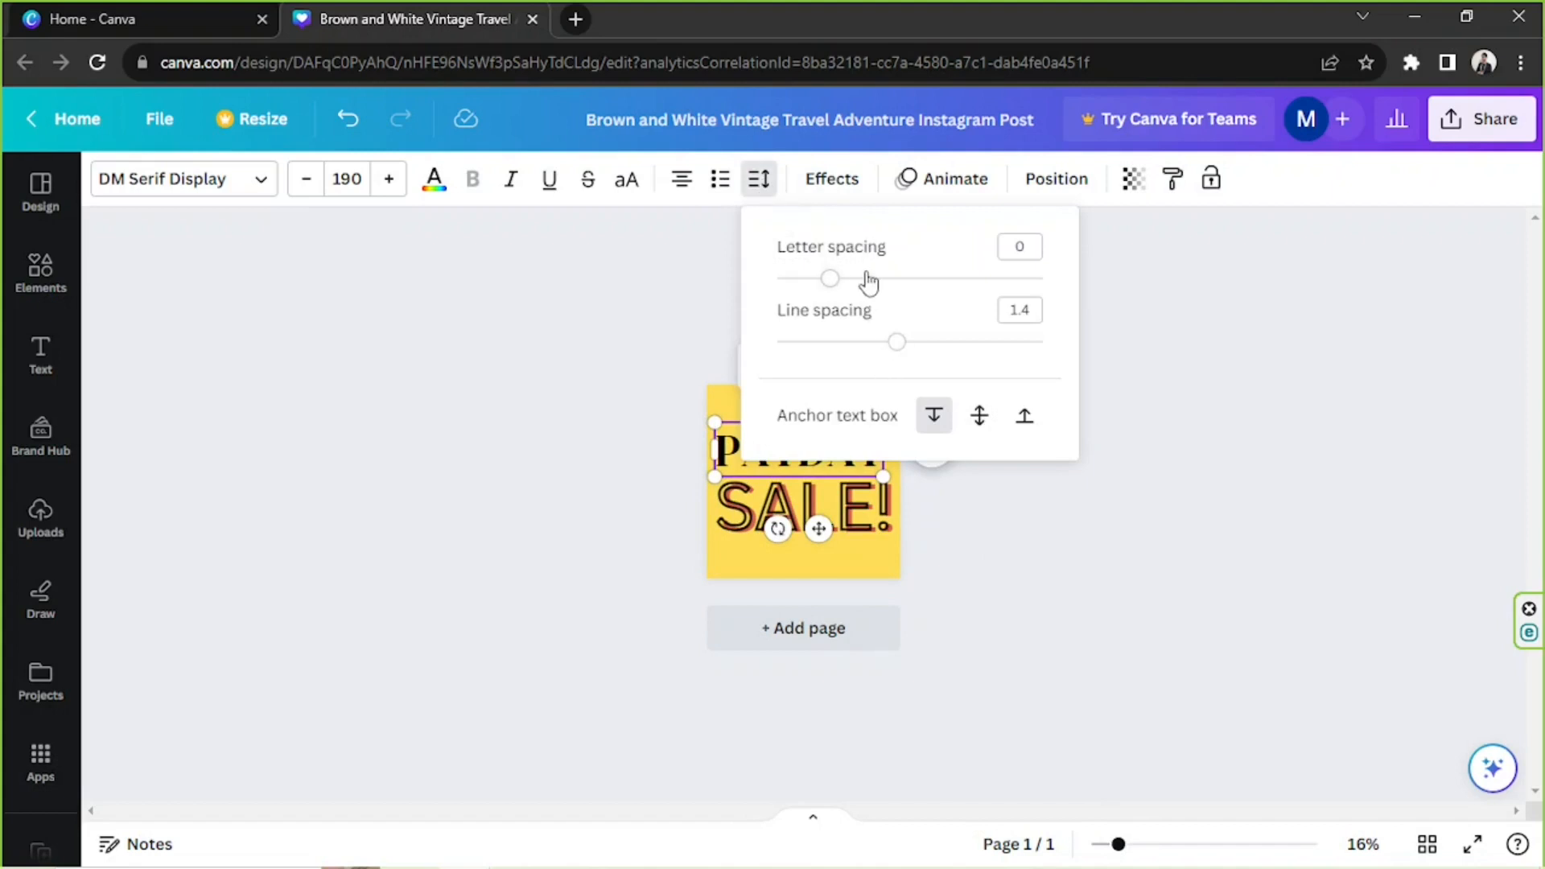
{"action": "left_click_drag", "start_coordinate": [830, 279], "coordinate": [850, 279]}
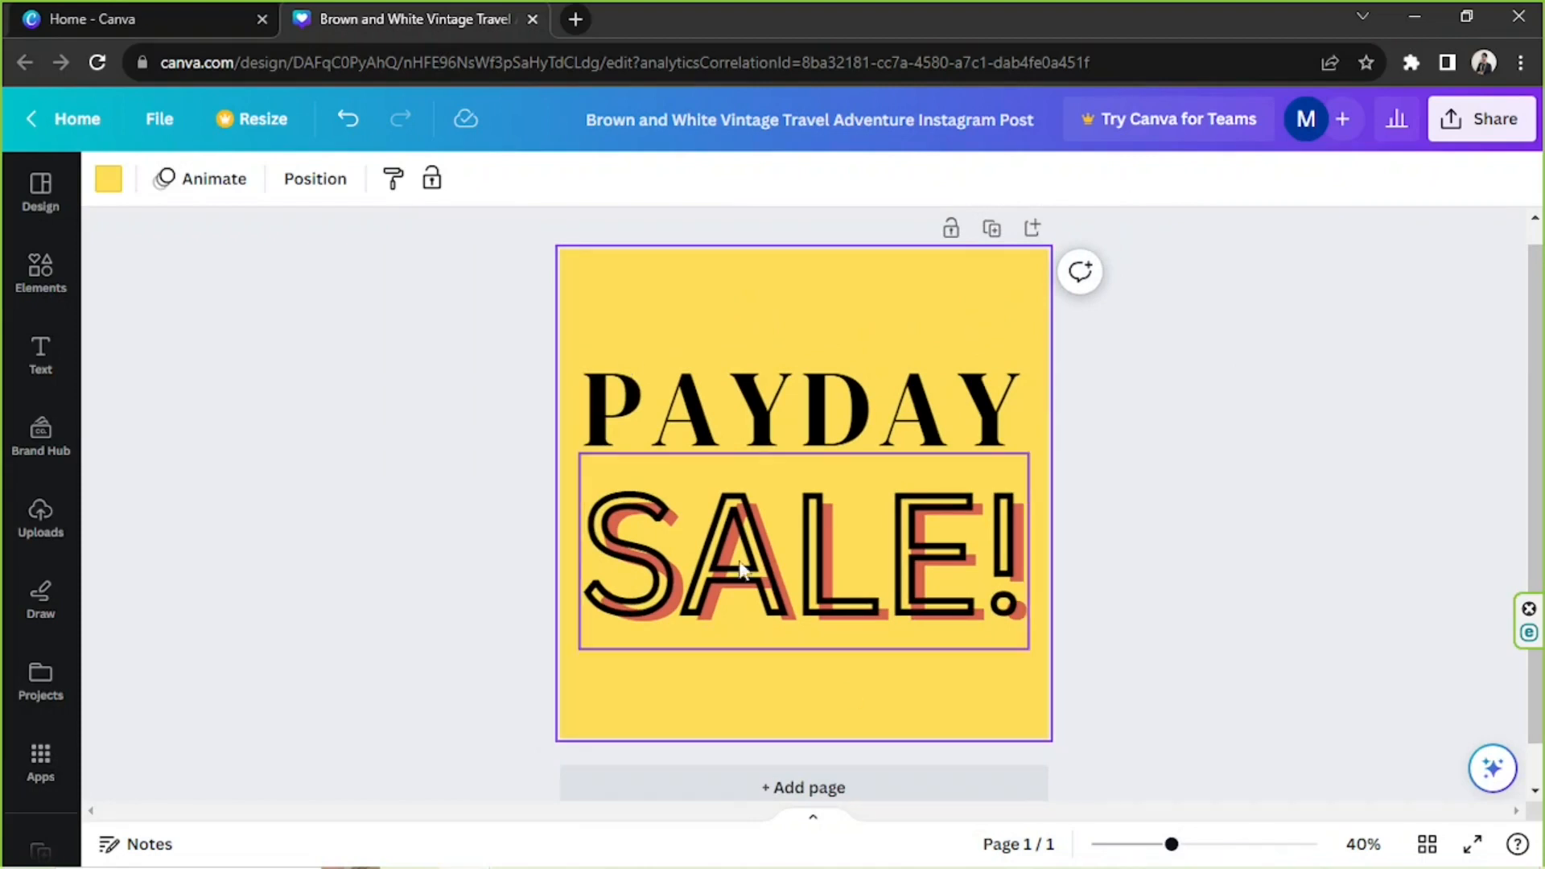
- Reach the guide setup from the File menu after checking the page options
{"action": "right_click", "coordinate": [738, 570]}
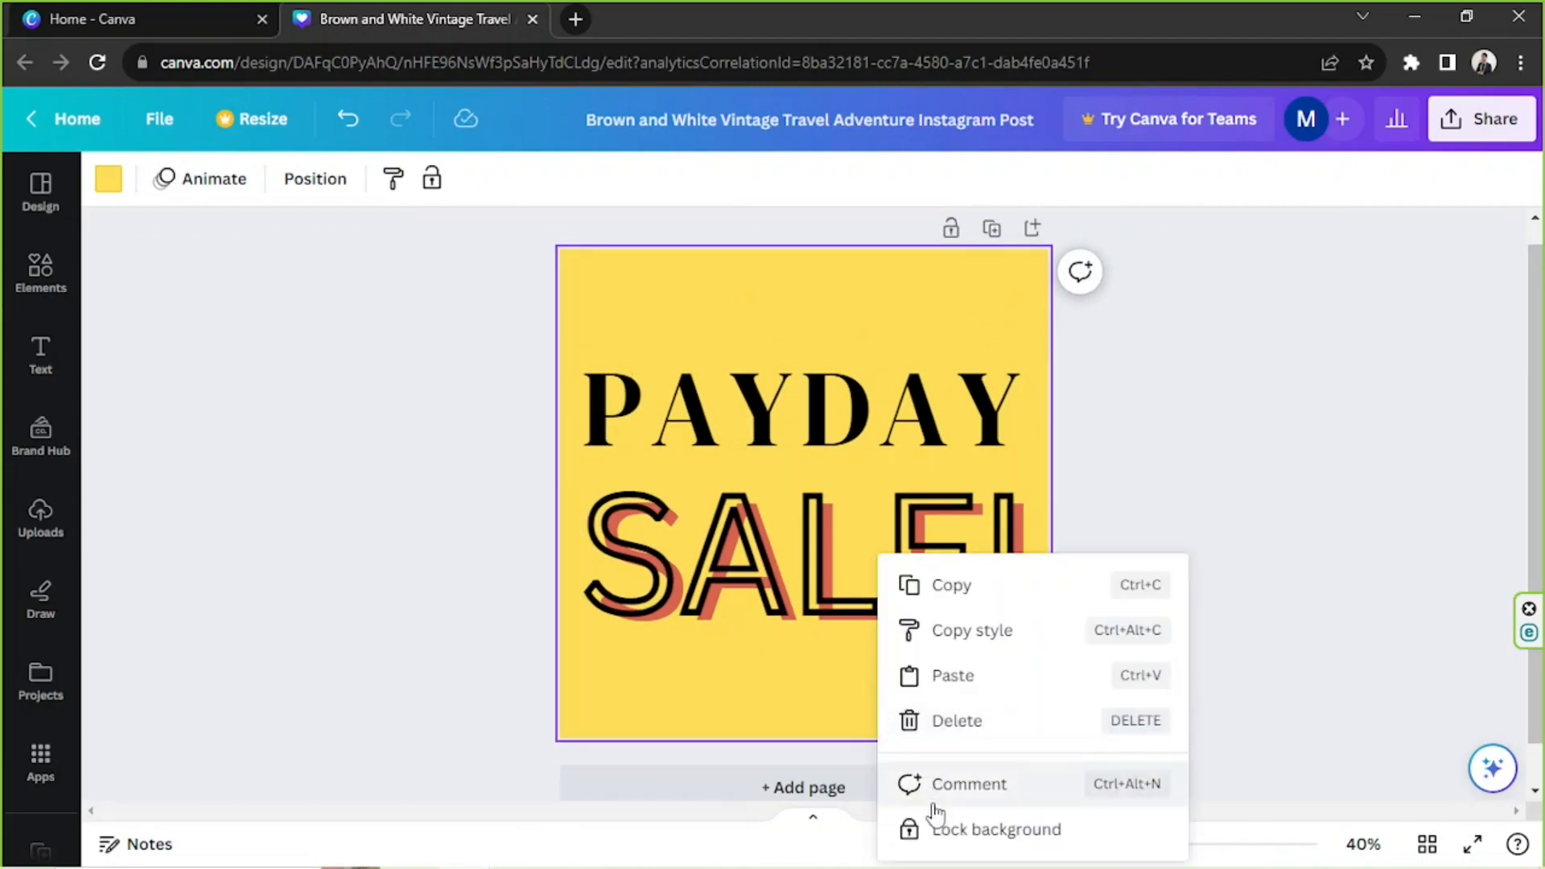
{"action": "mouse_move", "coordinate": [837, 725]}
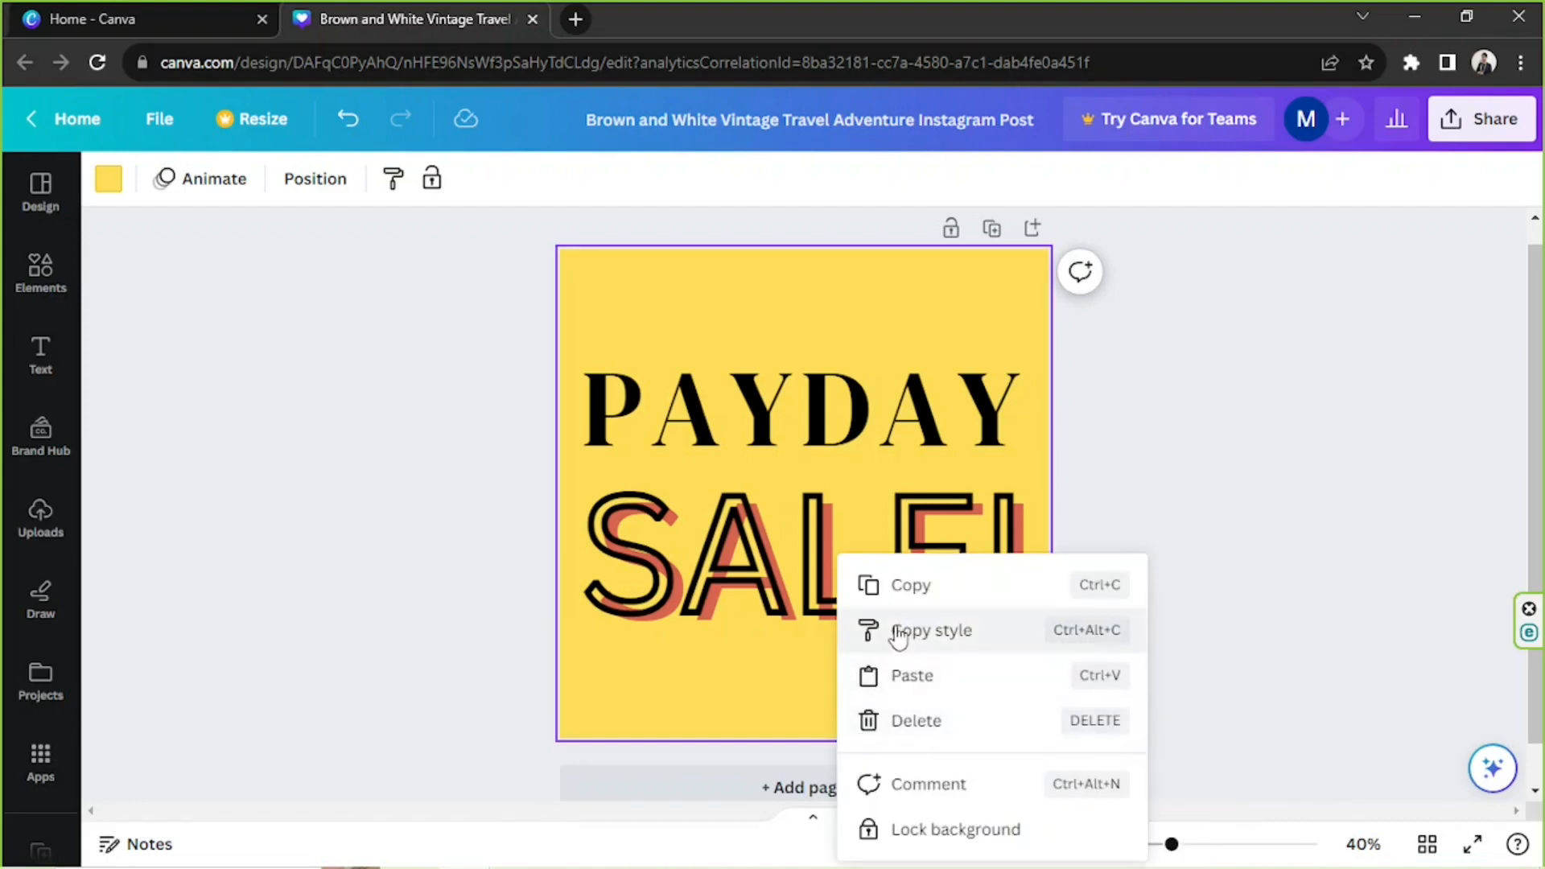
{"action": "mouse_move", "coordinate": [700, 727]}
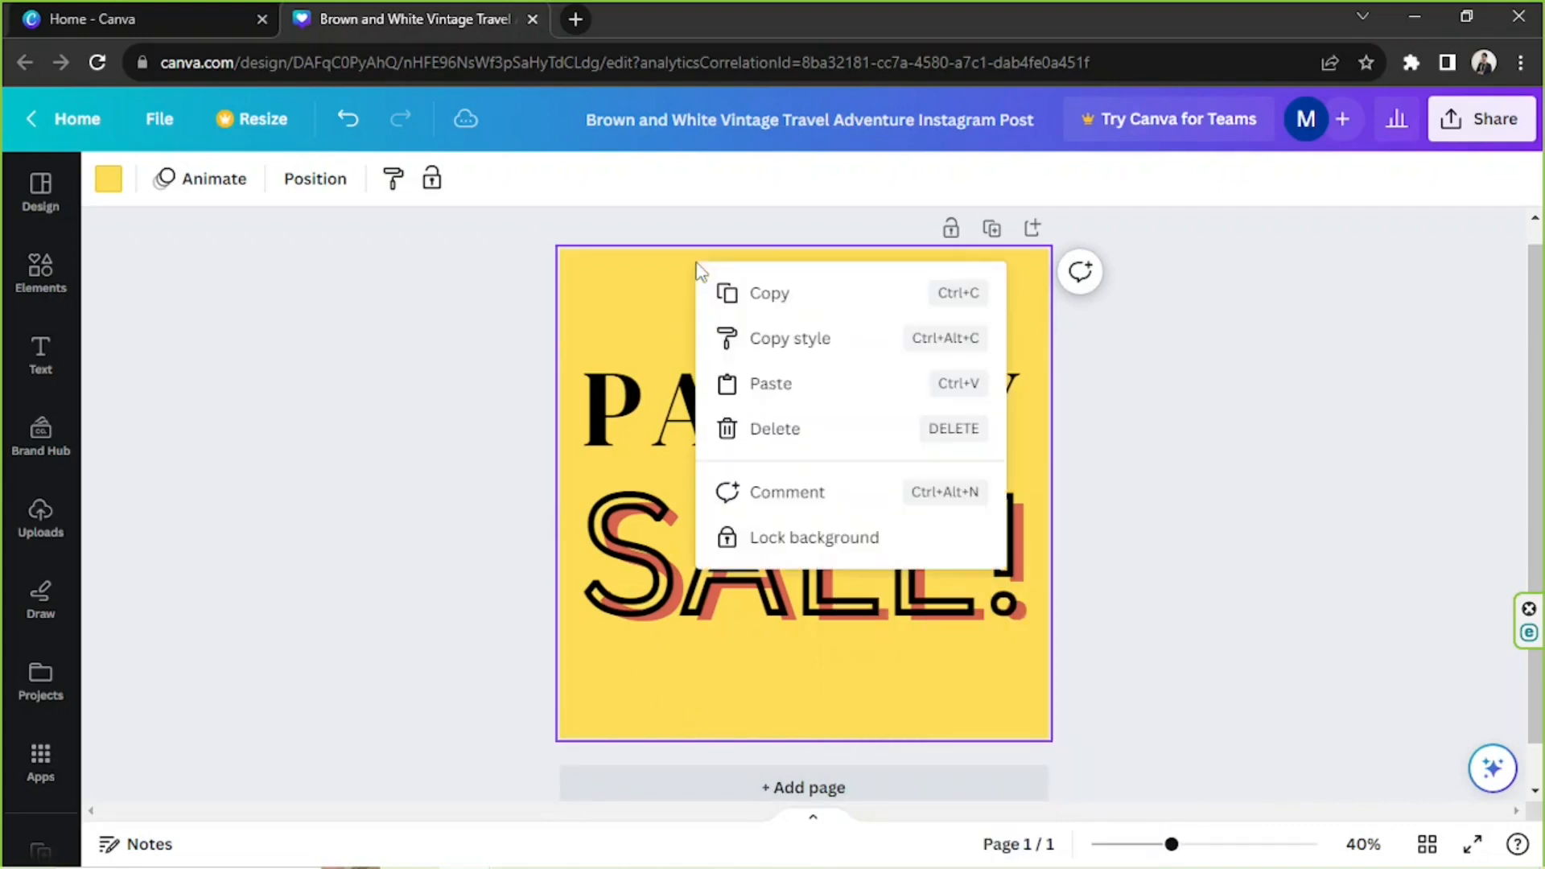
{"action": "left_click", "coordinate": [148, 157]}
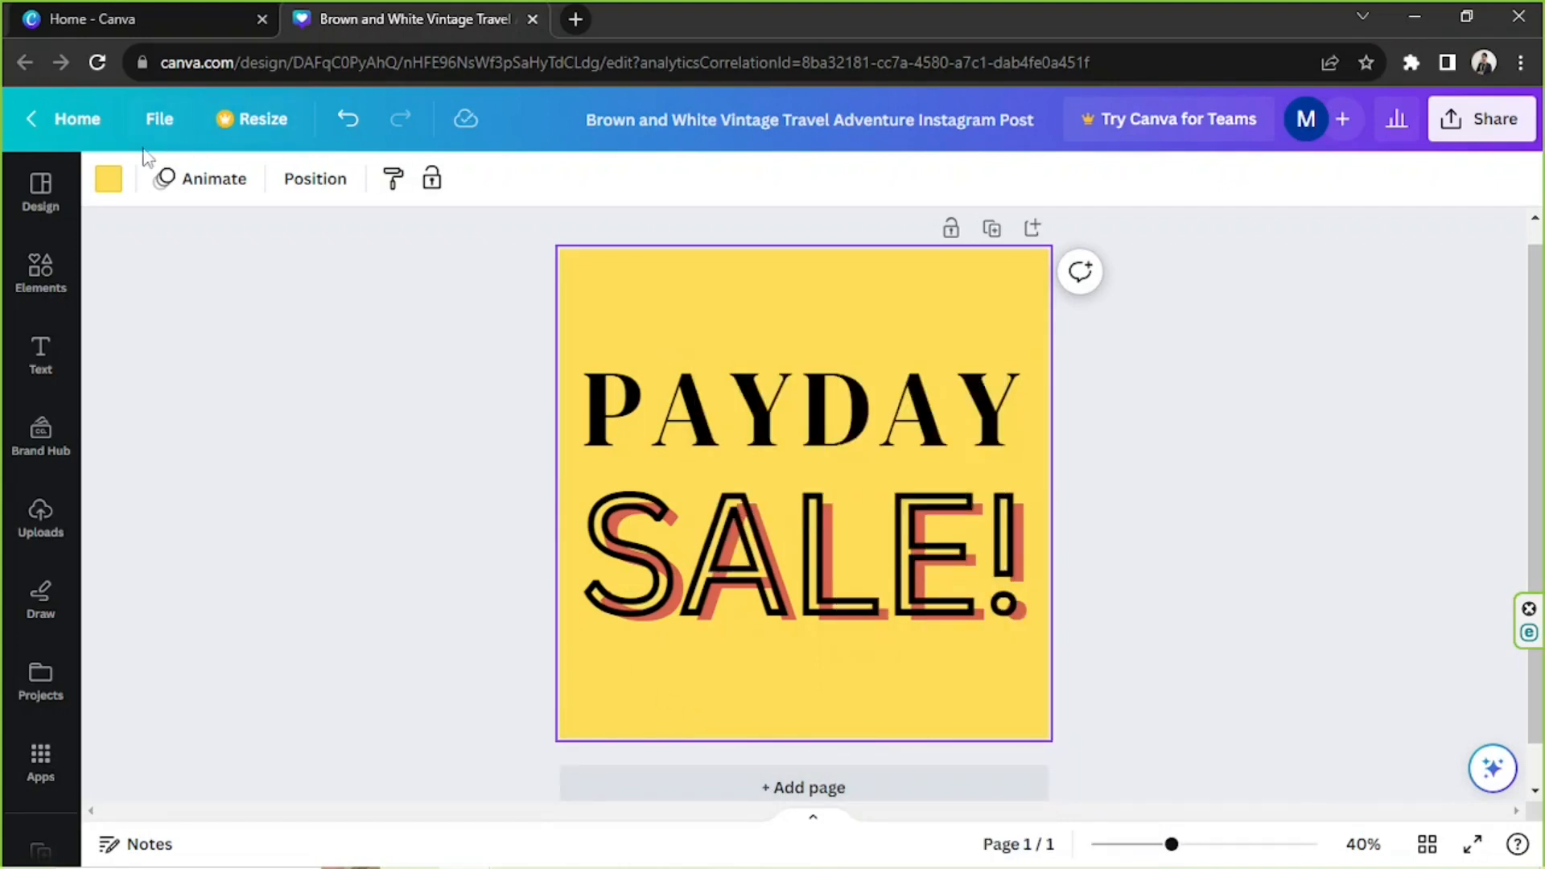
{"action": "left_click", "coordinate": [159, 117]}
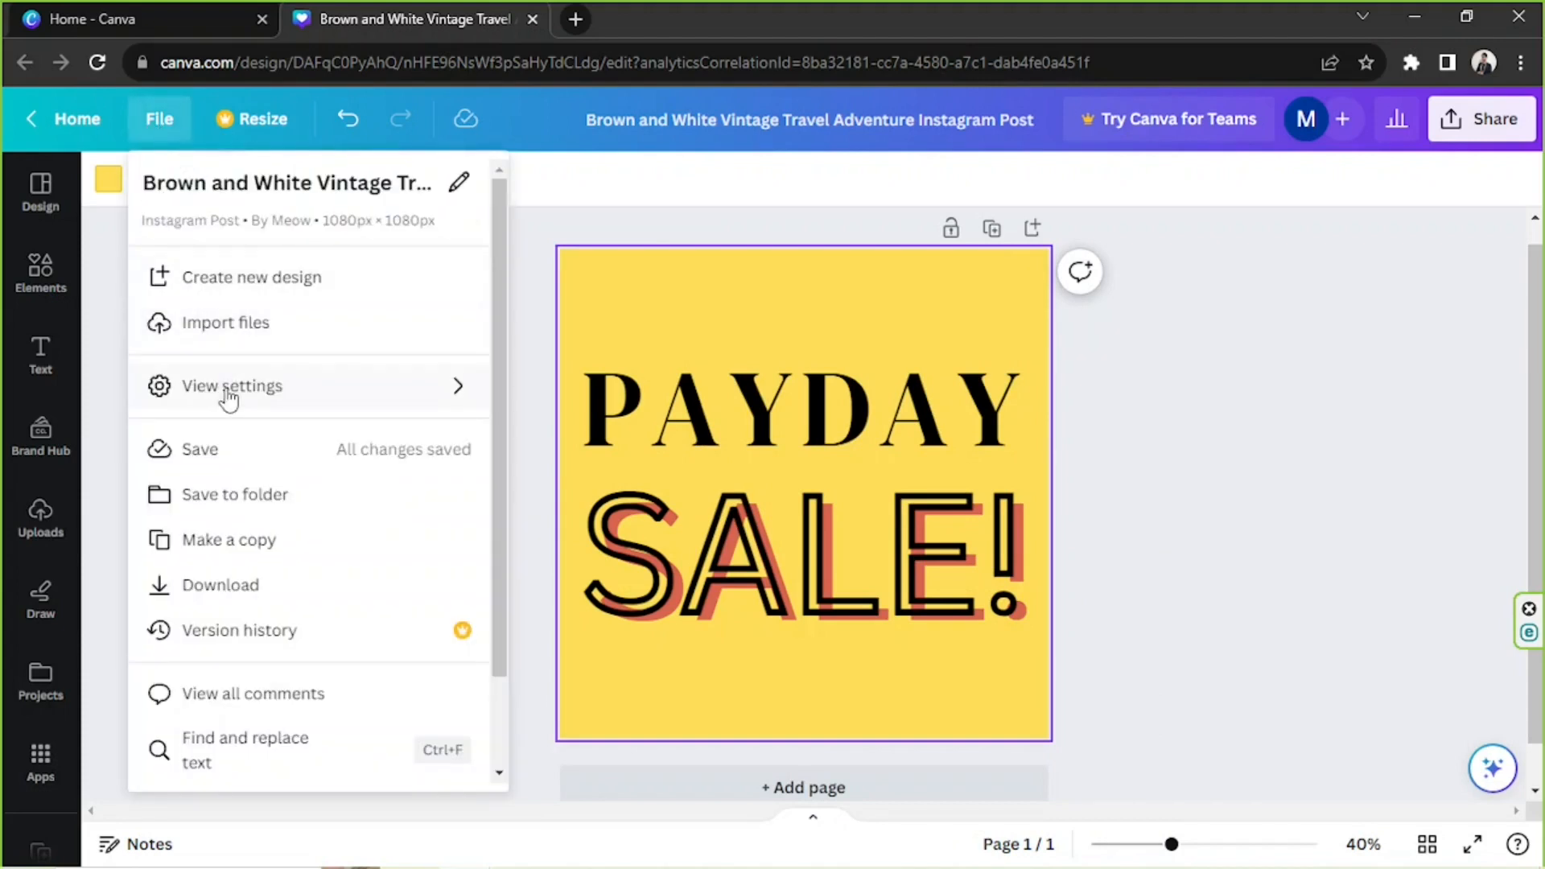
{"action": "mouse_move", "coordinate": [232, 385]}
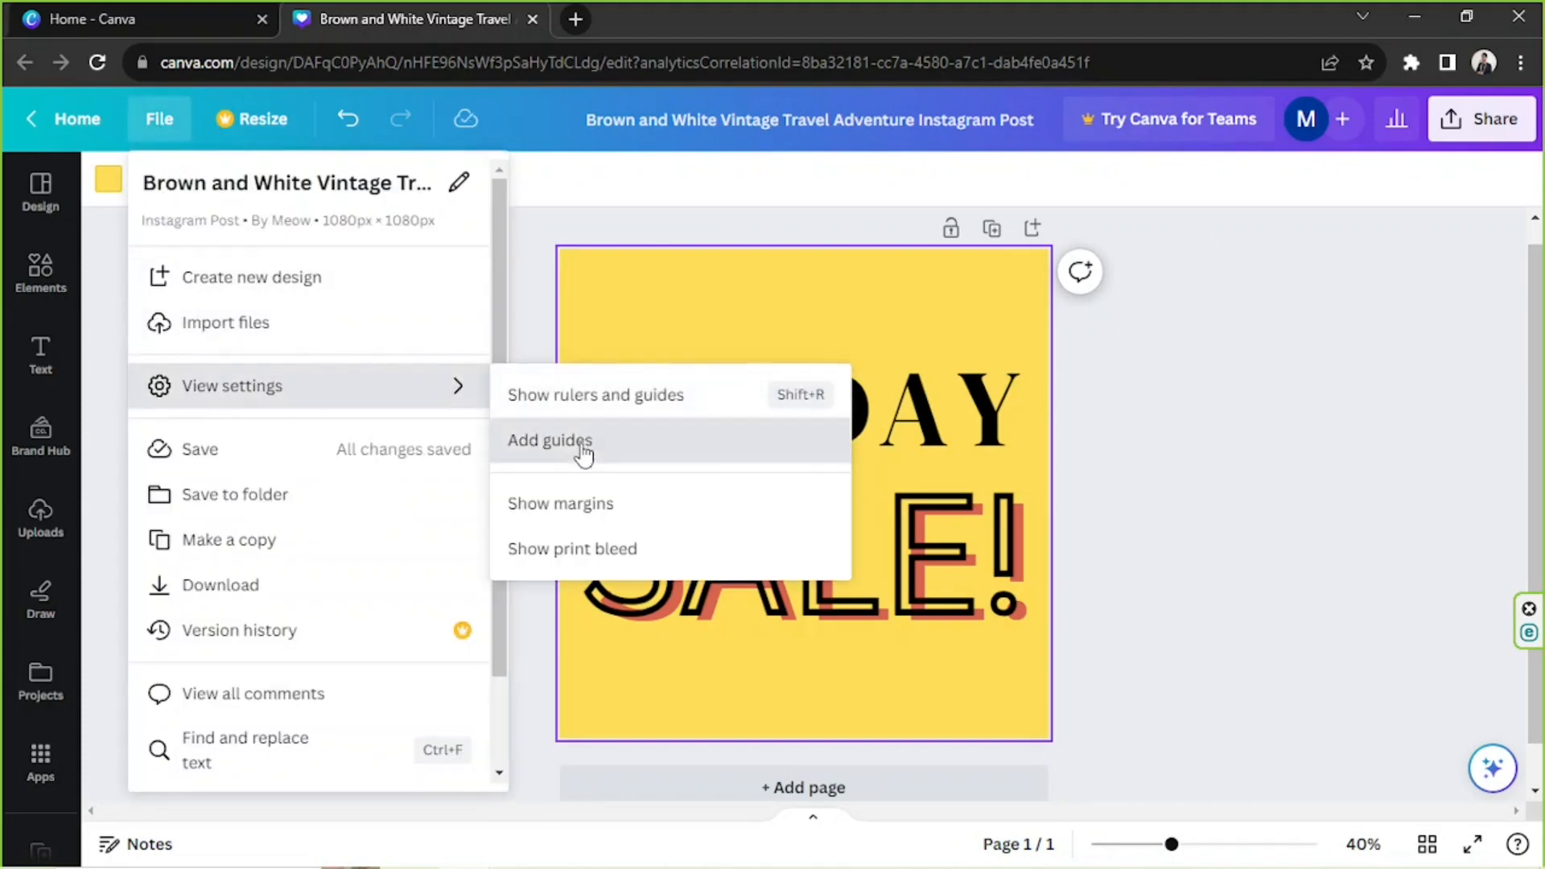
{"action": "left_click", "coordinate": [549, 441]}
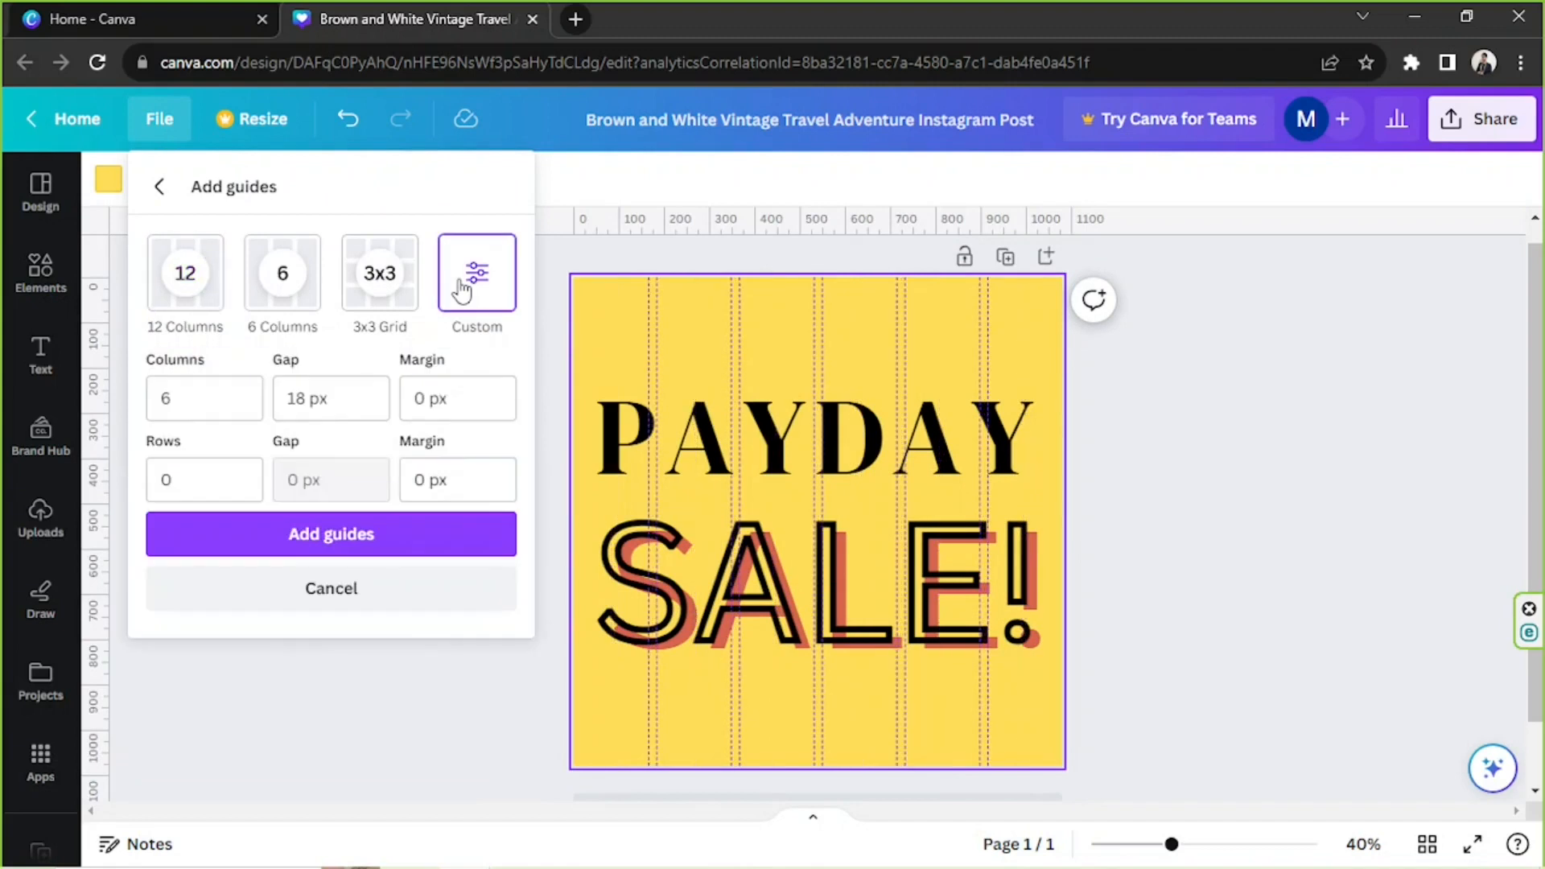
- Add a custom 2-column vertical guide down the centre and unlock the guides
{"action": "left_click", "coordinate": [205, 397]}
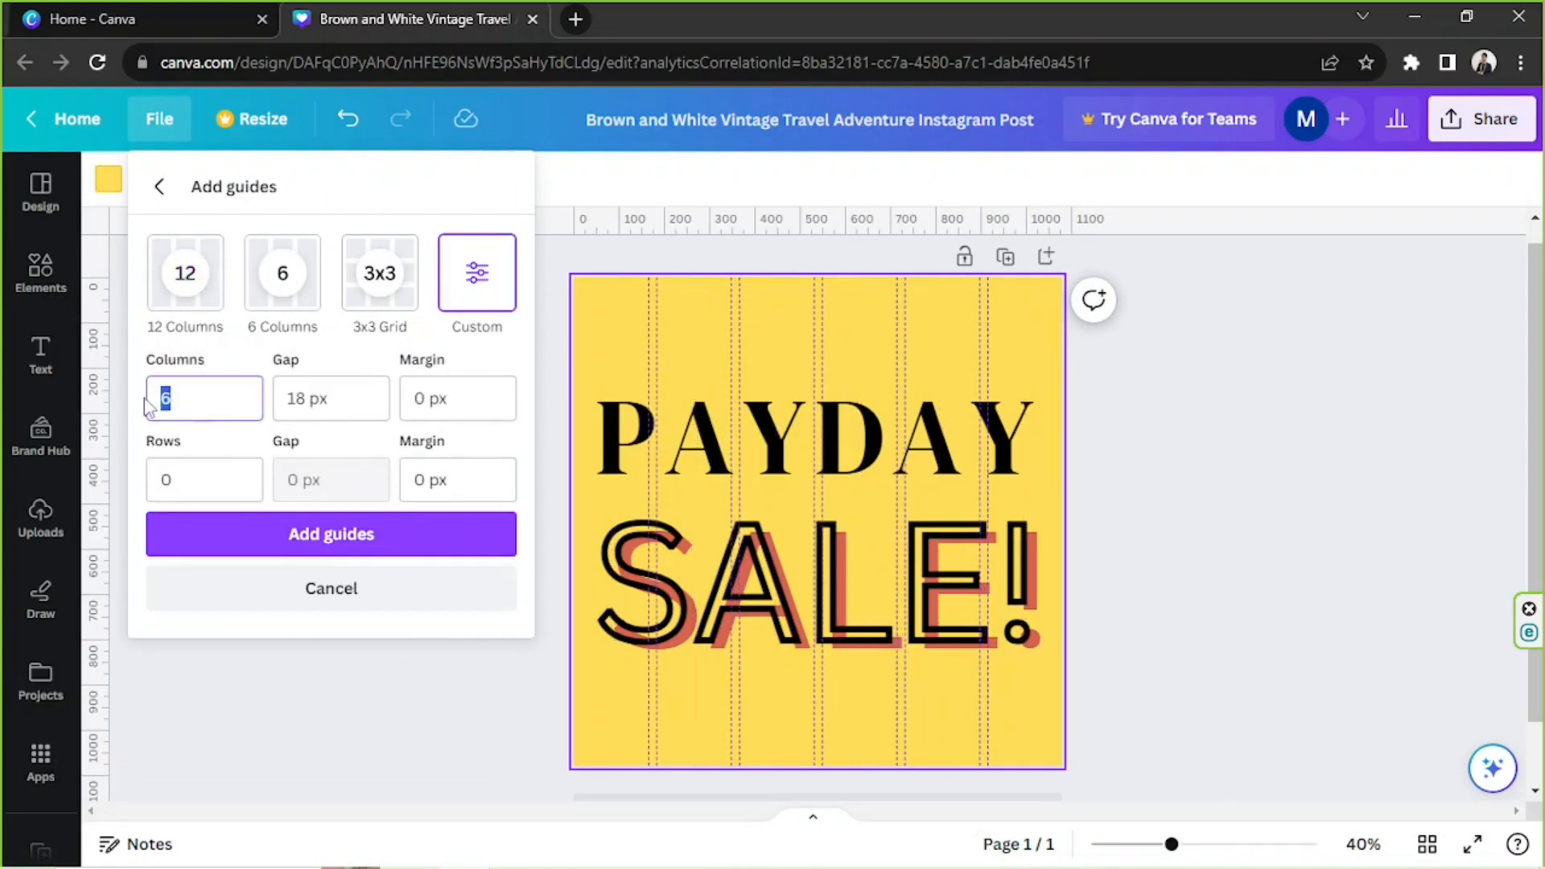
{"action": "type", "text": "2"}
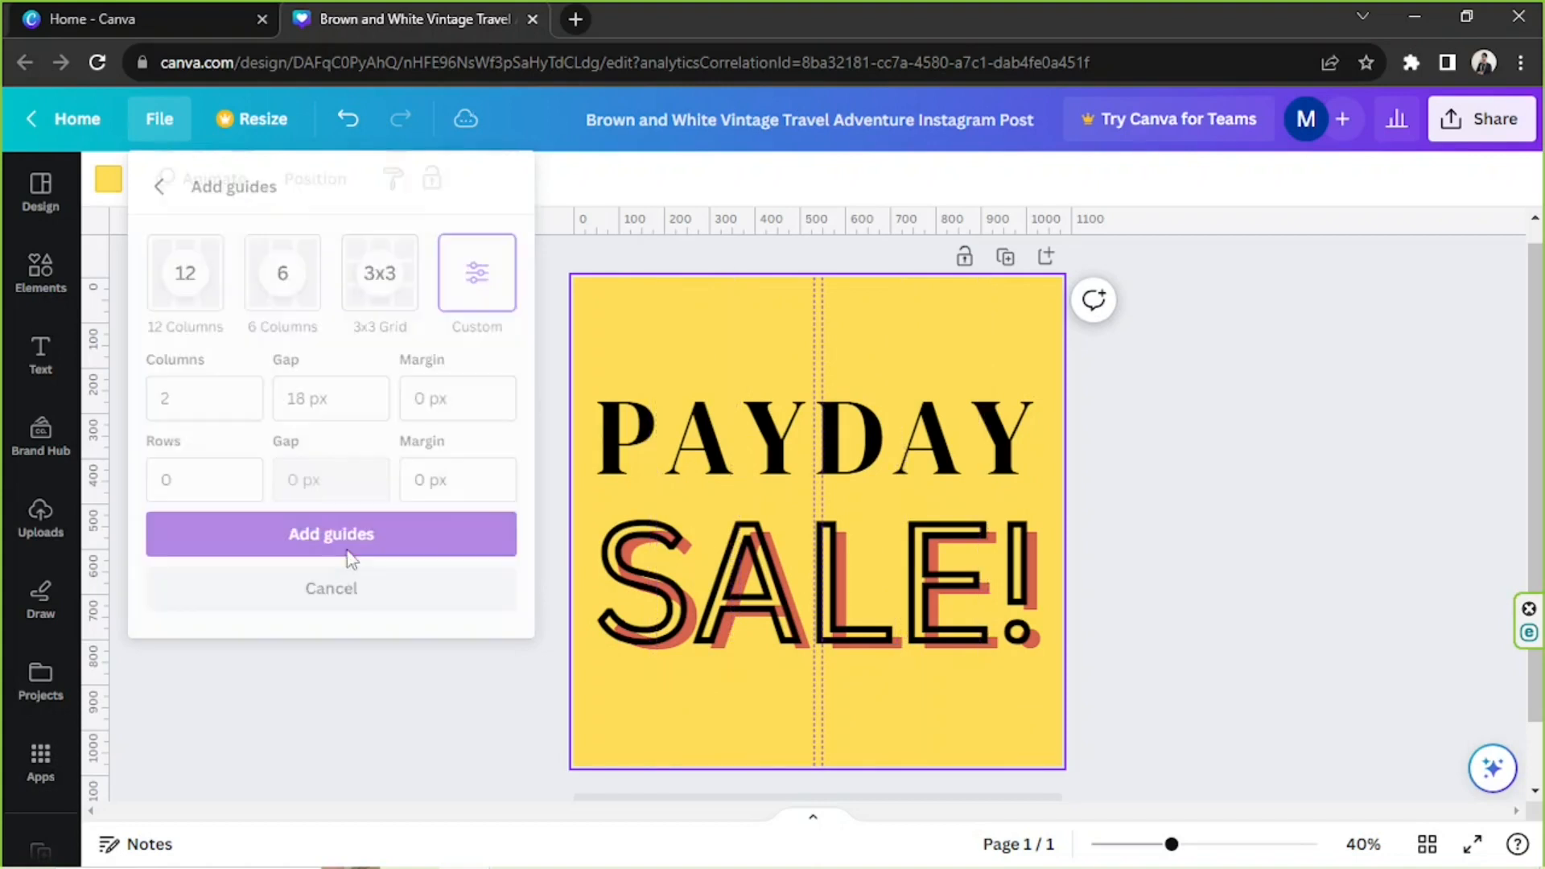
{"action": "left_click", "coordinate": [331, 533]}
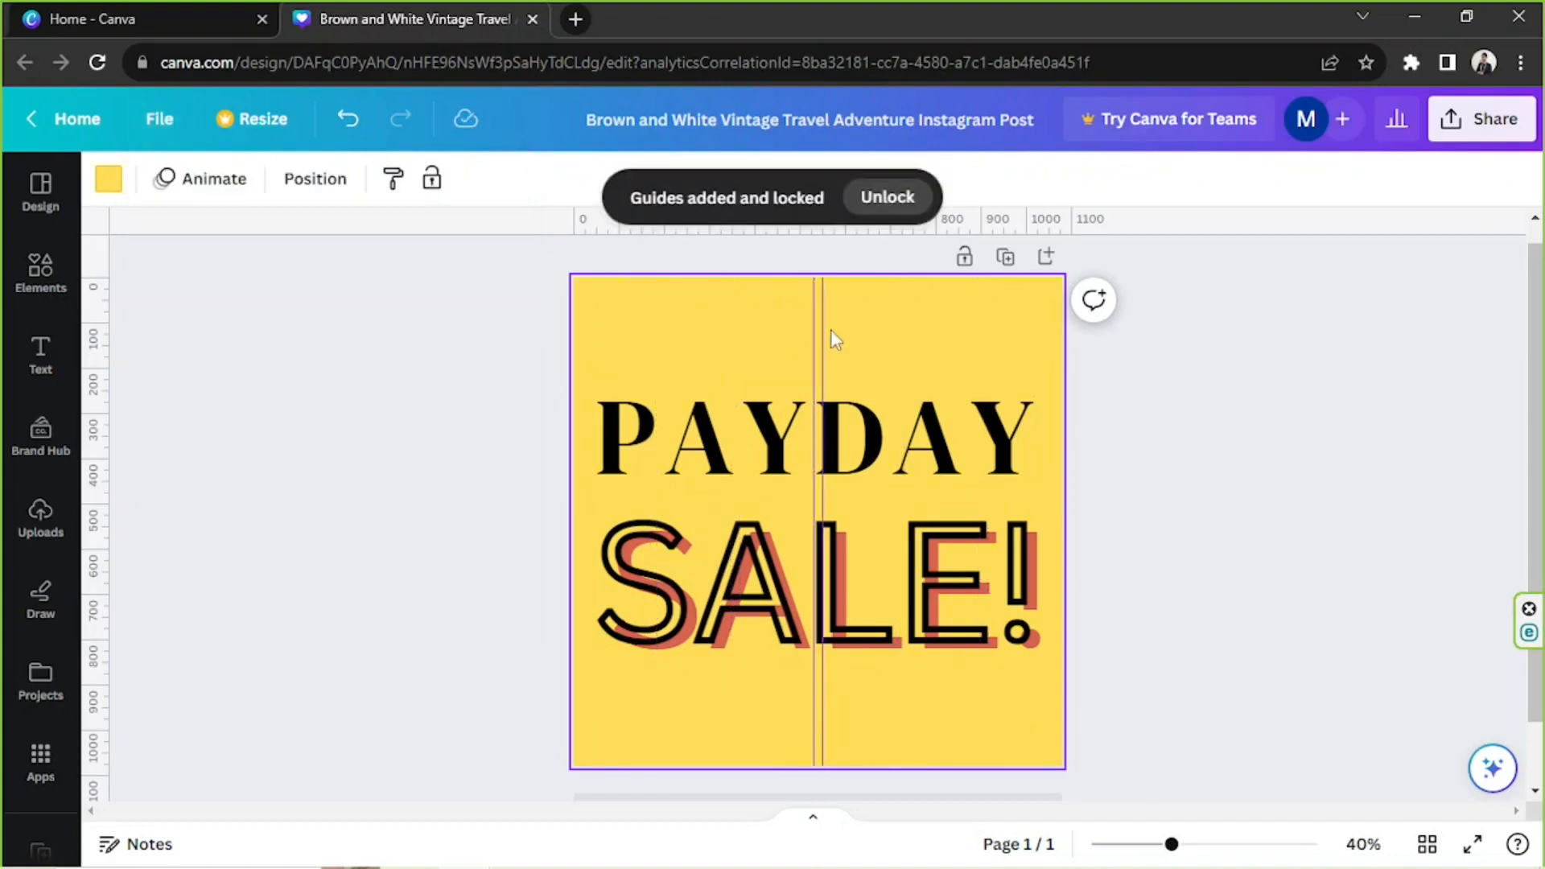
{"action": "left_click", "coordinate": [886, 197]}
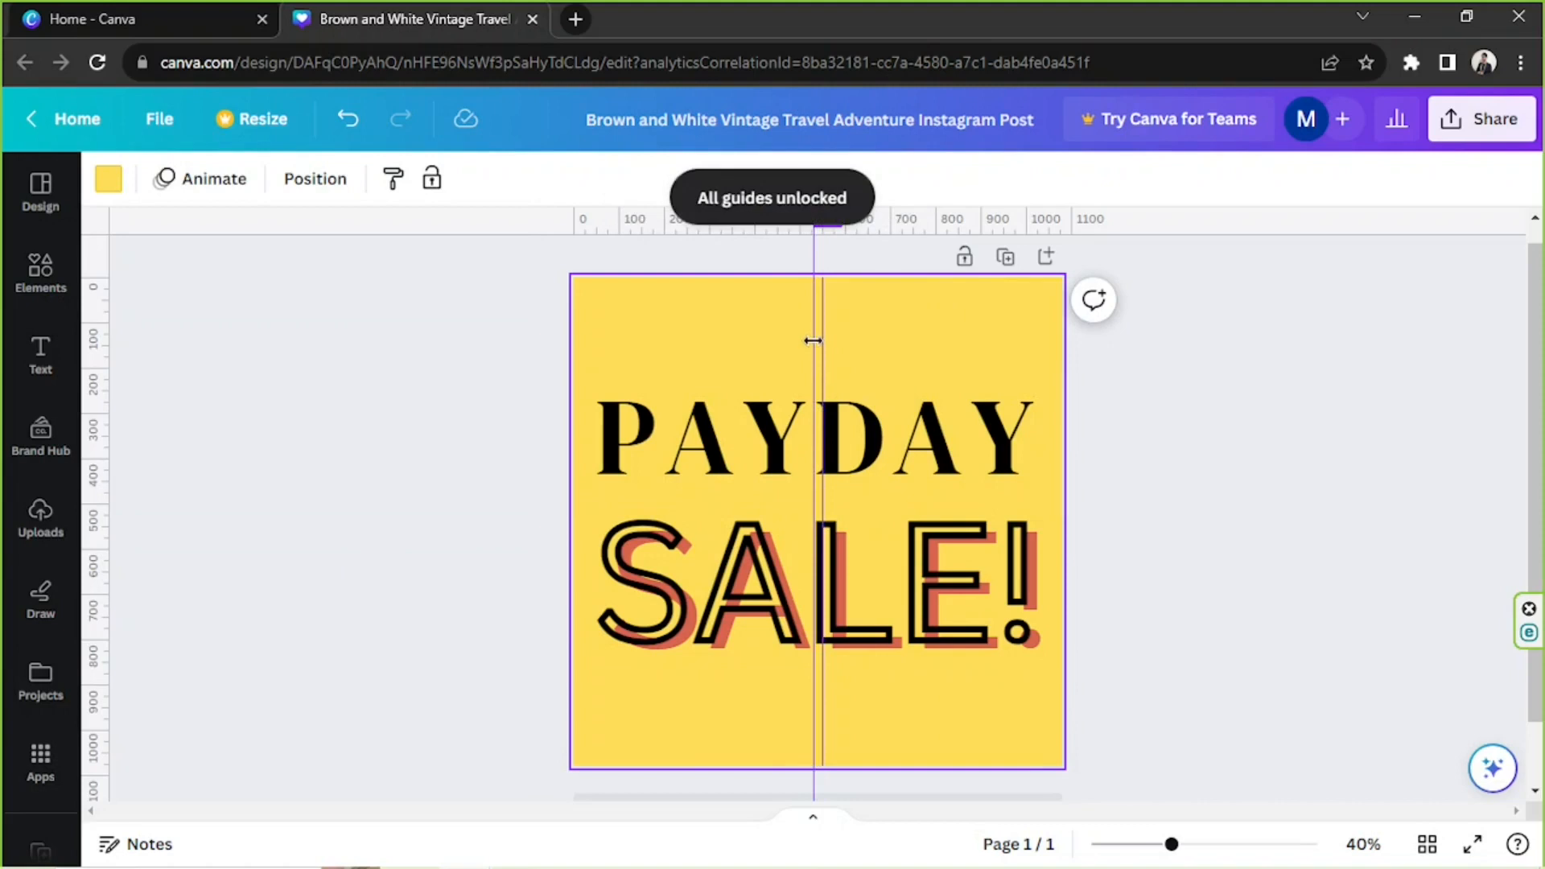
- Drag guides to about 40 px and 1040 px as left and right margins
{"action": "left_click_drag", "start_coordinate": [816, 341], "coordinate": [599, 341]}
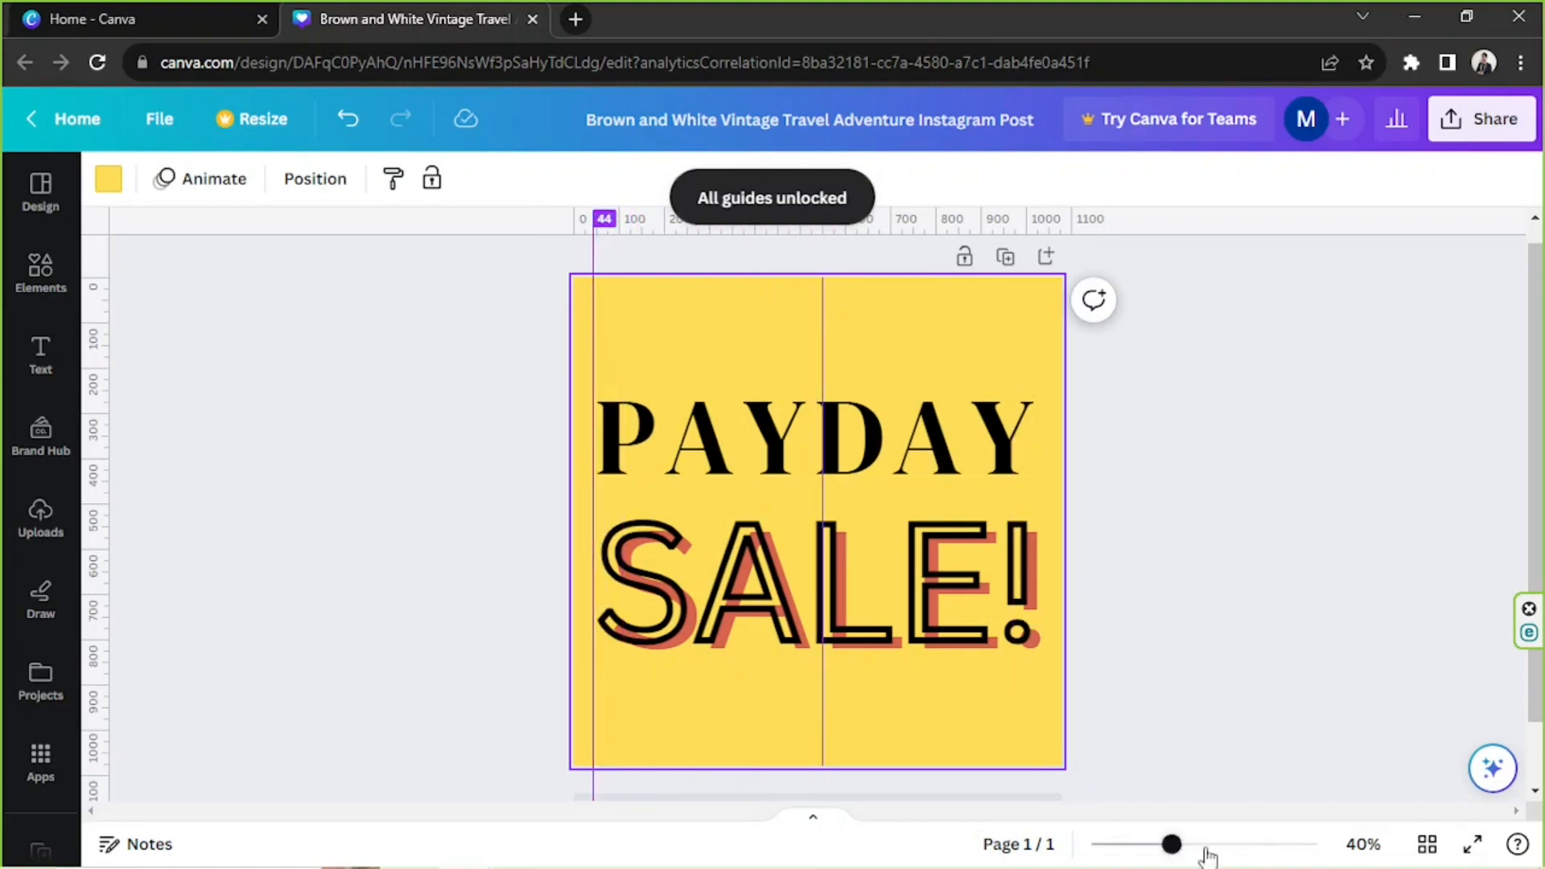
{"action": "left_click_drag", "start_coordinate": [1172, 845], "coordinate": [1265, 845]}
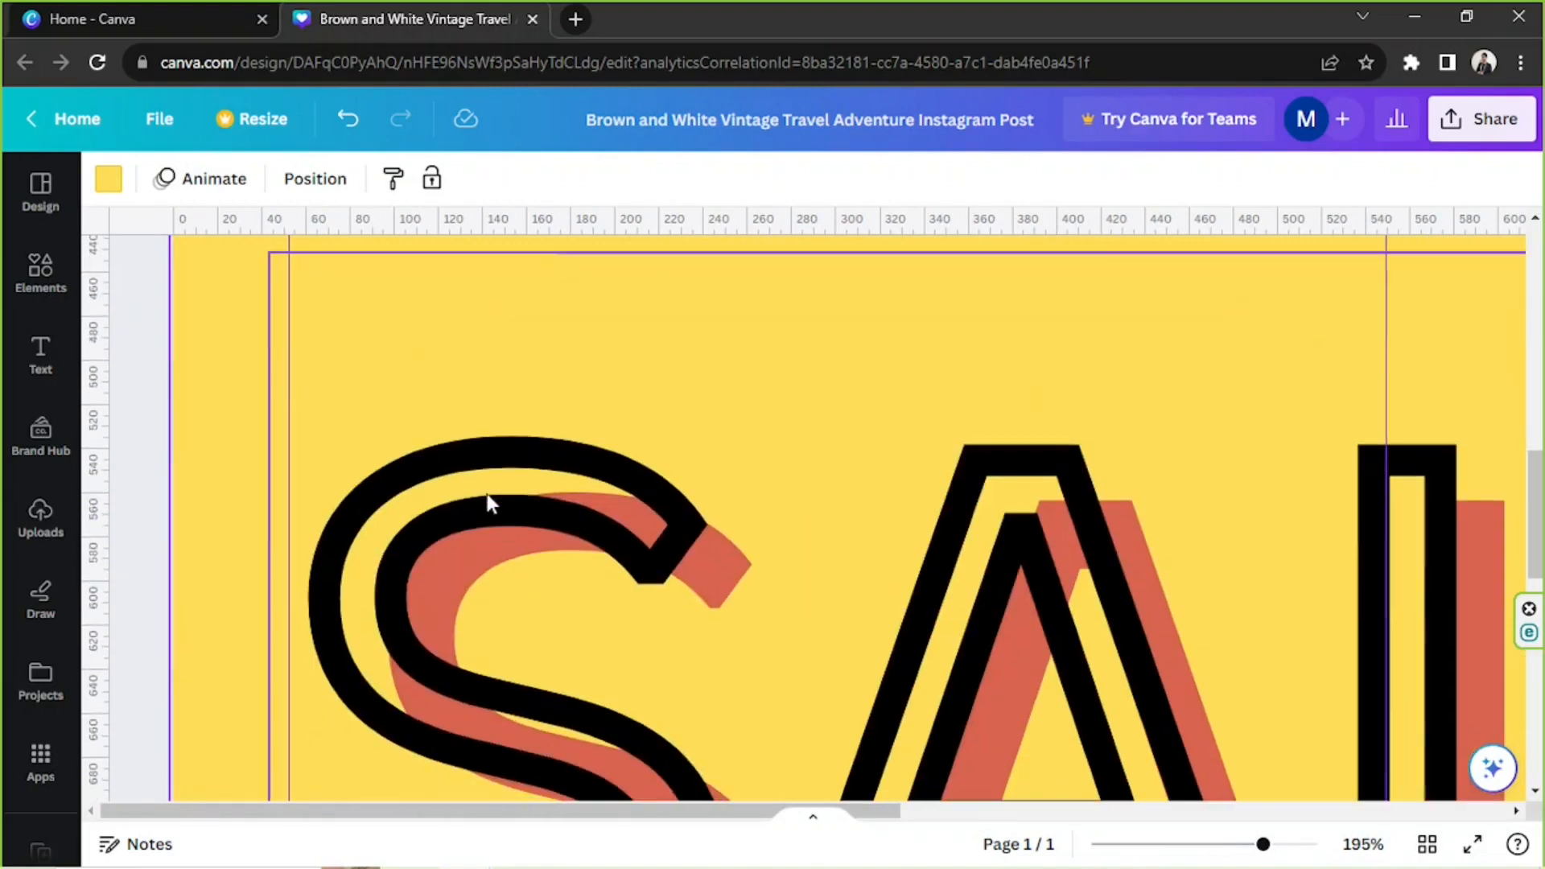
{"action": "scroll", "scroll_direction": "right", "scroll_amount": 3}
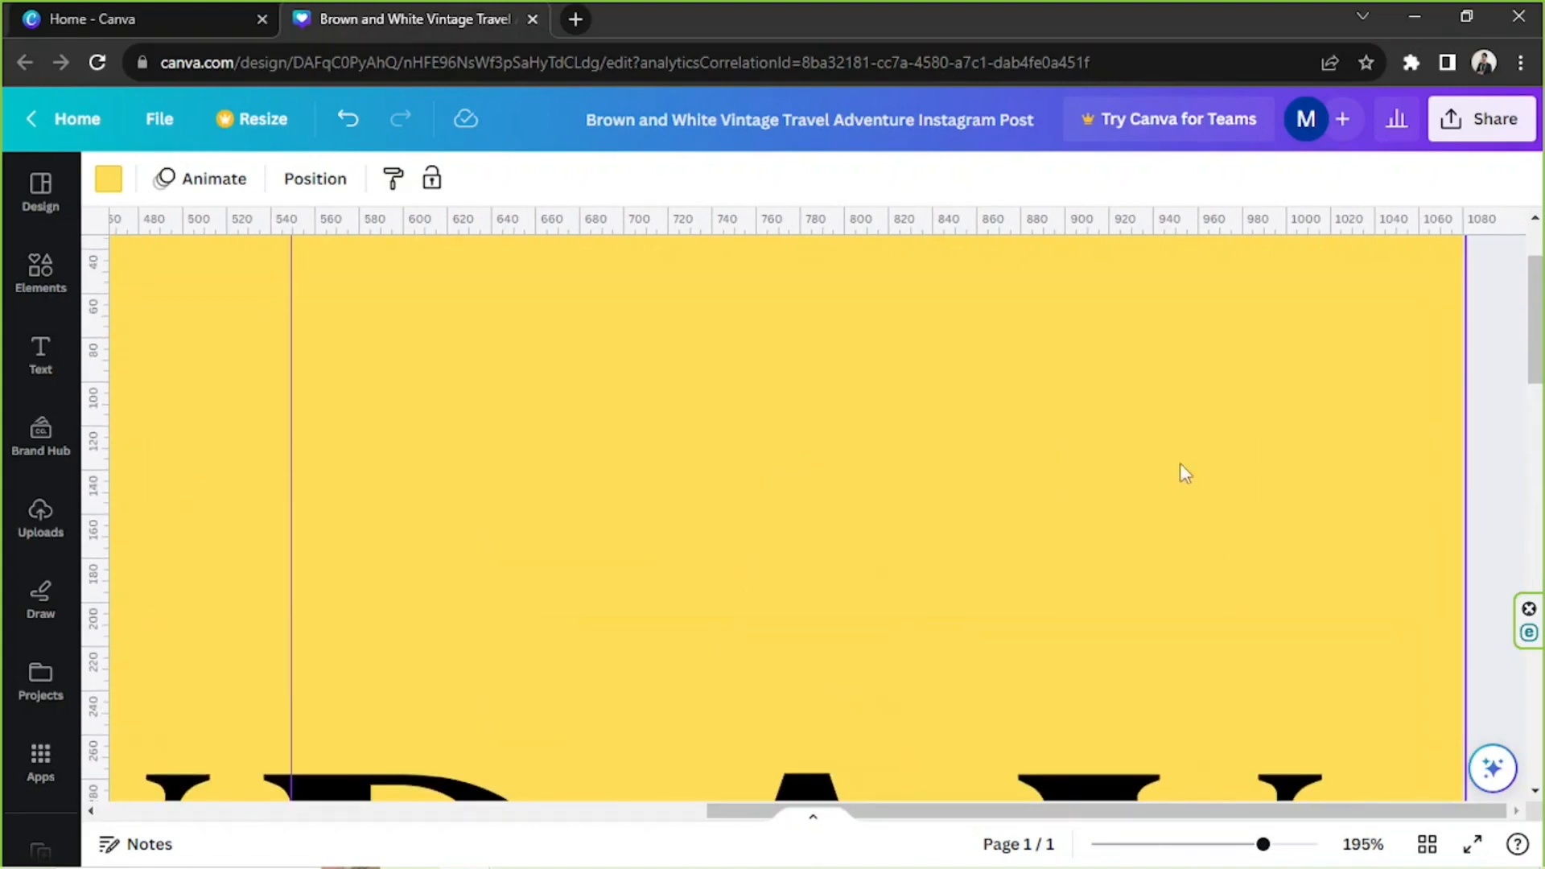
{"action": "left_click_drag", "start_coordinate": [1465, 631], "coordinate": [1323, 631]}
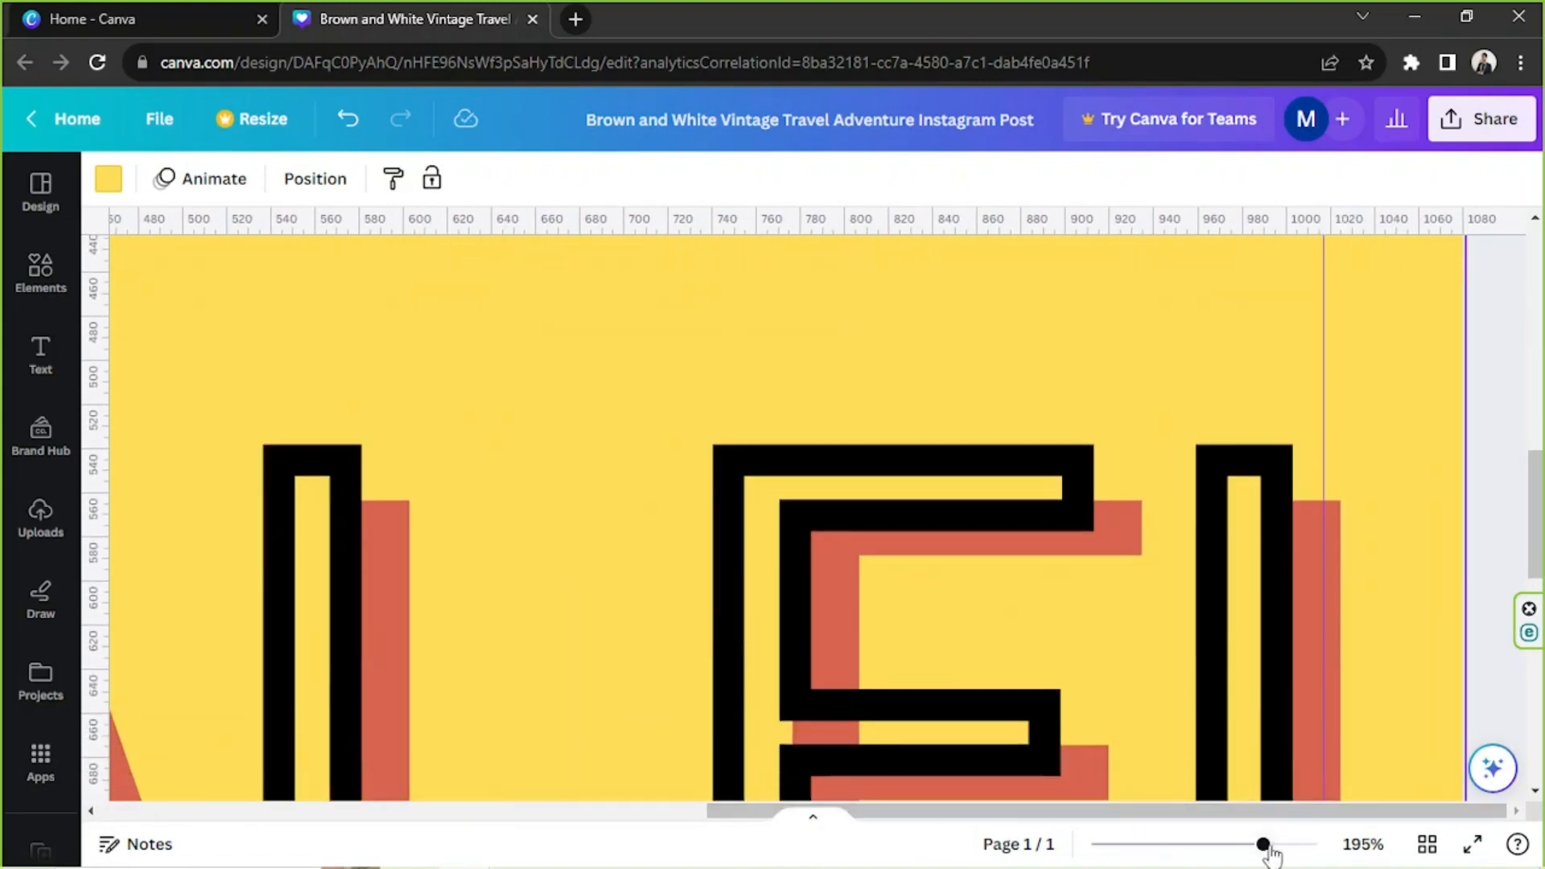
{"action": "left_click_drag", "start_coordinate": [1265, 845], "coordinate": [1218, 845]}
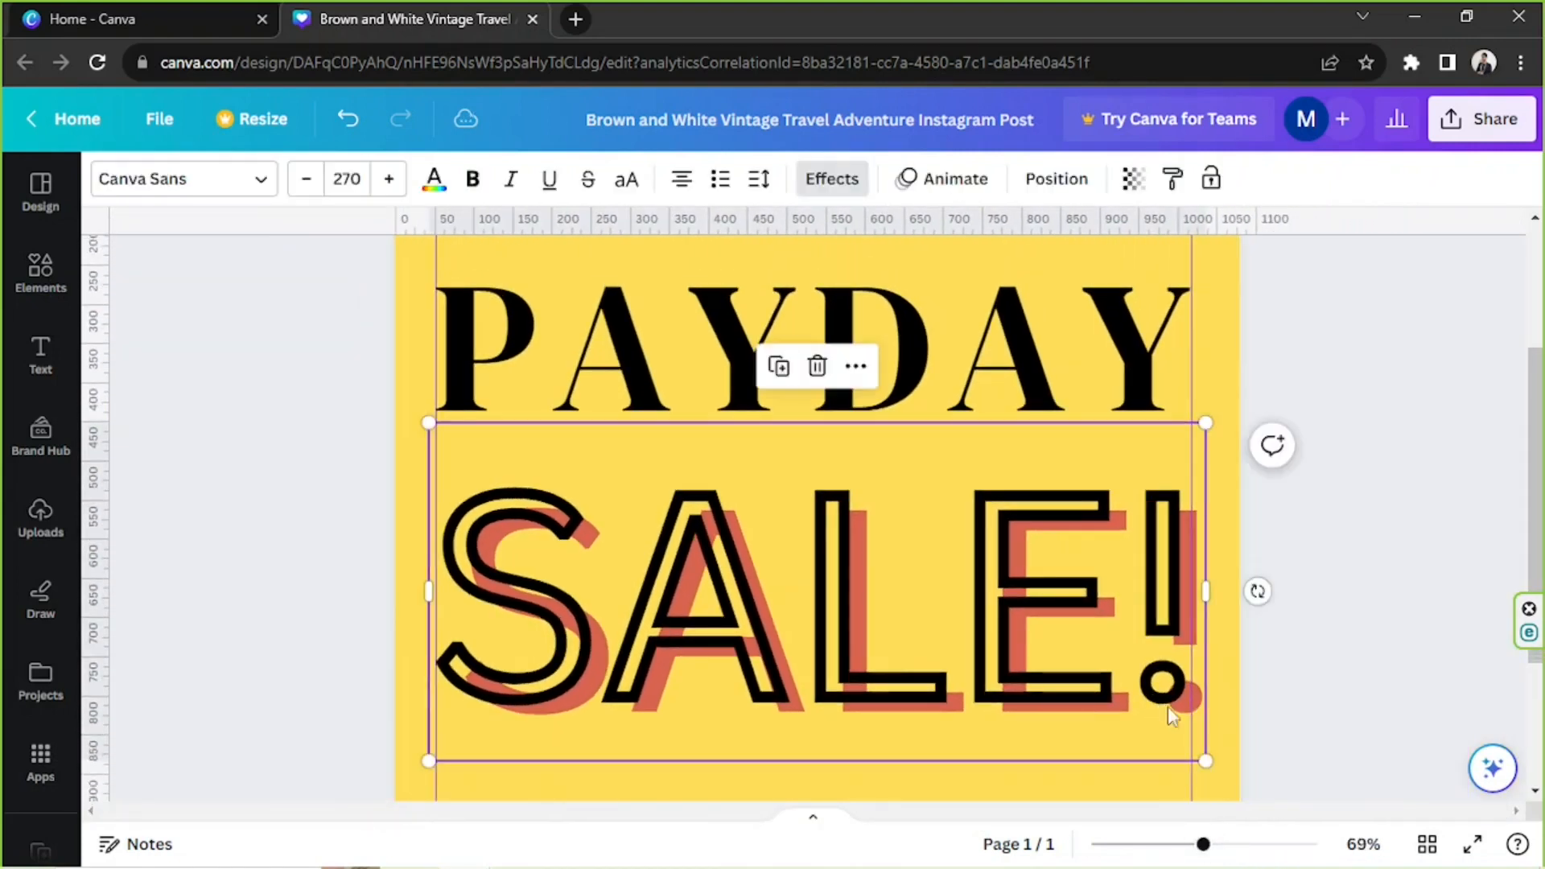
- Shrink SALE! to size 264 within the margins and clear all guides
{"action": "left_click_drag", "start_coordinate": [1206, 760], "coordinate": [1188, 755]}
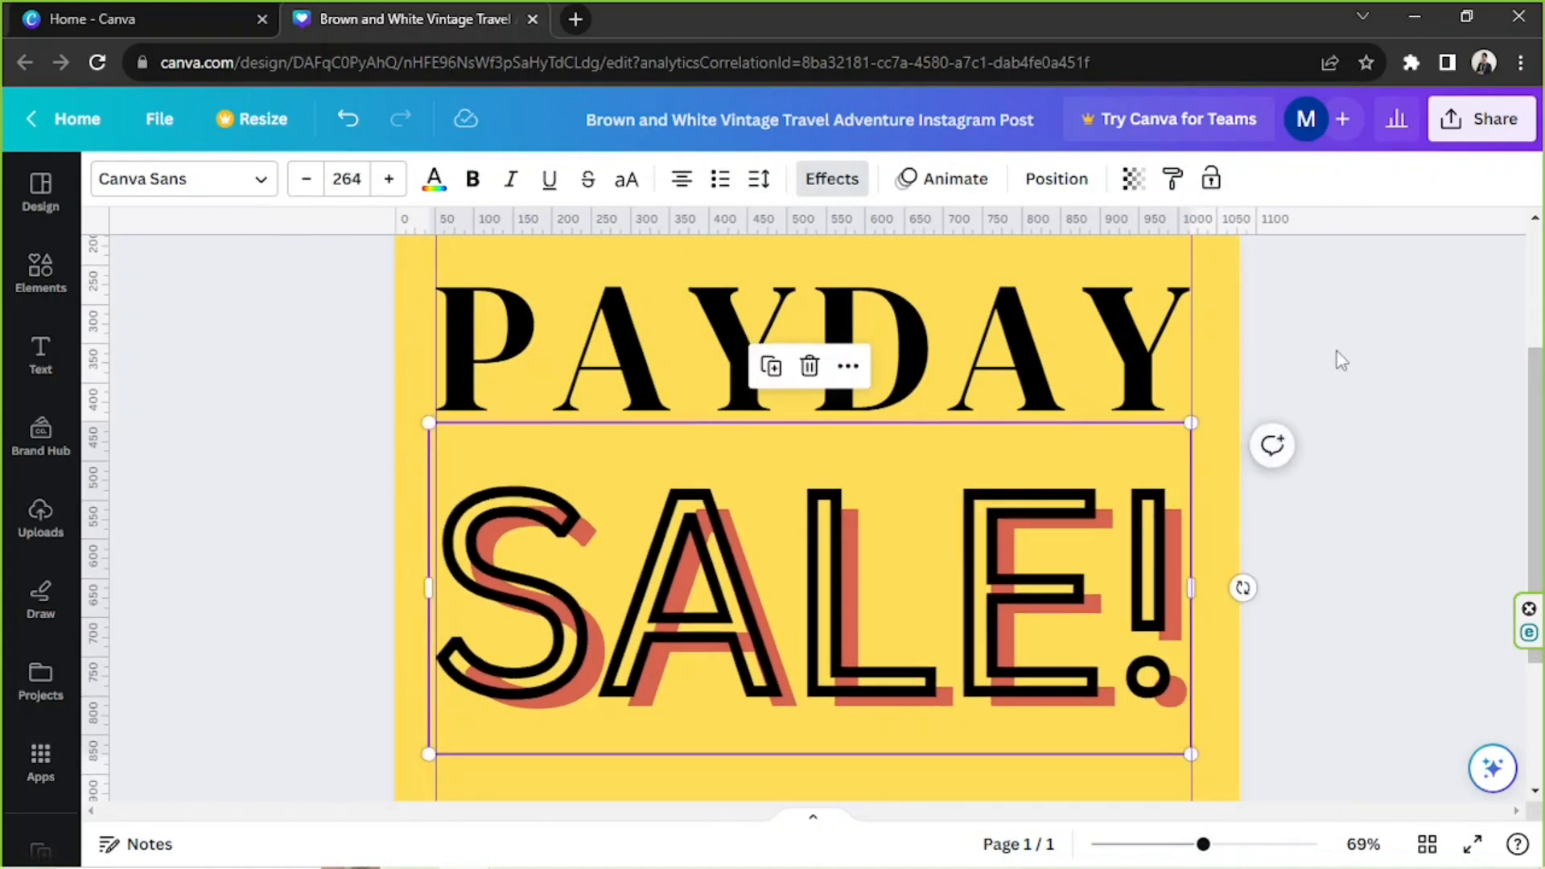
{"action": "left_click_drag", "start_coordinate": [1204, 845], "coordinate": [1167, 845]}
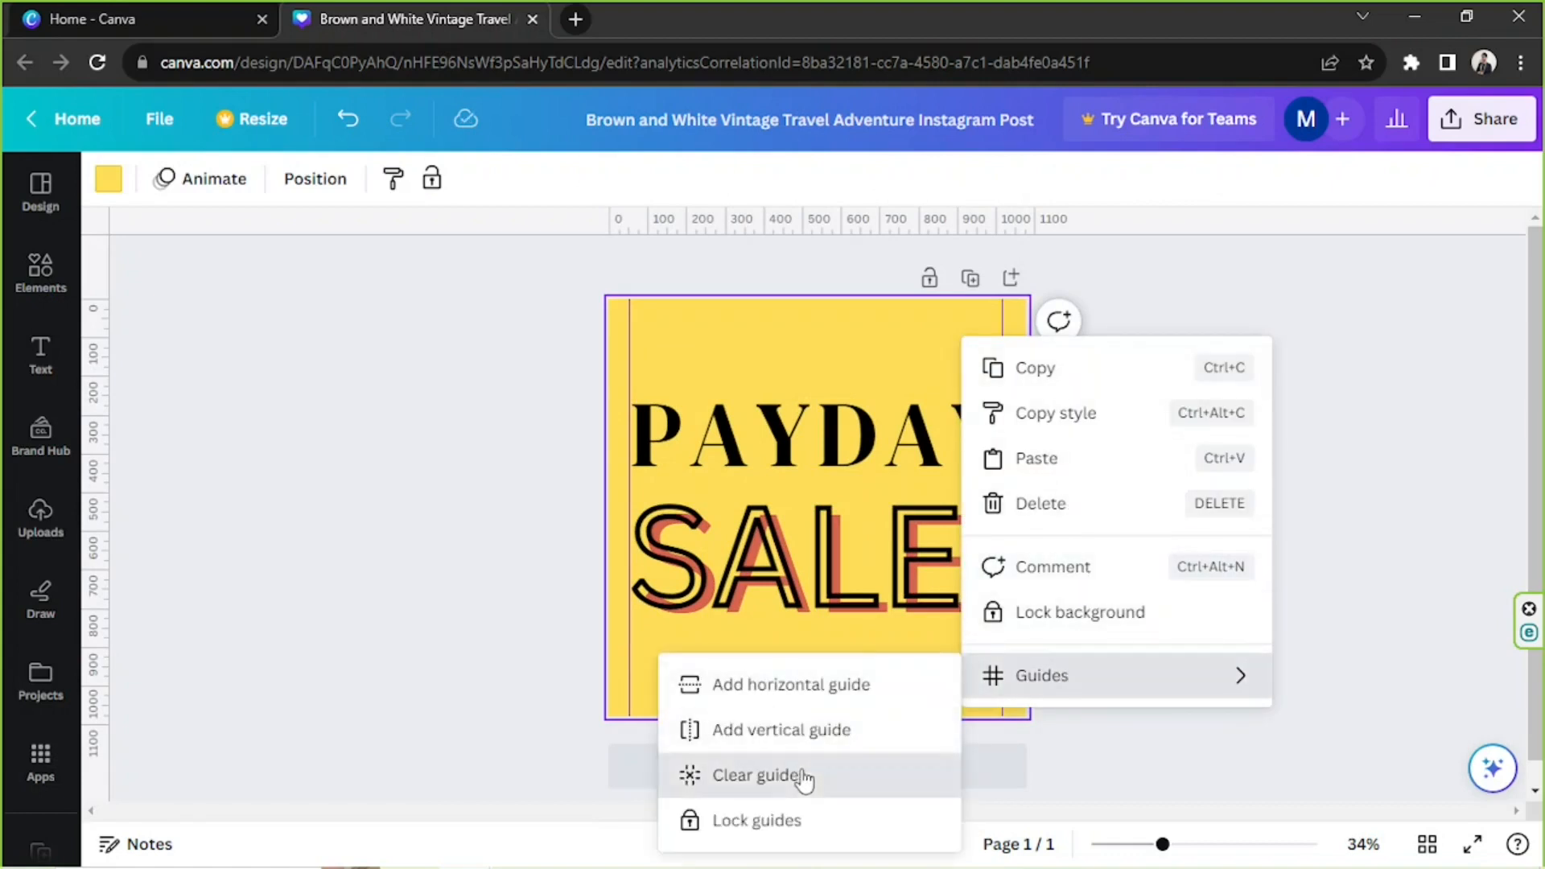
{"action": "left_click", "coordinate": [761, 776]}
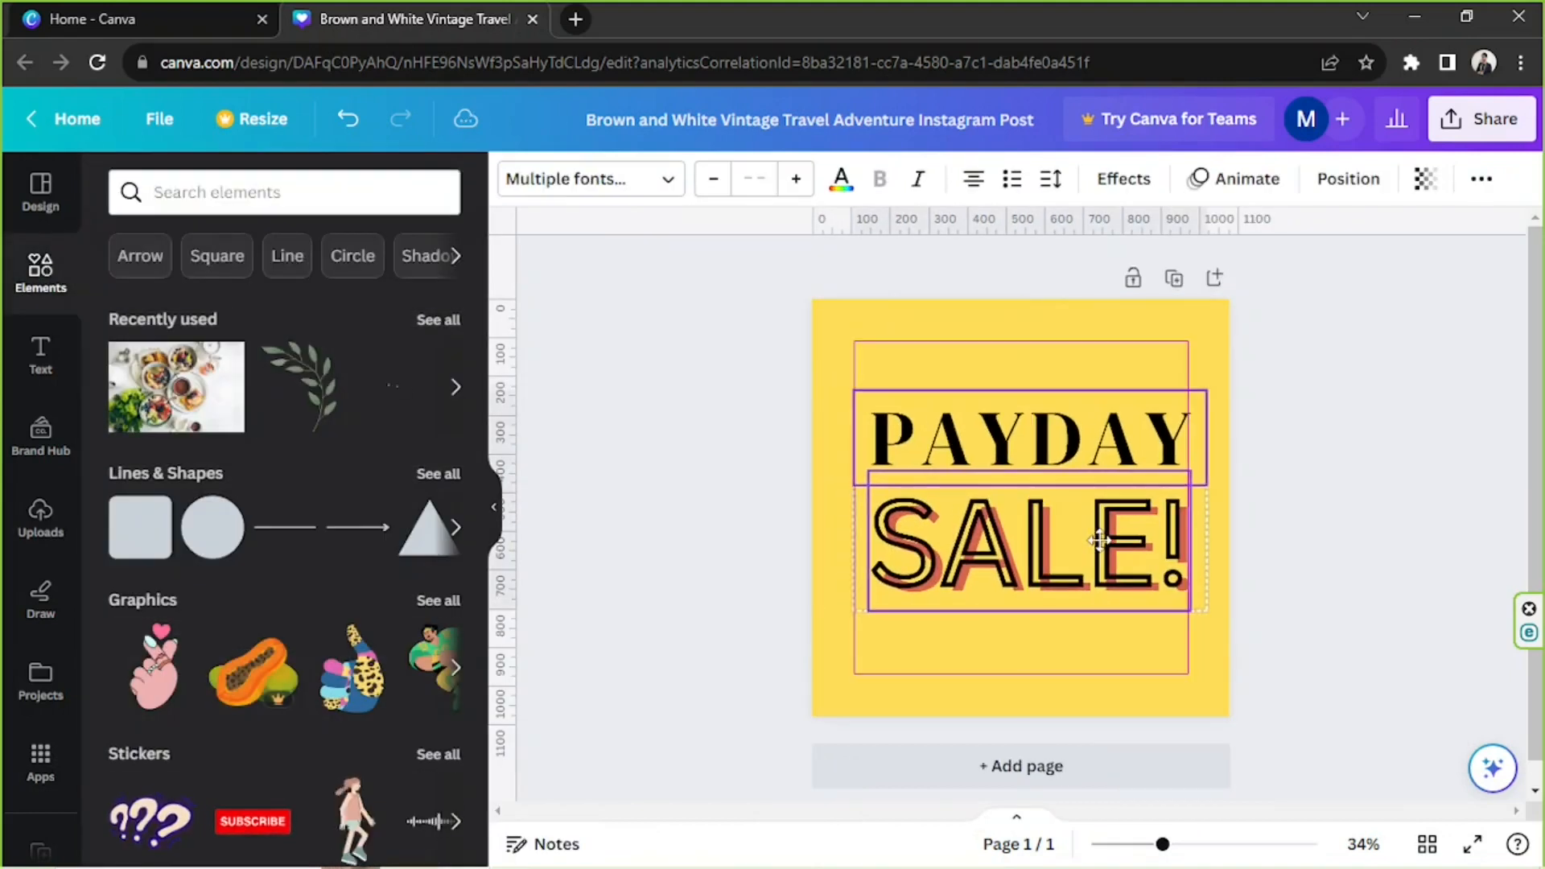
- Make the circle white, group PAYDAY and SALE!, and search Elements for 'shopping carts'
{"action": "type", "text": "shopping carts"}
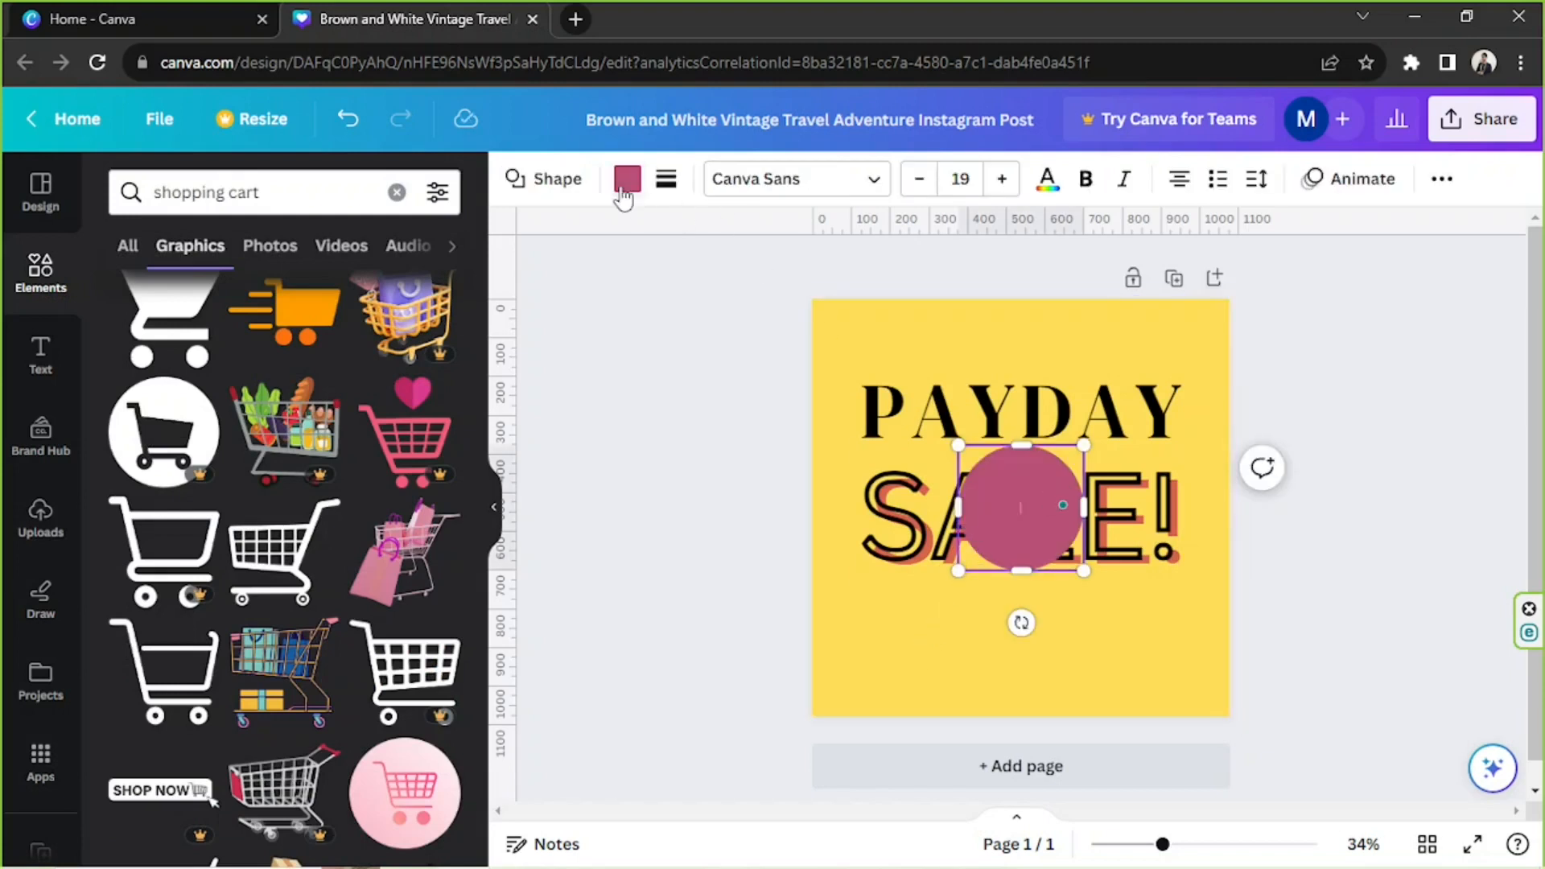
{"action": "left_click", "coordinate": [626, 179]}
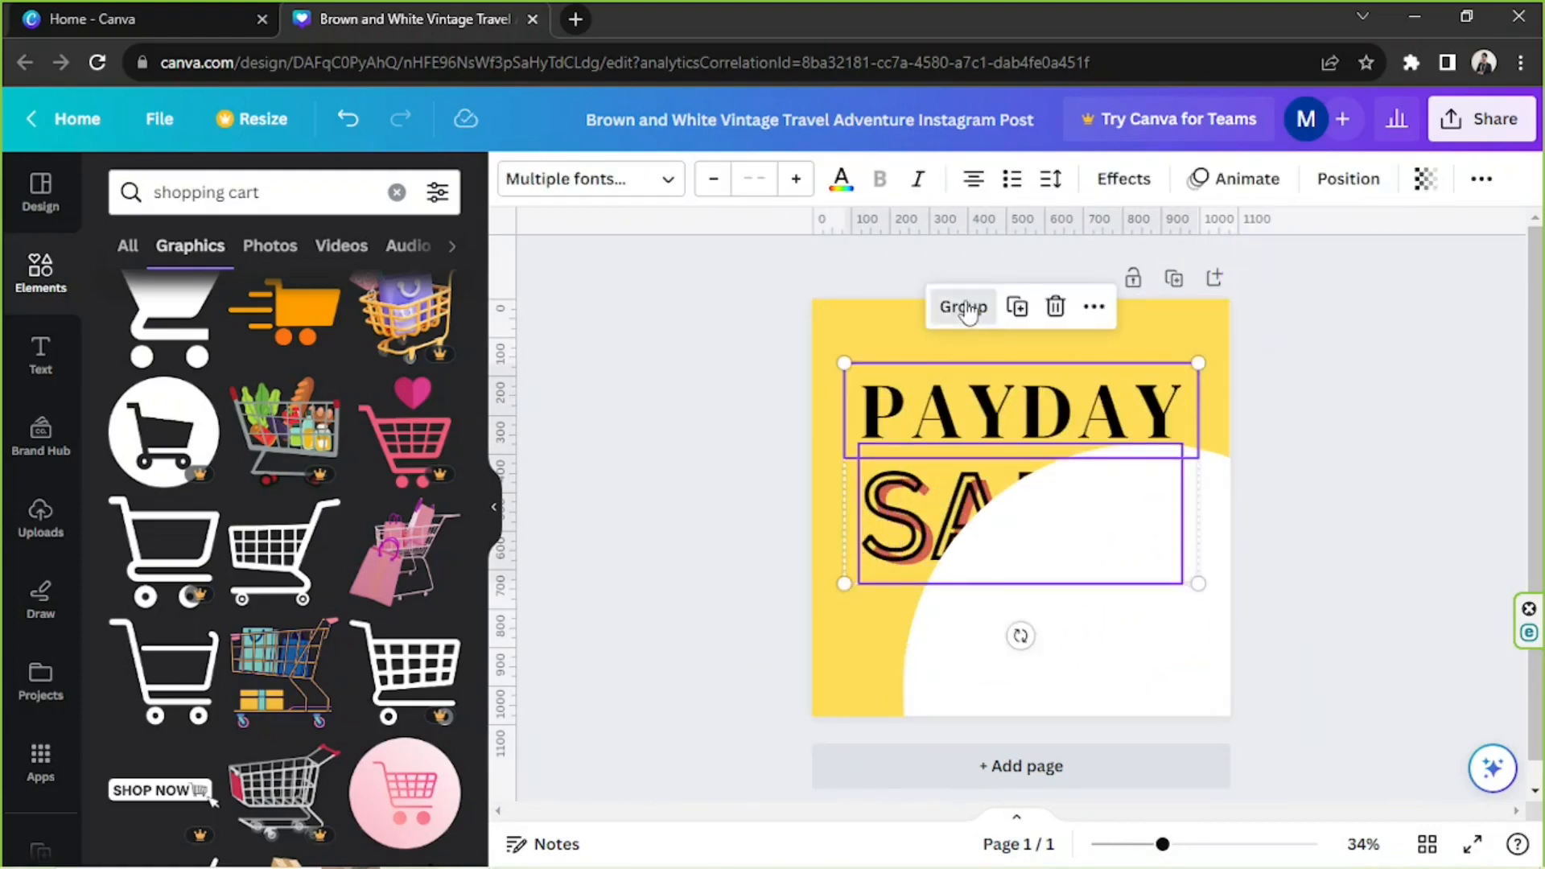
{"action": "left_click", "coordinate": [961, 306]}
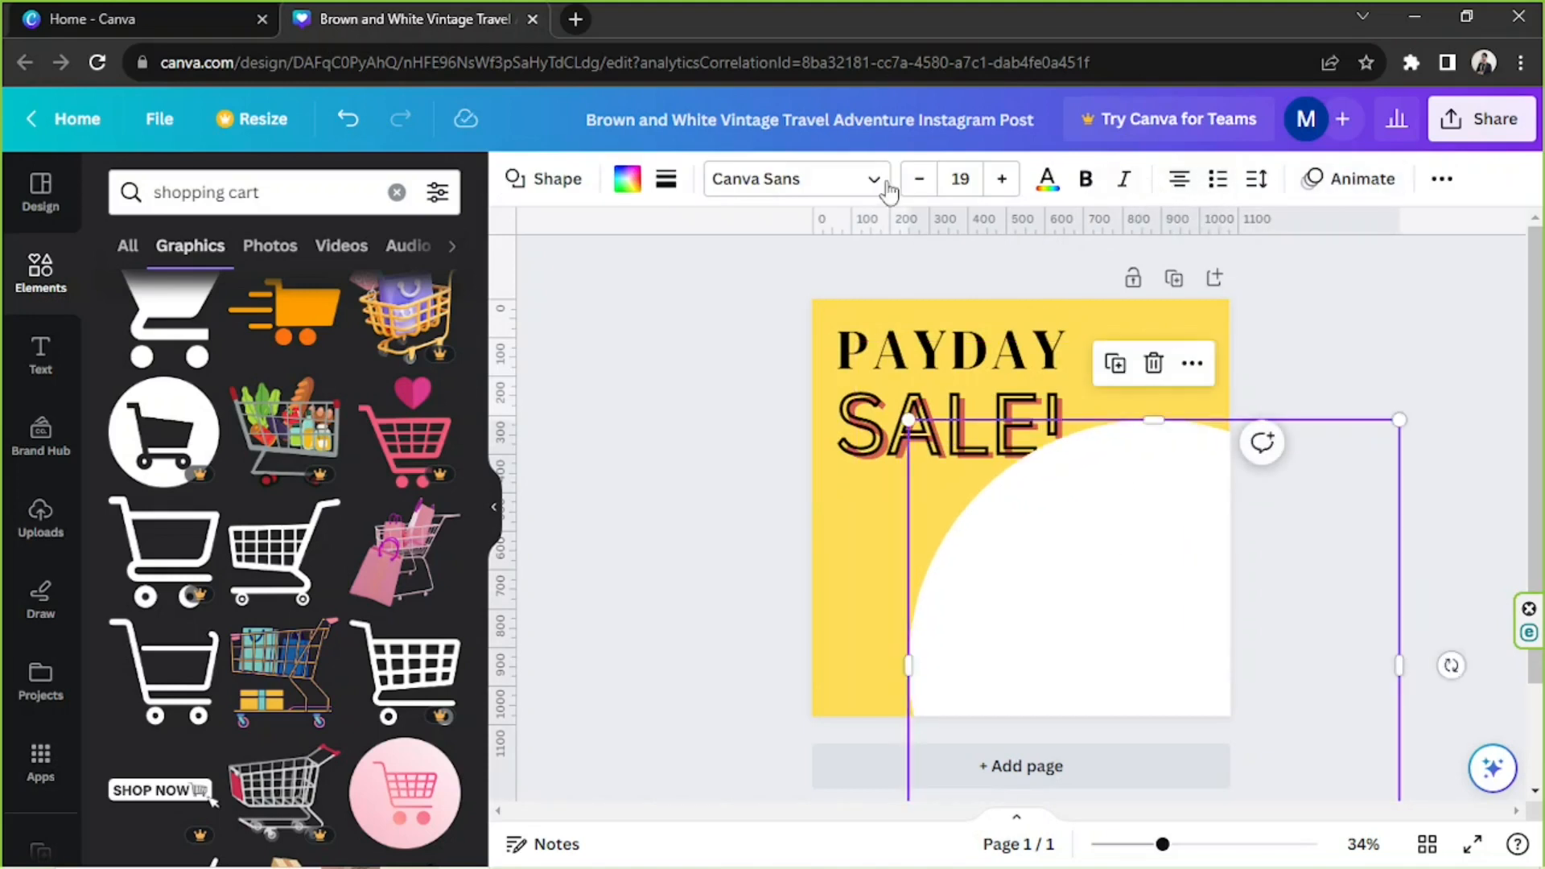
{"action": "left_click", "coordinate": [1441, 178]}
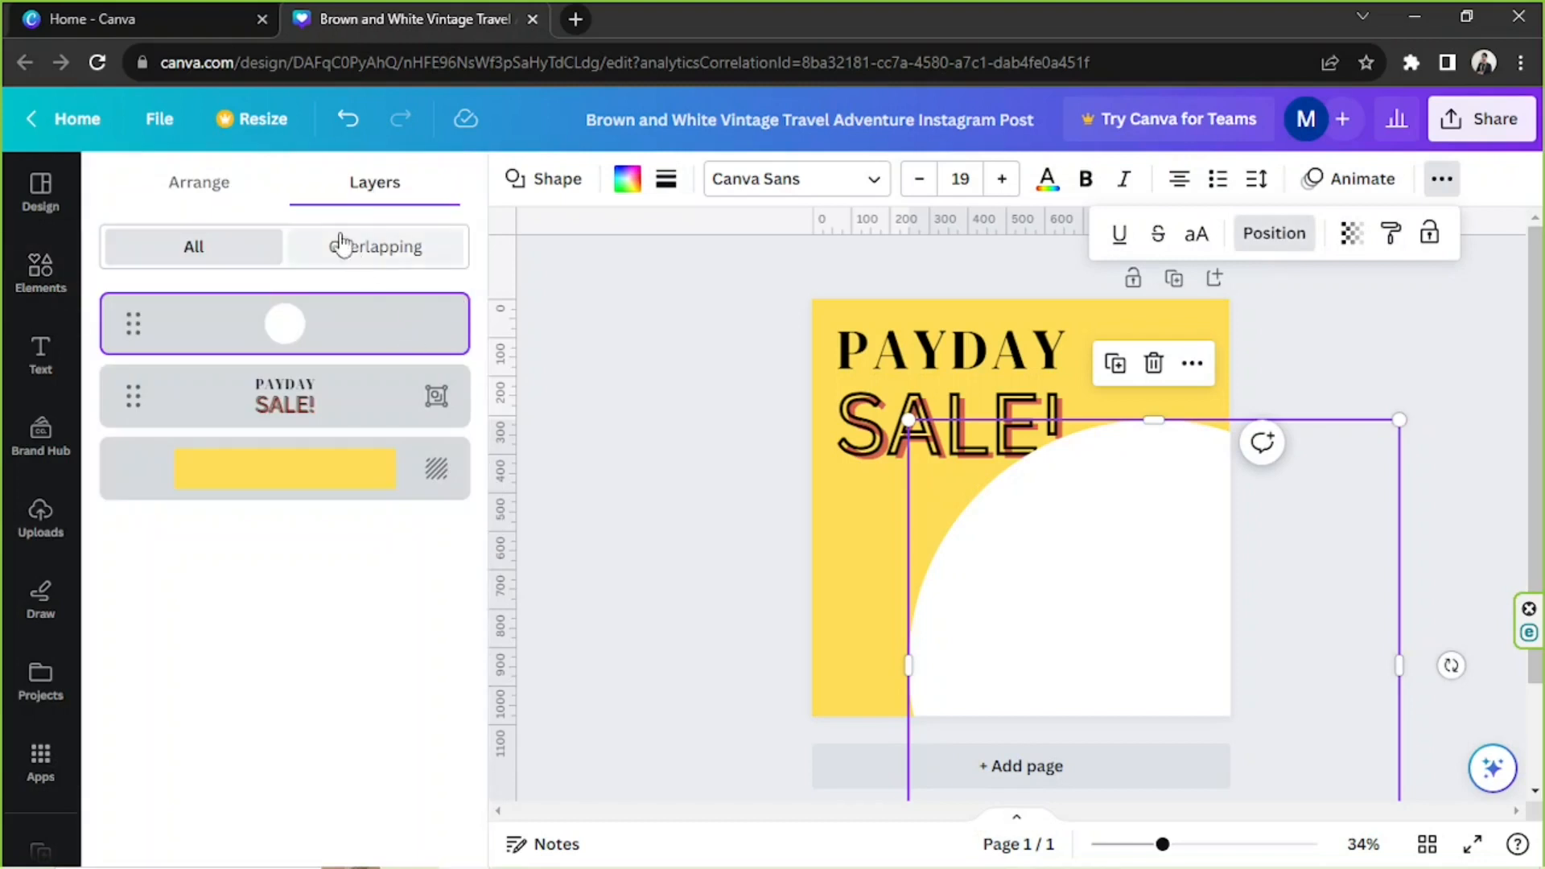
{"action": "left_click", "coordinate": [198, 182]}
{"action": "type", "text": "shopping"}
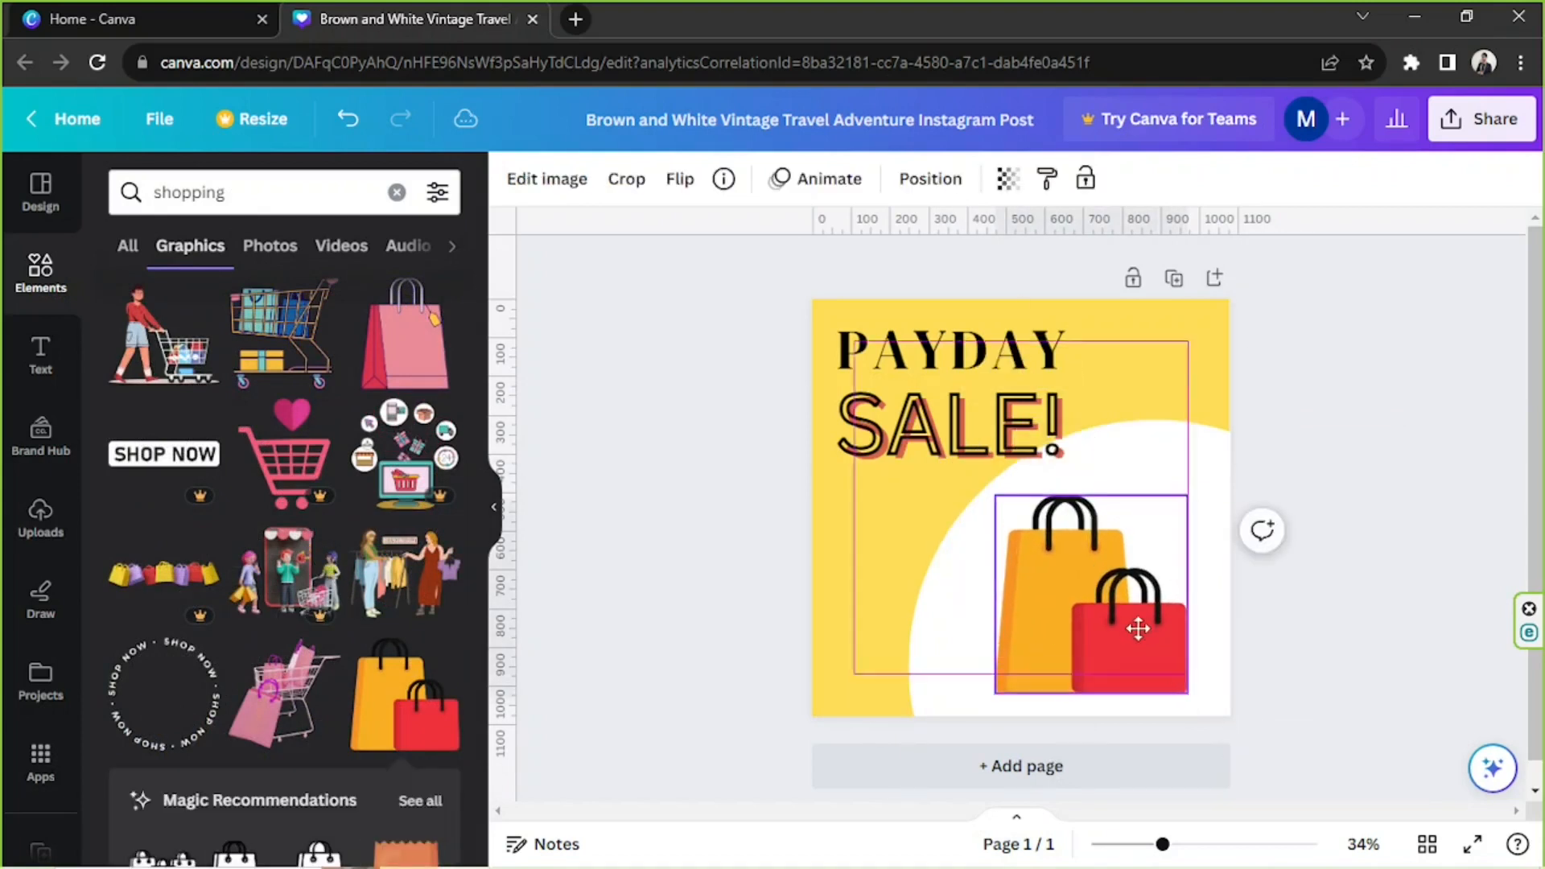
- Place the shopping bags at the lower right and try a resized shopping cart graphic
{"action": "left_click_drag", "start_coordinate": [1138, 627], "coordinate": [1077, 591]}
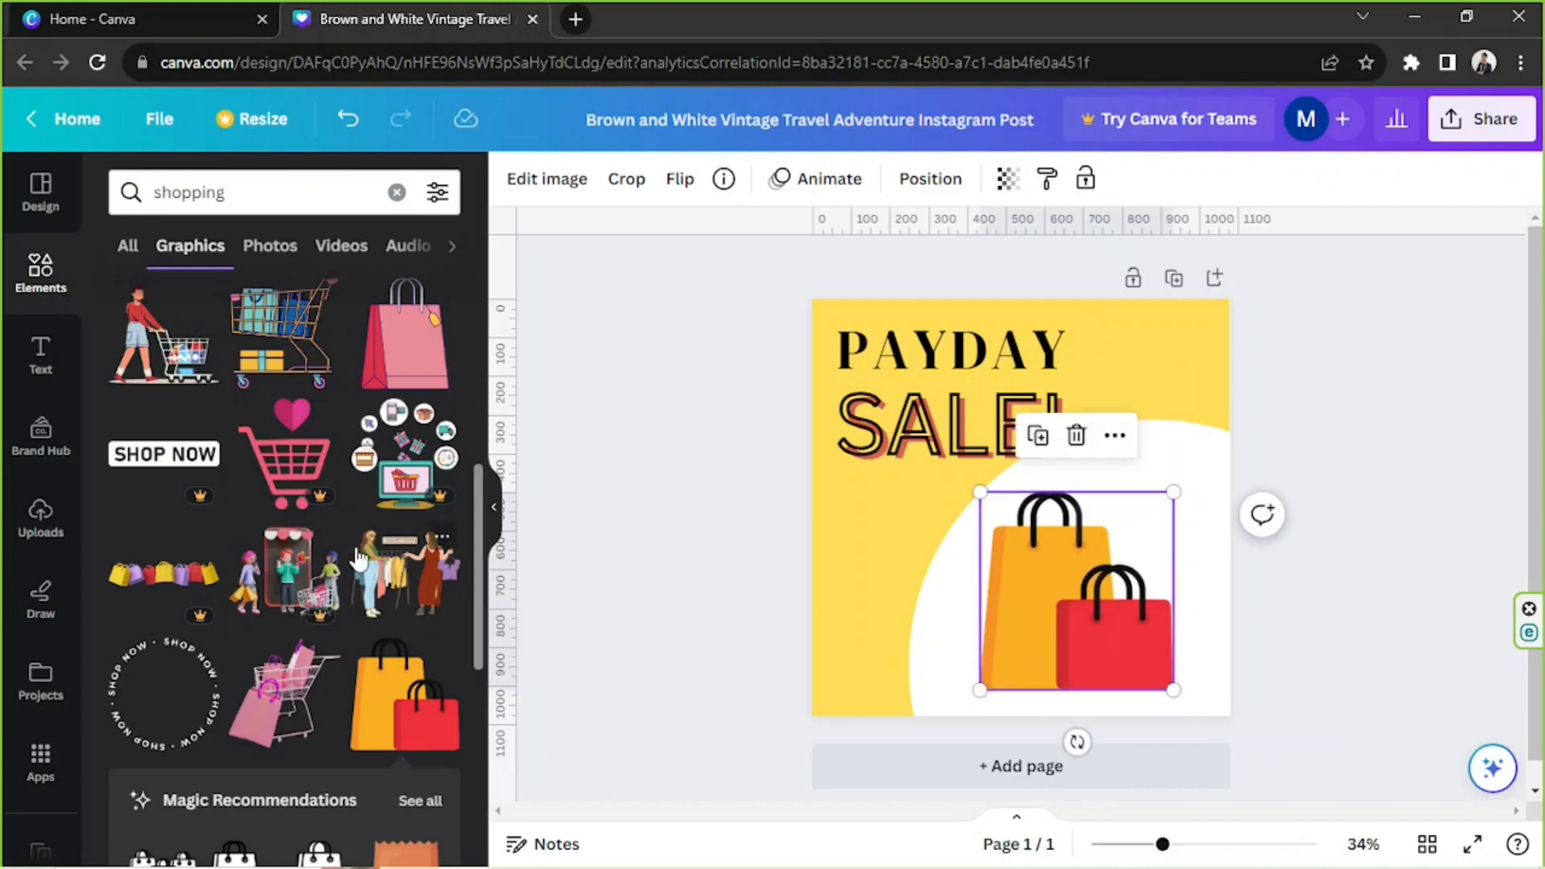
{"action": "scroll", "scroll_direction": "down", "scroll_amount": 3}
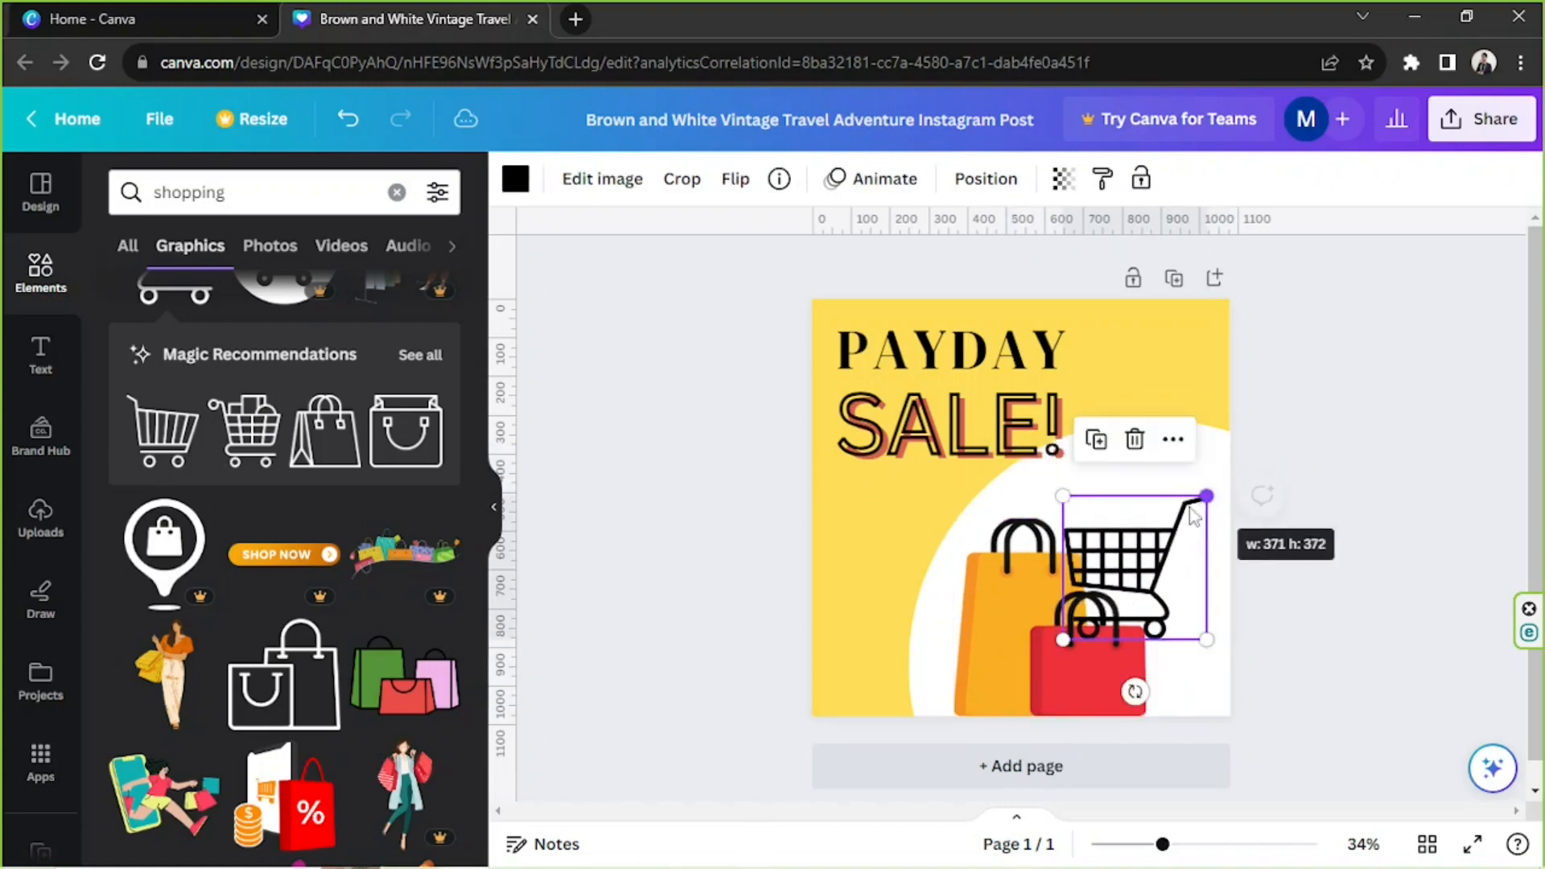
{"action": "left_click_drag", "start_coordinate": [1207, 495], "coordinate": [1217, 472]}
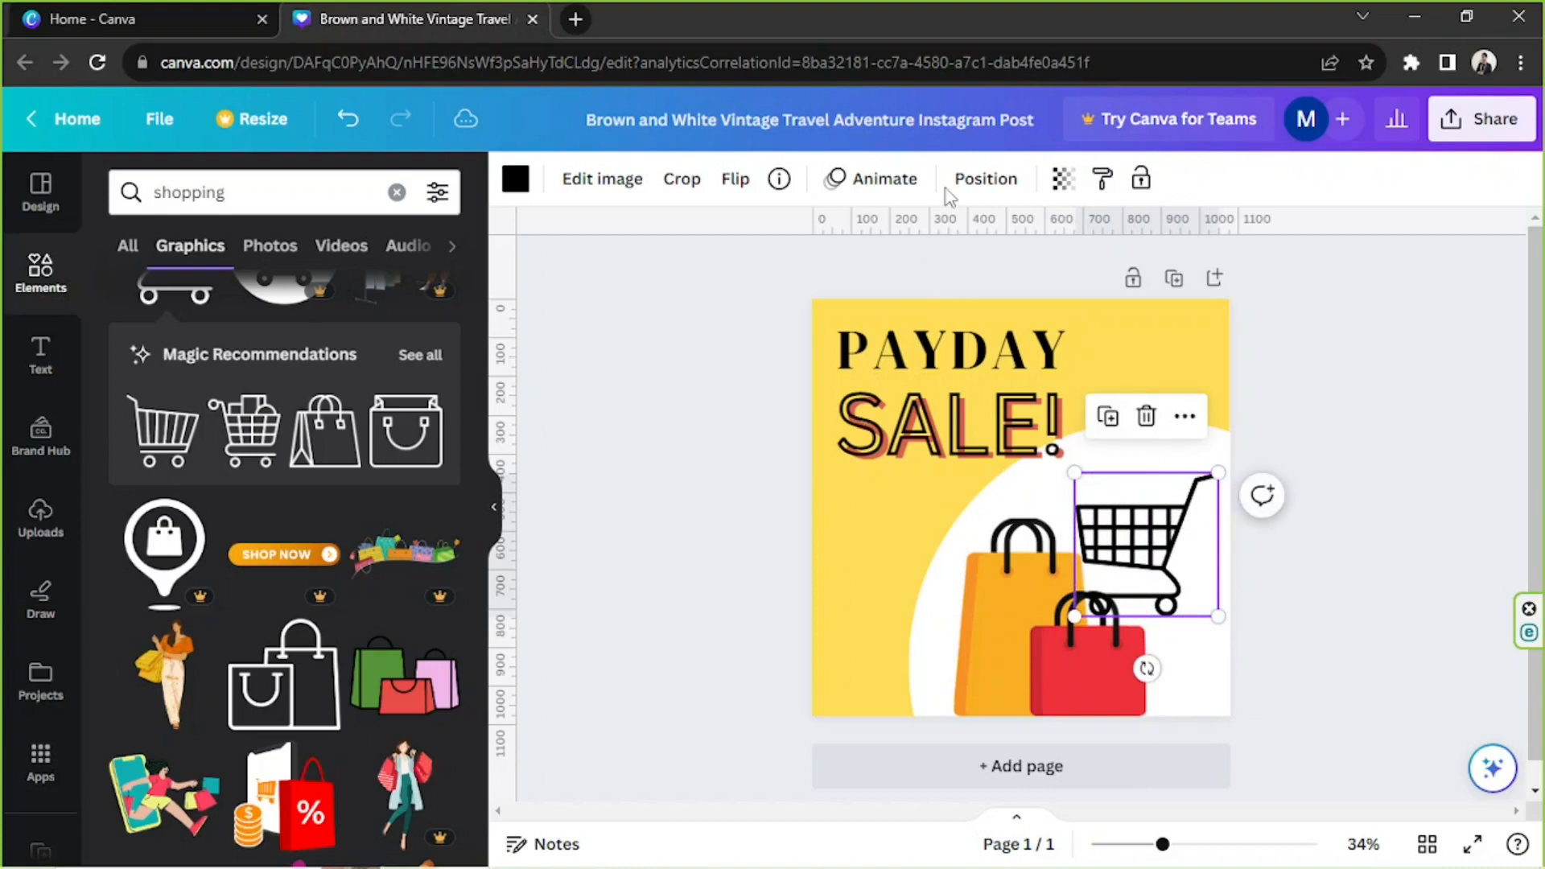
{"action": "left_click", "coordinate": [983, 178]}
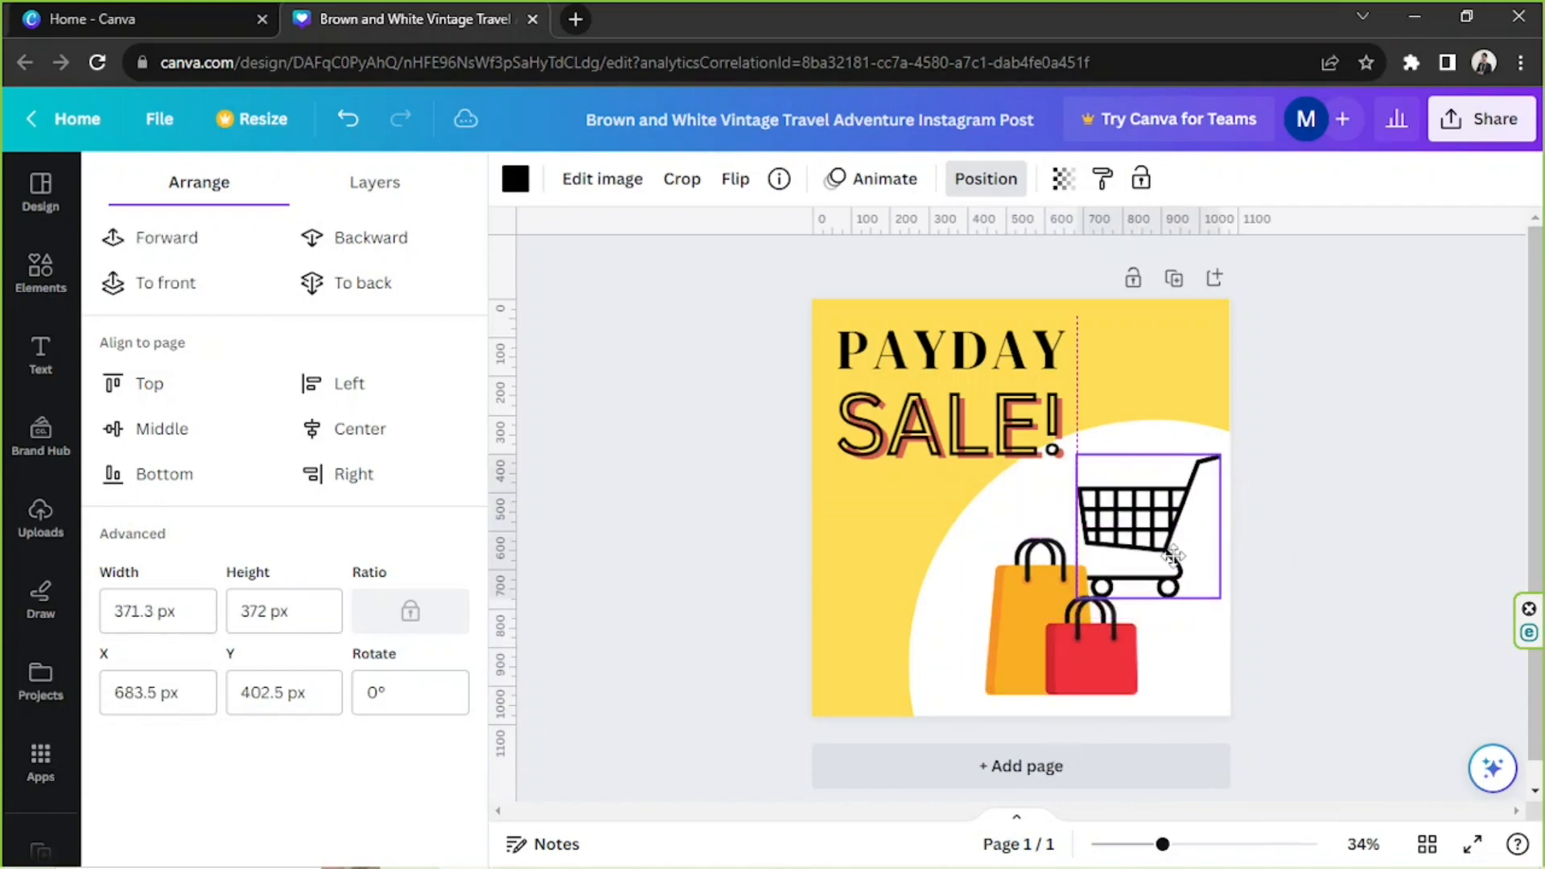
- Drop the cart and enlarge the shopping bags over the white circle
{"action": "left_click_drag", "start_coordinate": [1169, 552], "coordinate": [1183, 586]}
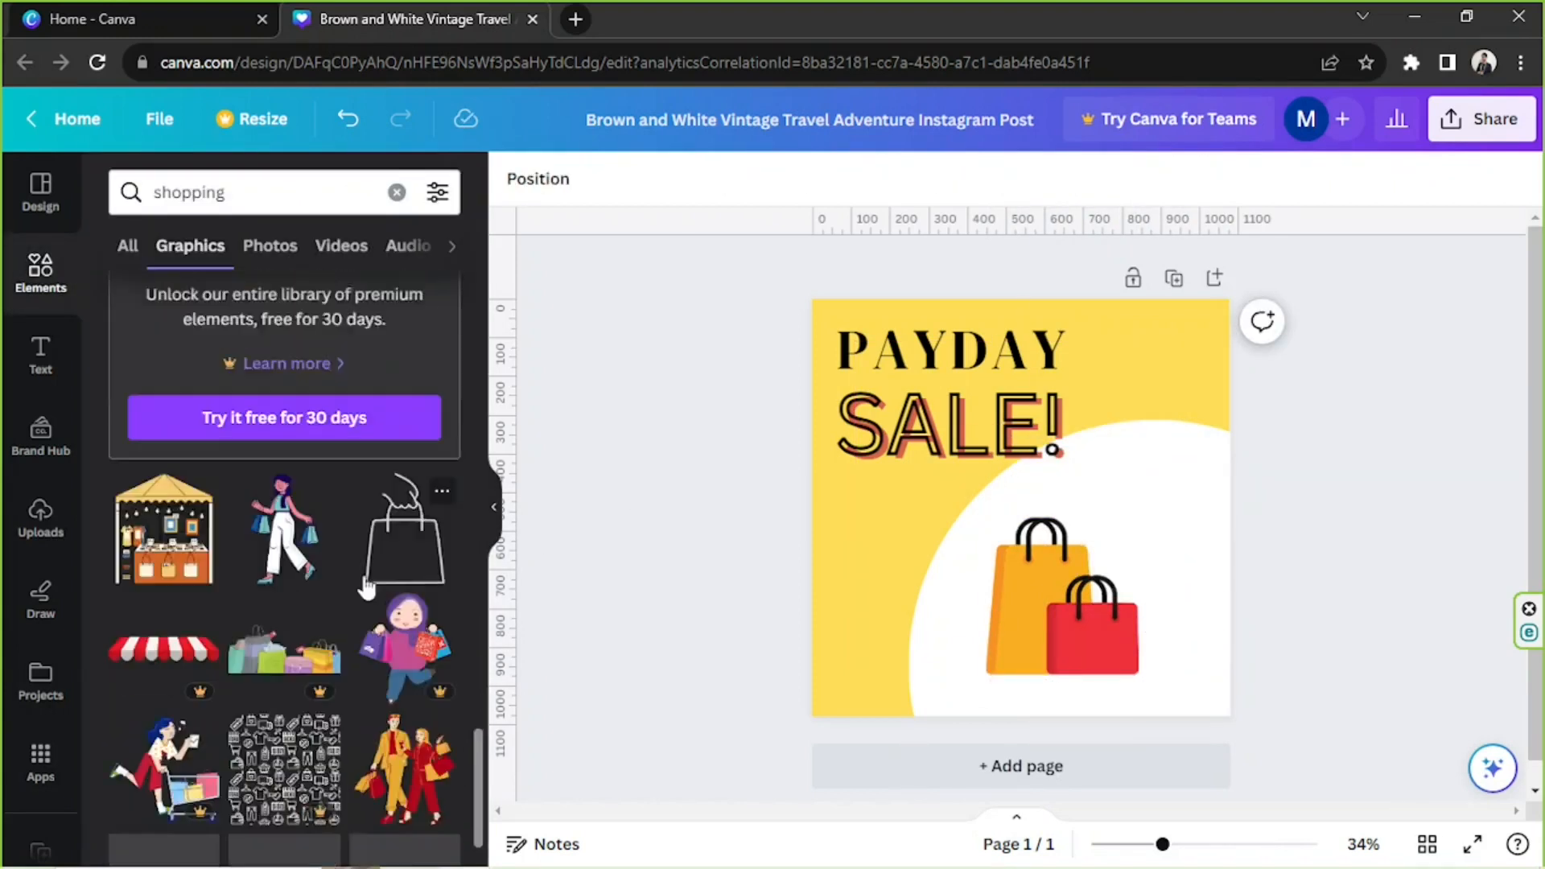
{"action": "scroll", "scroll_direction": "down", "scroll_amount": 3}
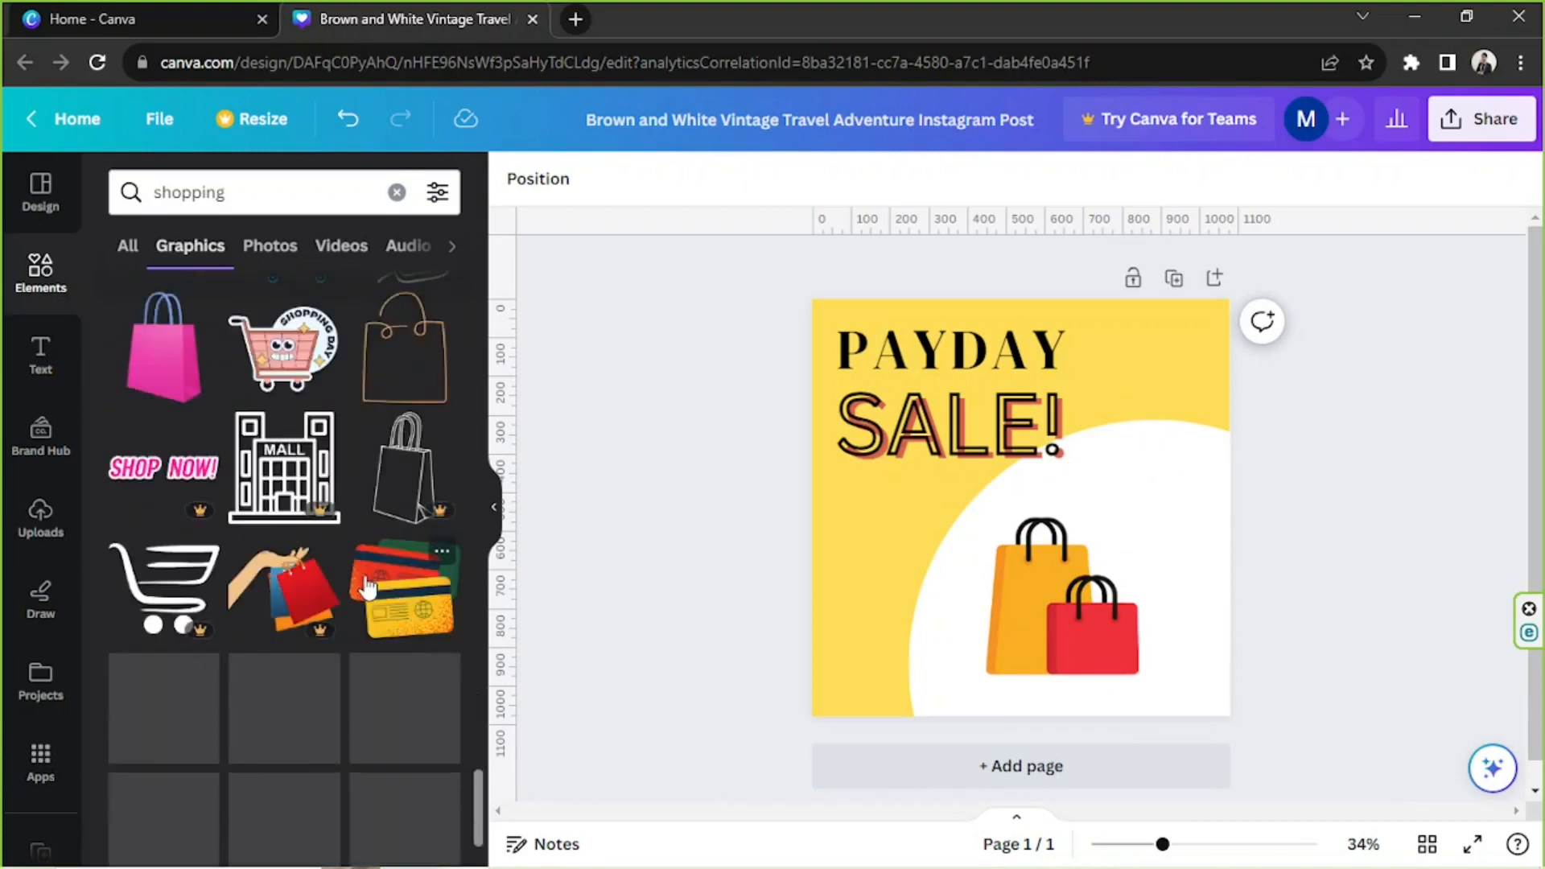
{"action": "left_click", "coordinate": [1061, 595]}
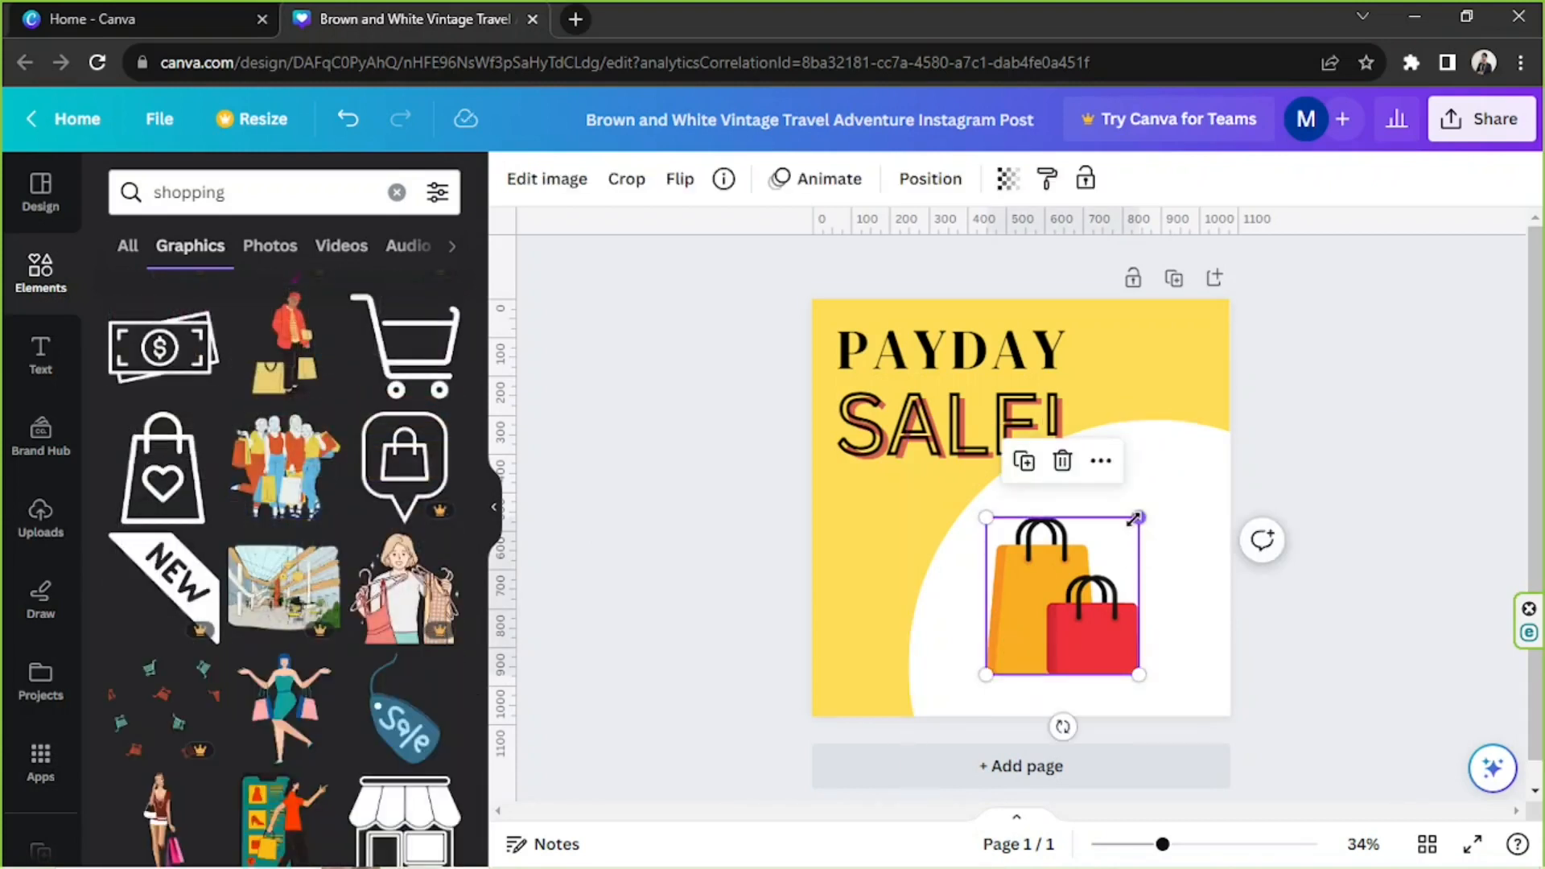
{"action": "left_click_drag", "start_coordinate": [1136, 516], "coordinate": [1206, 449]}
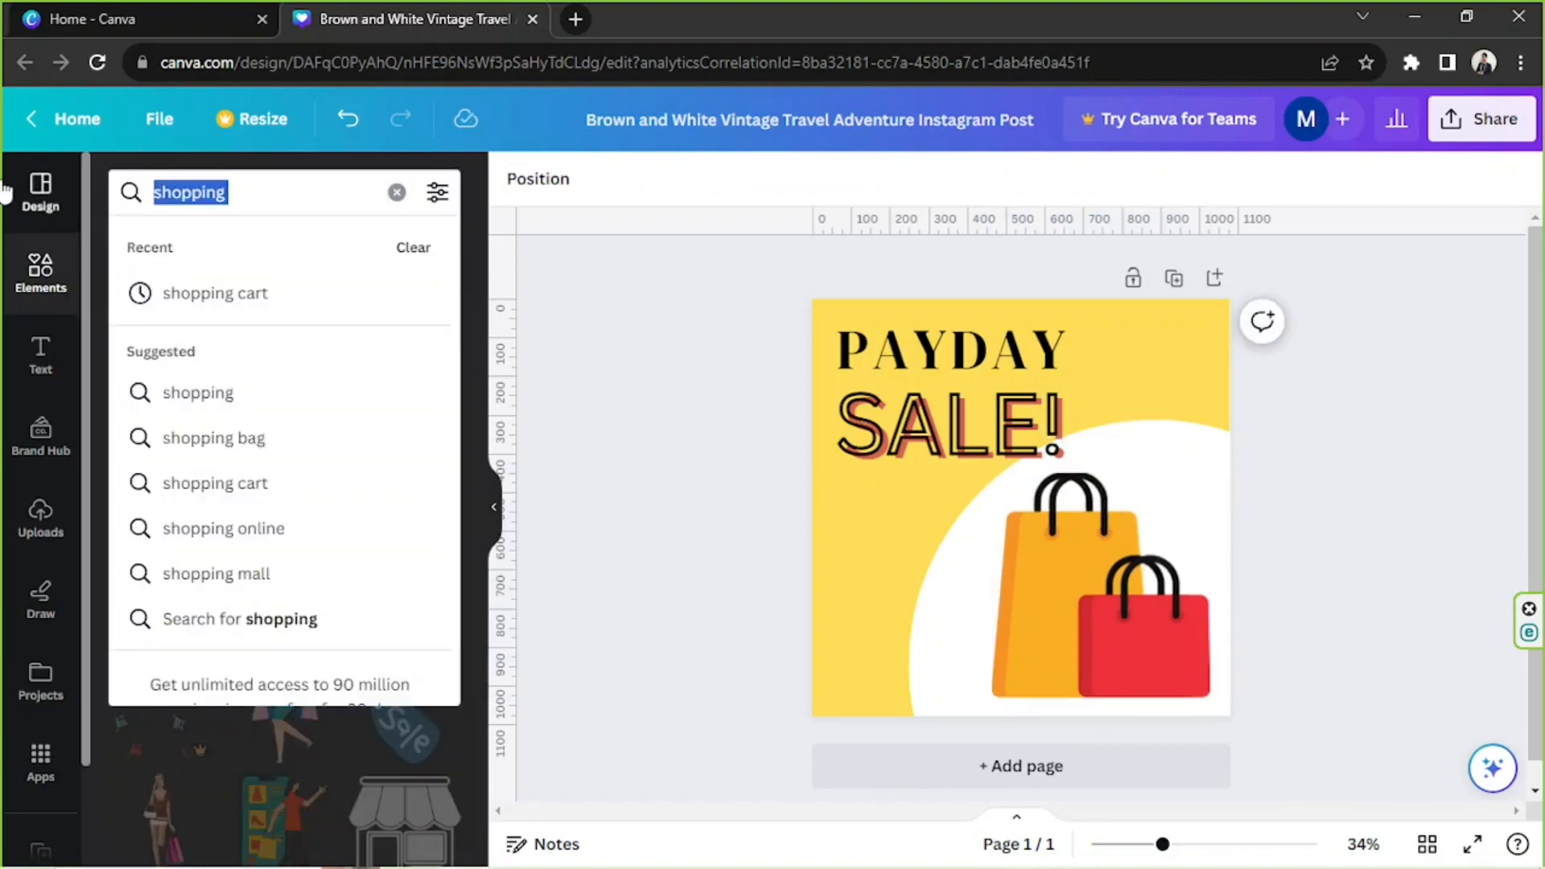
- Search Elements for 'confetti', discarding a gold one for a colourful confetti graphic
{"action": "type", "text": "confetti"}
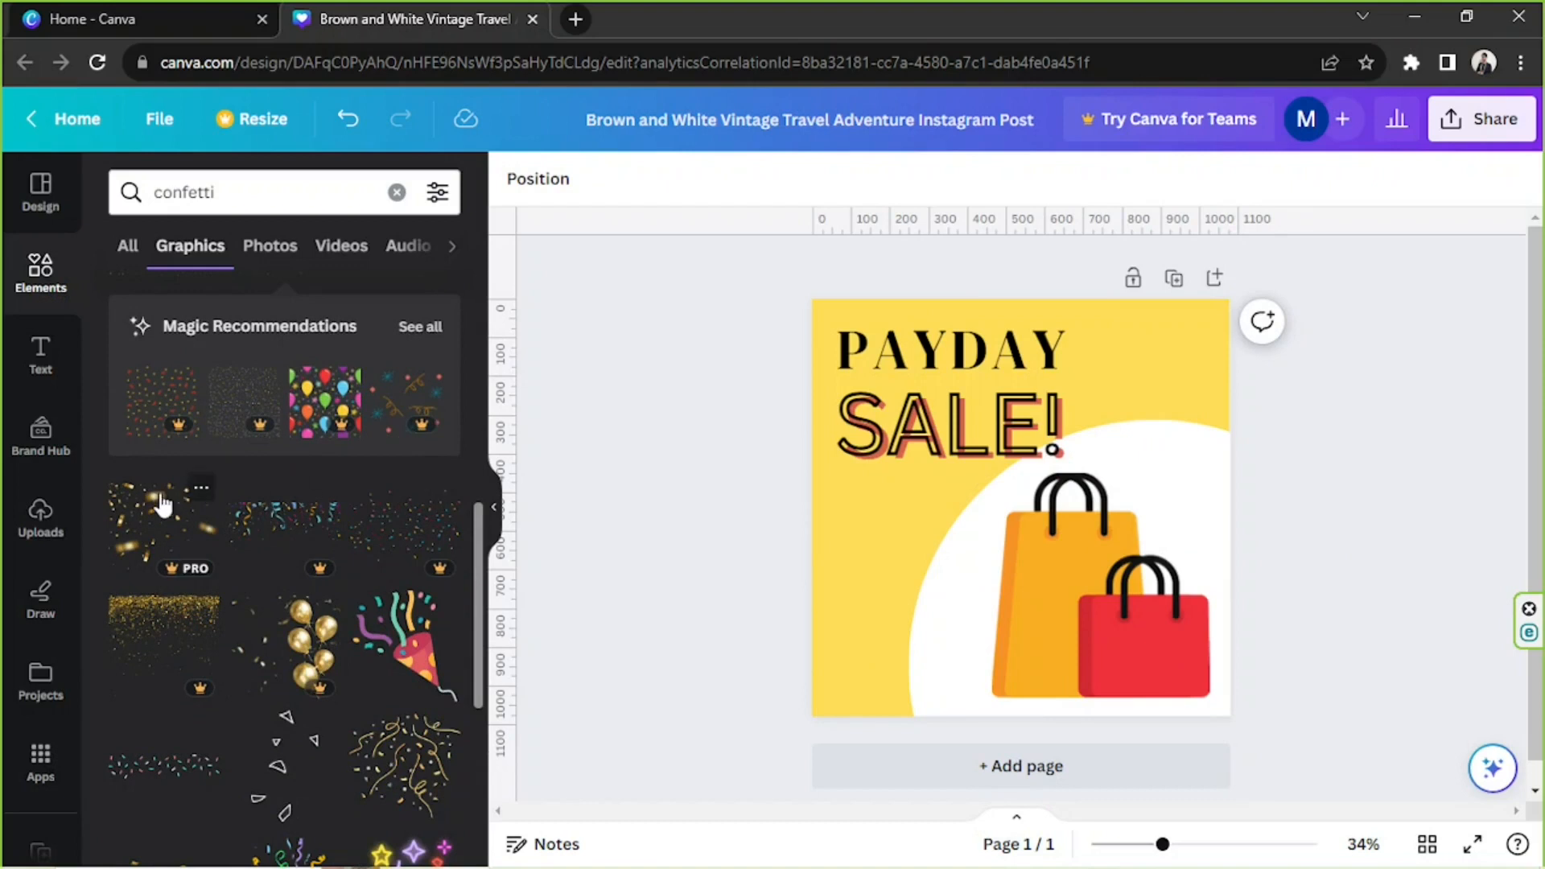
{"action": "left_click", "coordinate": [161, 528]}
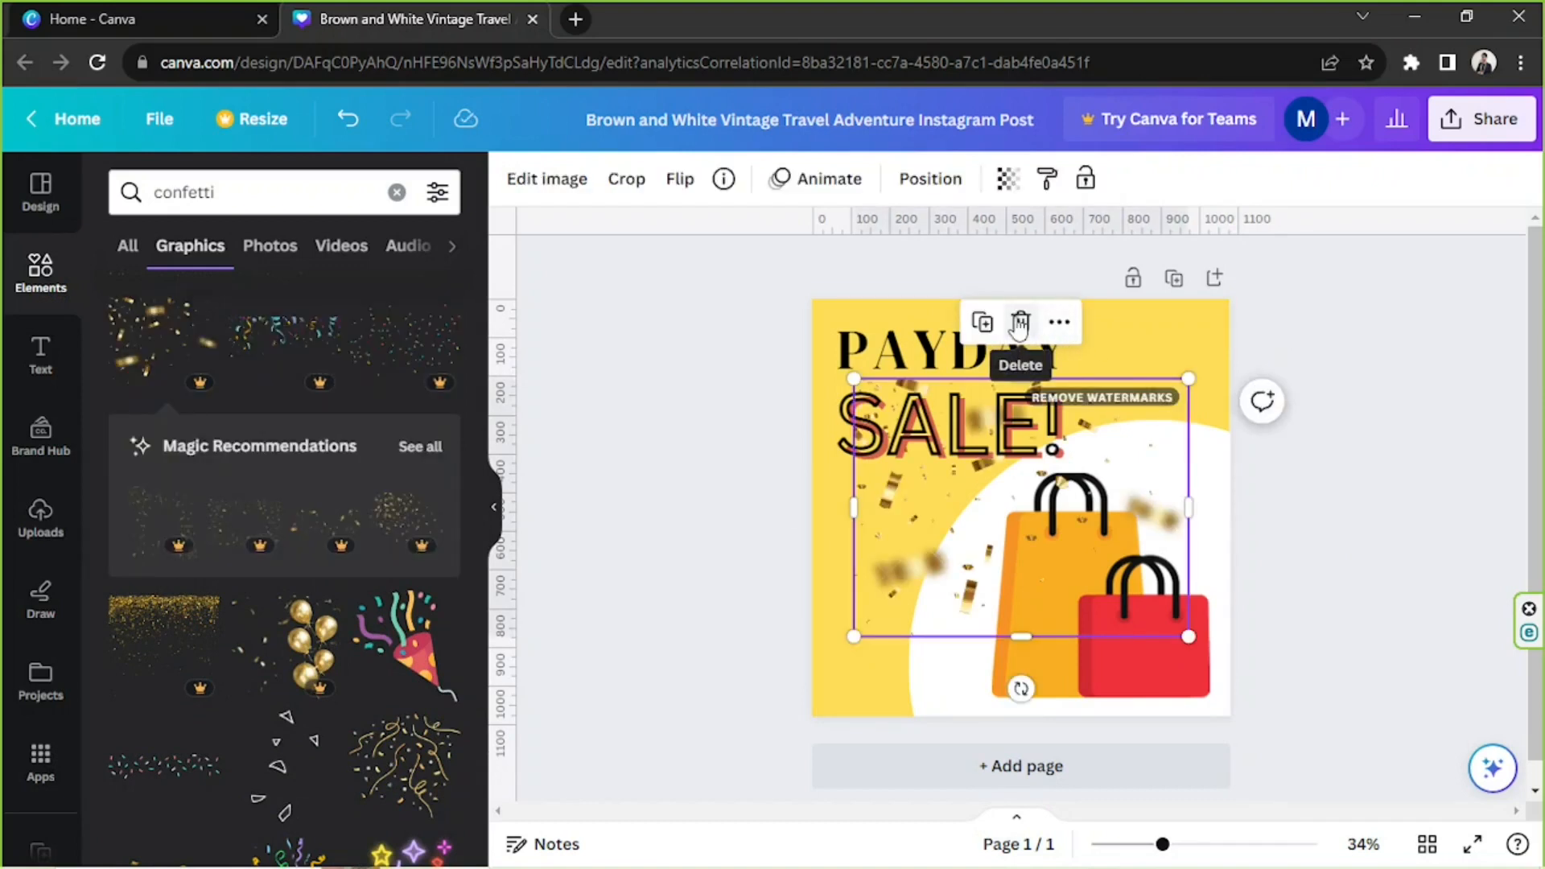
{"action": "left_click", "coordinate": [1021, 322]}
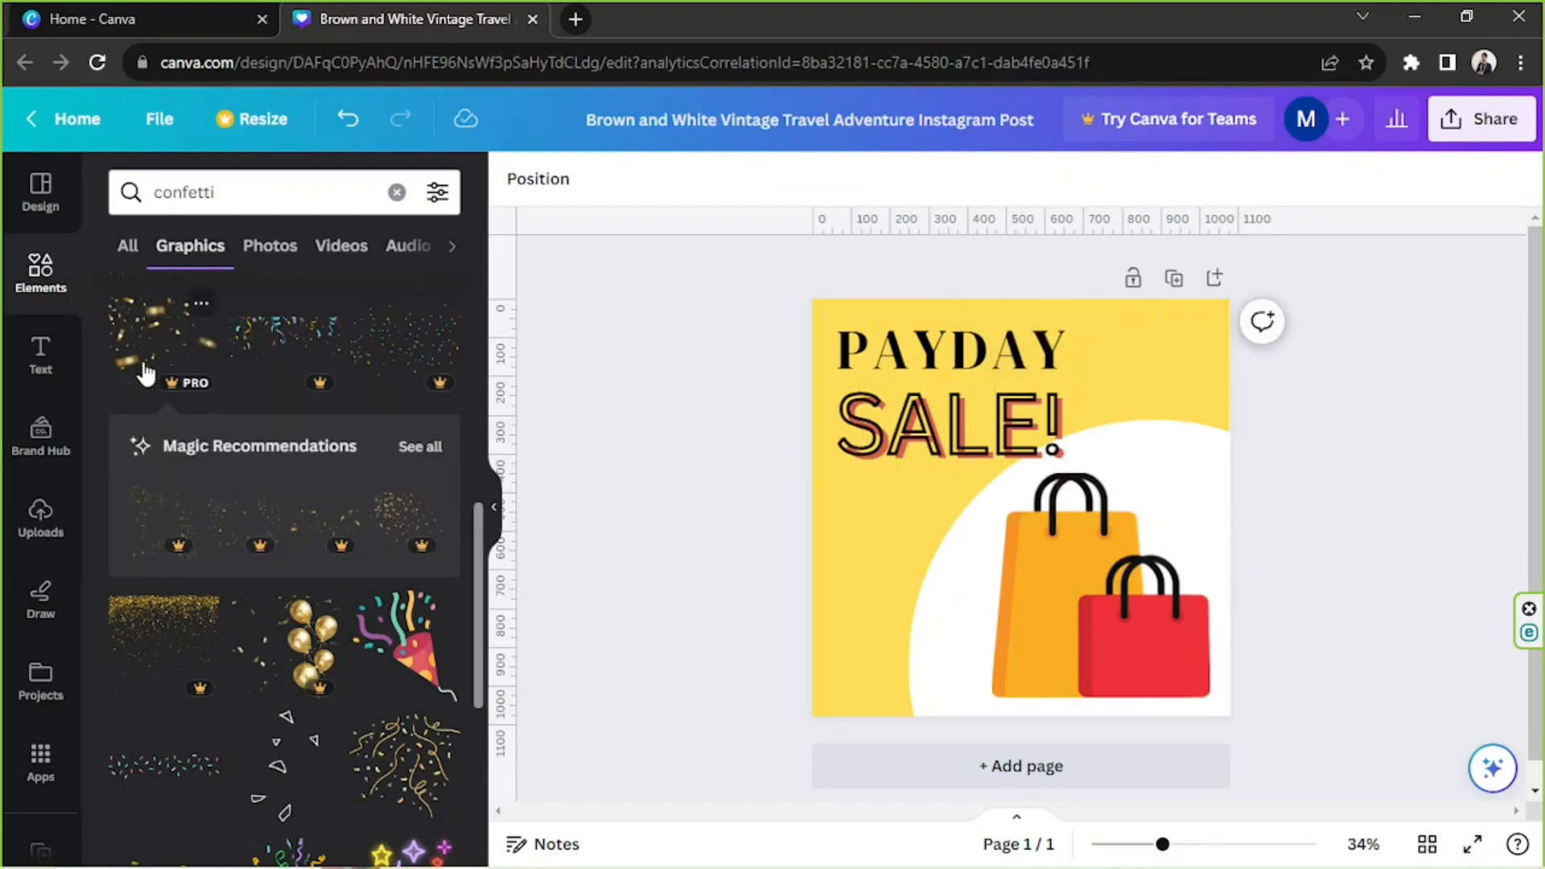
{"action": "scroll", "scroll_direction": "down", "scroll_amount": 3}
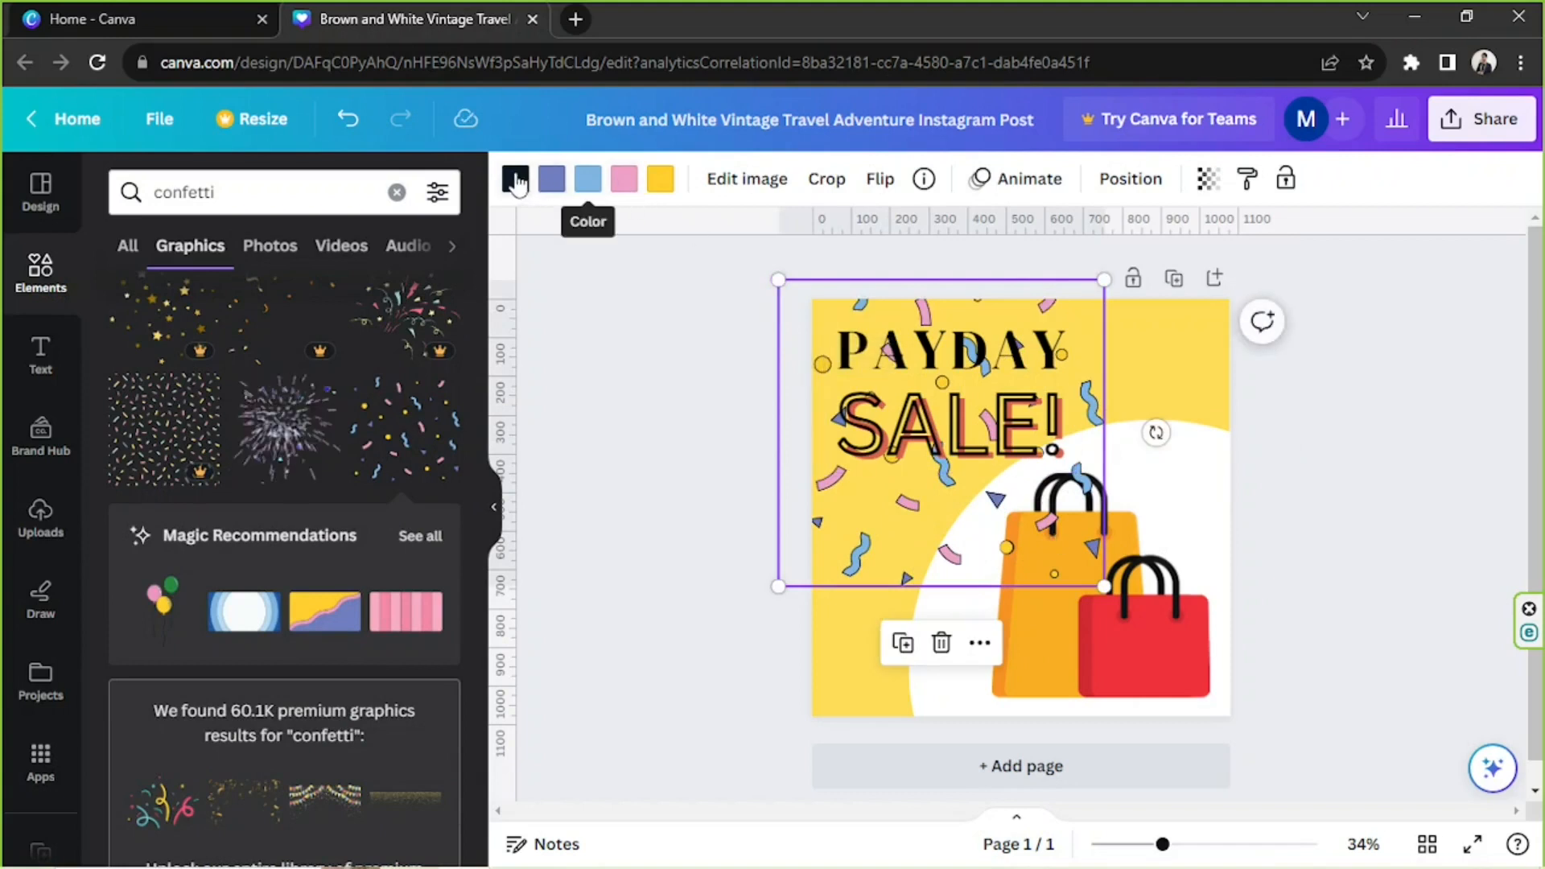
- Turn the confetti's black pieces white and bring up its layering options
{"action": "left_click", "coordinate": [515, 179]}
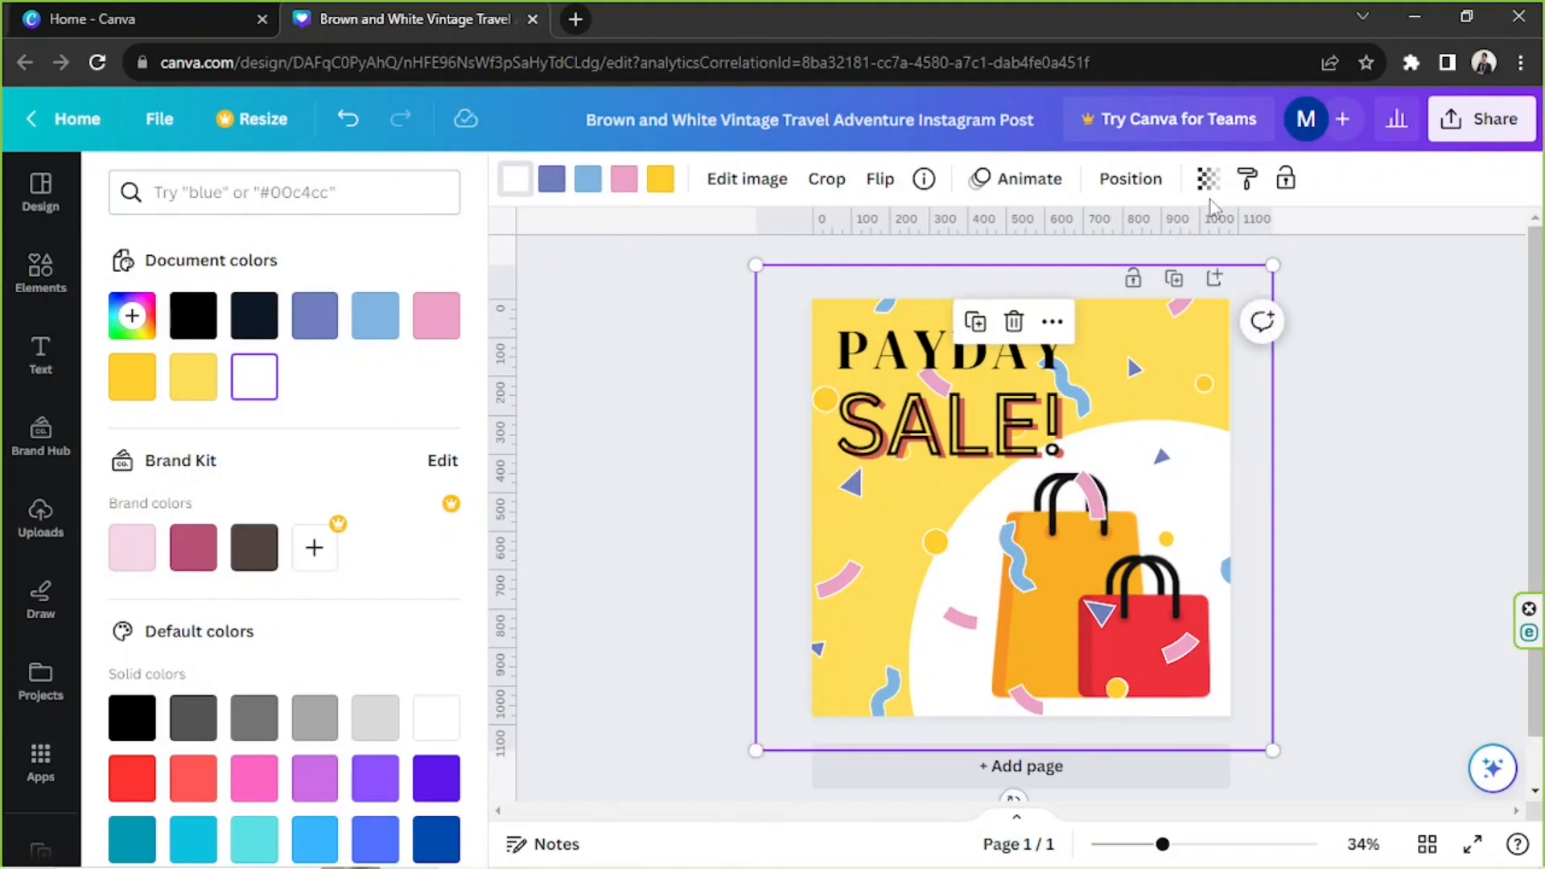
{"action": "left_click", "coordinate": [1130, 179]}
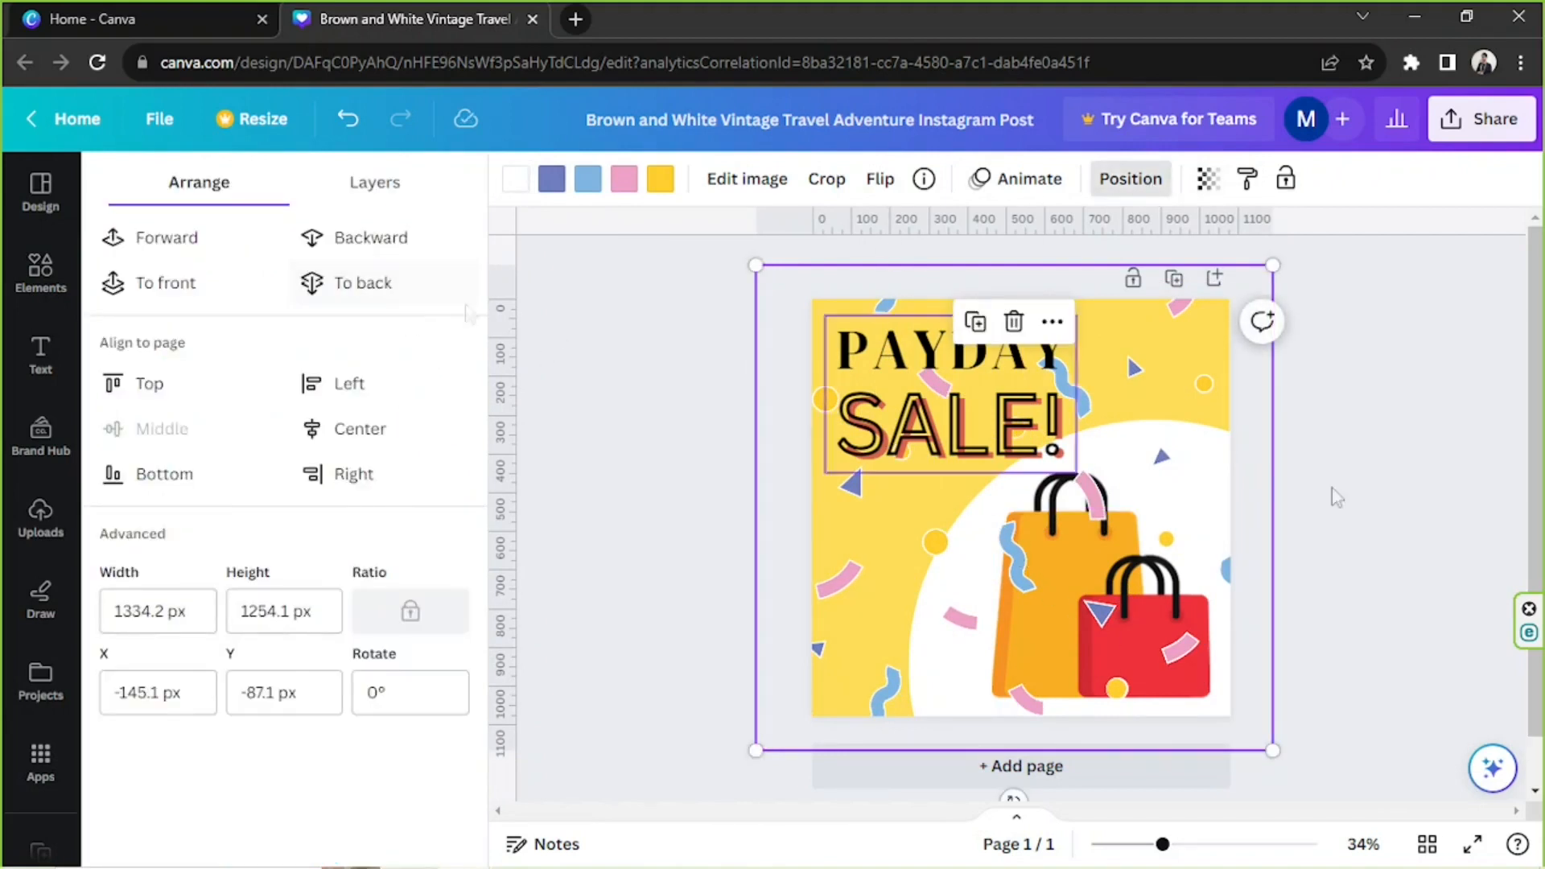